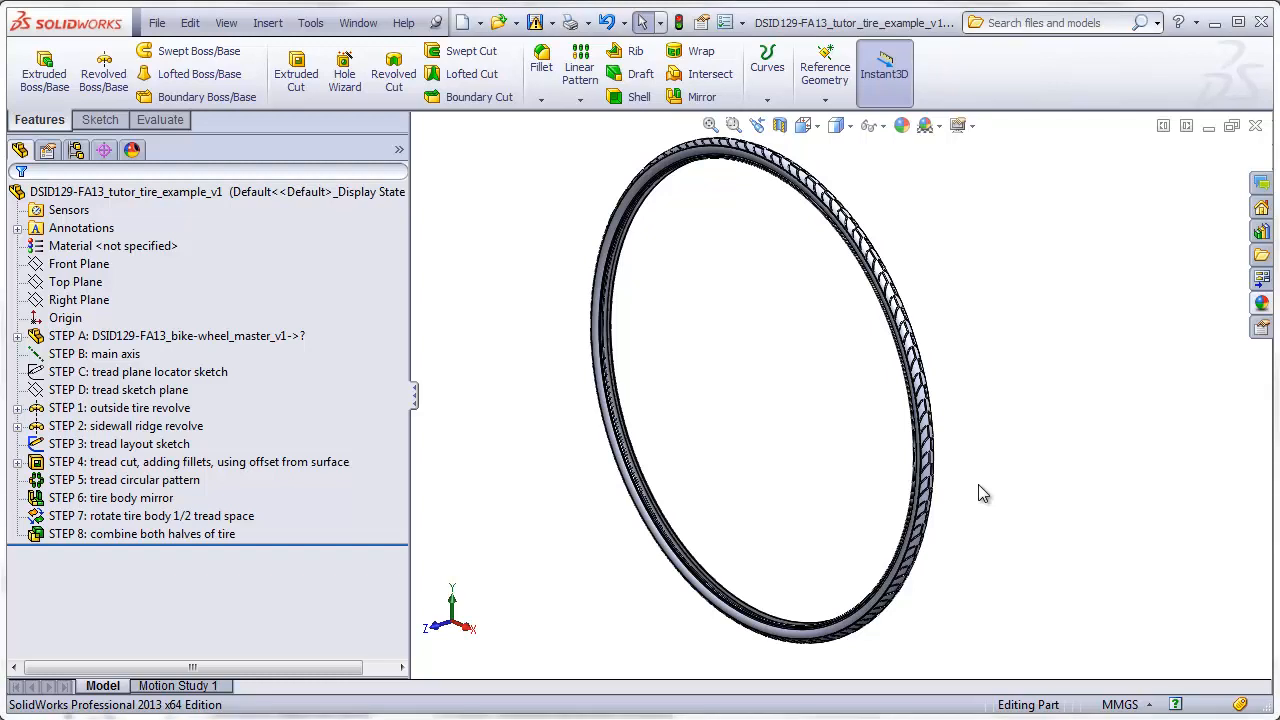
{"action": "mouse_move", "coordinate": [980, 470]}
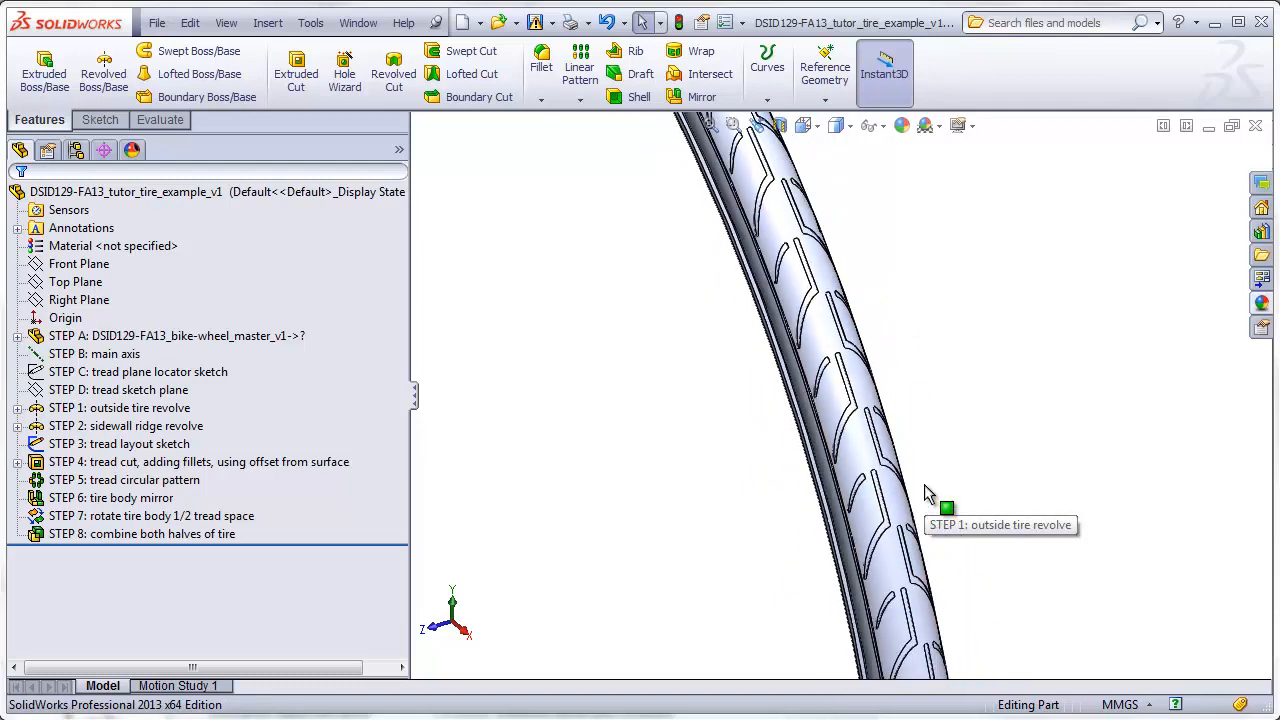
Step: Review the outside tire revolve's profile sketch and exit back to the model
{"action": "left_click", "coordinate": [120, 408]}
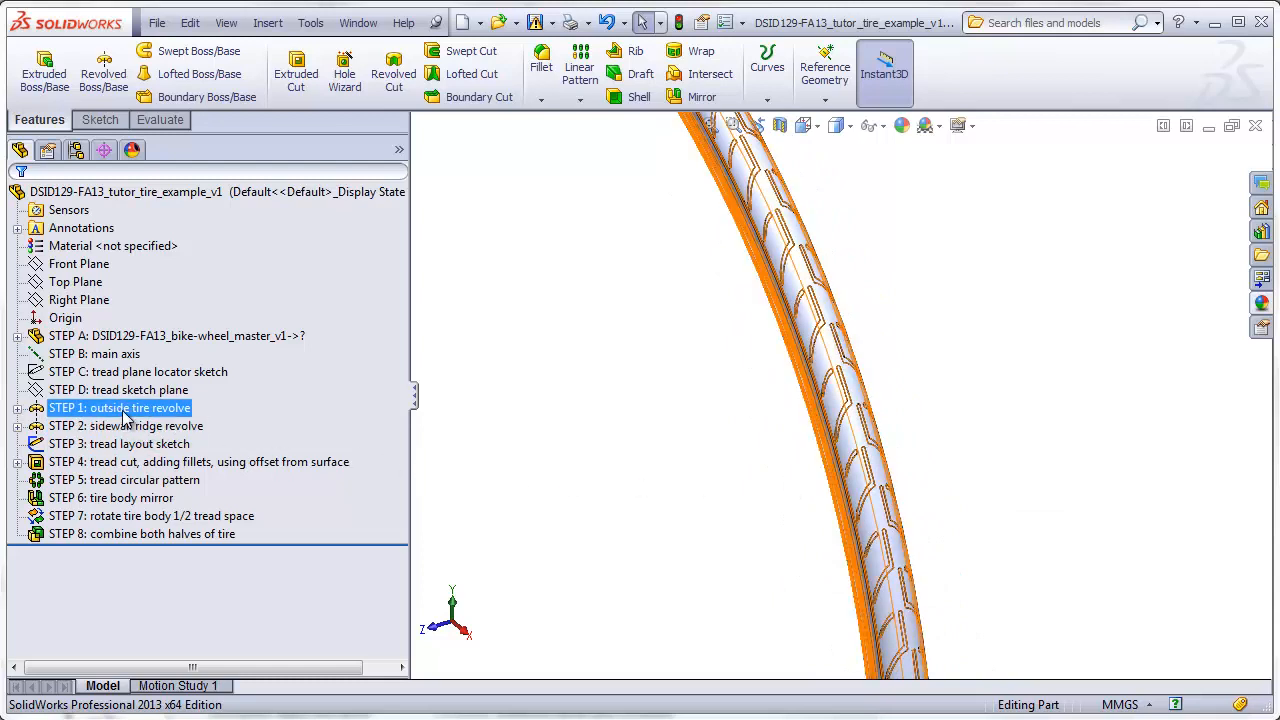
{"action": "right_click", "coordinate": [120, 408]}
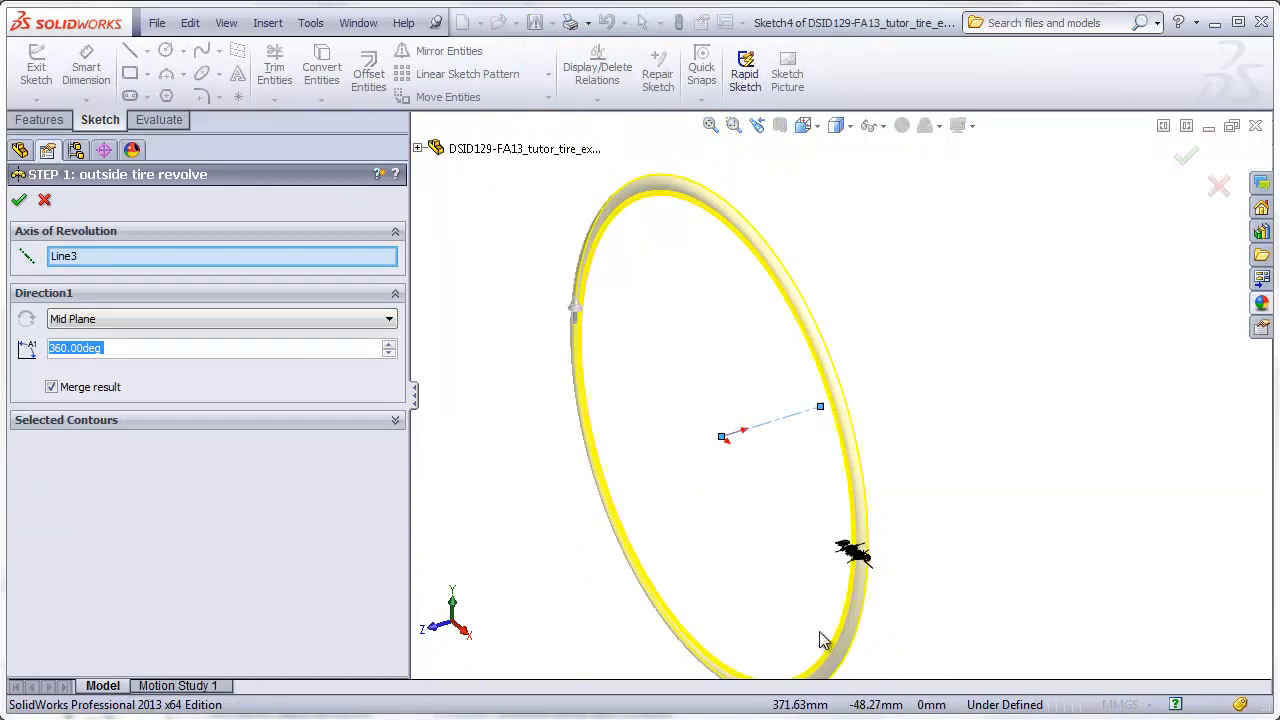
{"action": "left_click", "coordinate": [20, 200]}
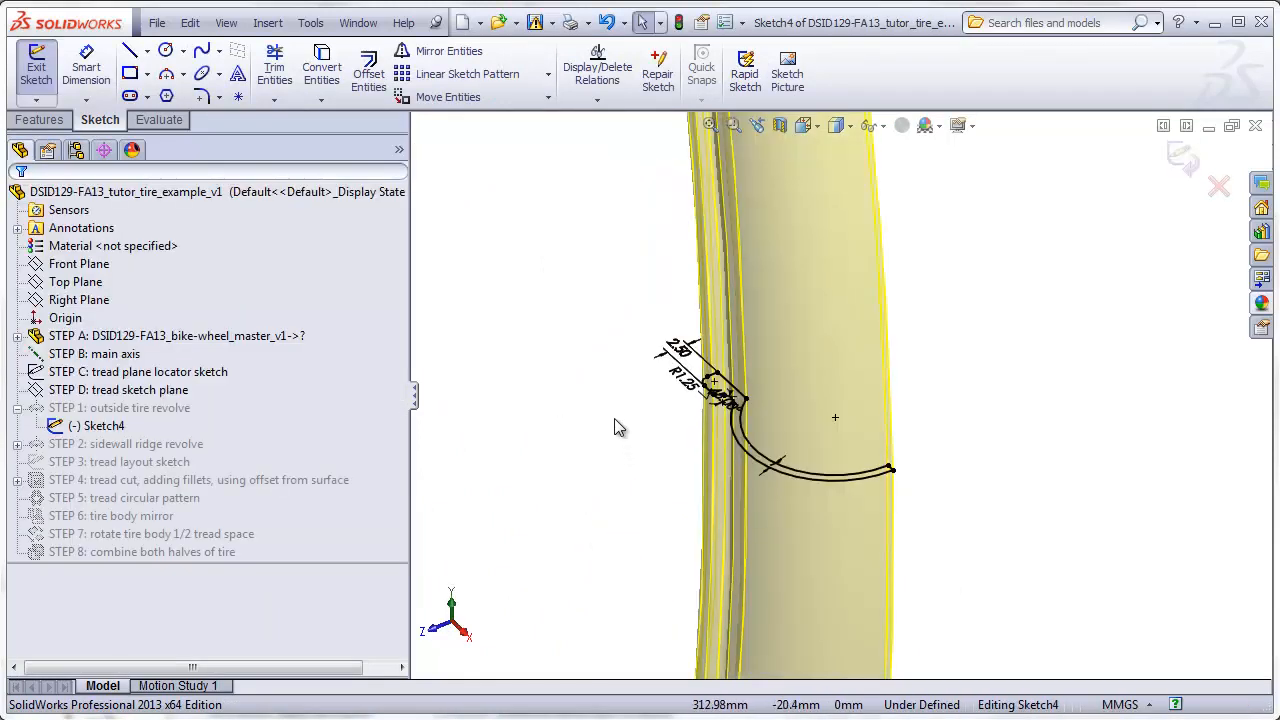
{"action": "mouse_move", "coordinate": [624, 504]}
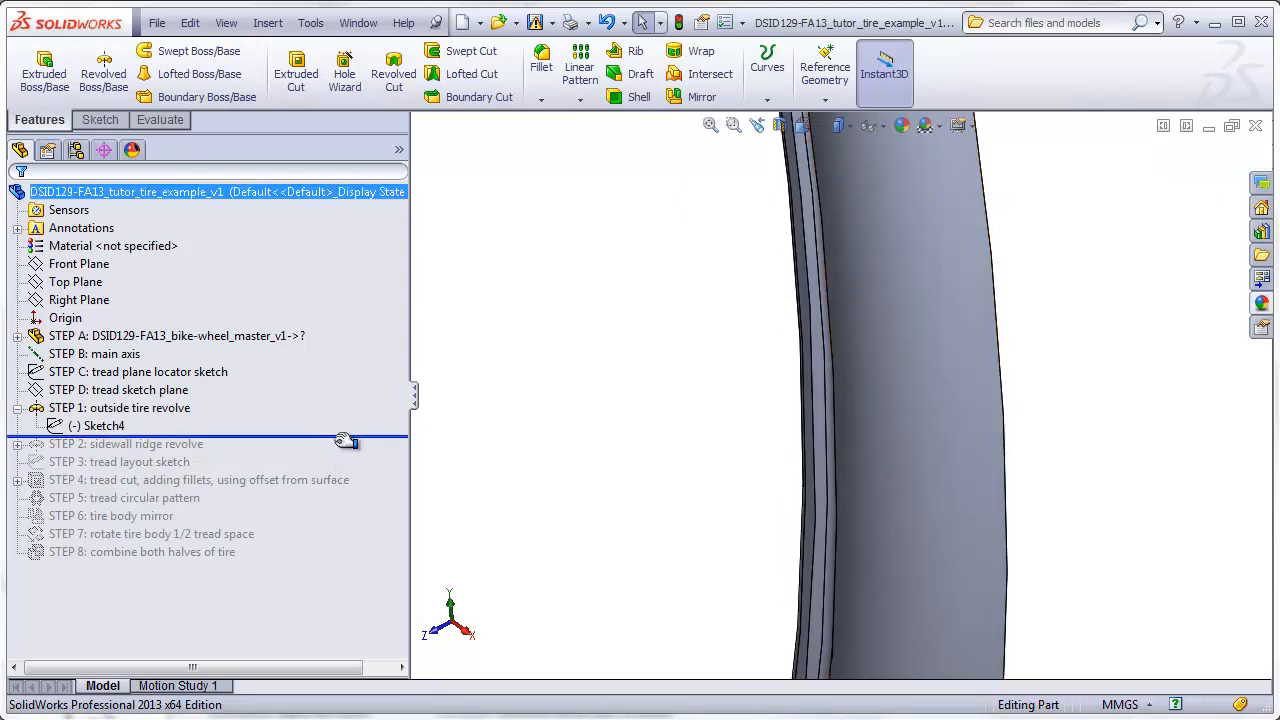
Step: Roll the model forward past the sidewall ridge and orbit to inspect it
{"action": "left_click", "coordinate": [126, 444]}
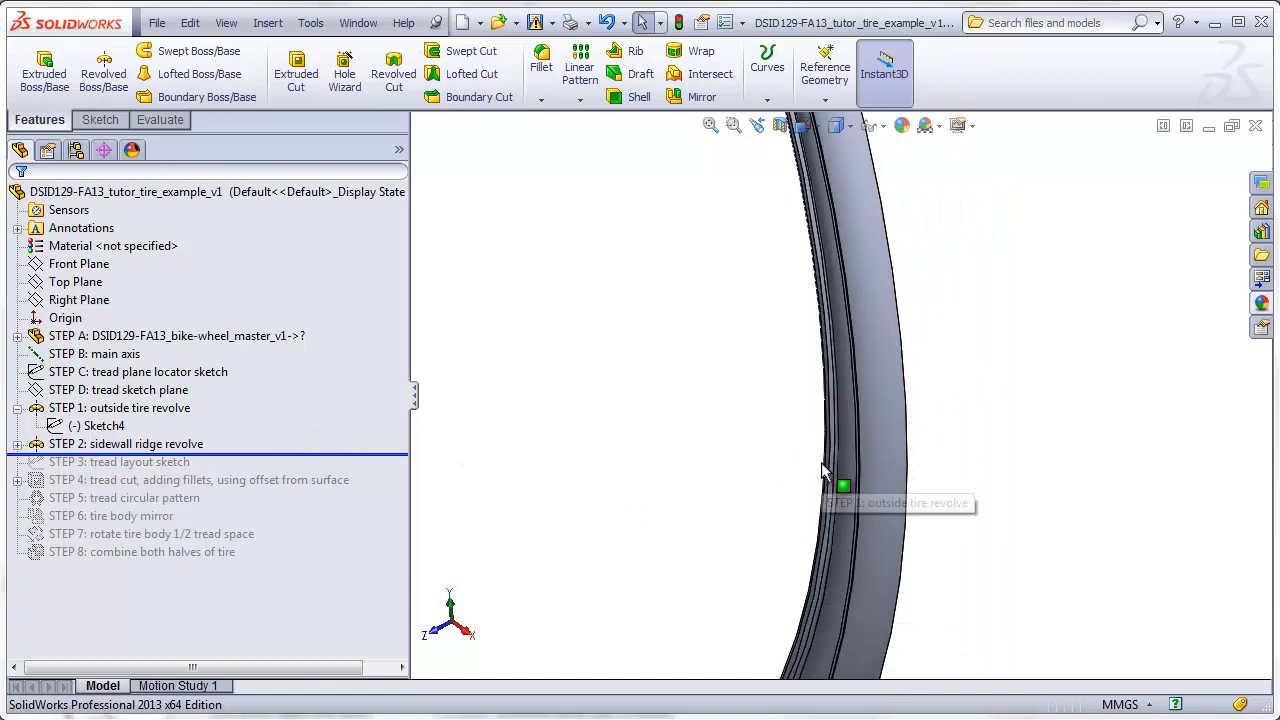
{"action": "left_click_drag", "start_coordinate": [840, 470], "coordinate": [790, 440]}
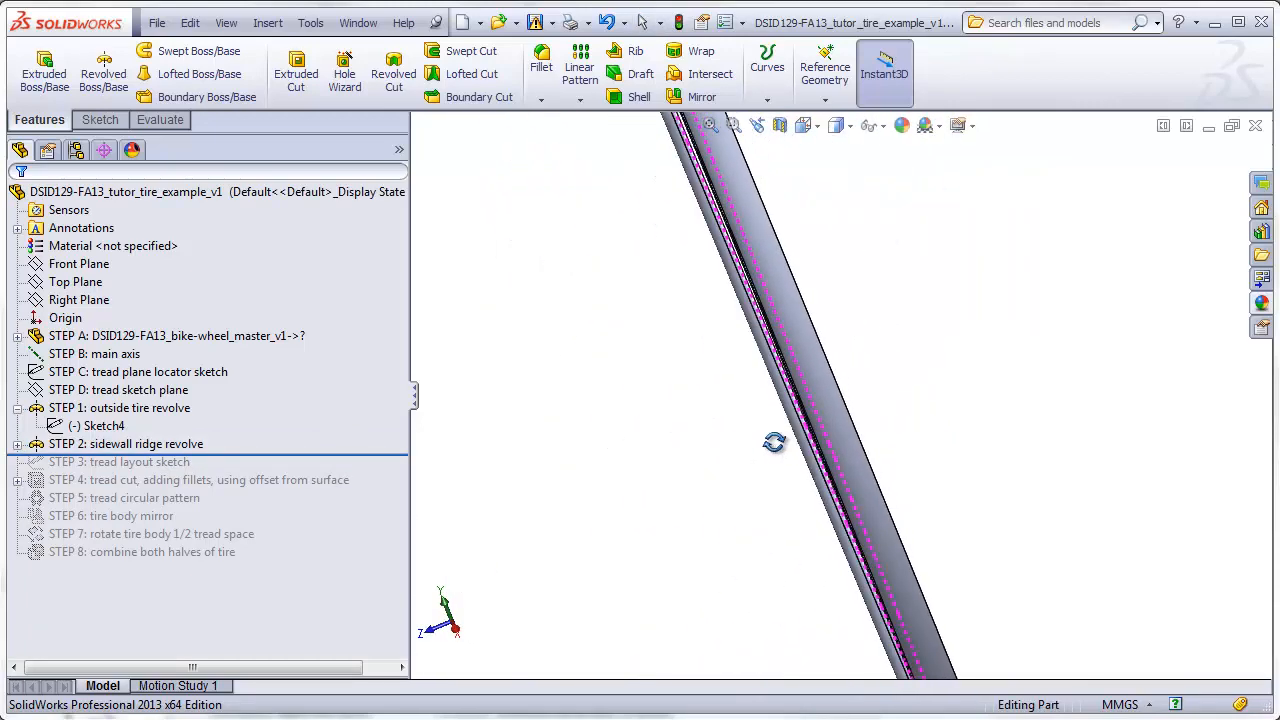
{"action": "left_click_drag", "start_coordinate": [776, 442], "coordinate": [824, 456]}
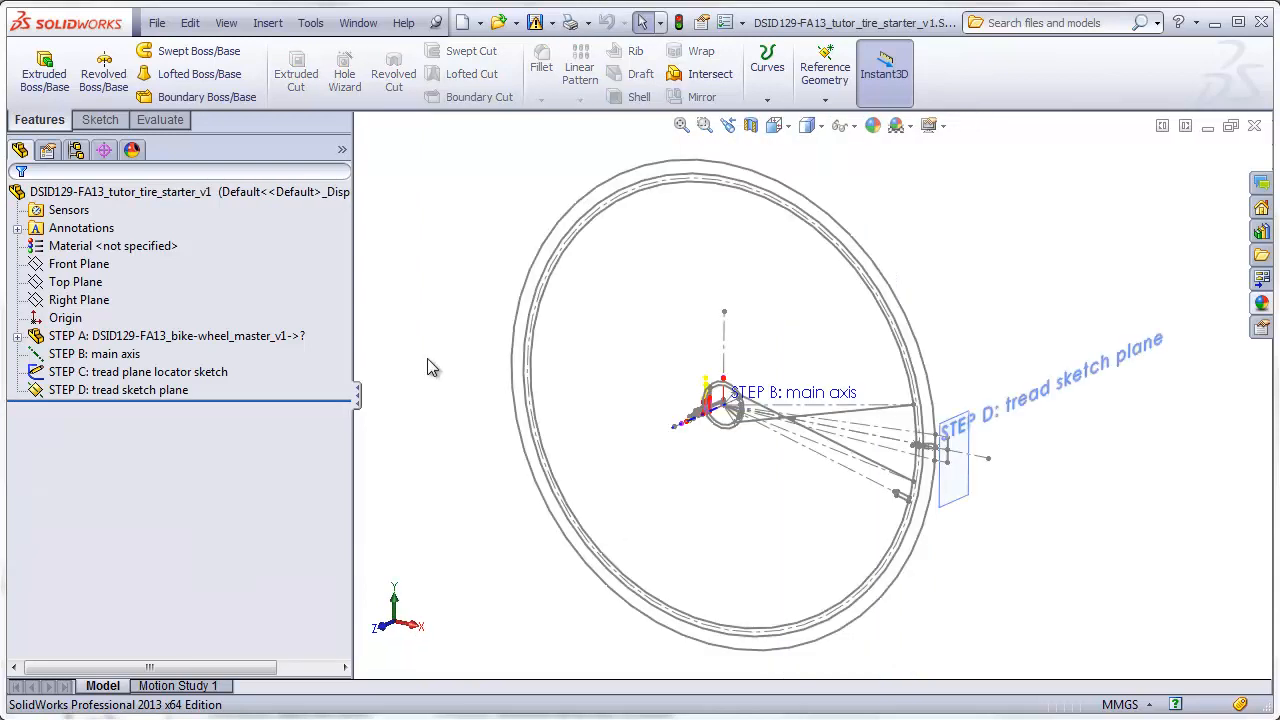
Step: Expand the wheel master feature and its Sketches folder to list the eight layout sketches
{"action": "left_click", "coordinate": [176, 336]}
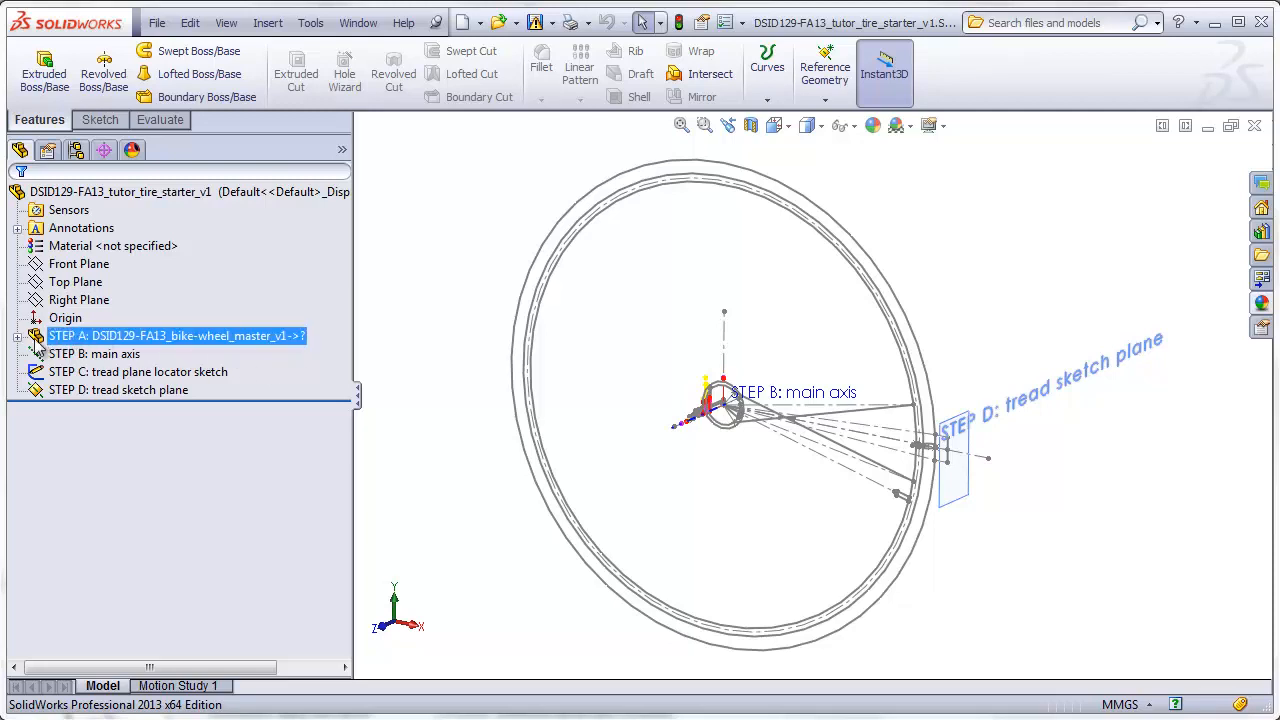
{"action": "left_click", "coordinate": [18, 336]}
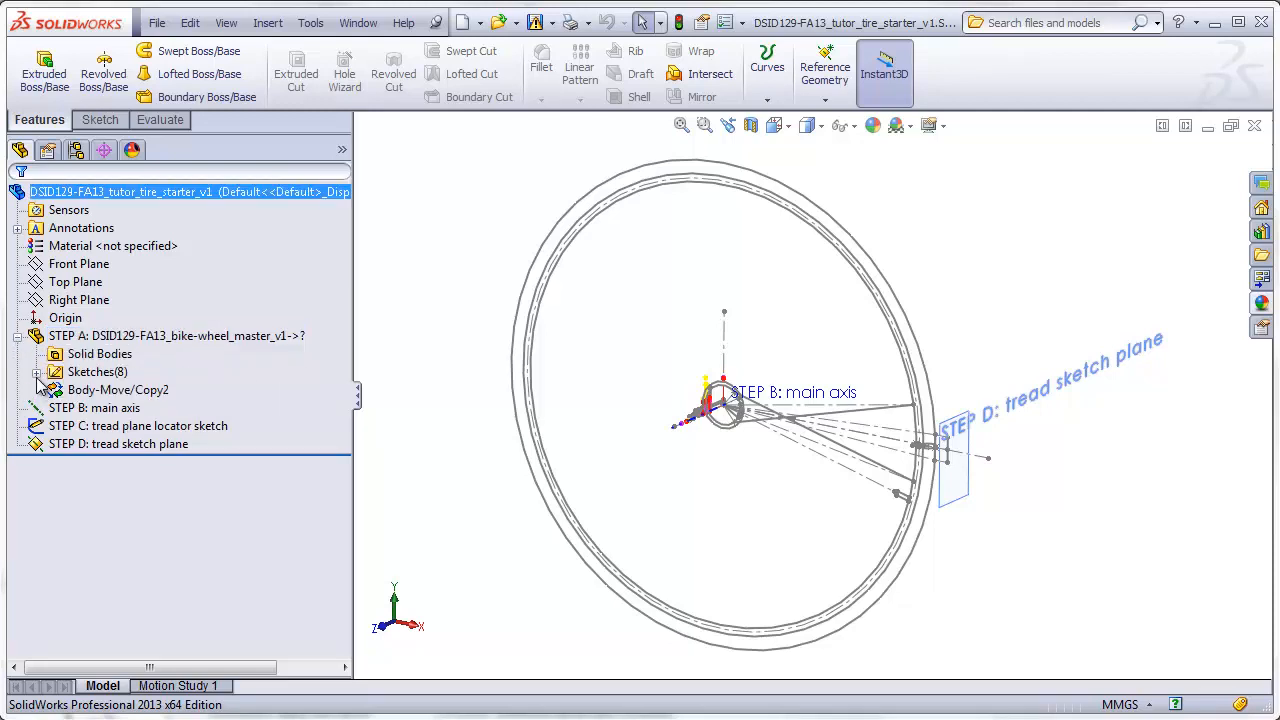
{"action": "left_click", "coordinate": [36, 370]}
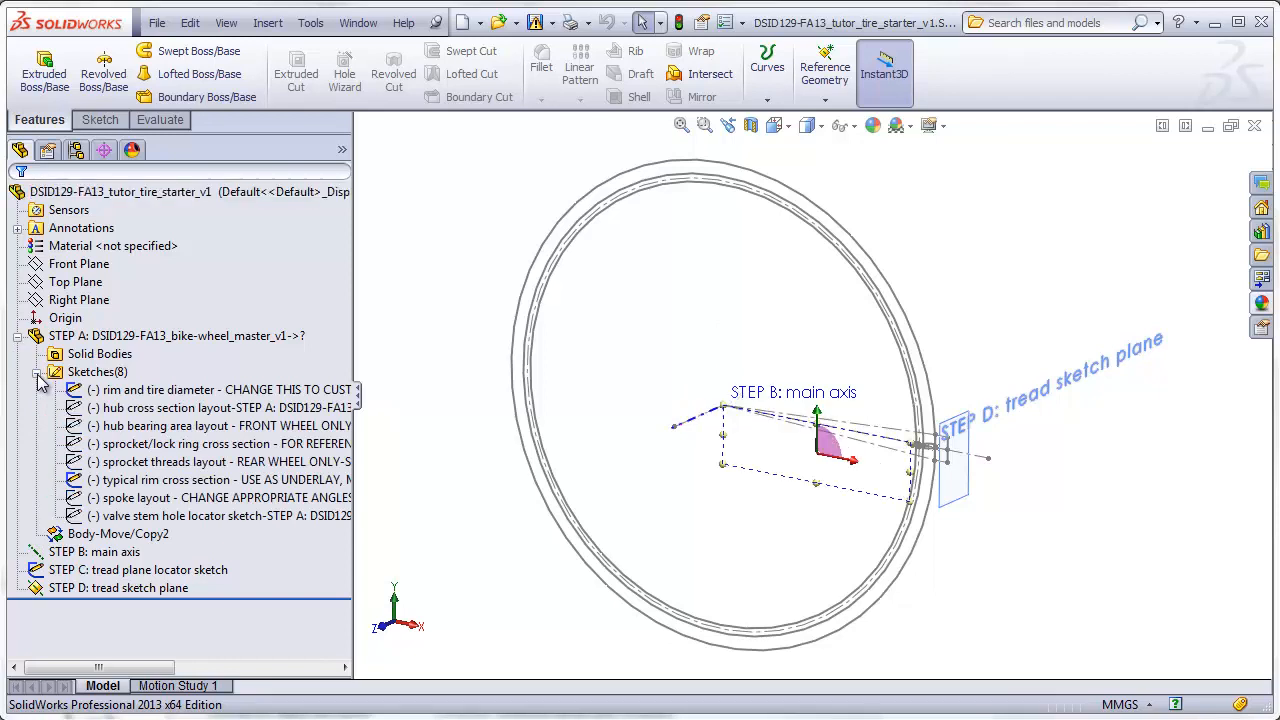
{"action": "mouse_move", "coordinate": [160, 388]}
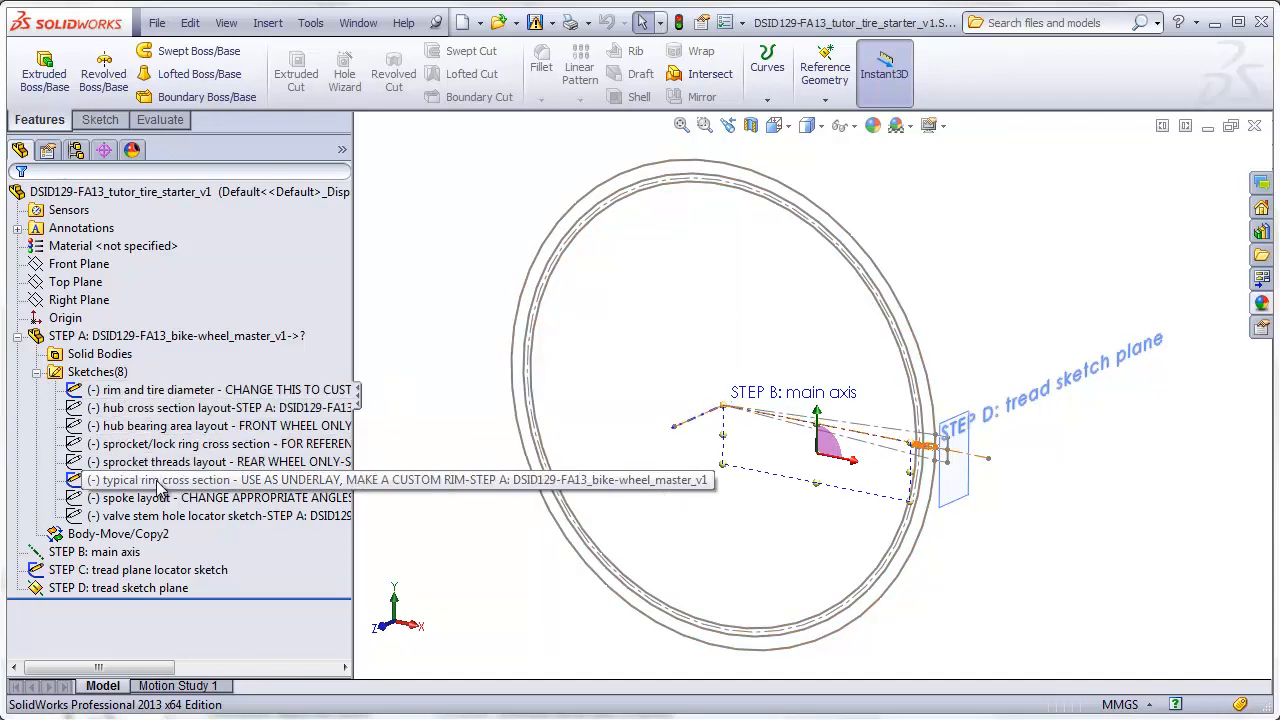
{"action": "mouse_move", "coordinate": [204, 488]}
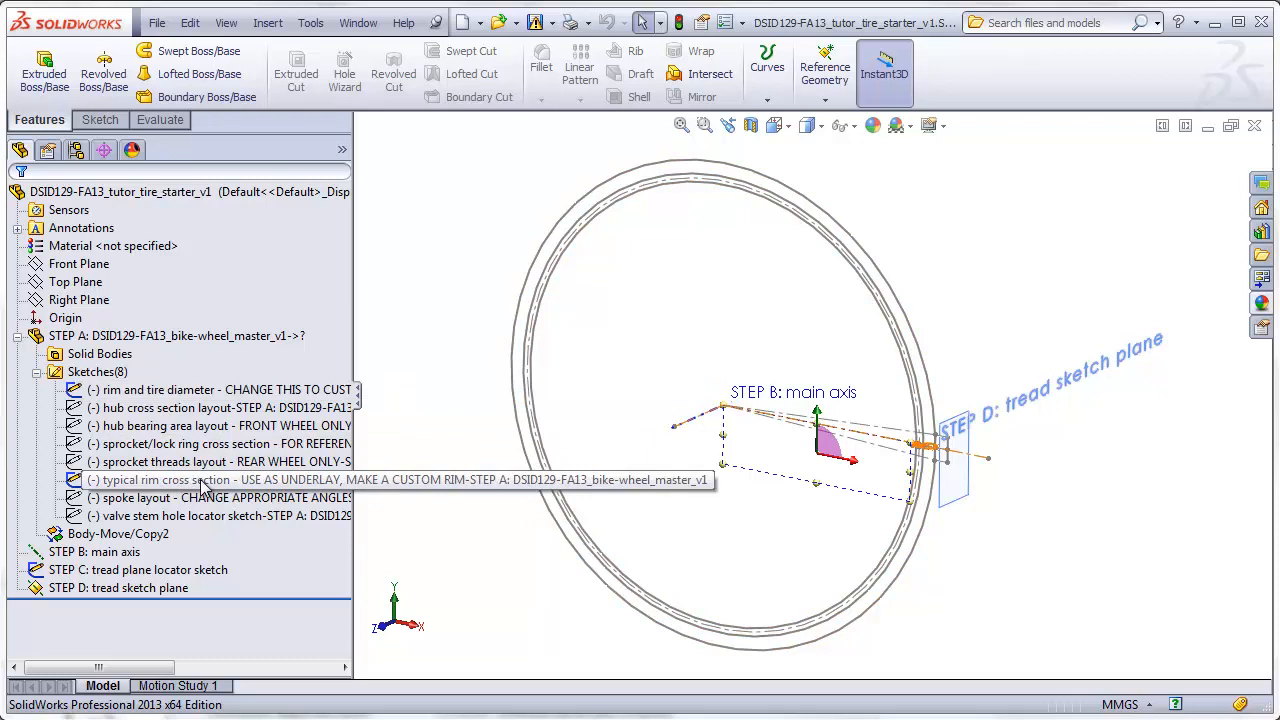
Step: Select the tread sketch plane and main axis, then edit the tread plane locator sketch
{"action": "left_click", "coordinate": [200, 480]}
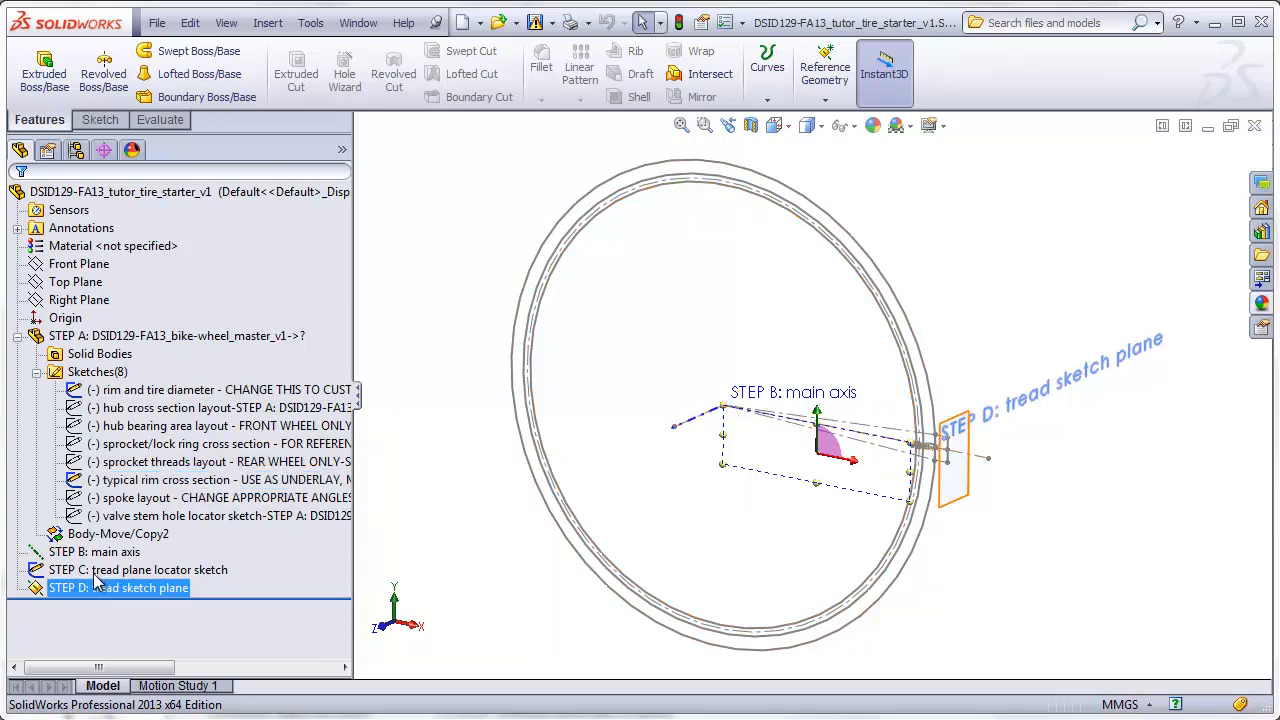
{"action": "left_click", "coordinate": [94, 552]}
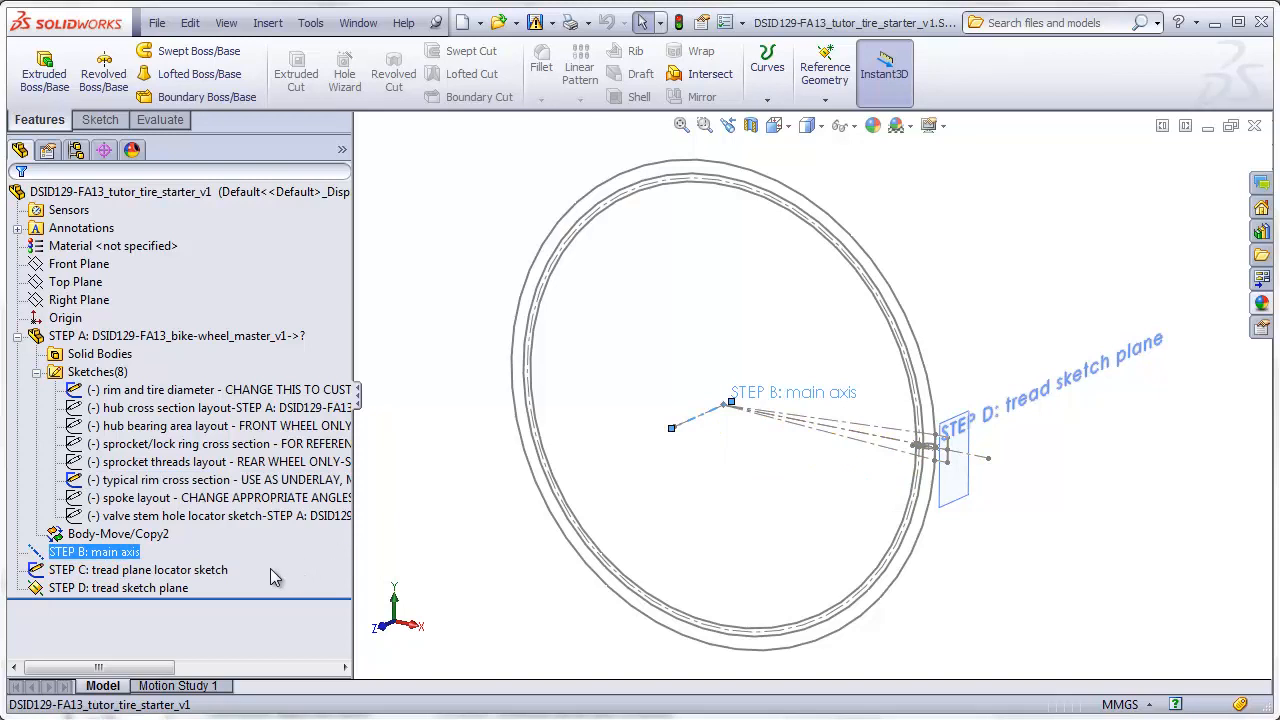
{"action": "left_click", "coordinate": [138, 568]}
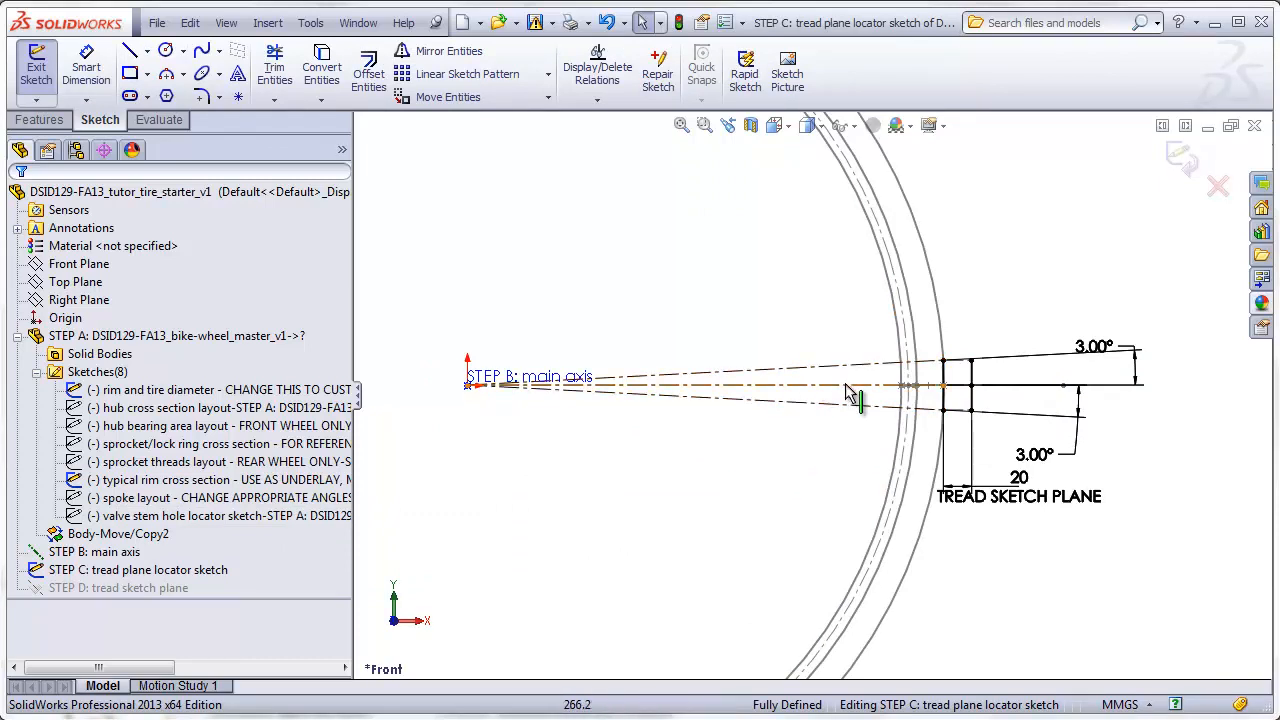
{"action": "mouse_move", "coordinate": [856, 398]}
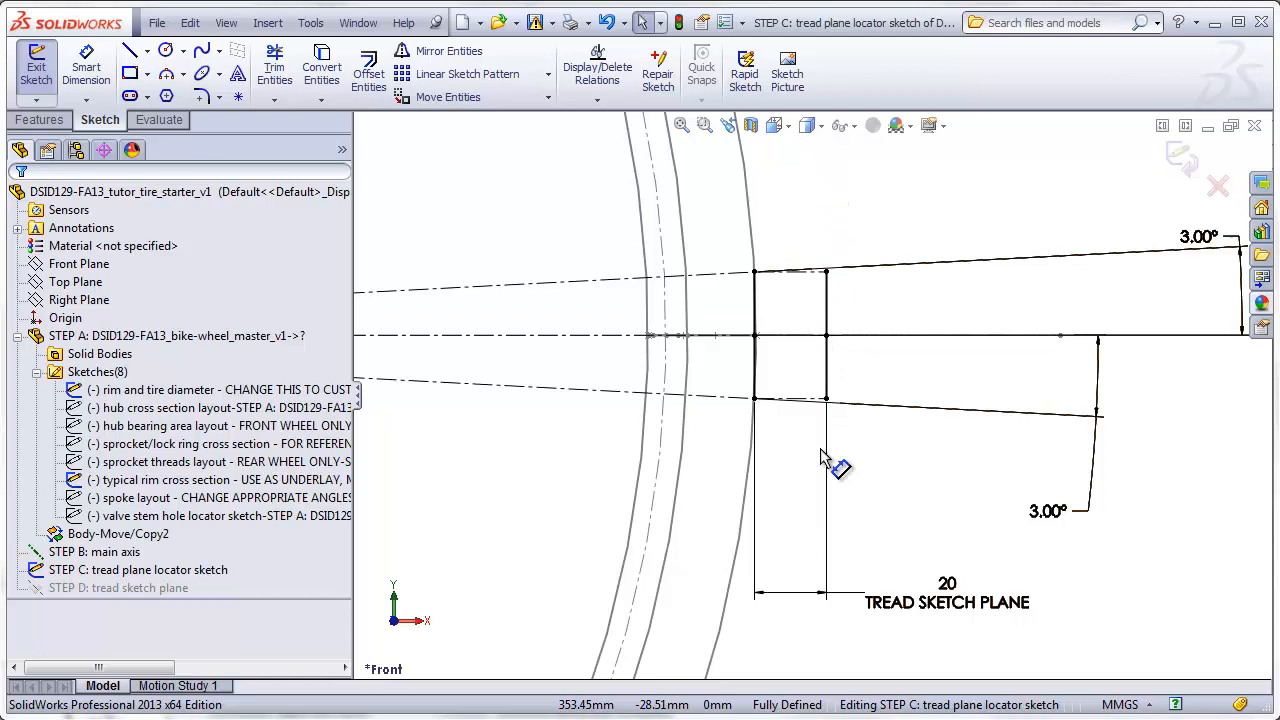
{"action": "mouse_move", "coordinate": [870, 414]}
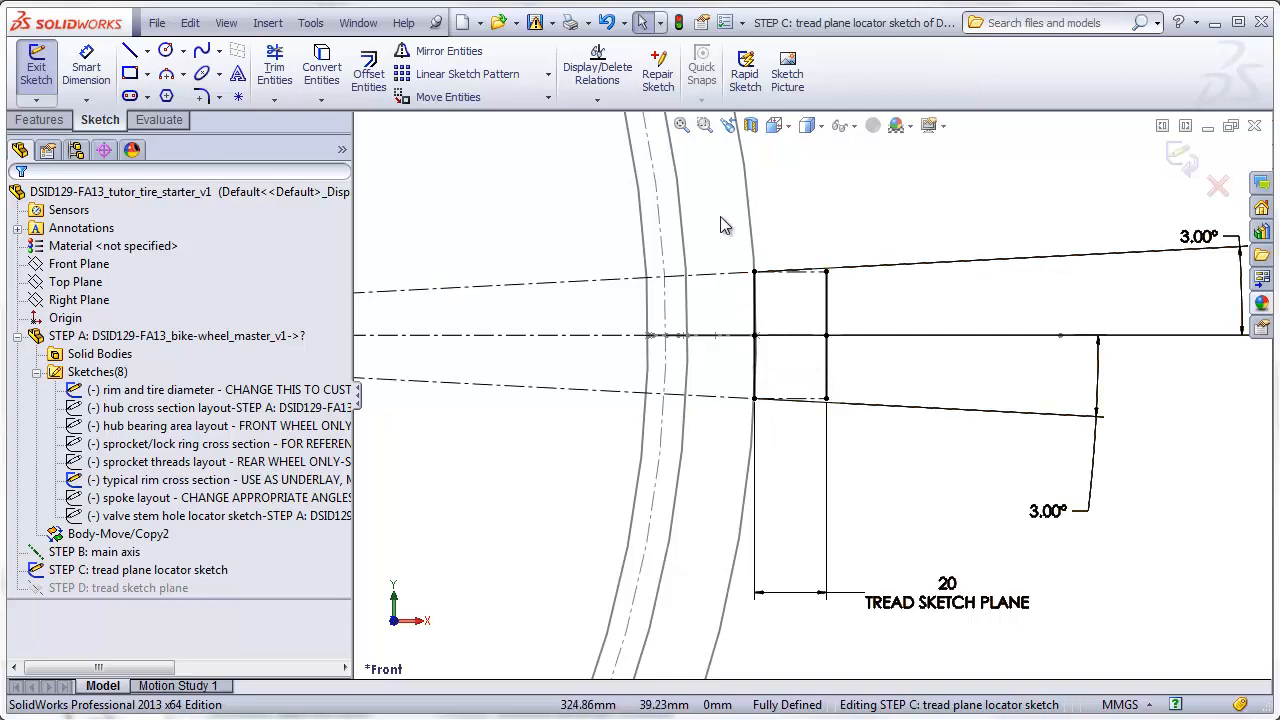
{"action": "mouse_move", "coordinate": [910, 576]}
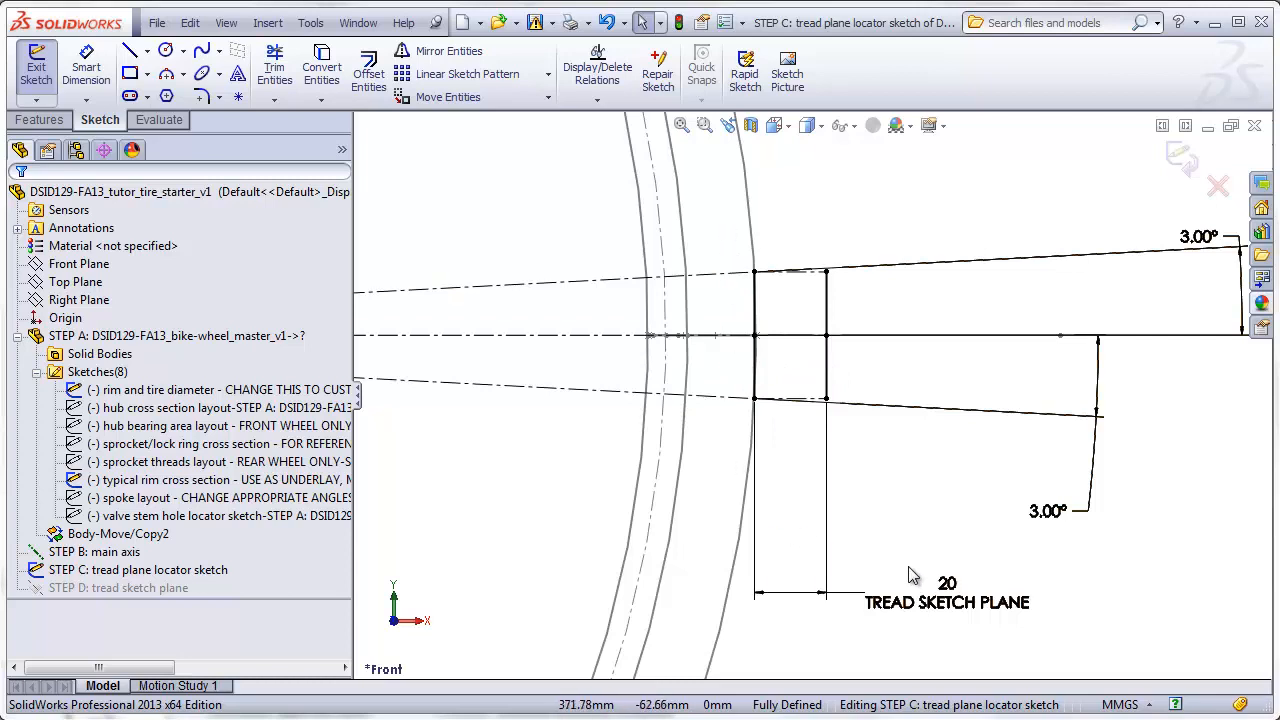
{"action": "mouse_move", "coordinate": [936, 558]}
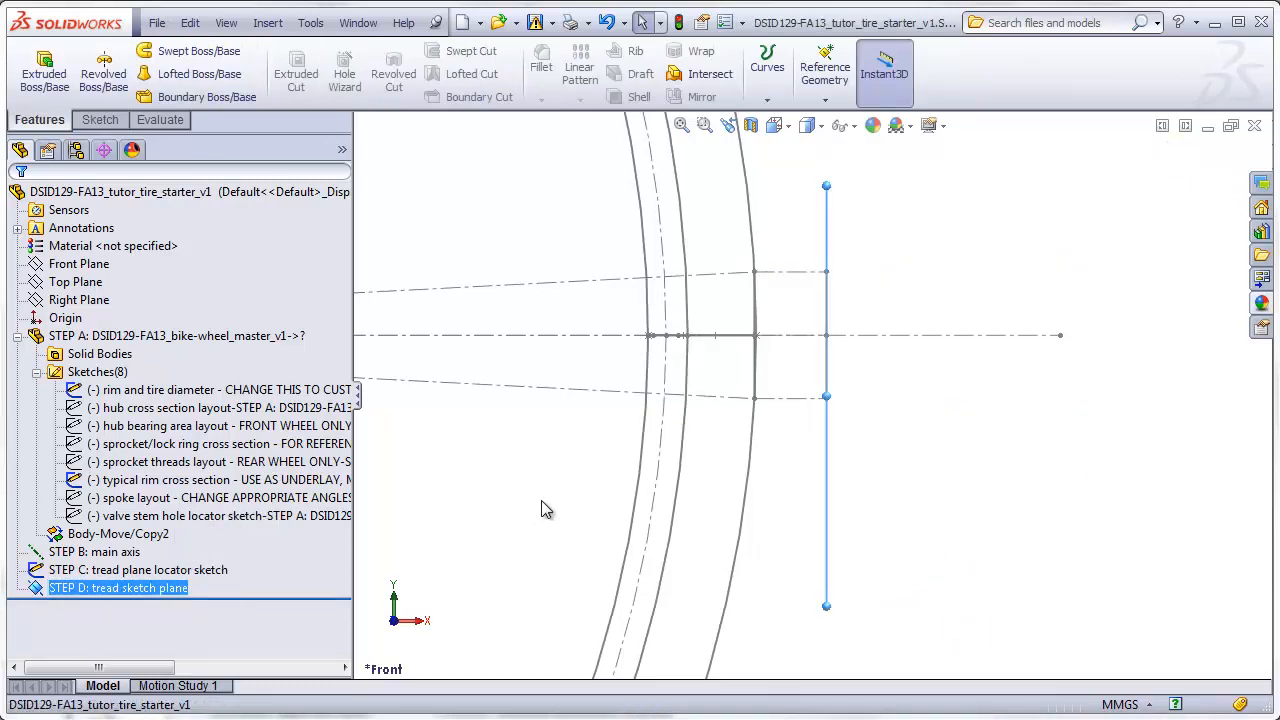
{"action": "mouse_move", "coordinate": [820, 604]}
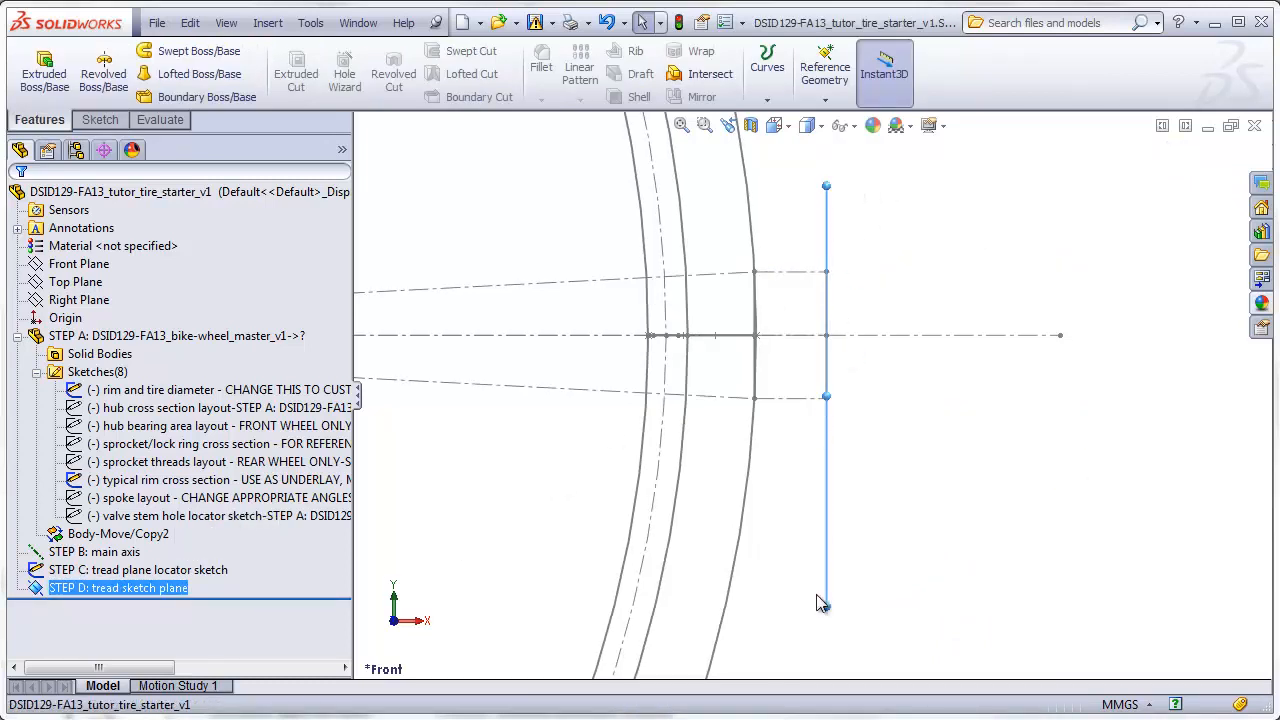
{"action": "mouse_move", "coordinate": [844, 370]}
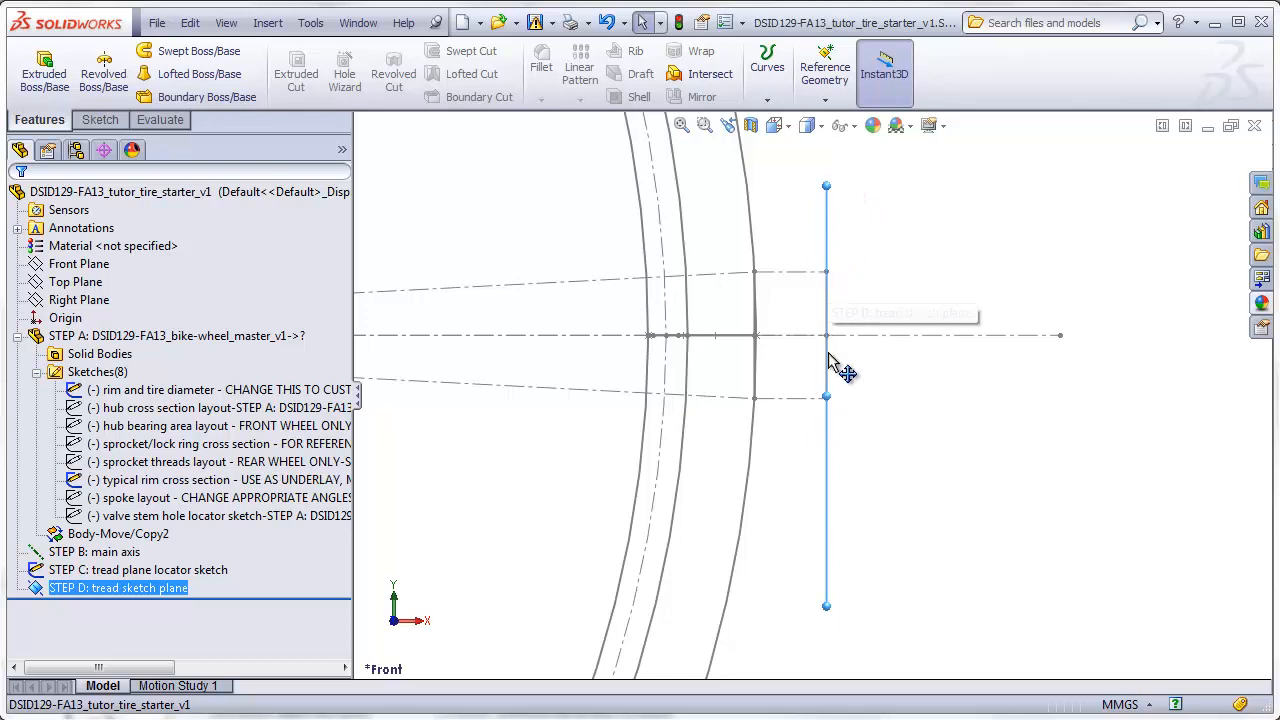
{"action": "mouse_move", "coordinate": [826, 390]}
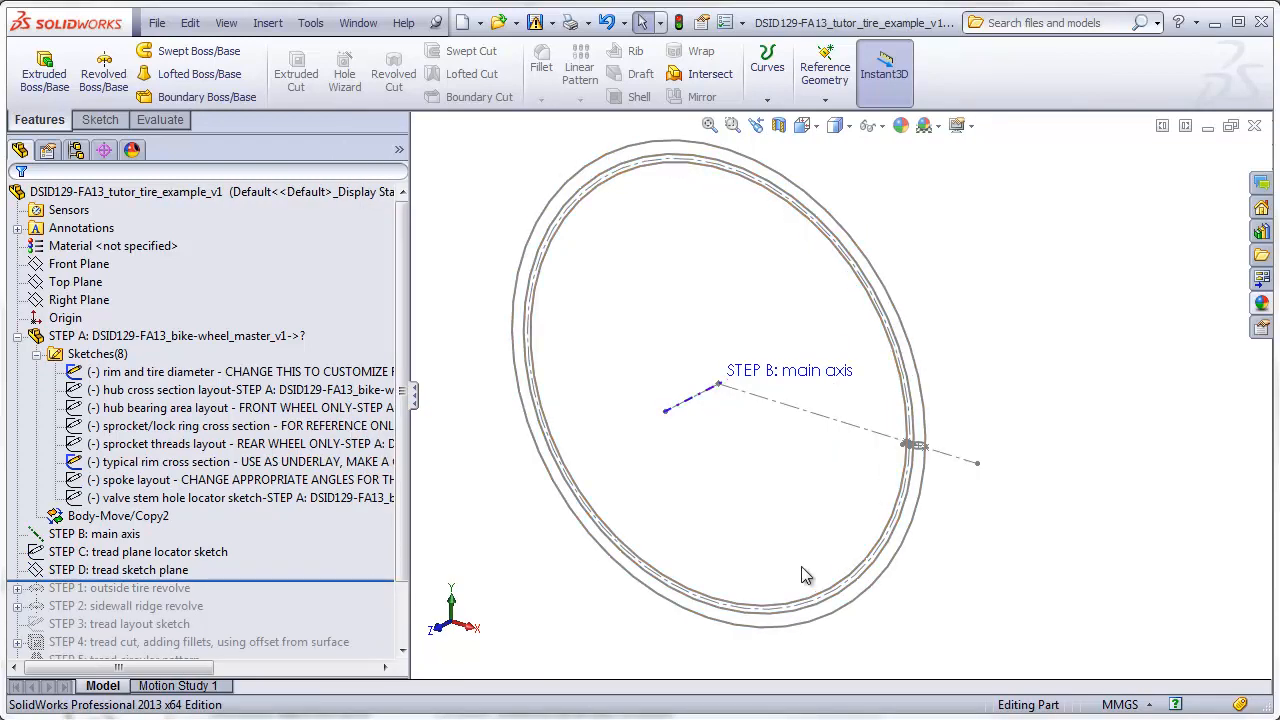
{"action": "mouse_move", "coordinate": [836, 292]}
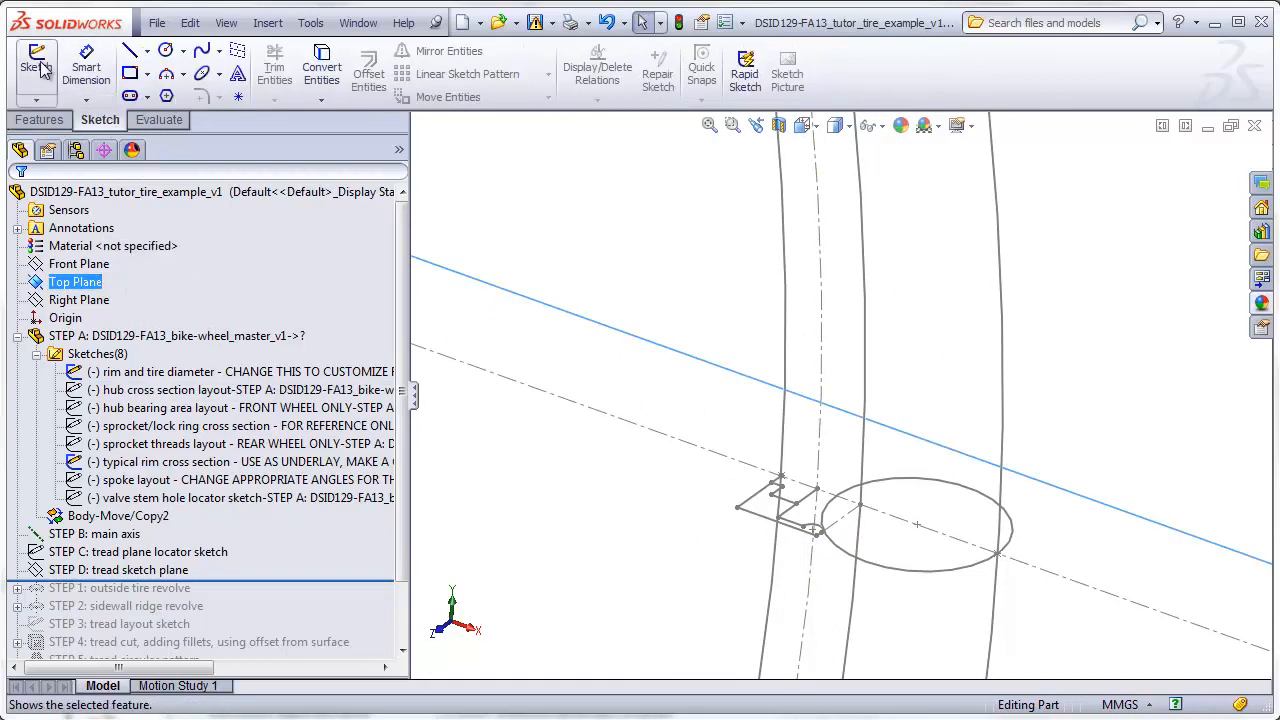
Step: Start Sketch25 on the Top Plane and add a 1 mm inward concentric offset of the circle
{"action": "left_click", "coordinate": [36, 68]}
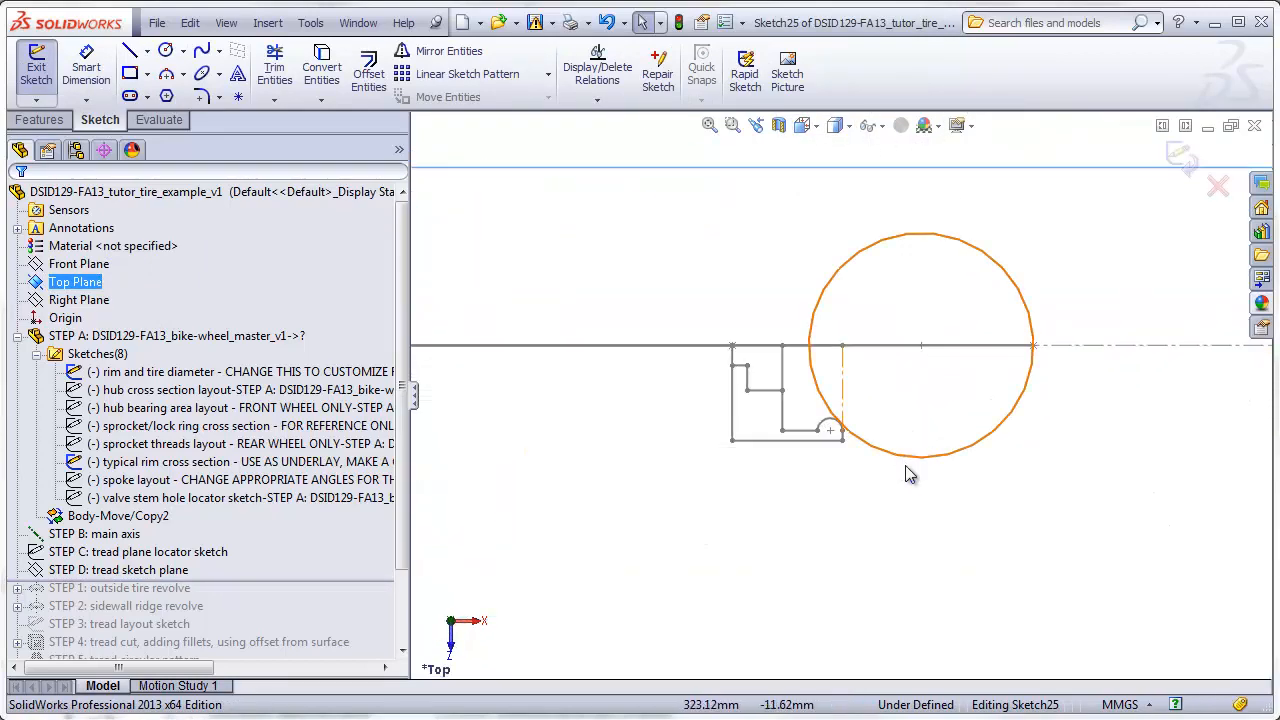
{"action": "mouse_move", "coordinate": [1016, 276]}
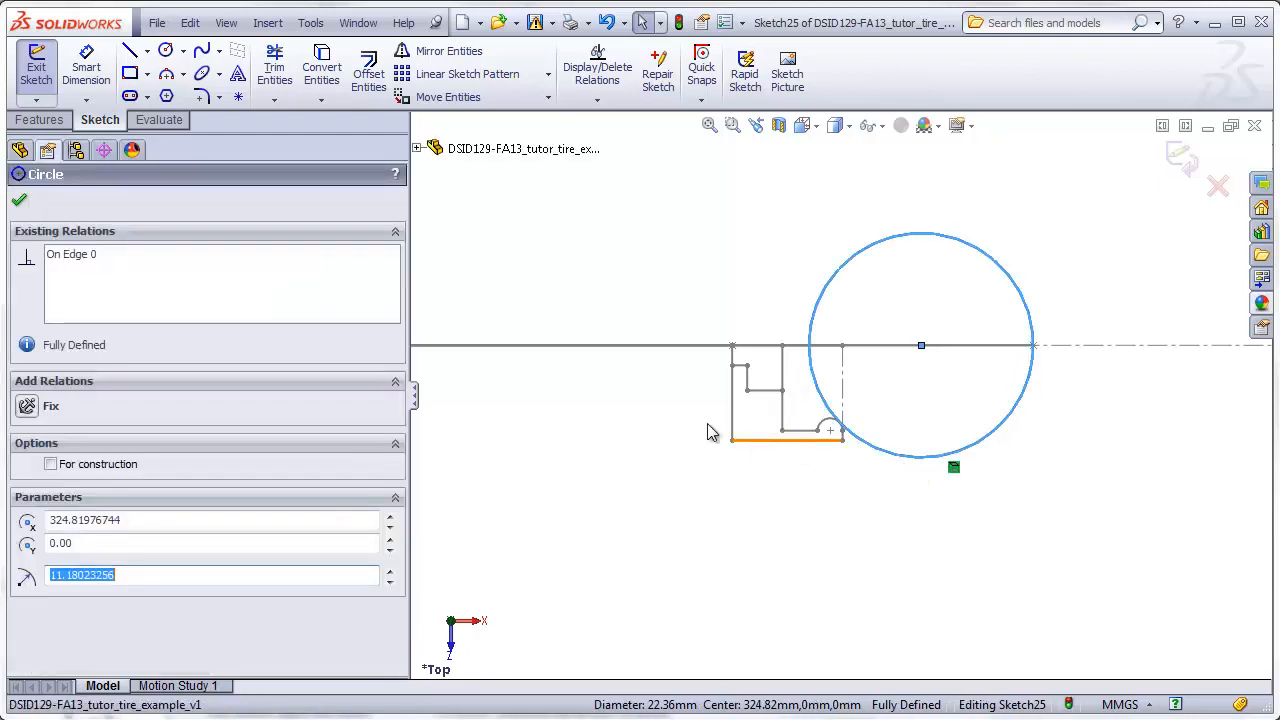
{"action": "left_click", "coordinate": [368, 70]}
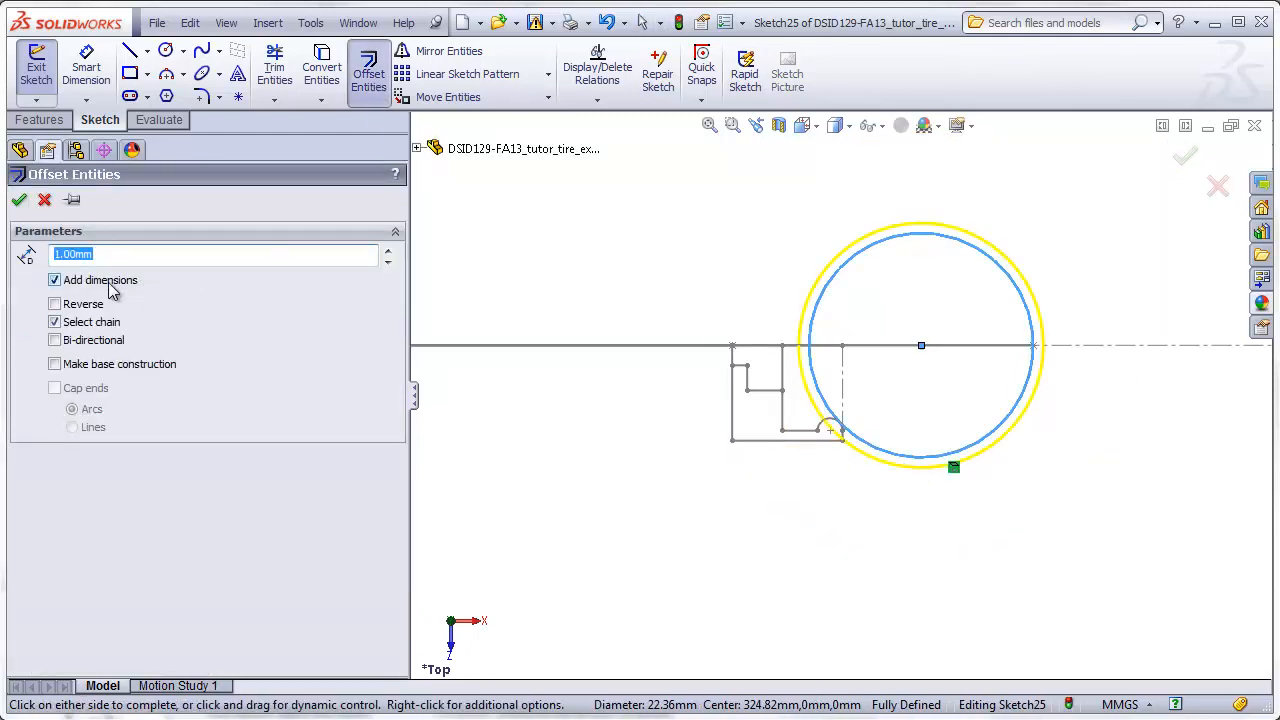
{"action": "left_click", "coordinate": [56, 304]}
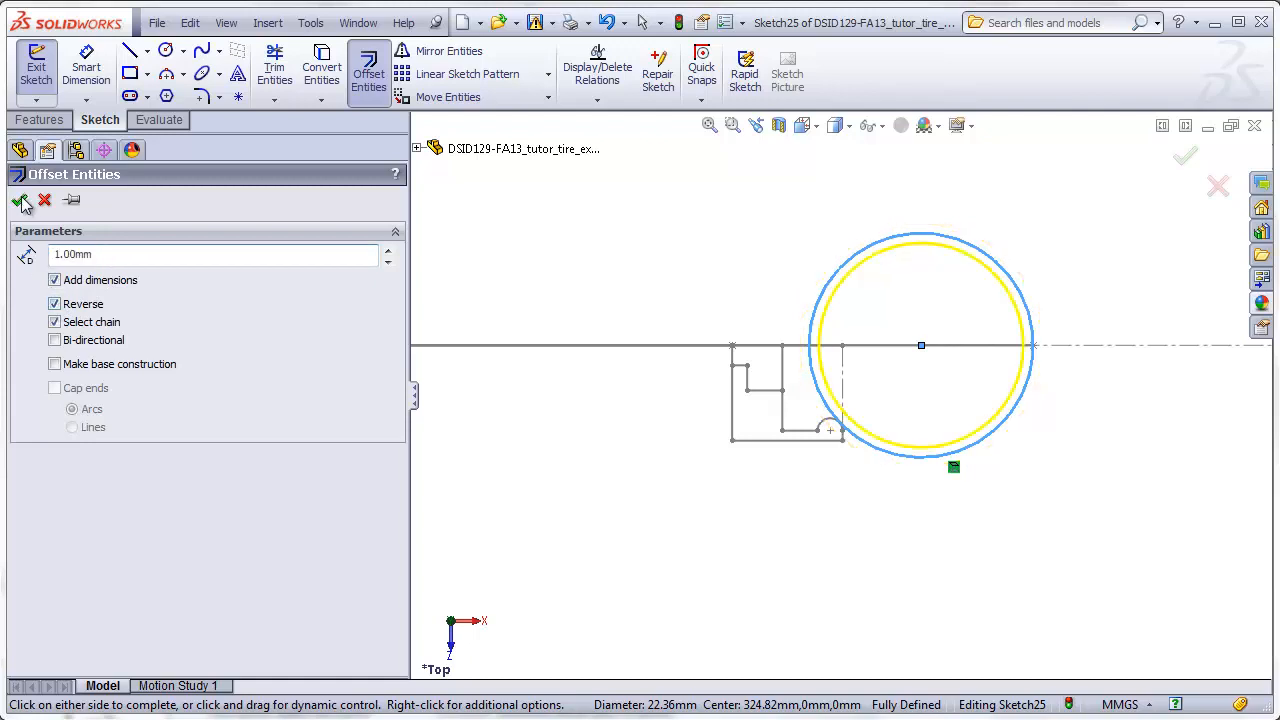
{"action": "left_click", "coordinate": [22, 200]}
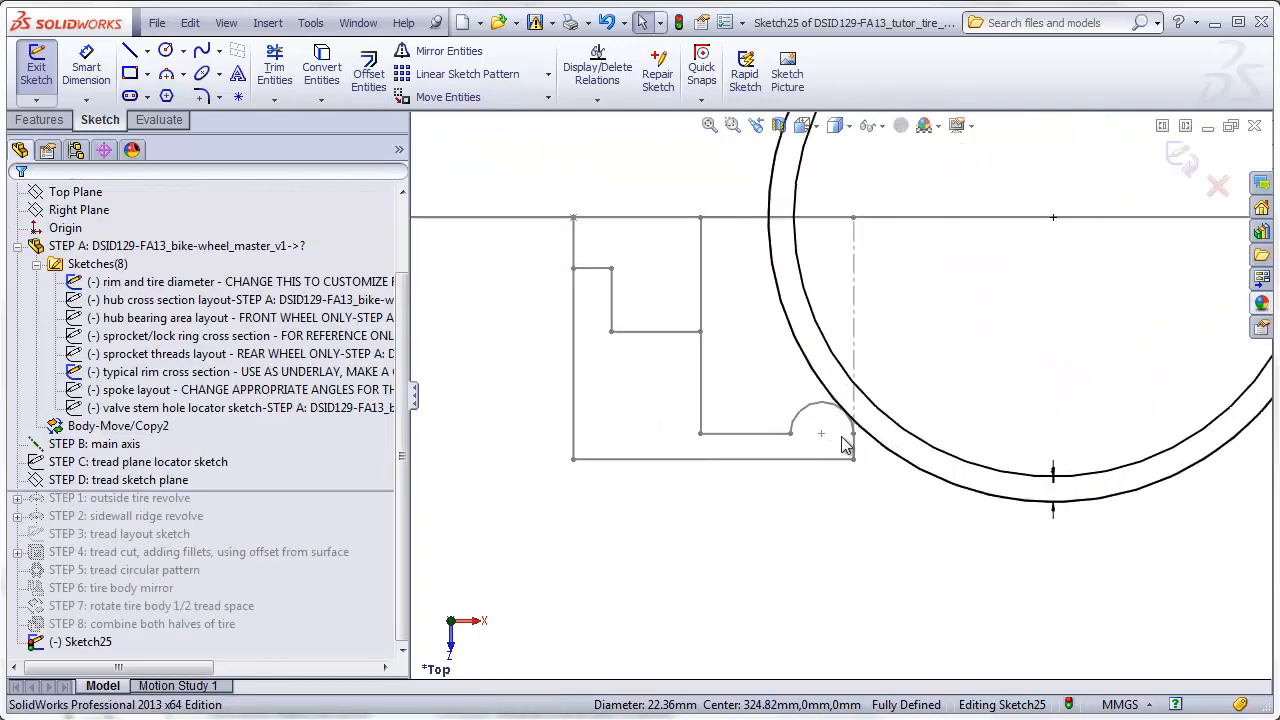
{"action": "left_click", "coordinate": [840, 414]}
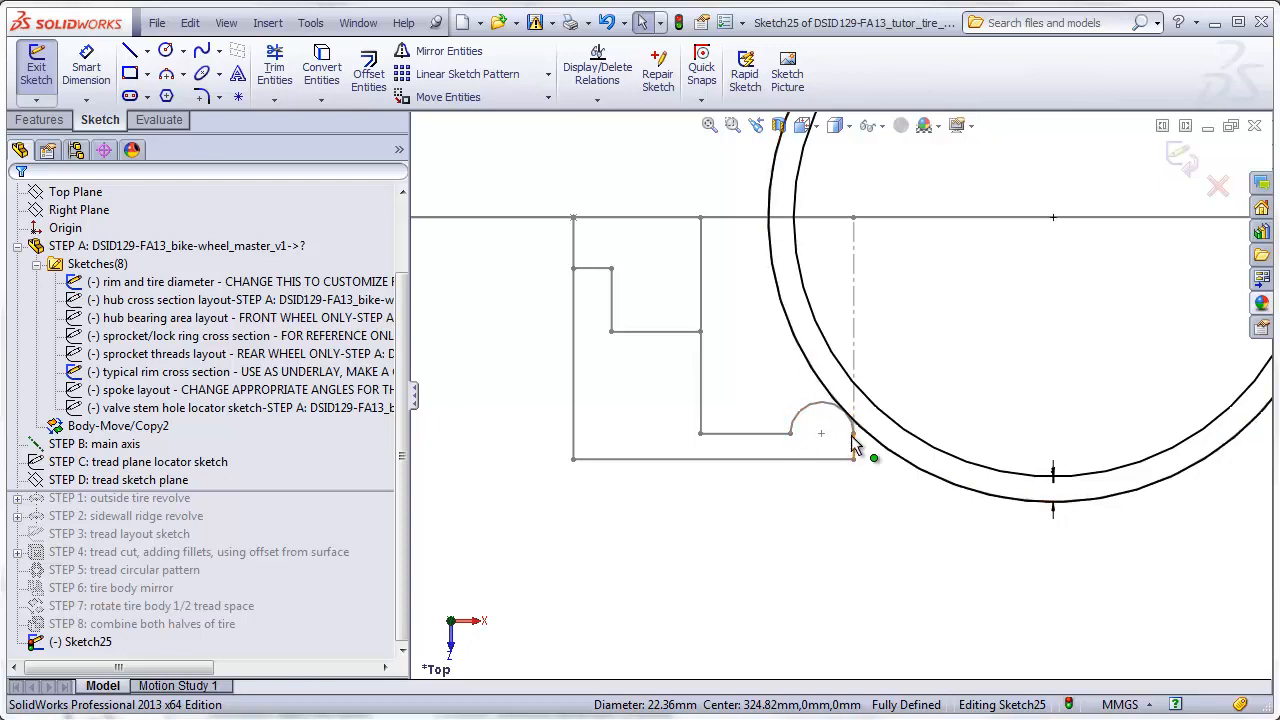
{"action": "mouse_move", "coordinate": [764, 418]}
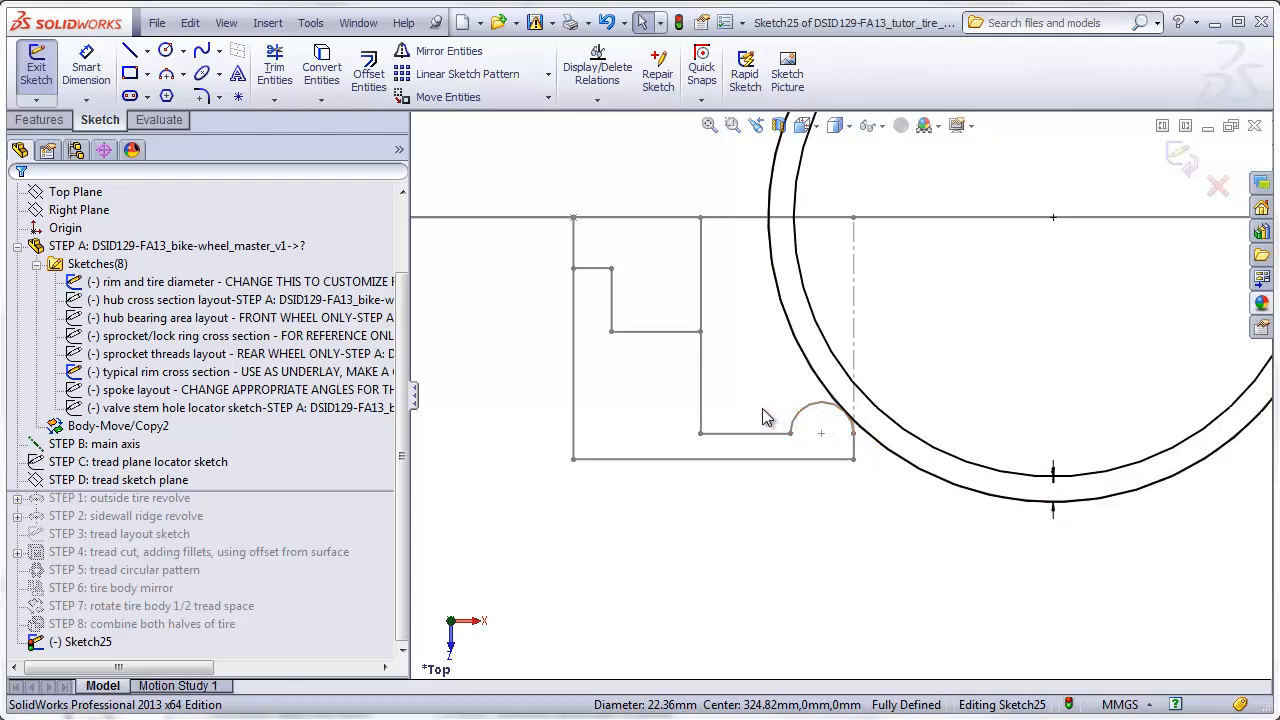
{"action": "mouse_move", "coordinate": [738, 414]}
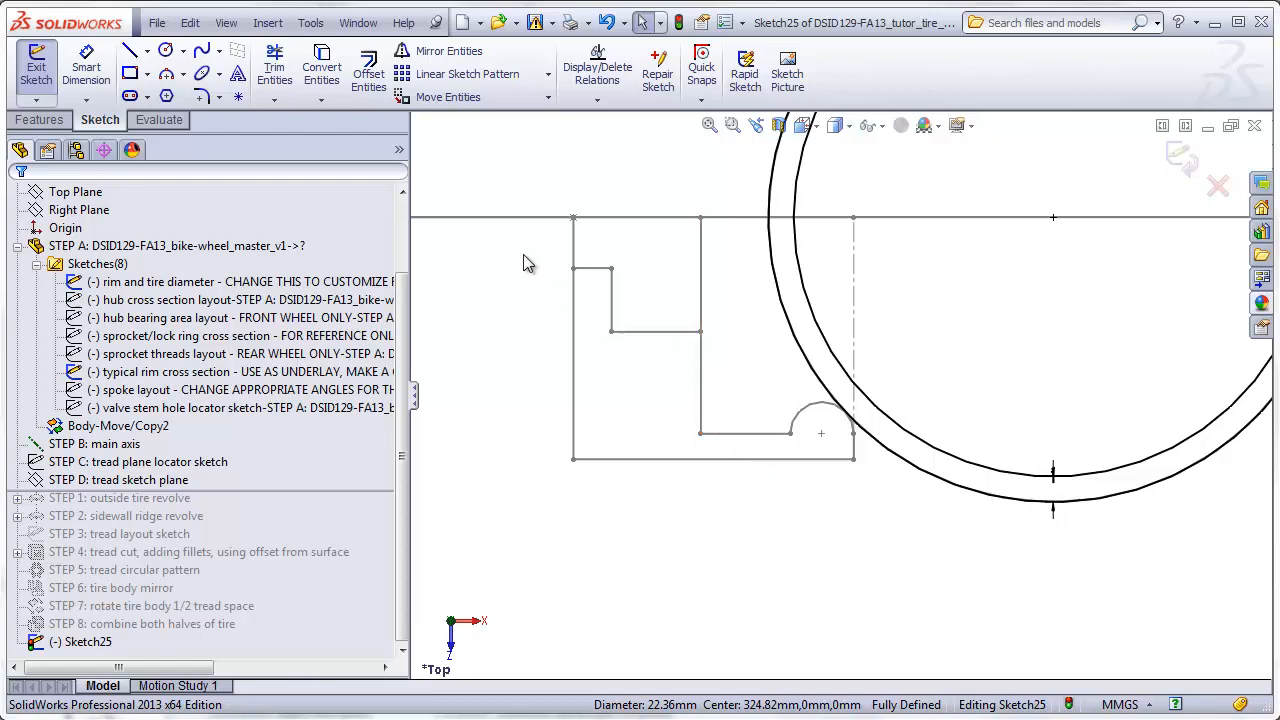
Step: Convert the rim arc and two rim cross-section lines into Sketch25
{"action": "left_click", "coordinate": [320, 70]}
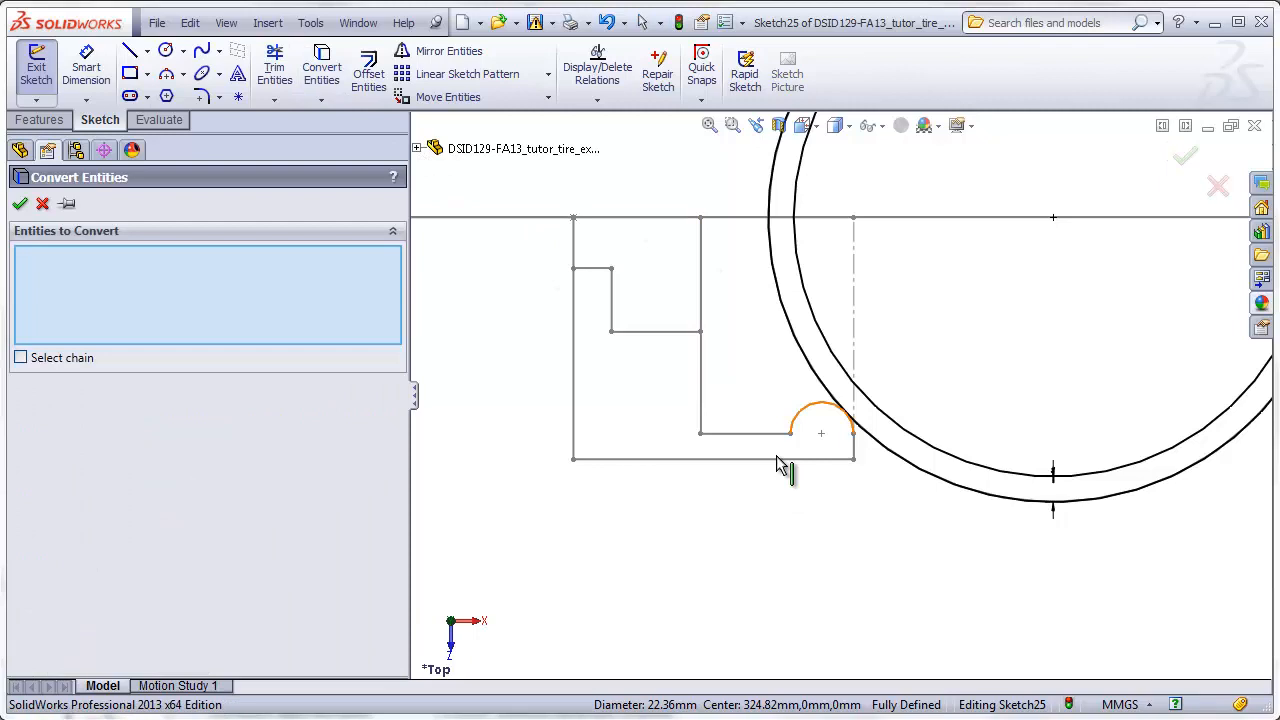
{"action": "left_click", "coordinate": [818, 412]}
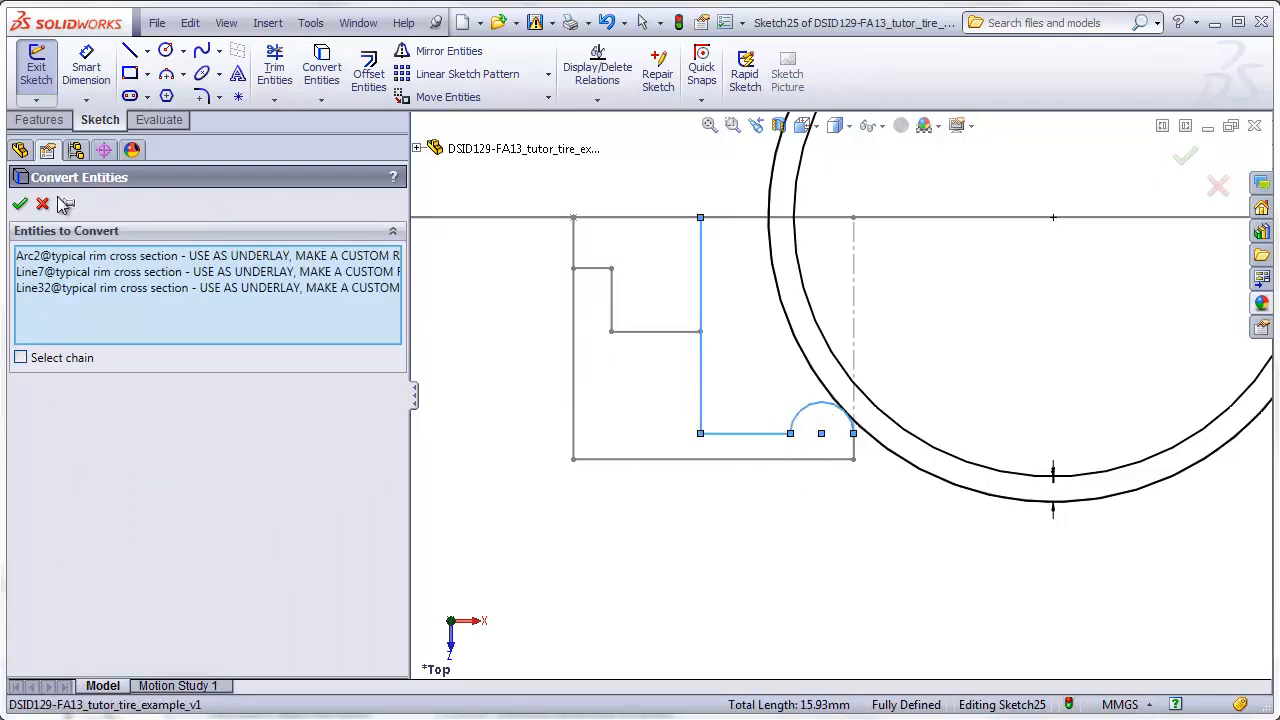
{"action": "left_click", "coordinate": [20, 204]}
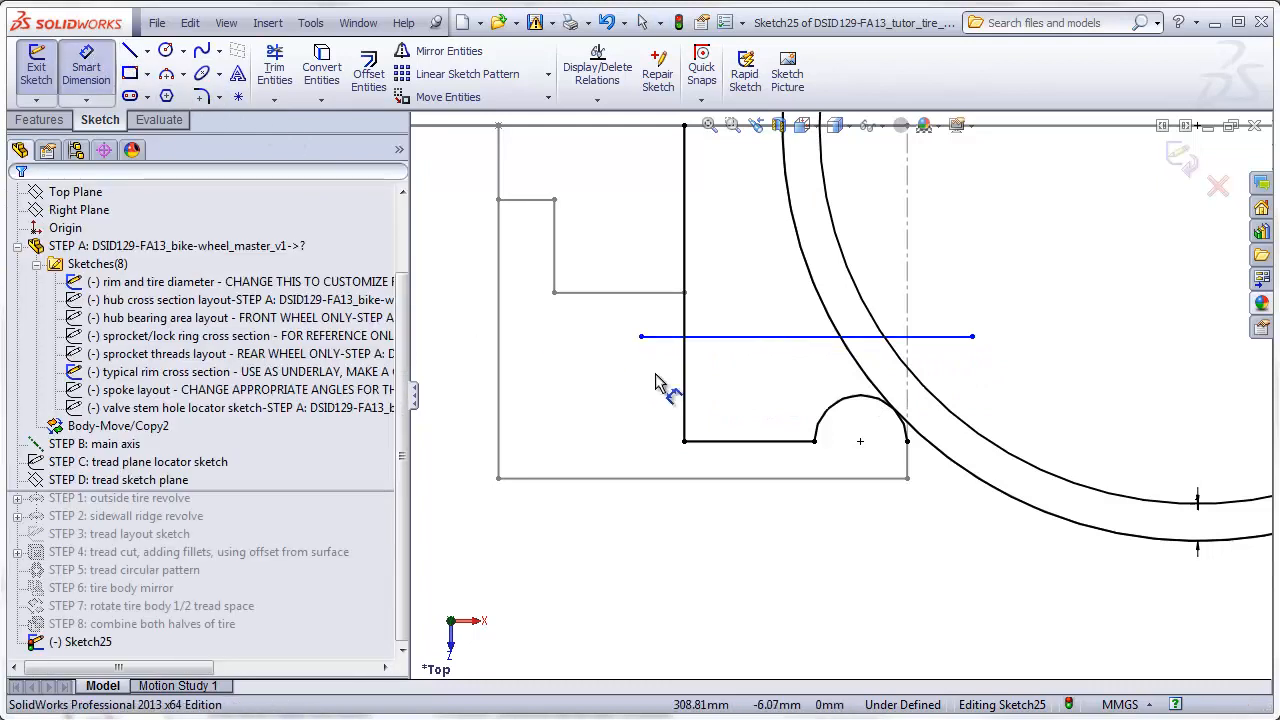
Step: Dimension the new horizontal line 2.50 mm above and the short line at 45°
{"action": "left_click", "coordinate": [750, 442]}
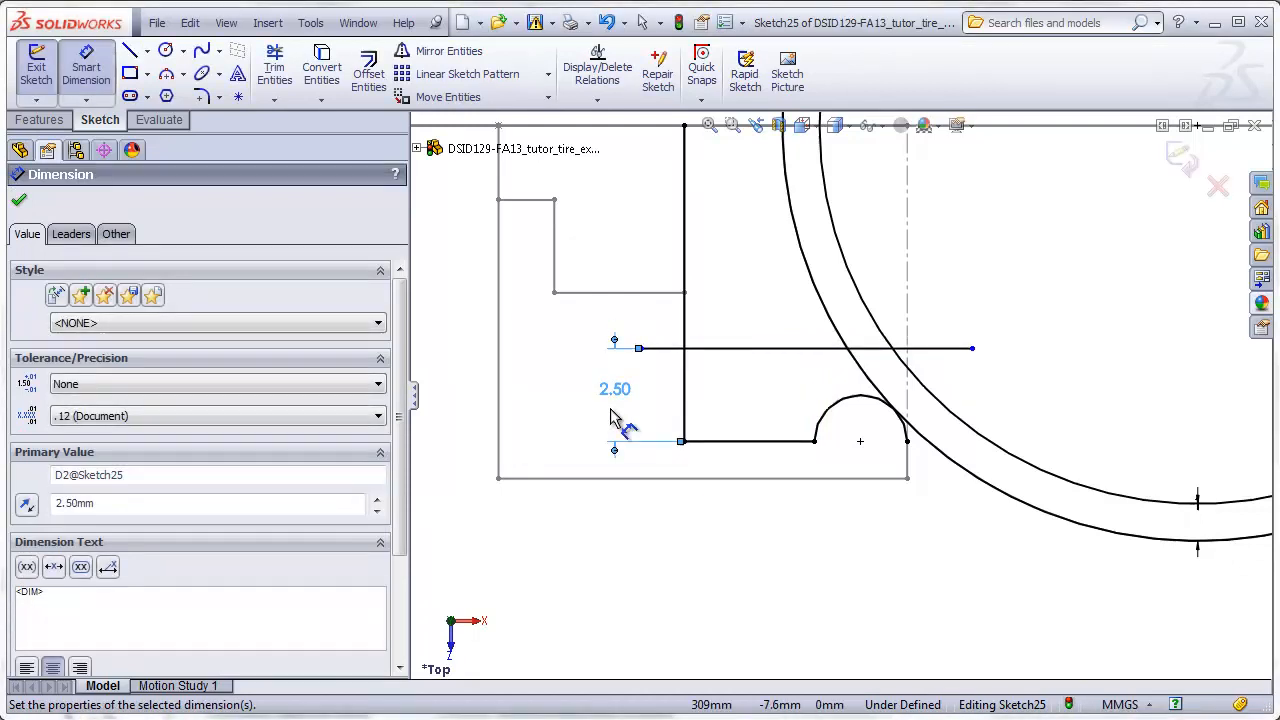
{"action": "left_click", "coordinate": [132, 50]}
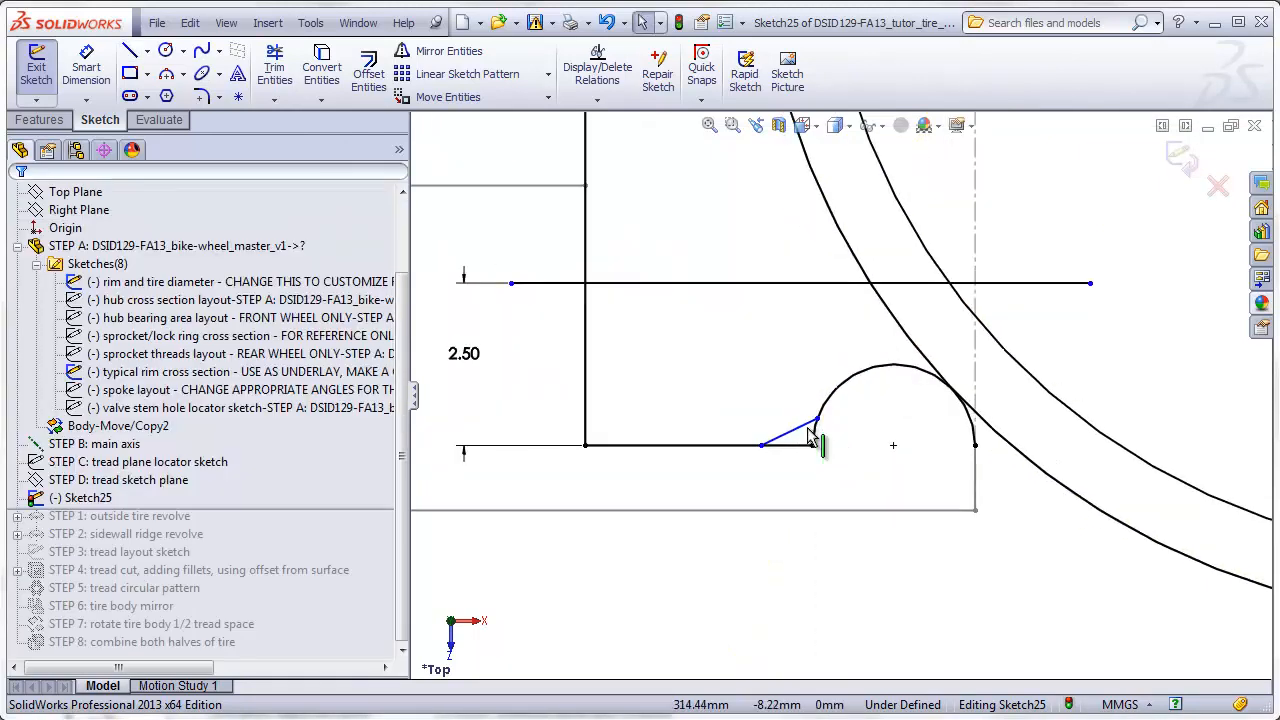
{"action": "left_click", "coordinate": [810, 420]}
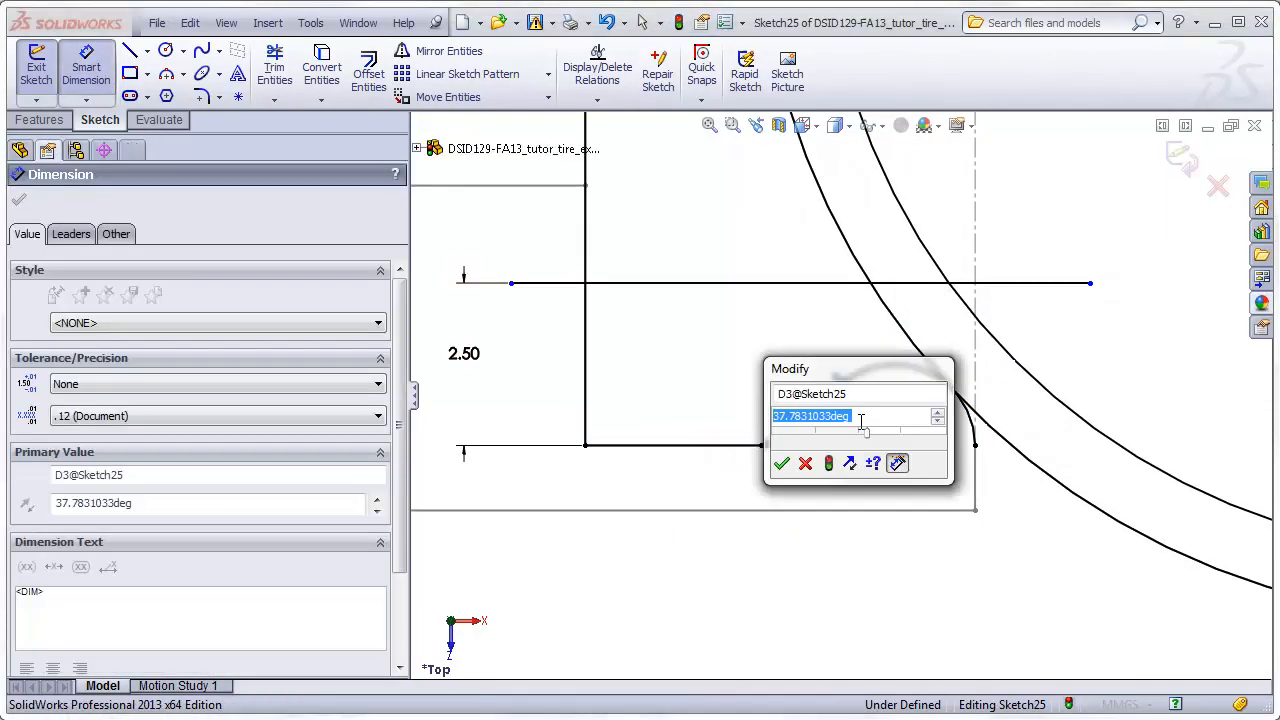
{"action": "left_click", "coordinate": [780, 464]}
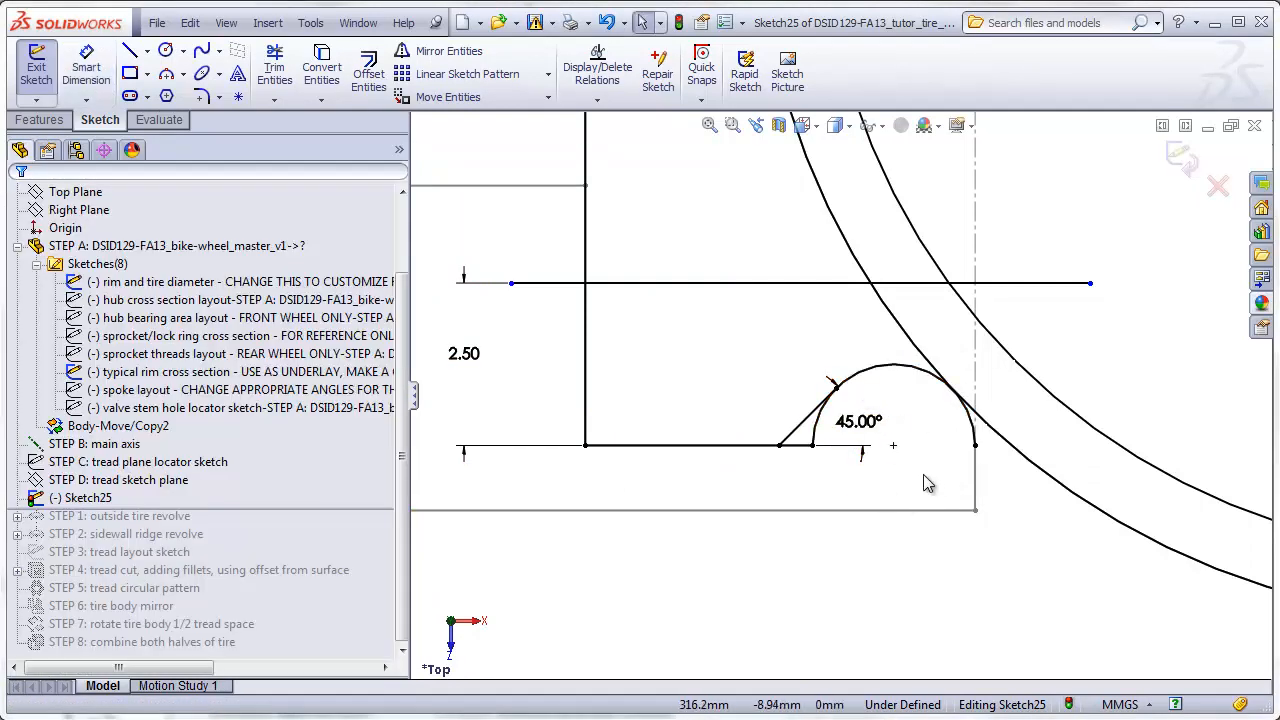
{"action": "mouse_move", "coordinate": [1122, 336]}
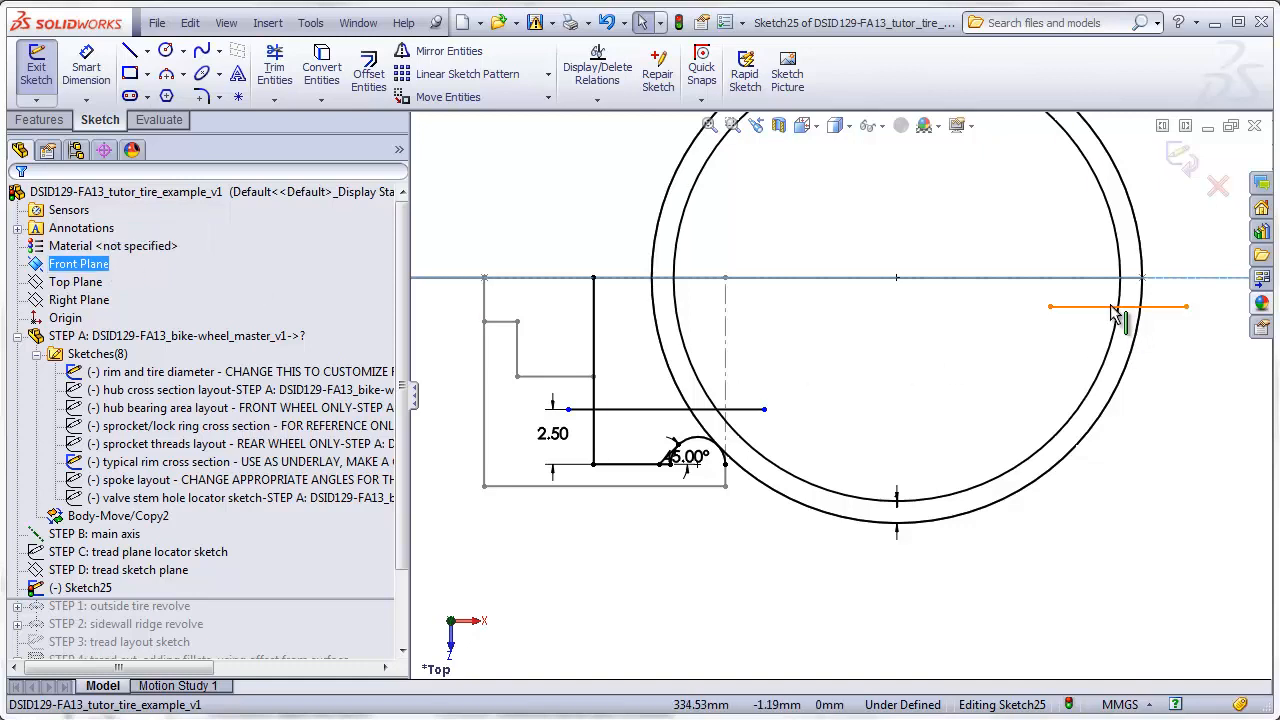
{"action": "left_click", "coordinate": [1116, 306]}
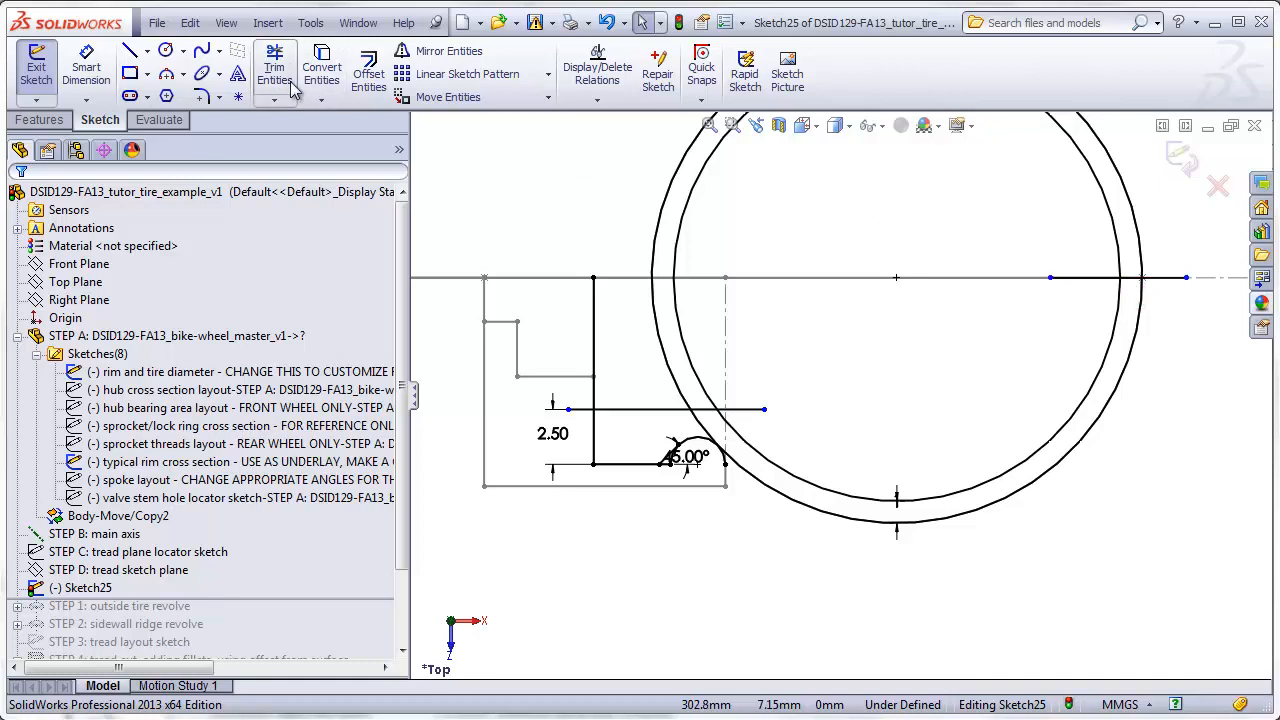
Step: Power-trim the leftover line and ring portions into a closed, fully defined profile
{"action": "left_click", "coordinate": [274, 68]}
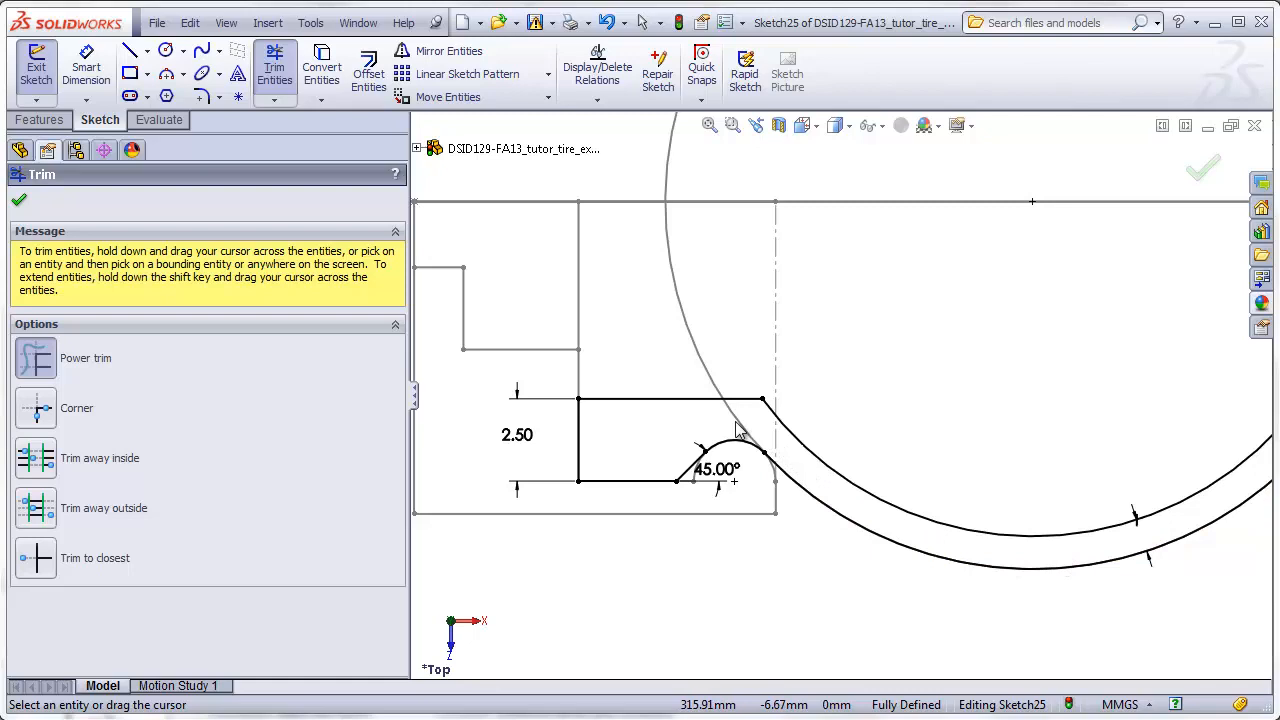
{"action": "mouse_move", "coordinate": [778, 448]}
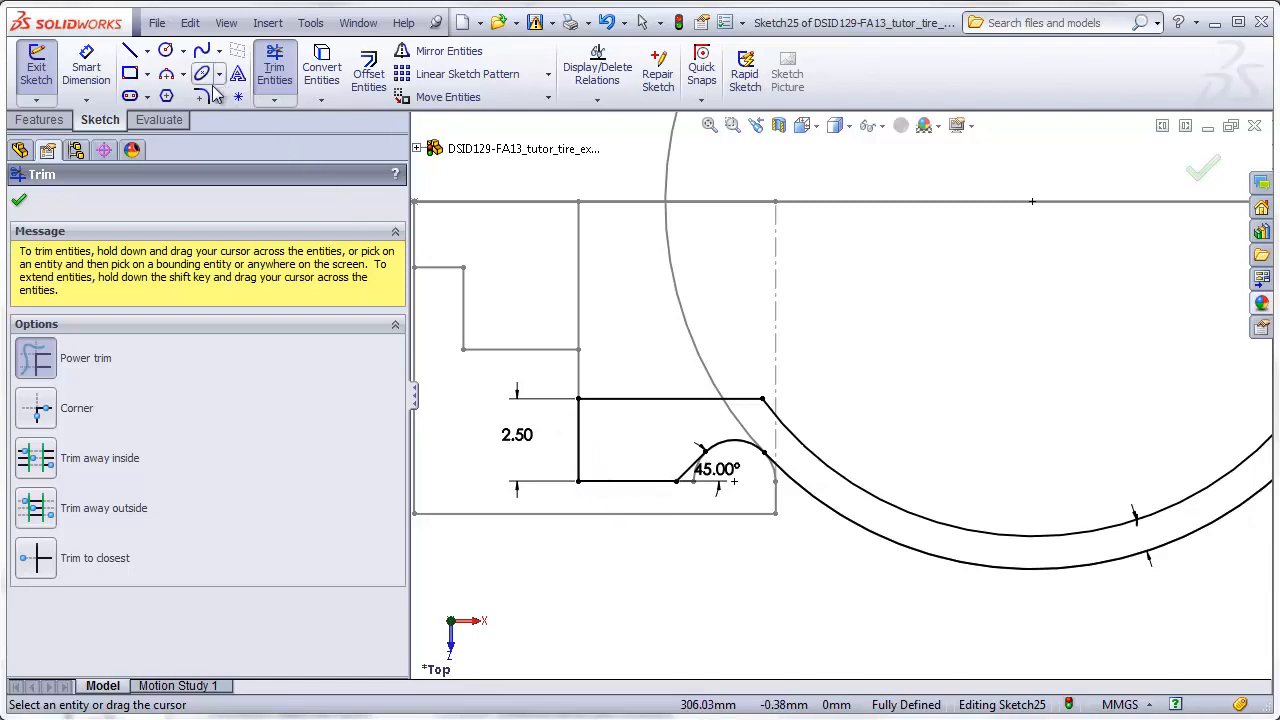
{"action": "left_click", "coordinate": [202, 96]}
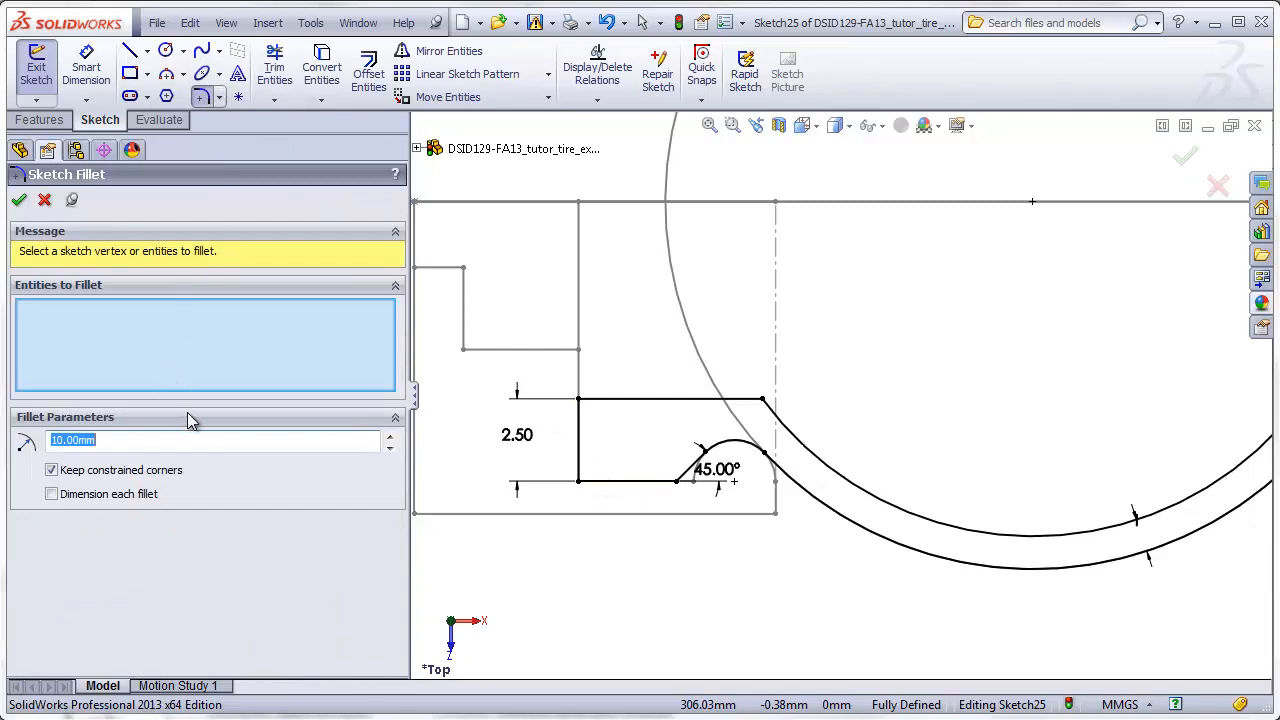
{"action": "left_click", "coordinate": [590, 478]}
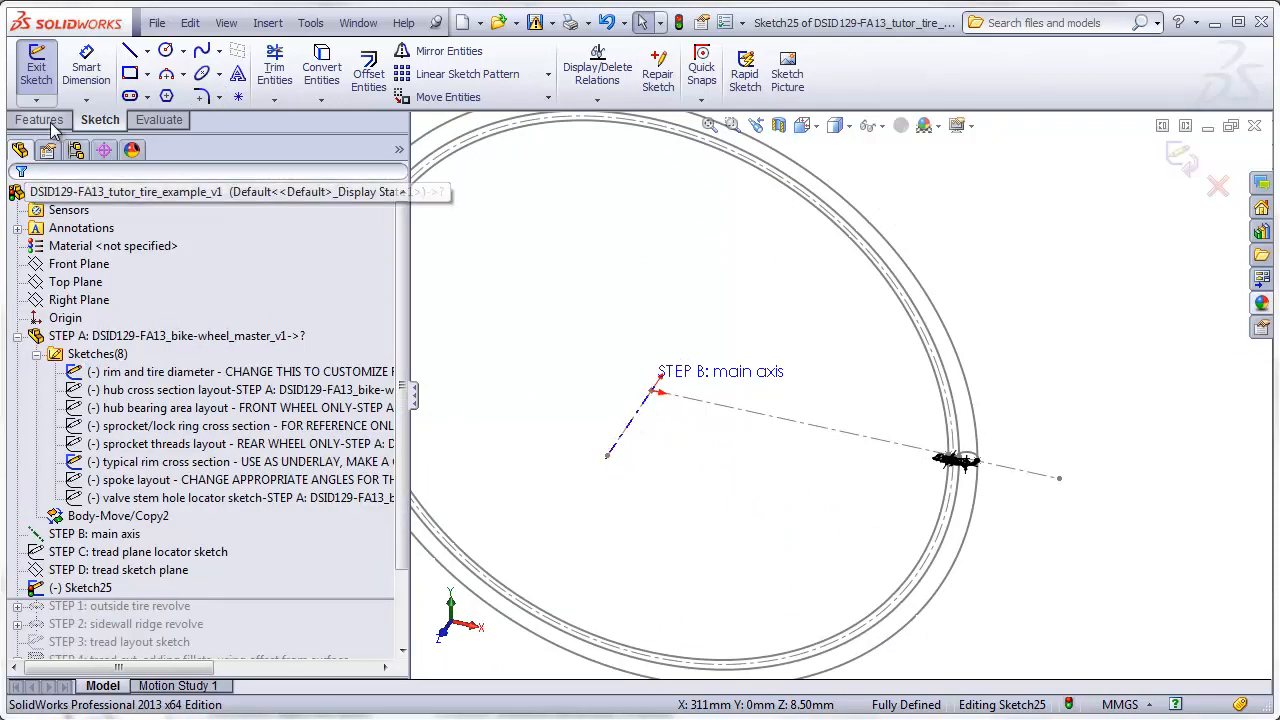
Step: Revolve Sketch25 360° about the main axis into the Revolve1 tire body
{"action": "left_click", "coordinate": [104, 68]}
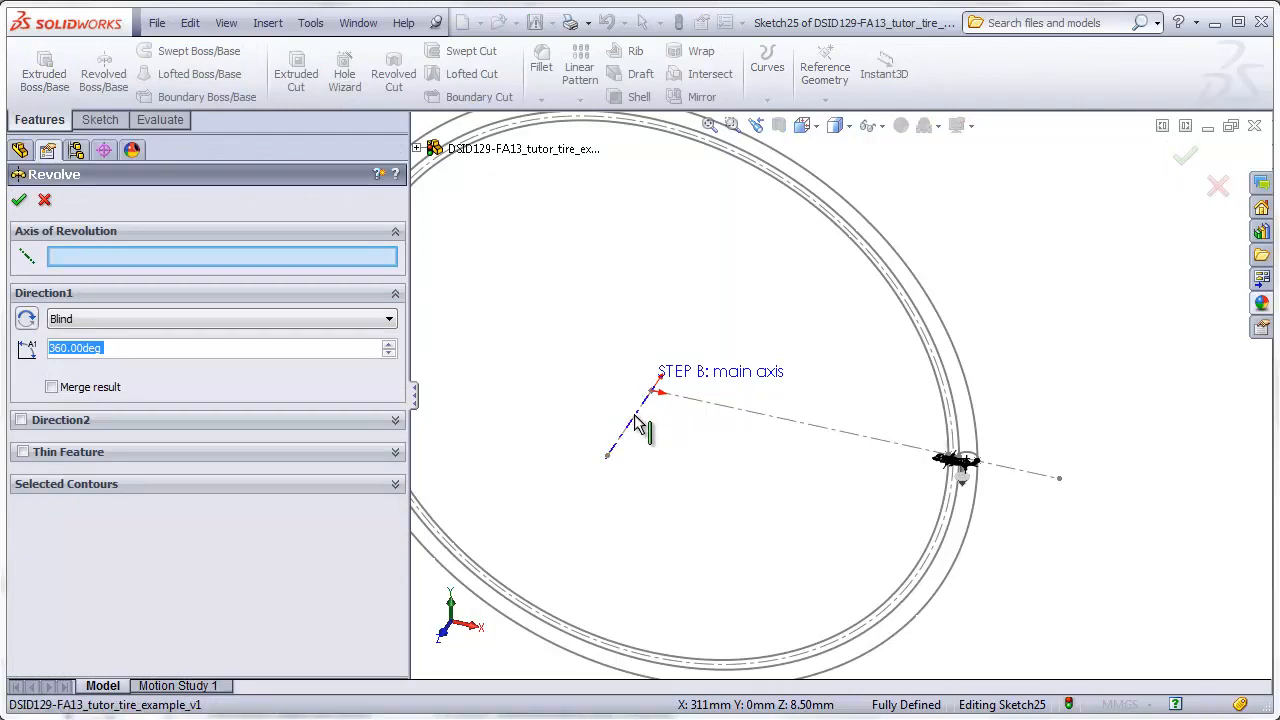
{"action": "left_click", "coordinate": [18, 200]}
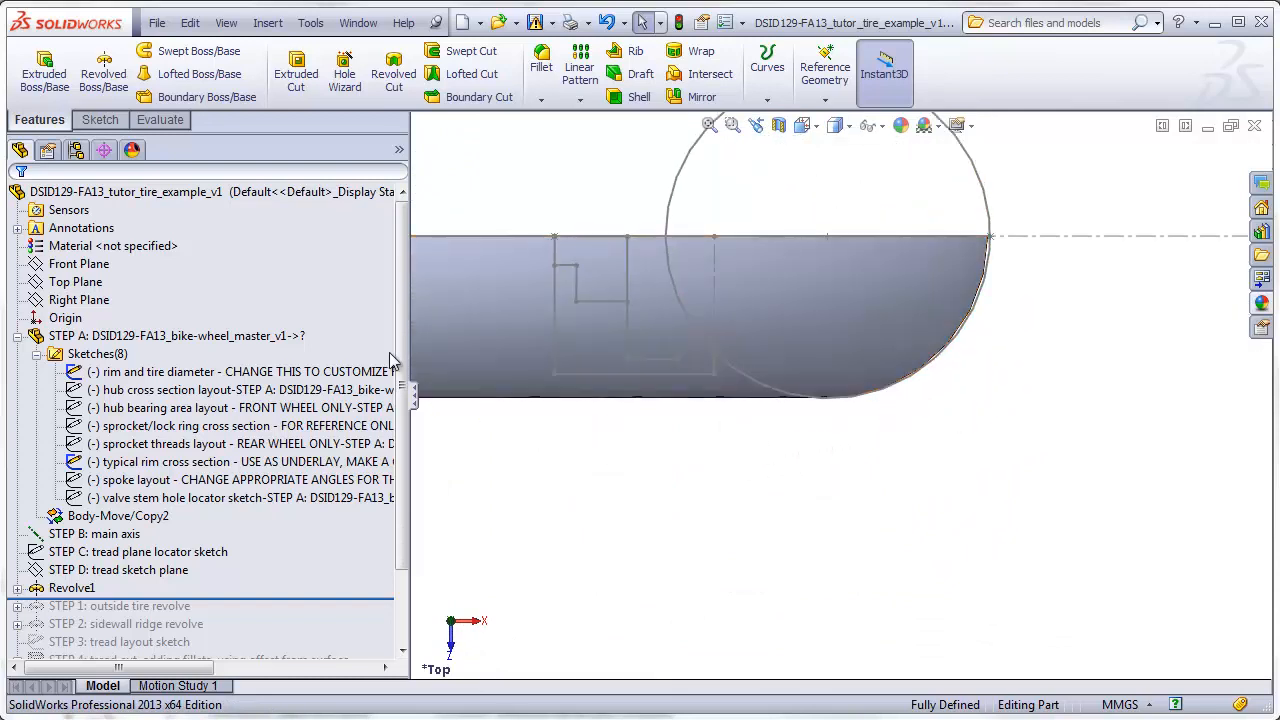
Step: Start Sketch26 on the Top Plane with the tire's circular edge converted and offset 0.25 mm
{"action": "left_click", "coordinate": [76, 280]}
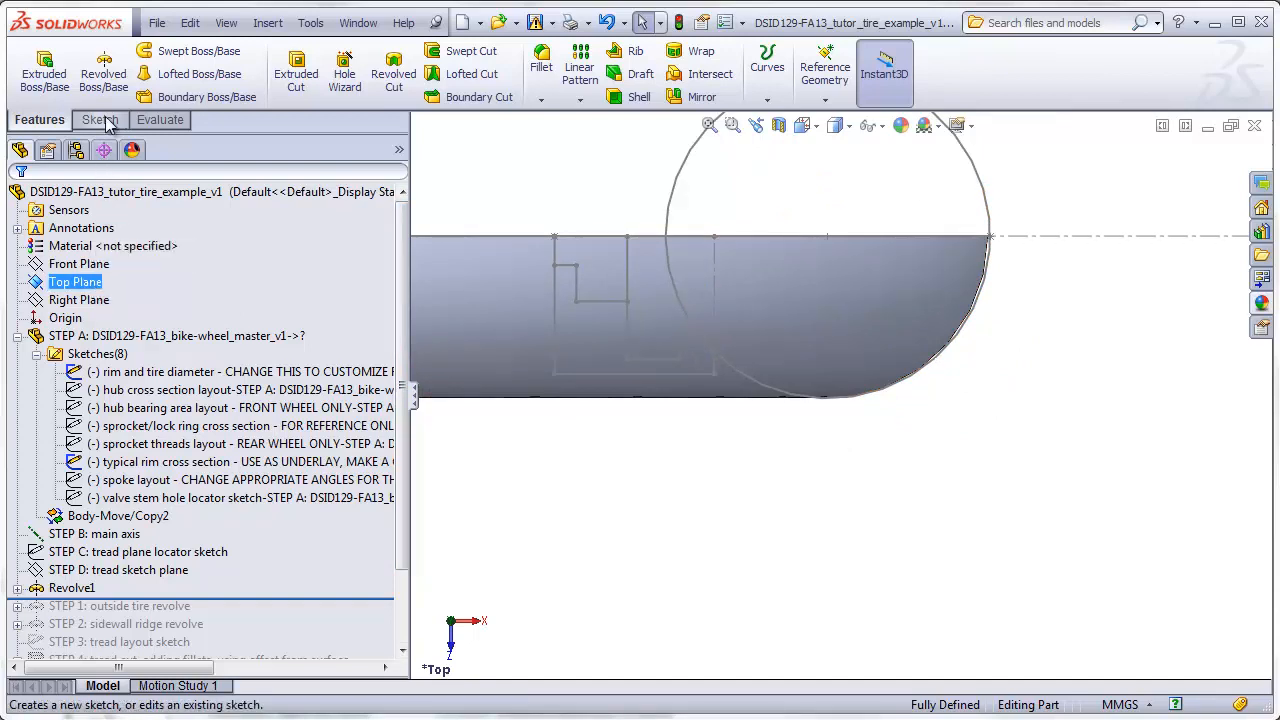
{"action": "left_click", "coordinate": [100, 120]}
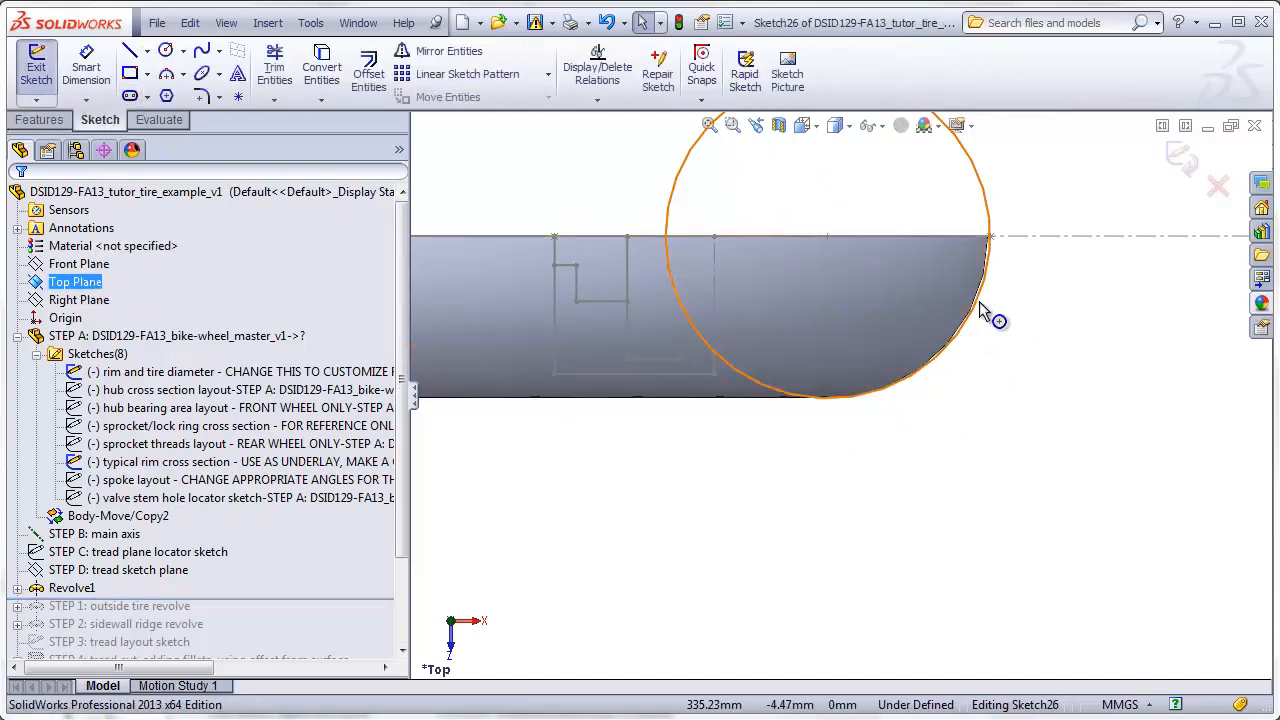
{"action": "left_click", "coordinate": [320, 68]}
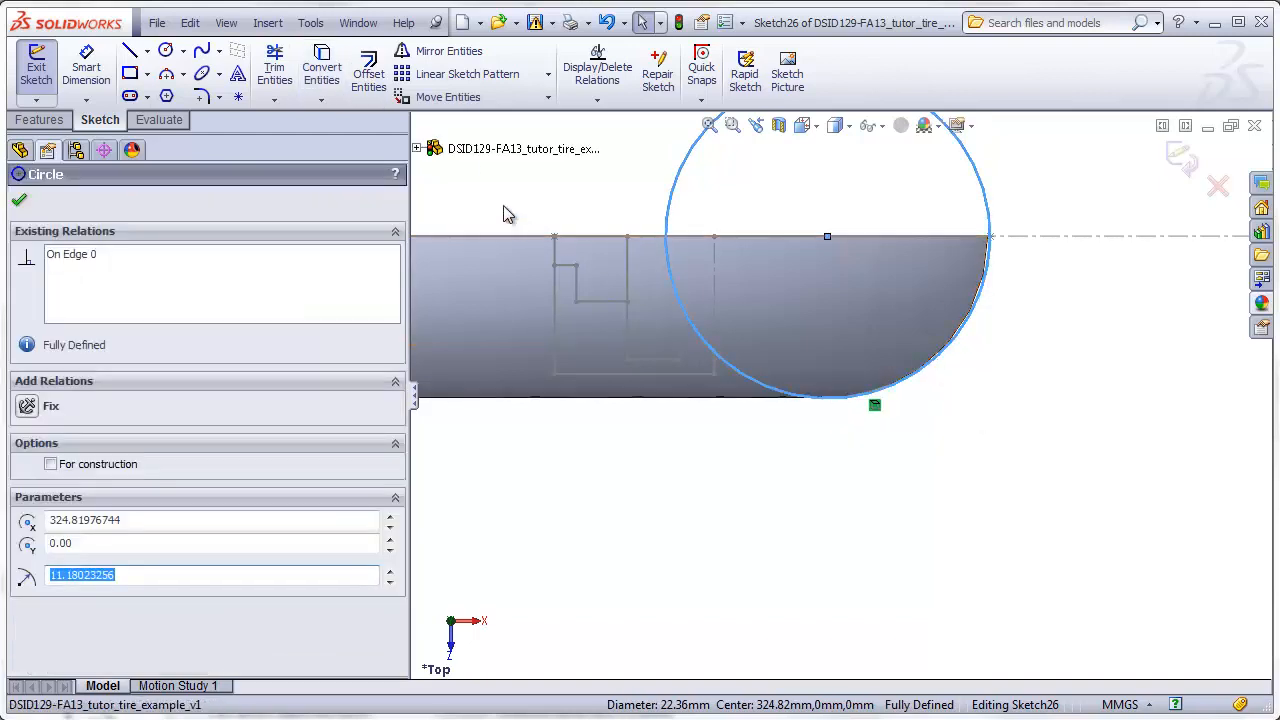
{"action": "left_click", "coordinate": [368, 72]}
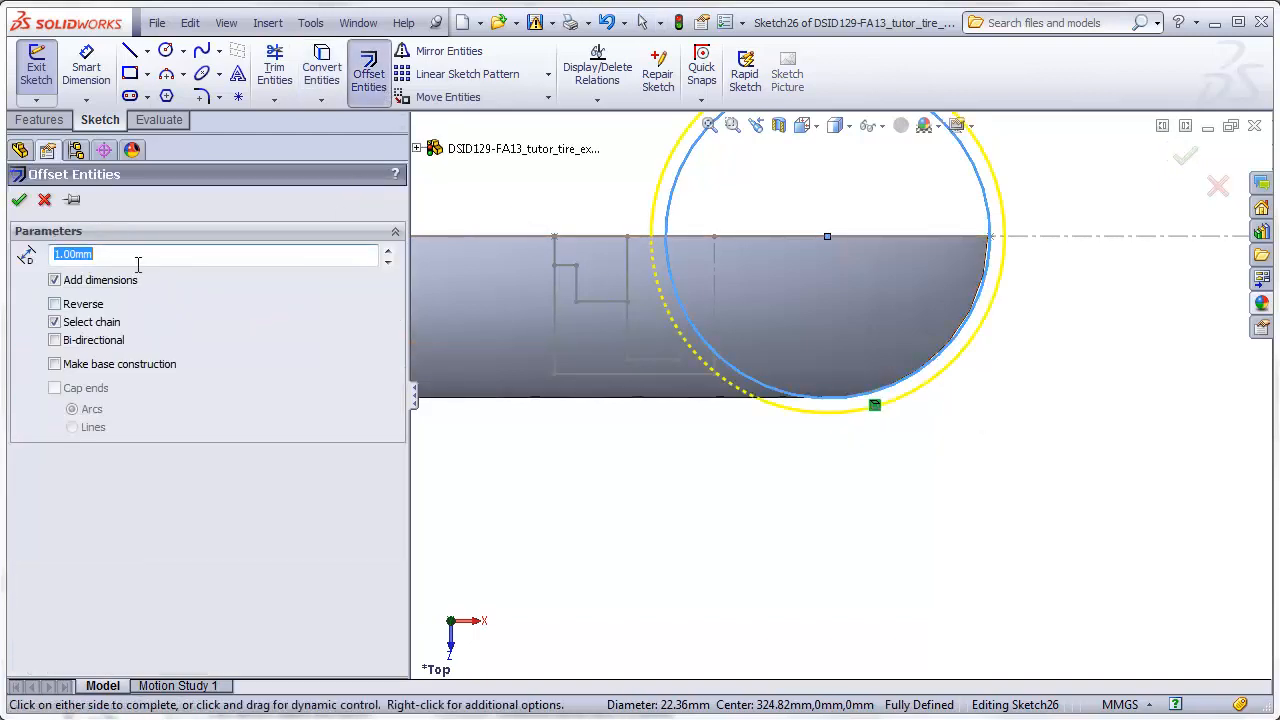
{"action": "type", "text": "0.25mm"}
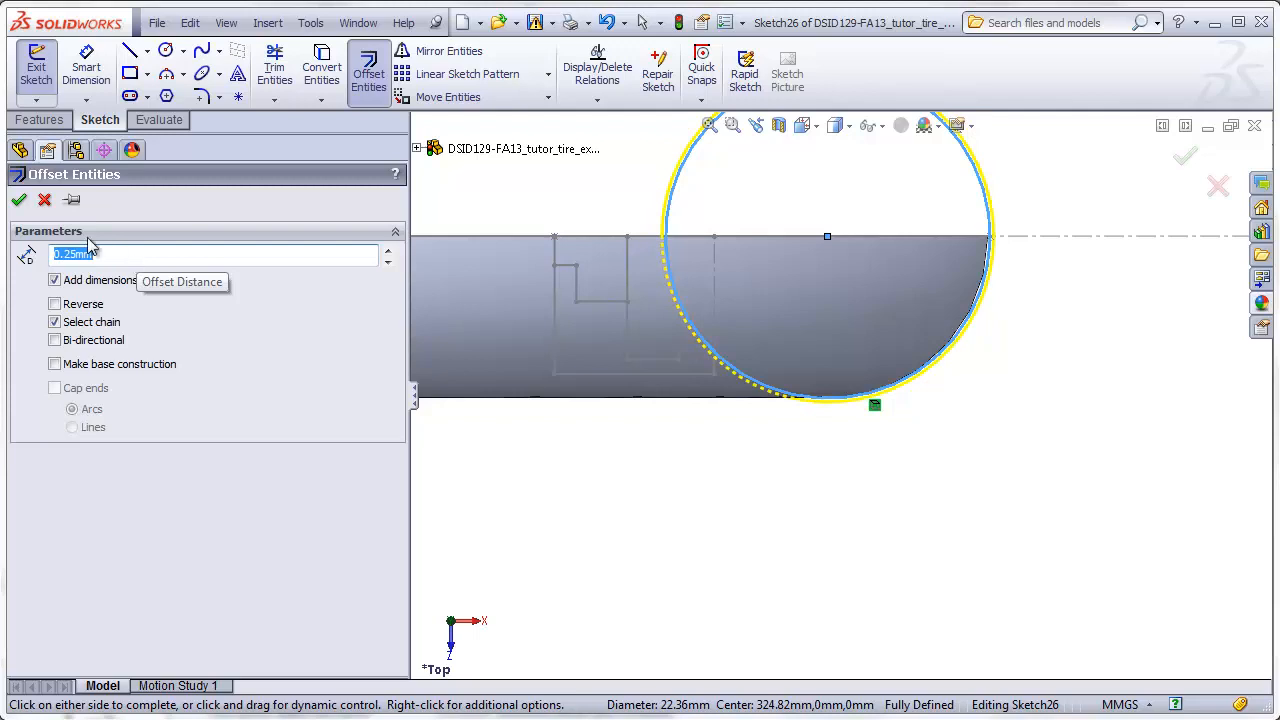
{"action": "left_click", "coordinate": [18, 200]}
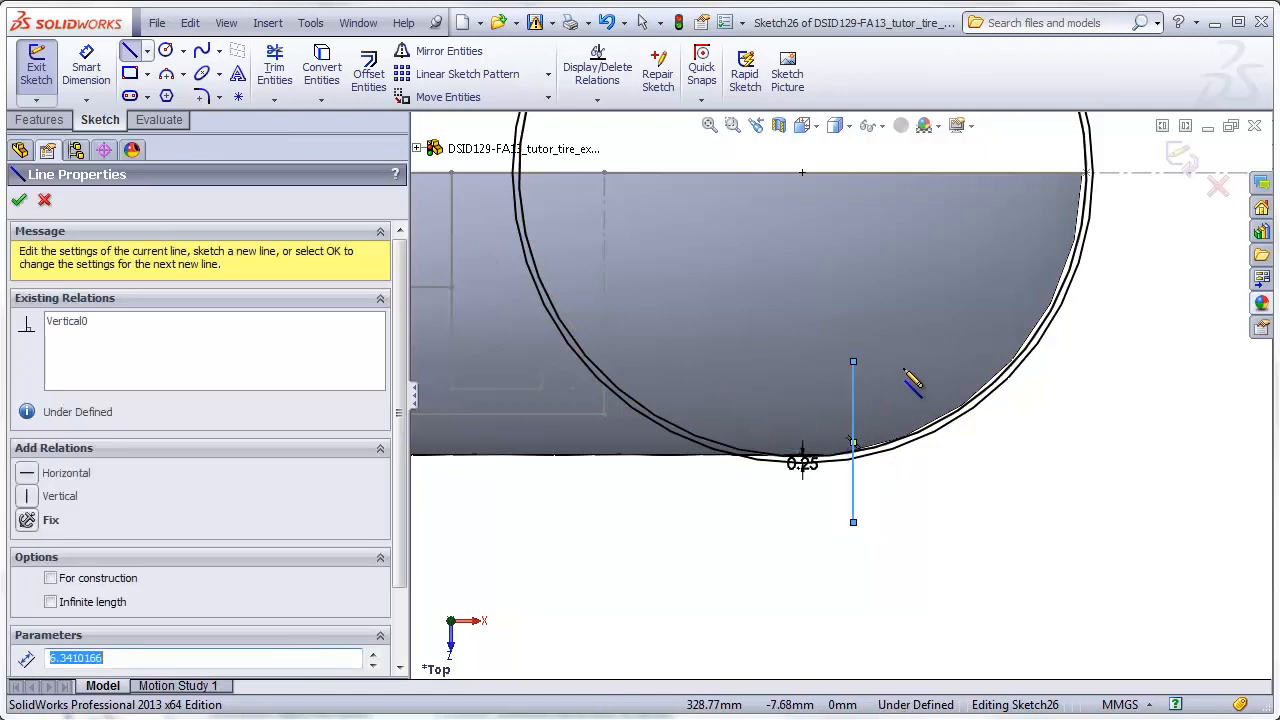
Step: Draw two short vertical lines and dimension them 0.75 mm apart
{"action": "left_click", "coordinate": [20, 200]}
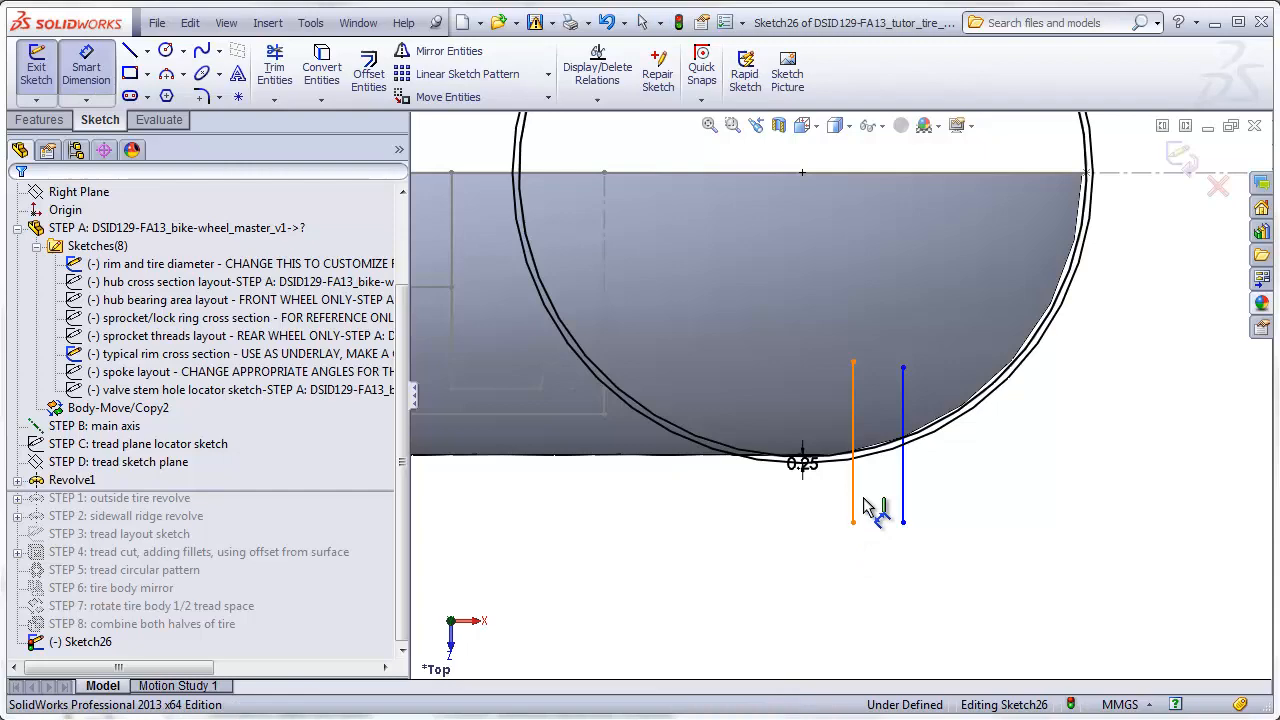
{"action": "left_click", "coordinate": [852, 490]}
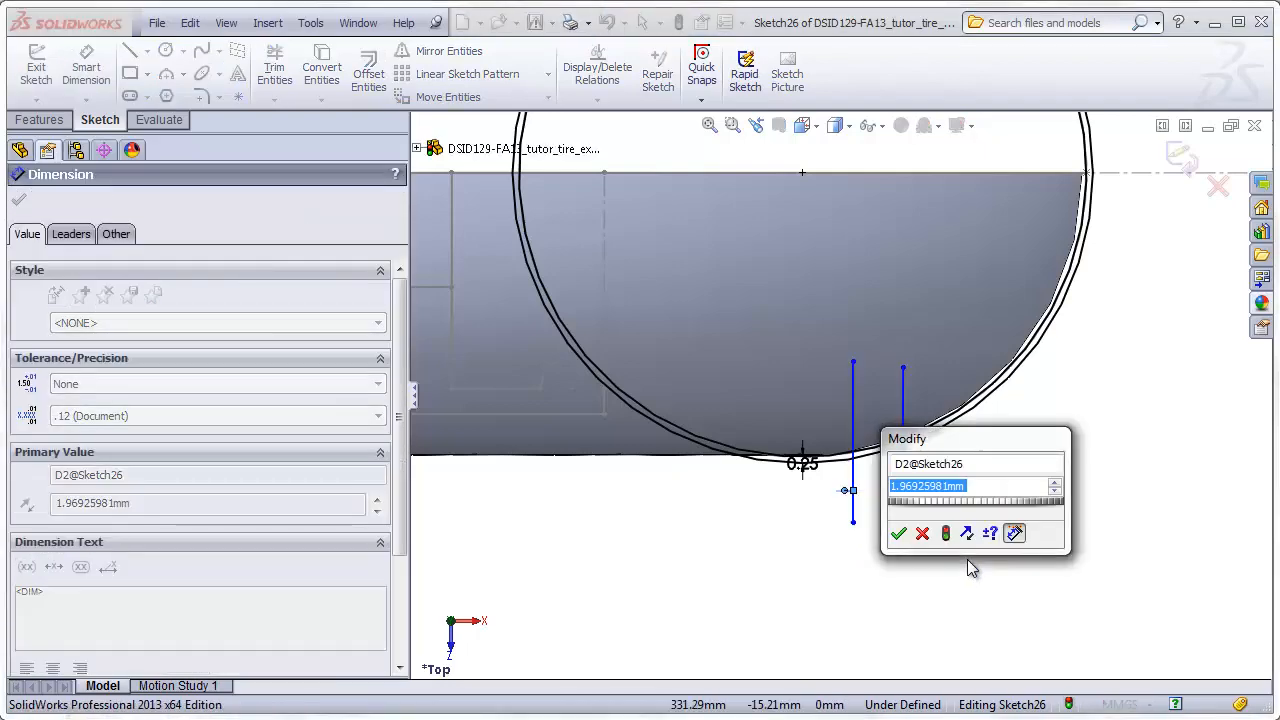
{"action": "left_click", "coordinate": [896, 532]}
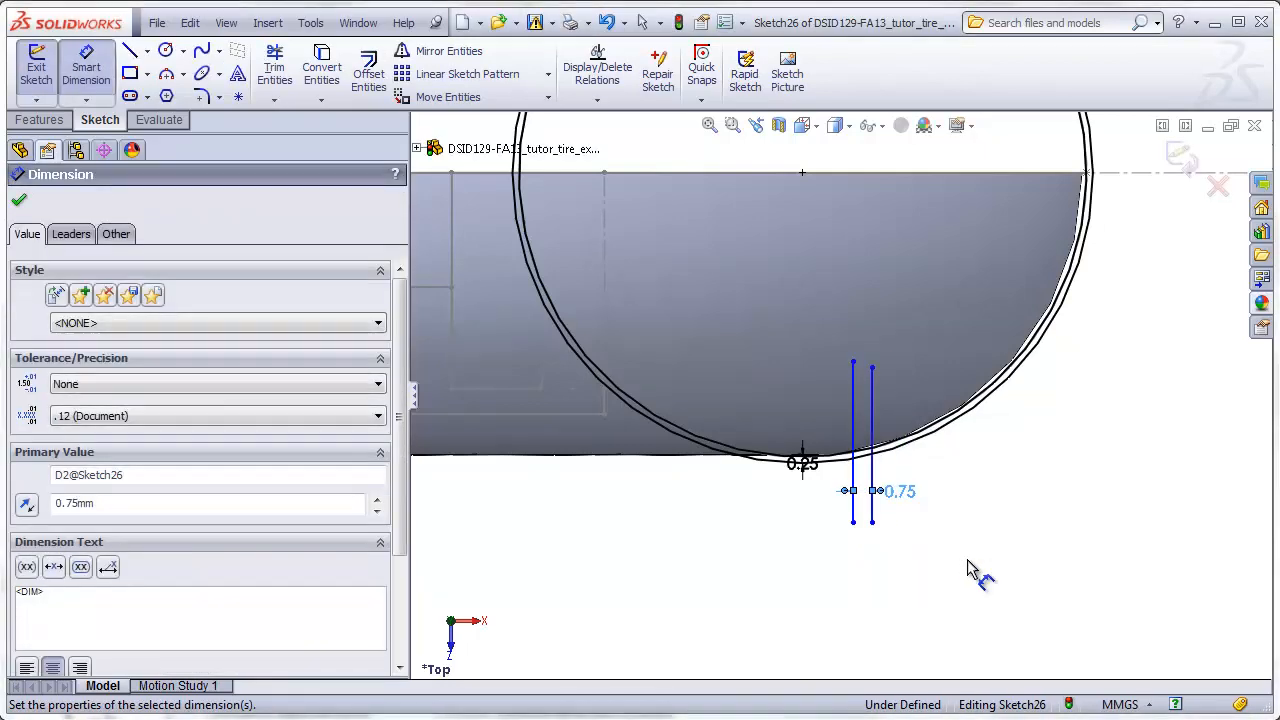
{"action": "left_click", "coordinate": [274, 70]}
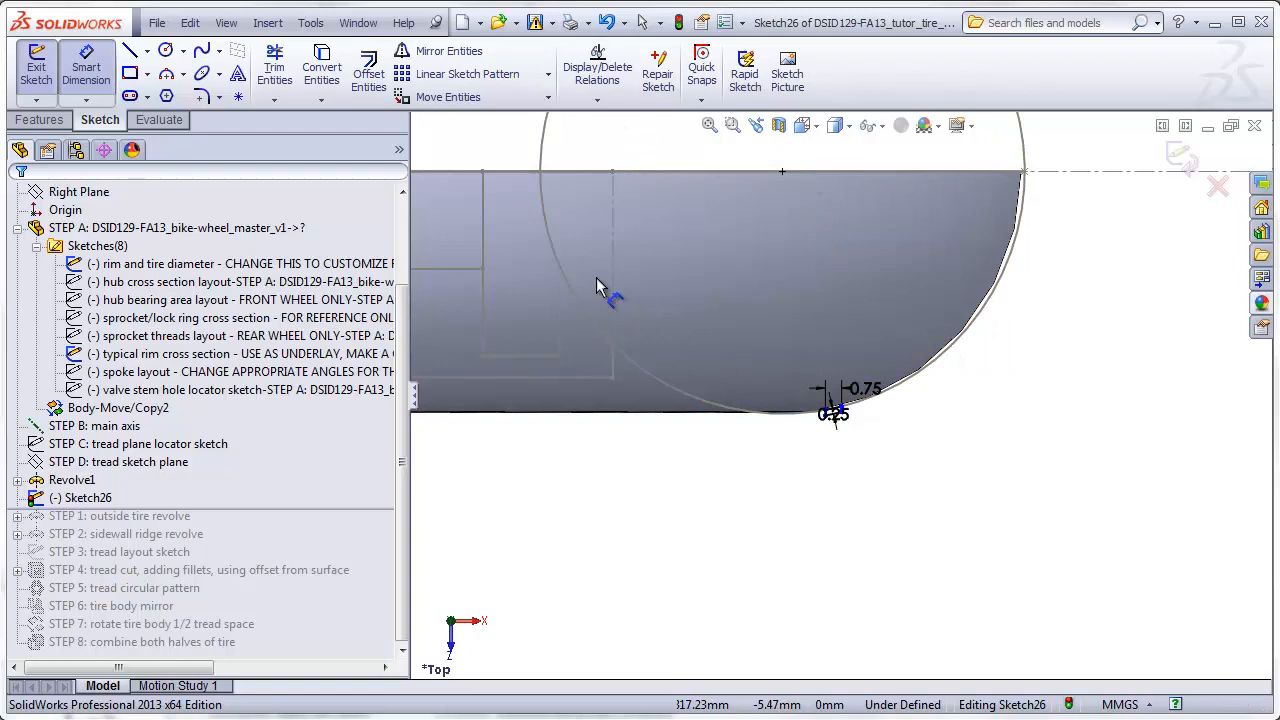
{"action": "mouse_move", "coordinate": [784, 176]}
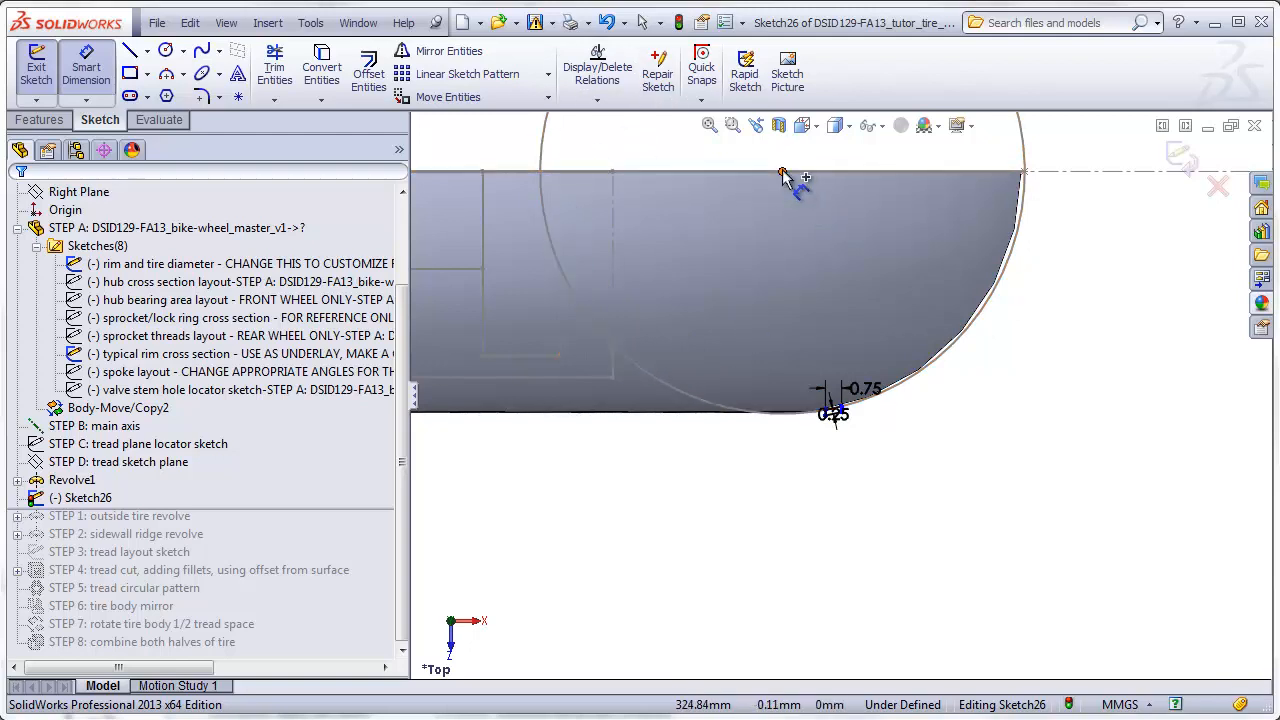
Step: Locate the paired lines 3.50 mm from the circle's centre, fully defining Sketch26
{"action": "left_click", "coordinate": [784, 172]}
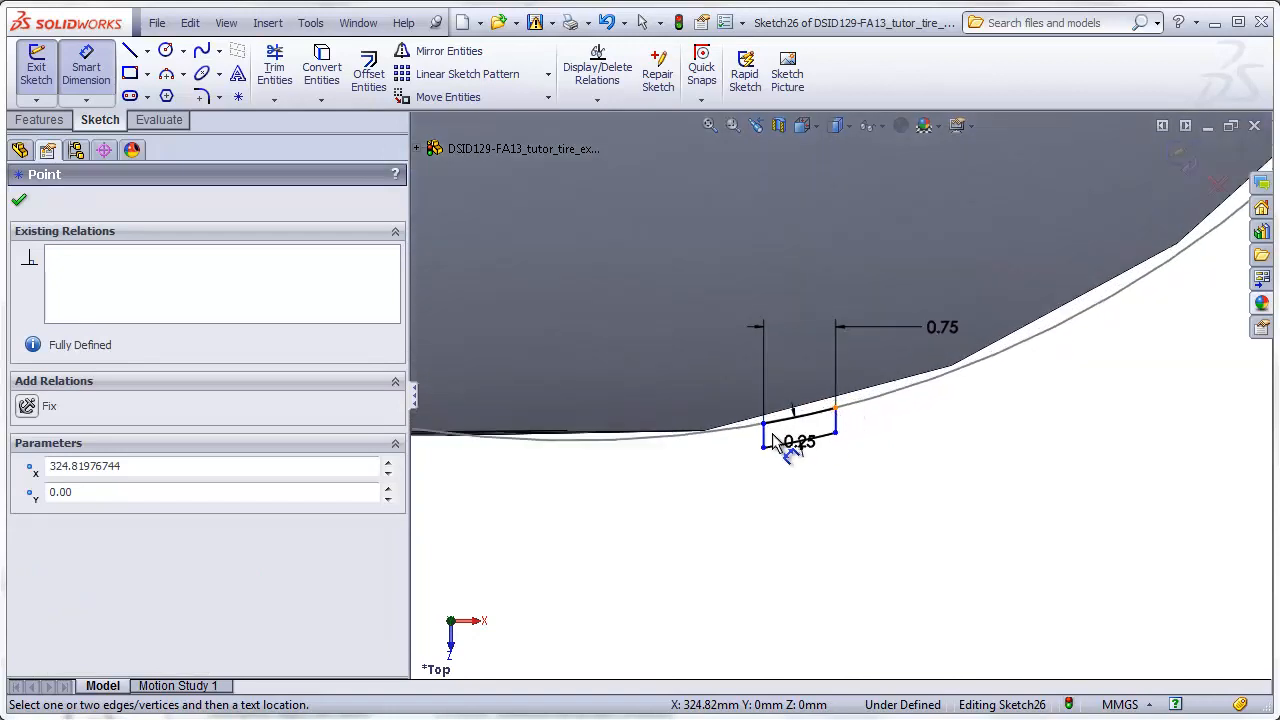
{"action": "mouse_move", "coordinate": [776, 448]}
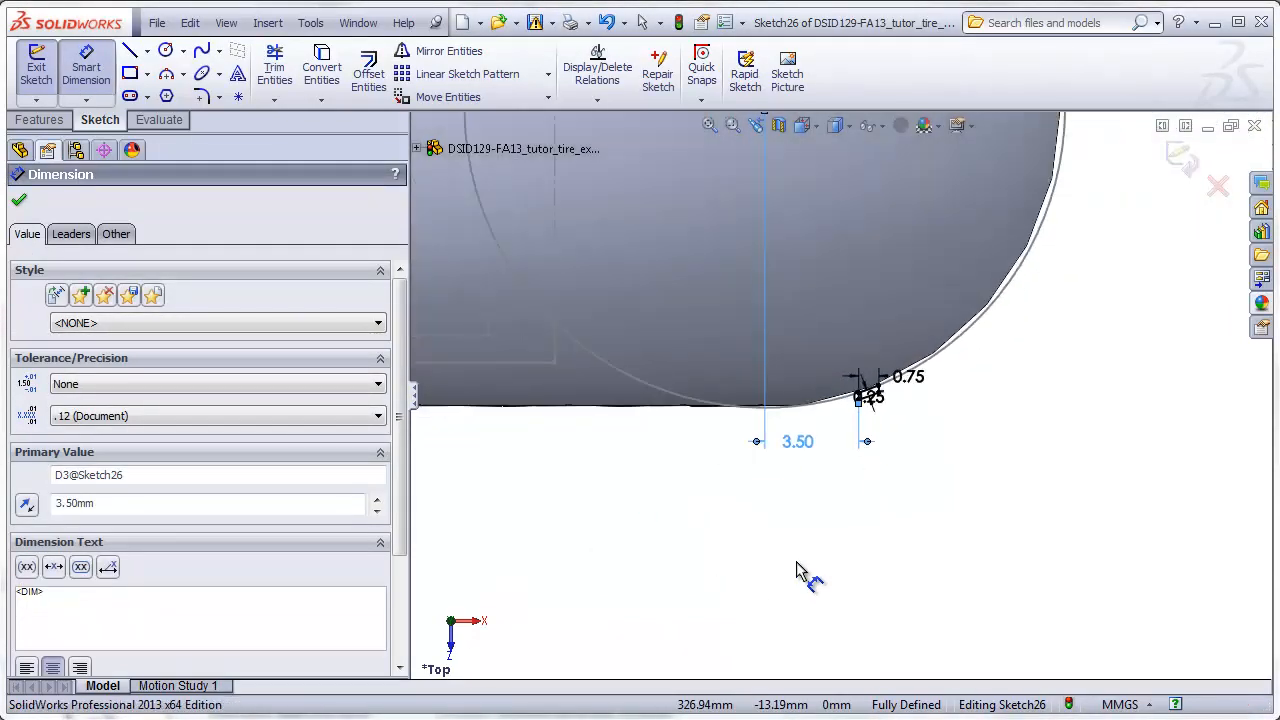
{"action": "left_click", "coordinate": [18, 200]}
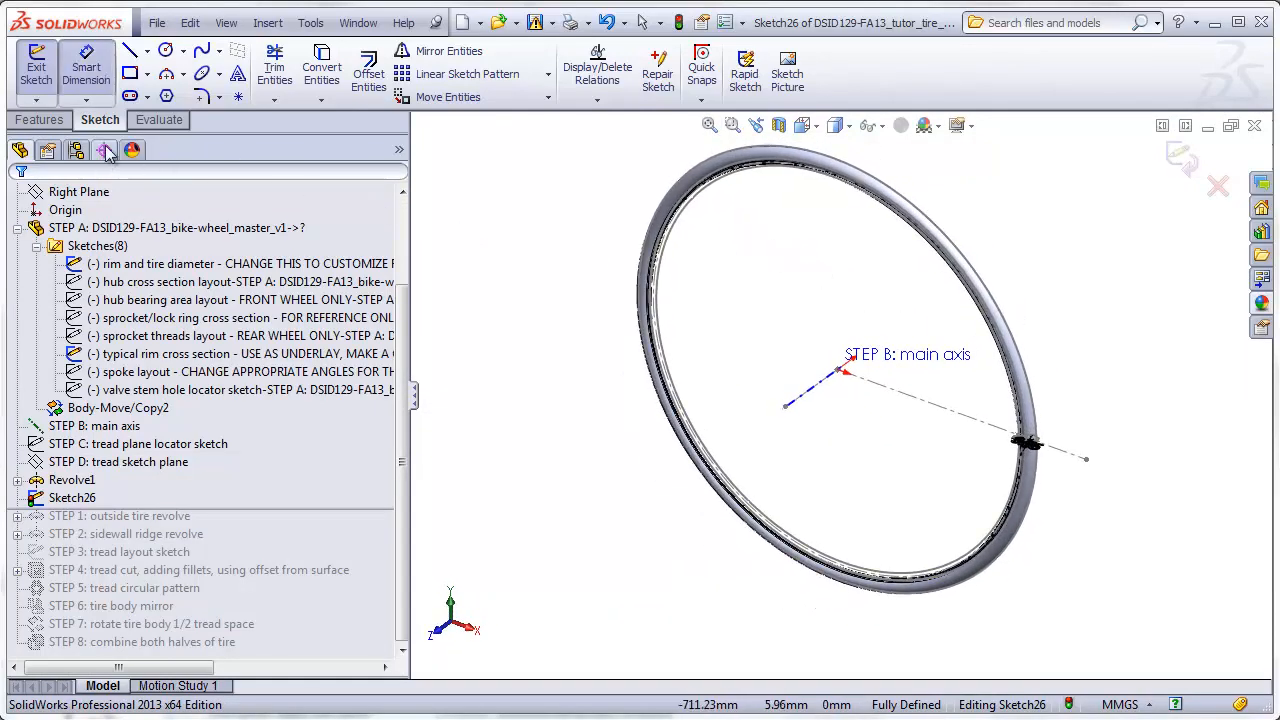
Step: Revolve Sketch26 360° about the main axis line into Revolve2
{"action": "left_click", "coordinate": [104, 70]}
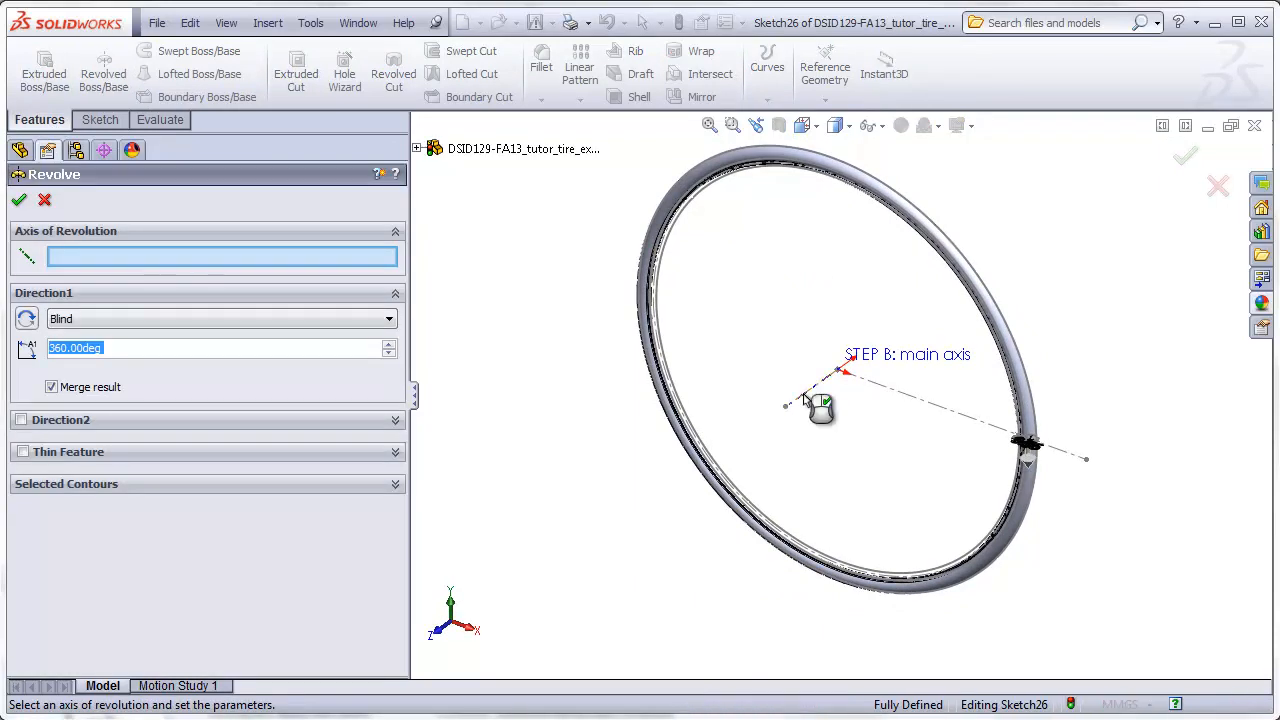
{"action": "left_click", "coordinate": [840, 376]}
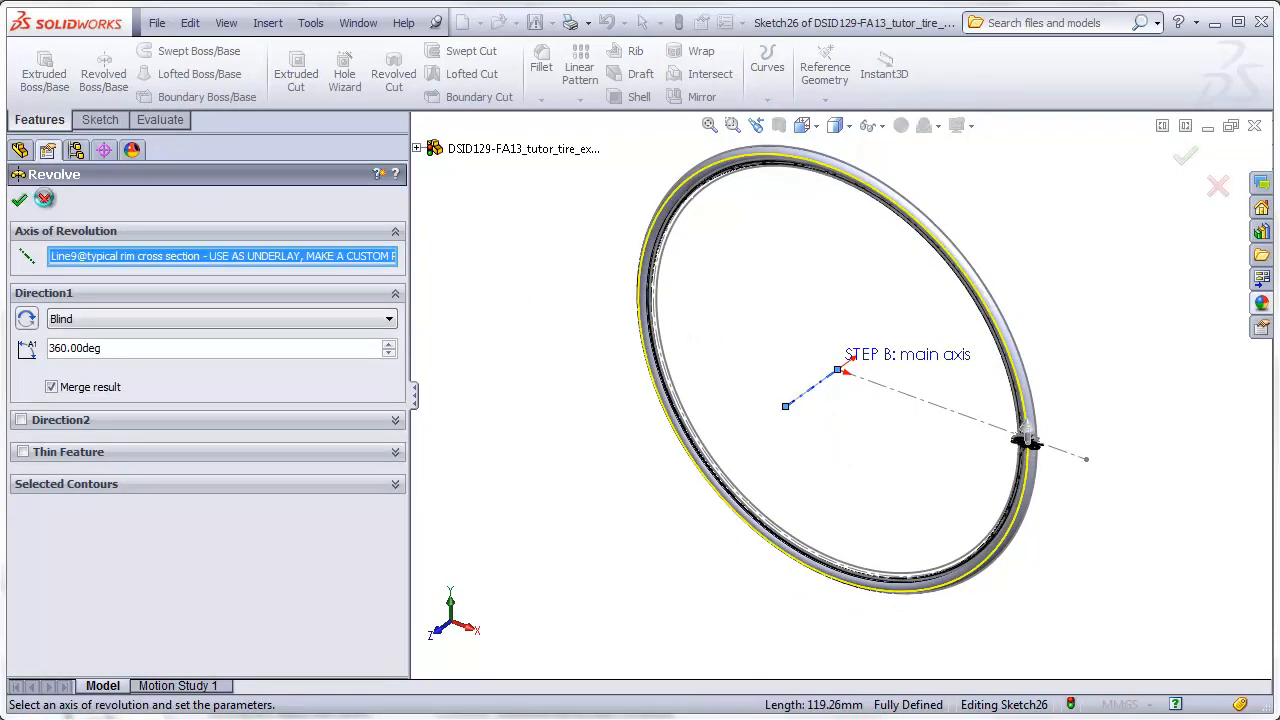
{"action": "left_click", "coordinate": [18, 200]}
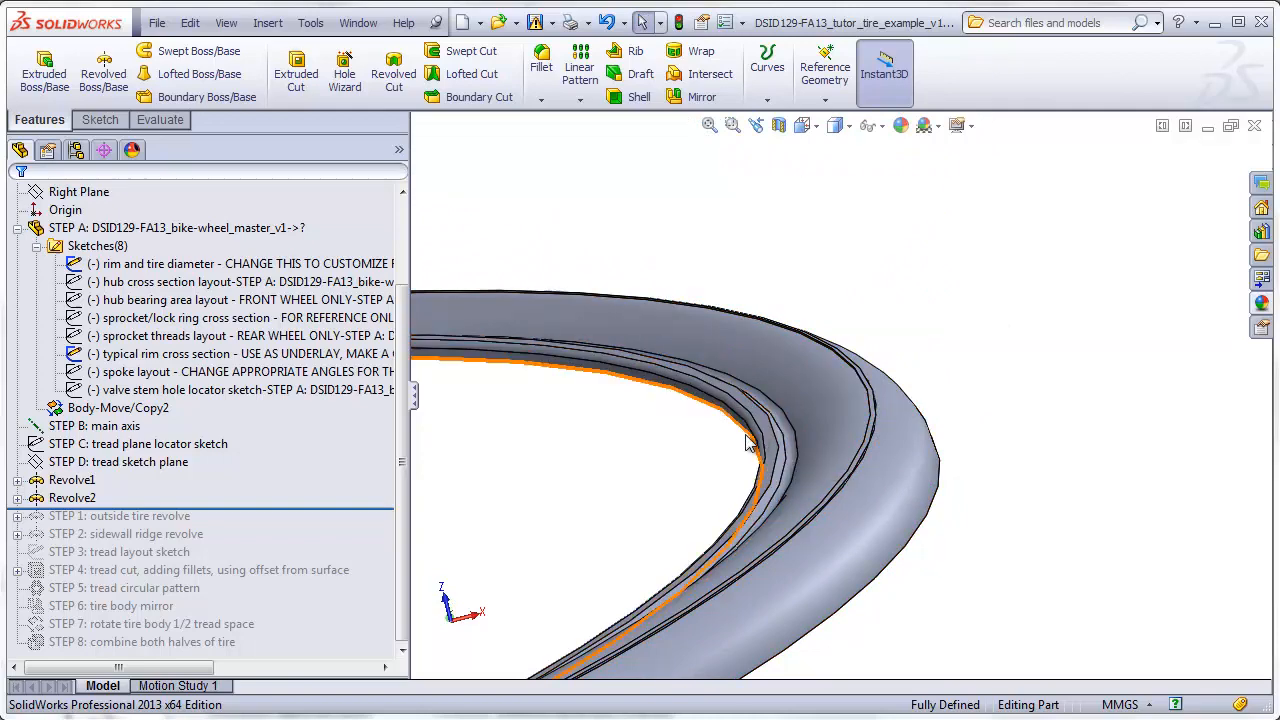
Step: Select Revolve1 and view the whole tire from the Front orientation
{"action": "left_click", "coordinate": [800, 424]}
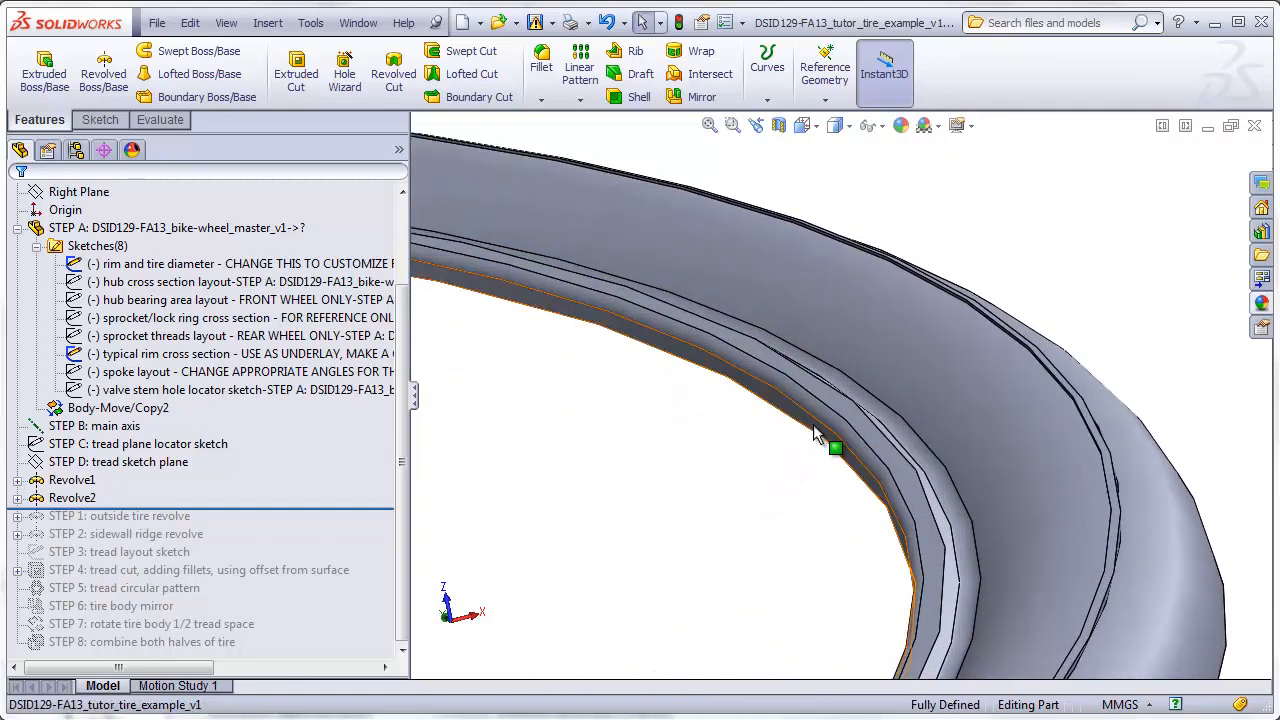
{"action": "left_click", "coordinate": [72, 480]}
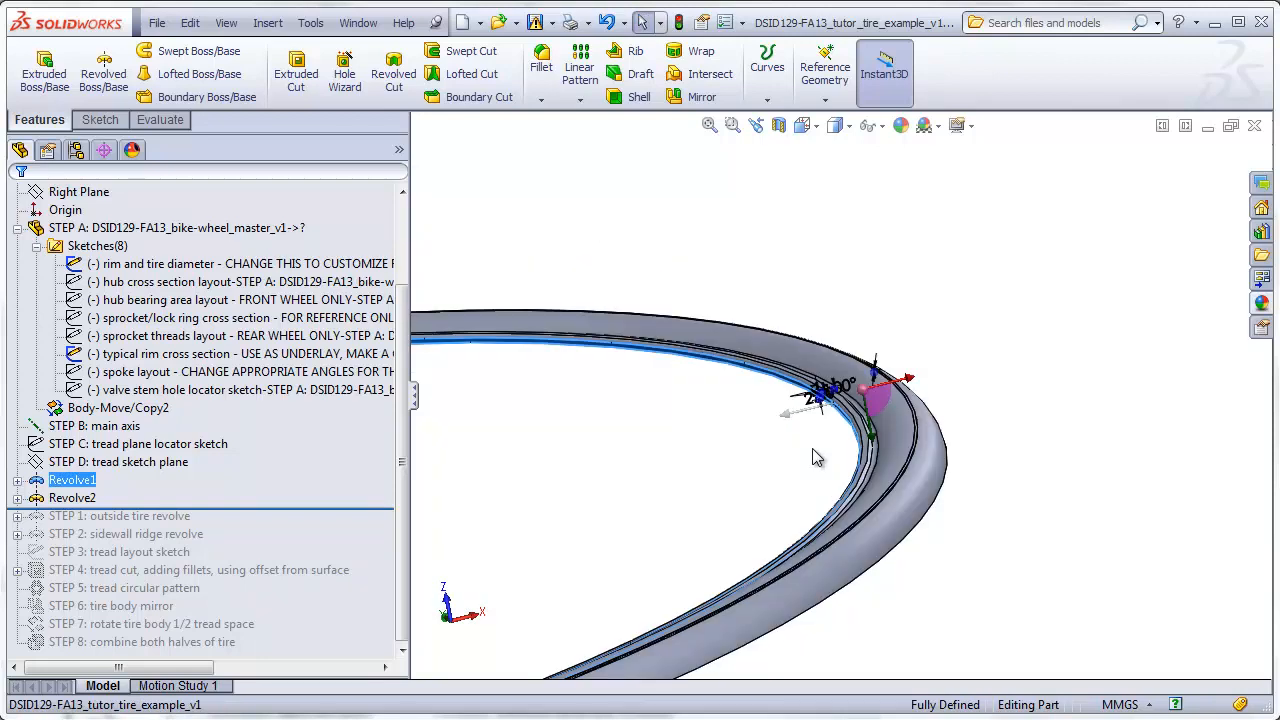
{"action": "mouse_move", "coordinate": [808, 124]}
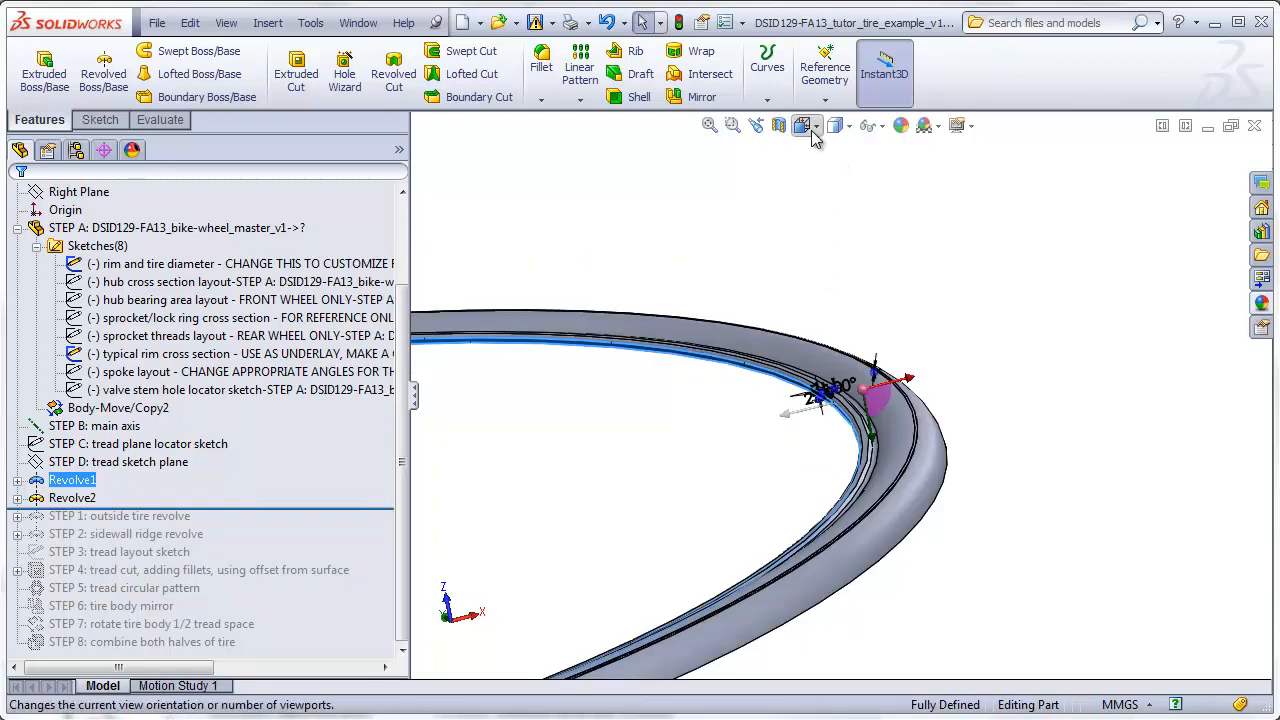
{"action": "left_click", "coordinate": [800, 124]}
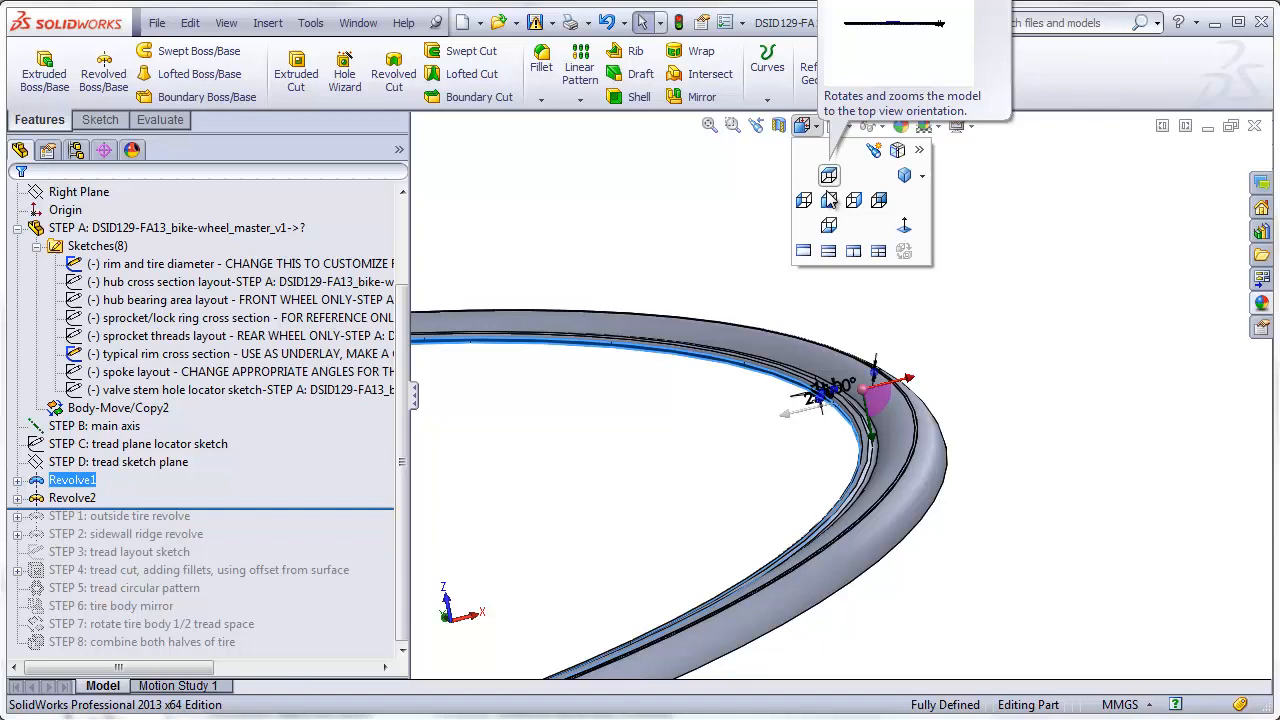
{"action": "left_click", "coordinate": [828, 176]}
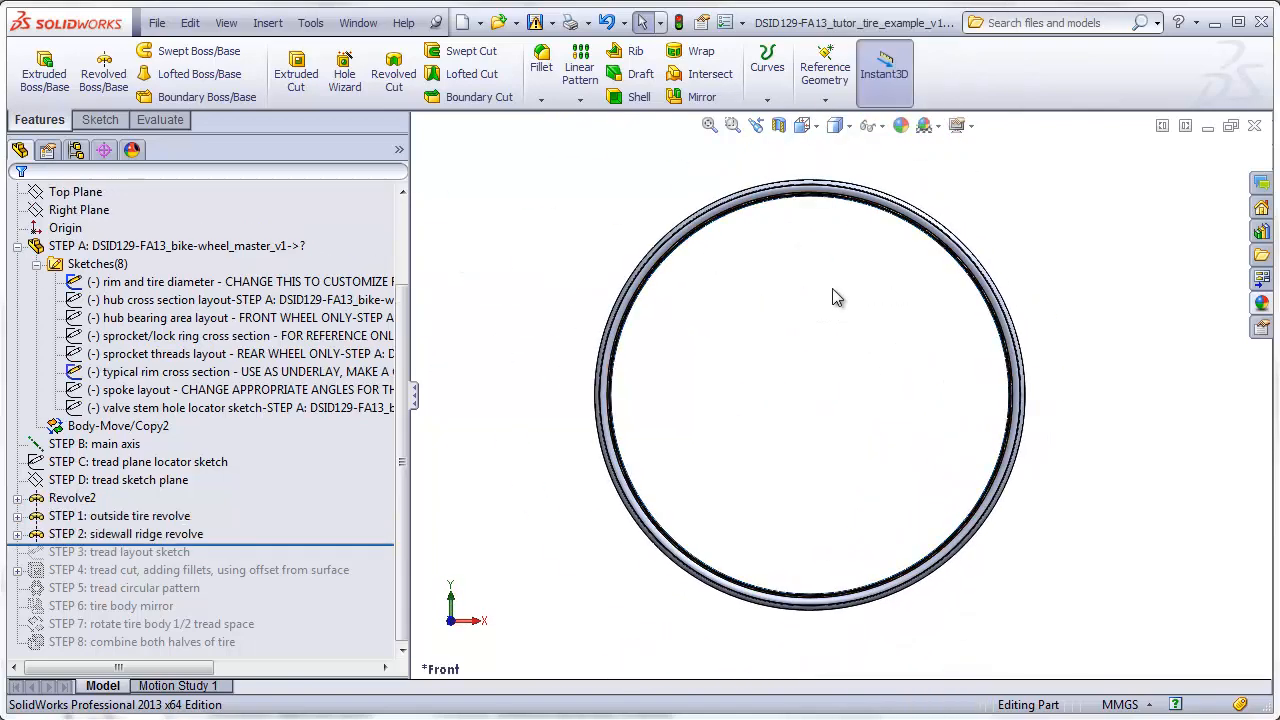
Step: Select the tread sketch plane and show the tread plane locator sketch for the new sketch
{"action": "left_click_drag", "start_coordinate": [838, 296], "coordinate": [872, 236]}
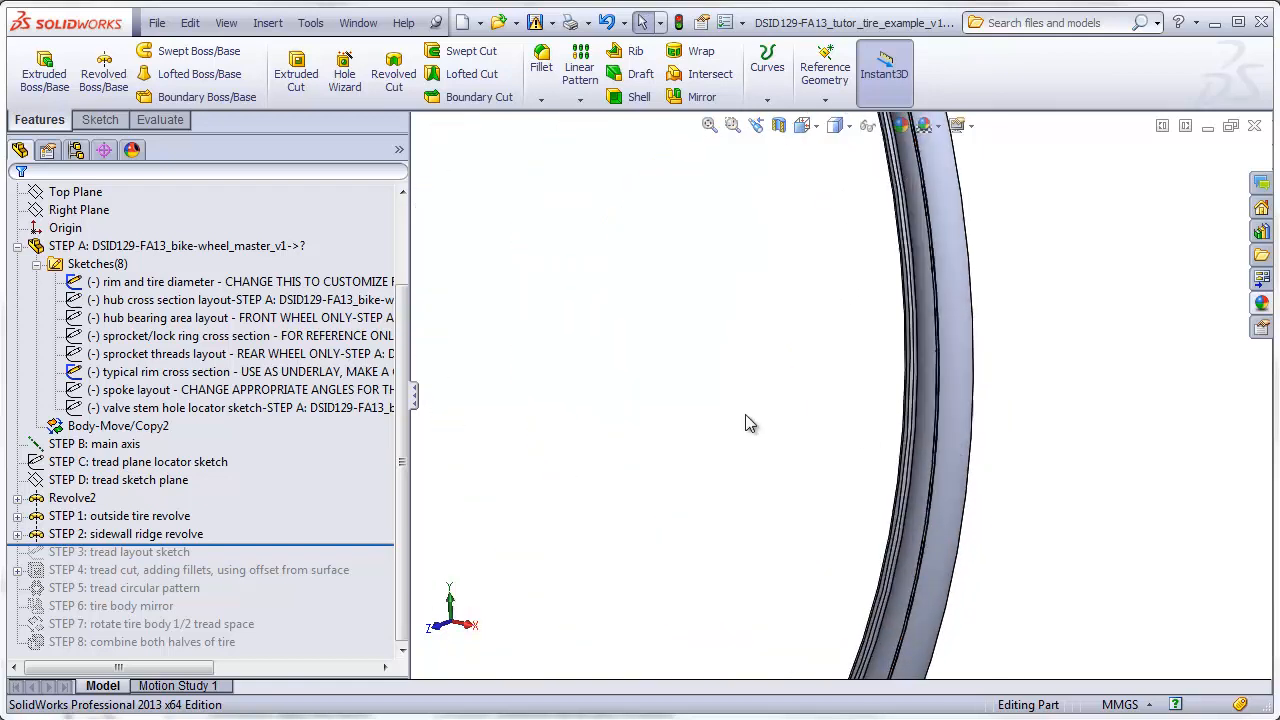
{"action": "left_click", "coordinate": [226, 22]}
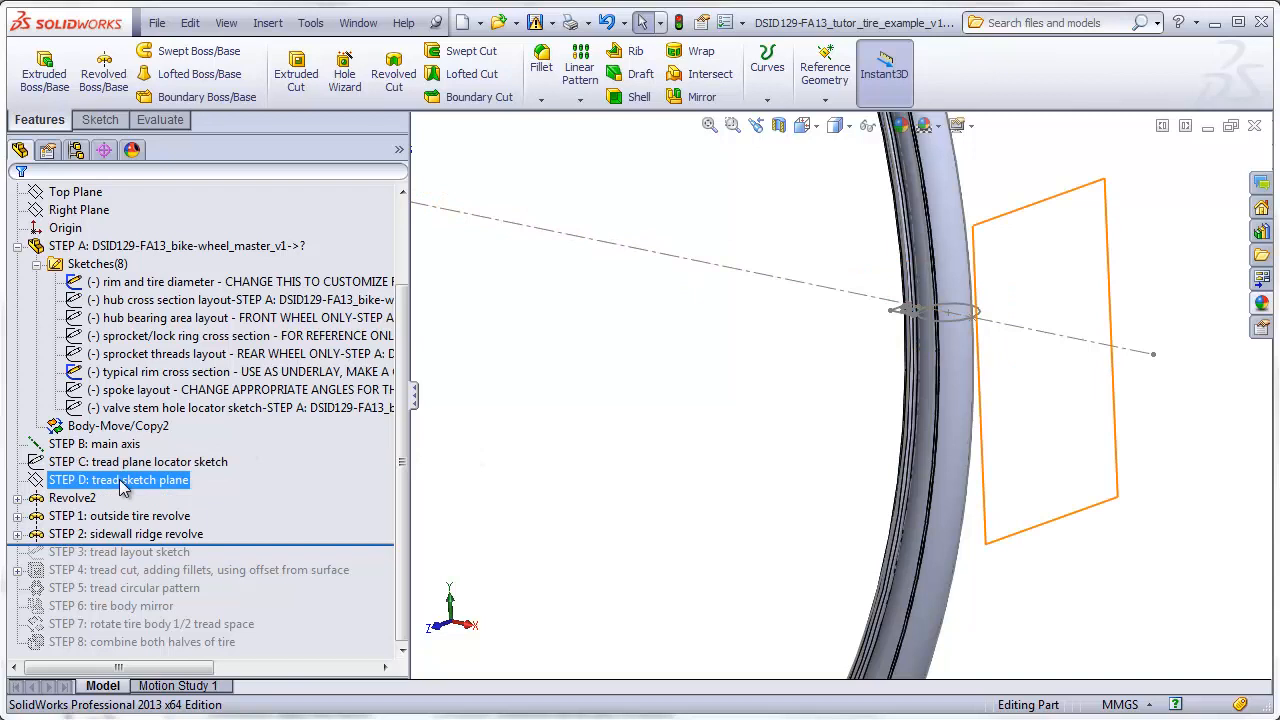
{"action": "right_click", "coordinate": [138, 460]}
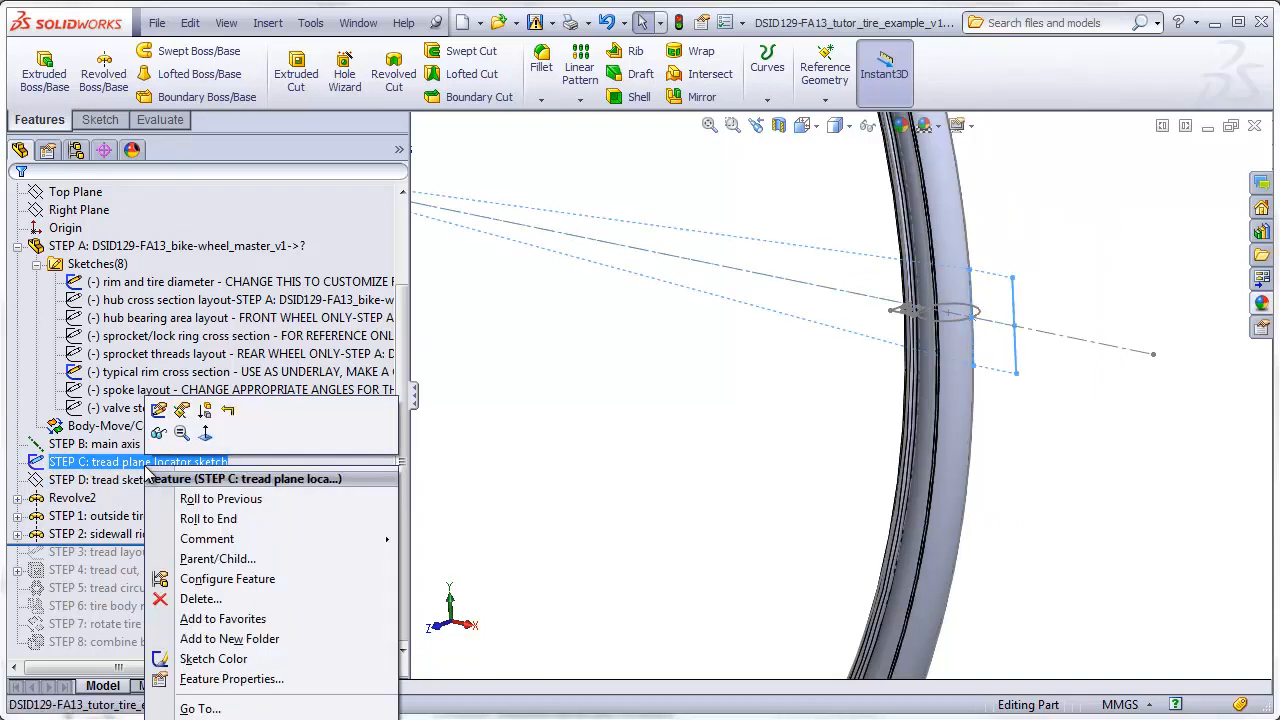
{"action": "left_click", "coordinate": [716, 508]}
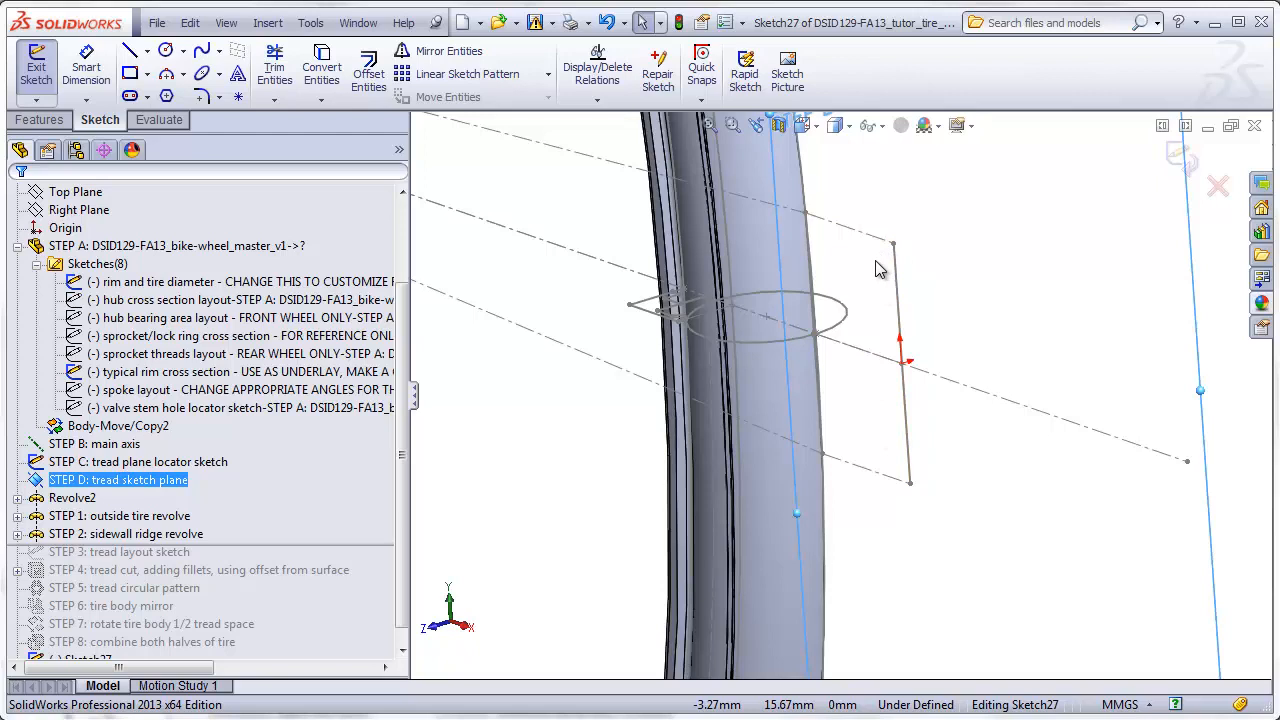
{"action": "mouse_move", "coordinate": [778, 368]}
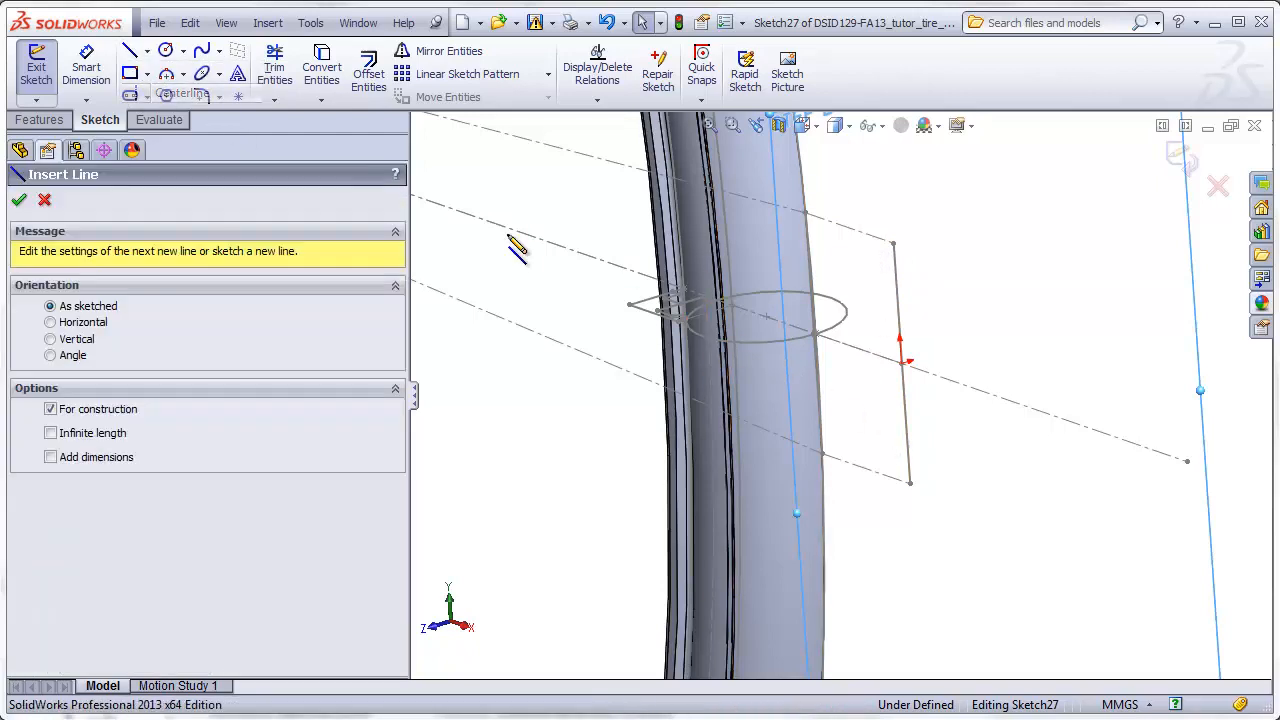
Step: Draw two construction lines from the locator line's ends and constrain them to fully define Sketch27
{"action": "left_click", "coordinate": [892, 244]}
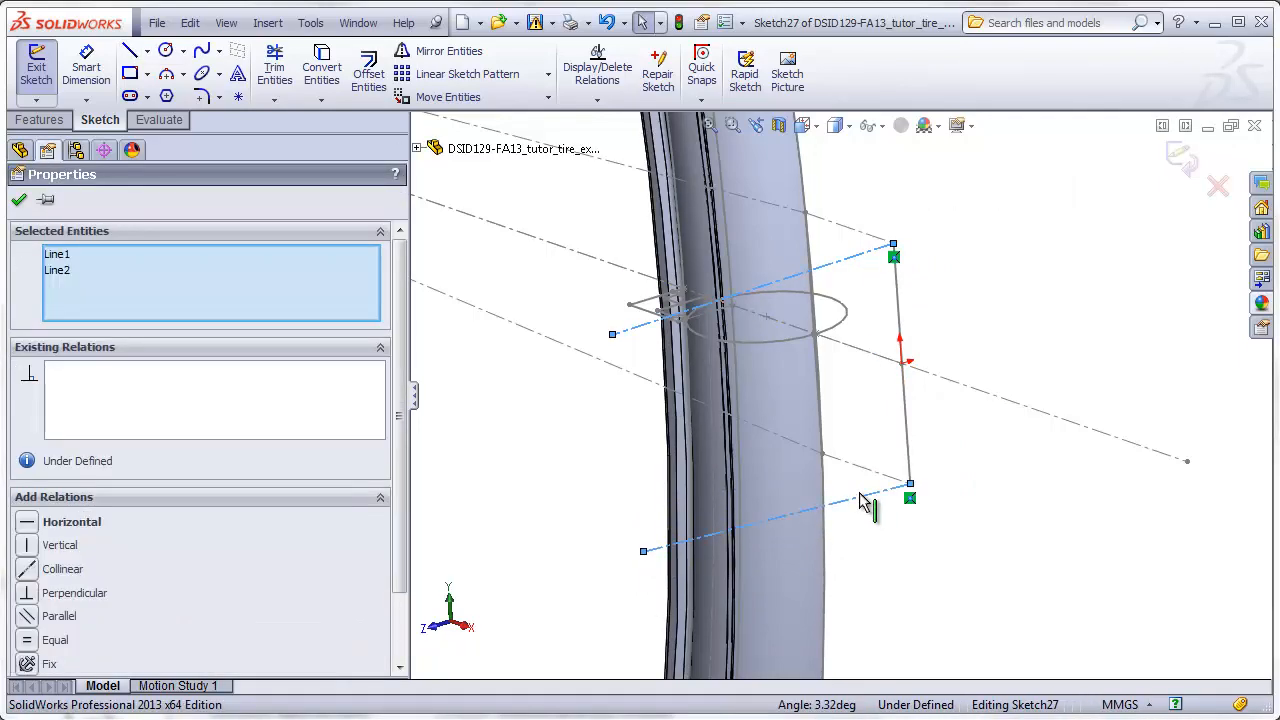
{"action": "left_click", "coordinate": [18, 200]}
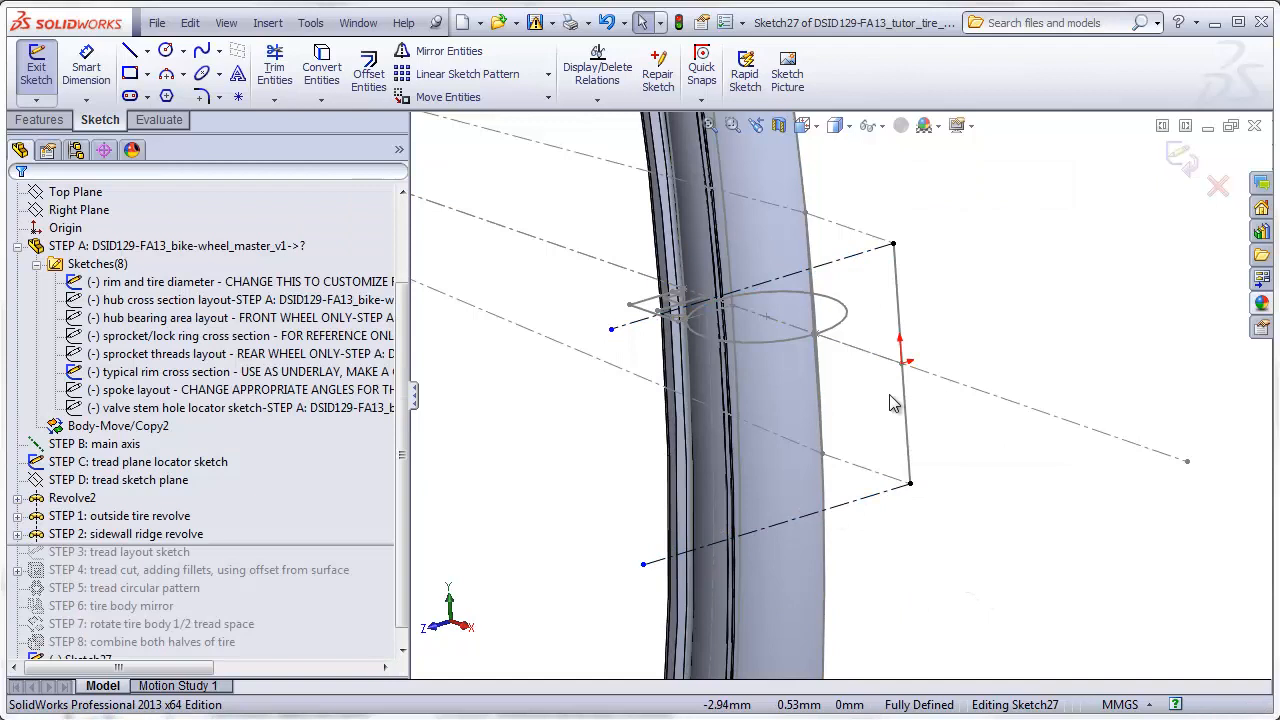
{"action": "mouse_move", "coordinate": [862, 464]}
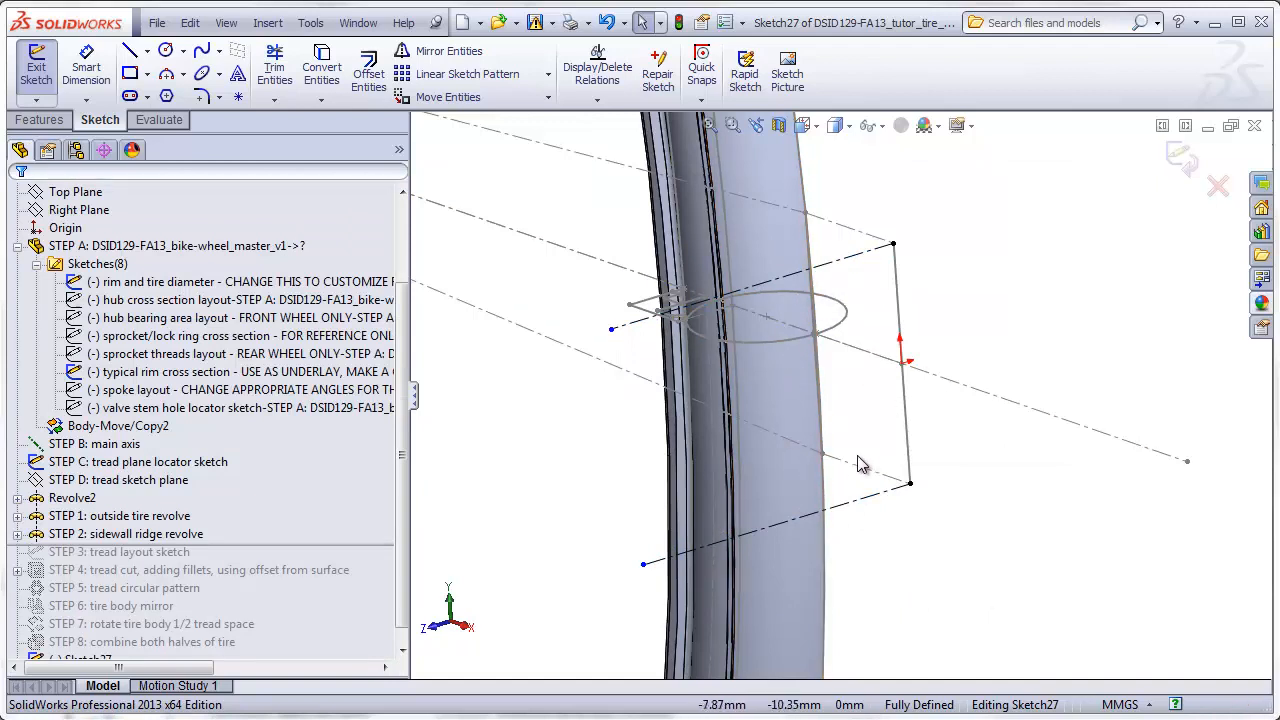
{"action": "mouse_move", "coordinate": [848, 162]}
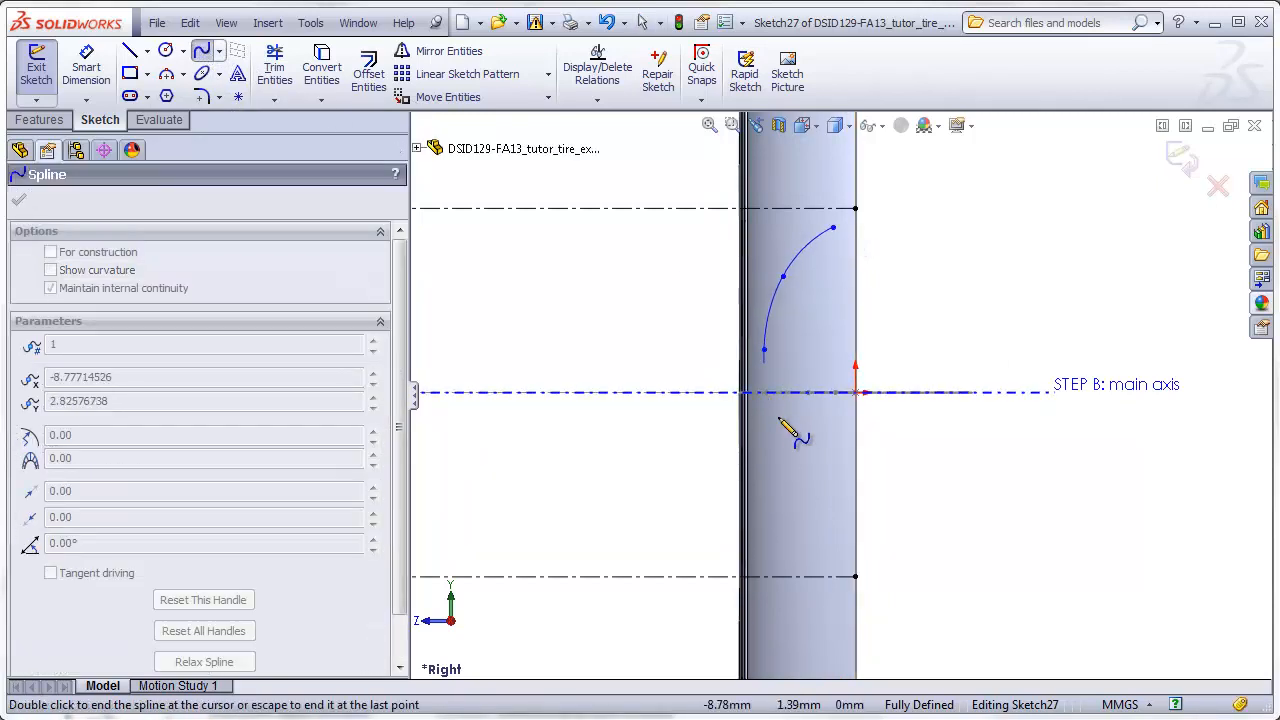
Step: Sketch the curved tread sides with splines and close the outline with a straight edge
{"action": "left_click", "coordinate": [764, 556]}
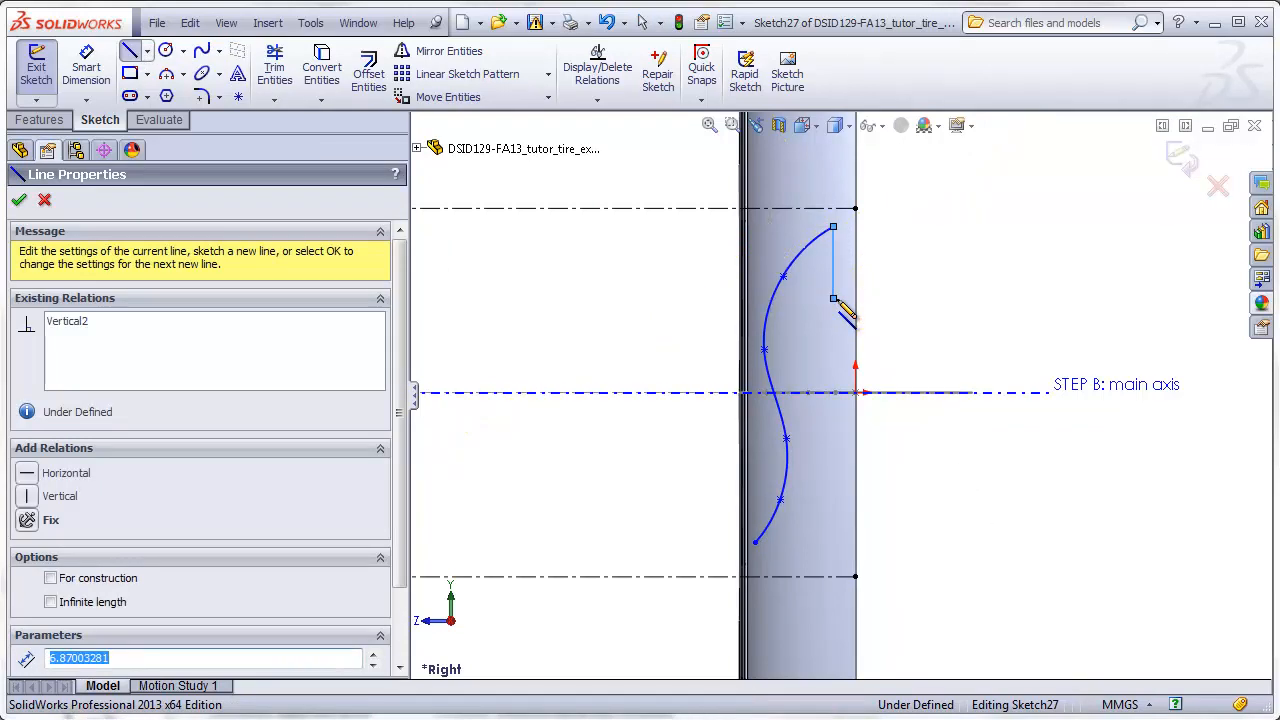
{"action": "left_click", "coordinate": [18, 200]}
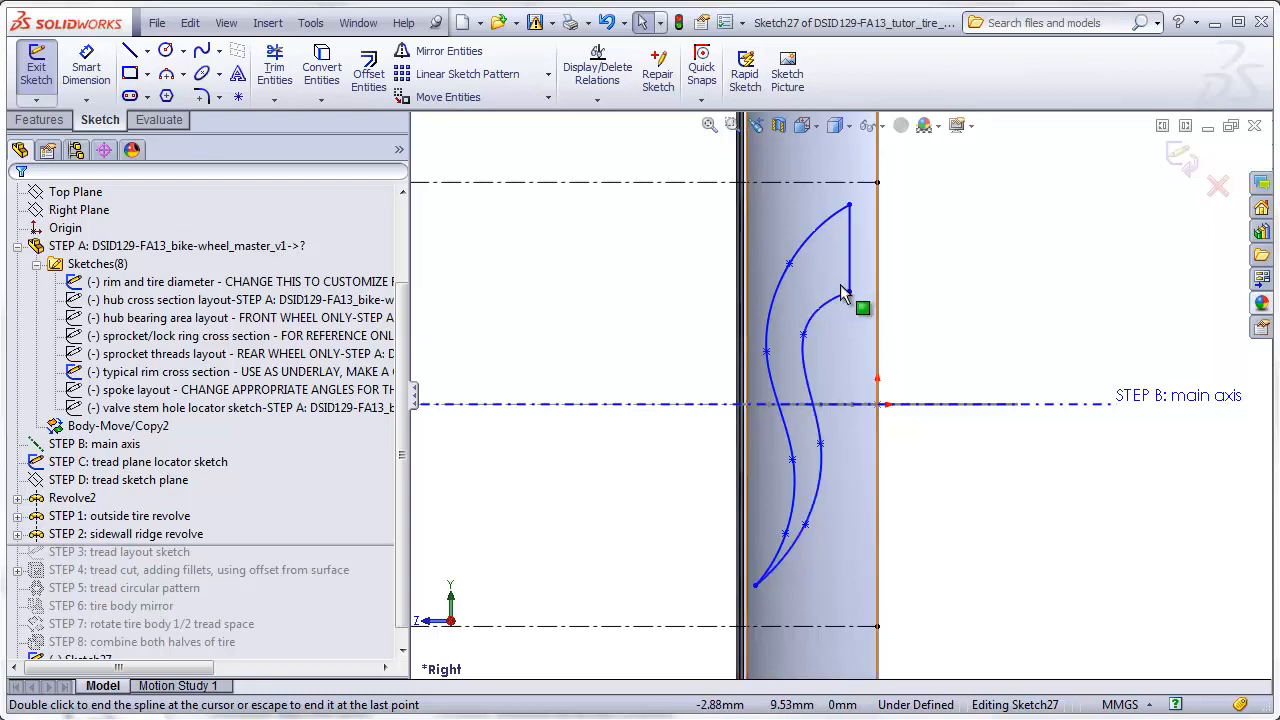
{"action": "mouse_move", "coordinate": [836, 362]}
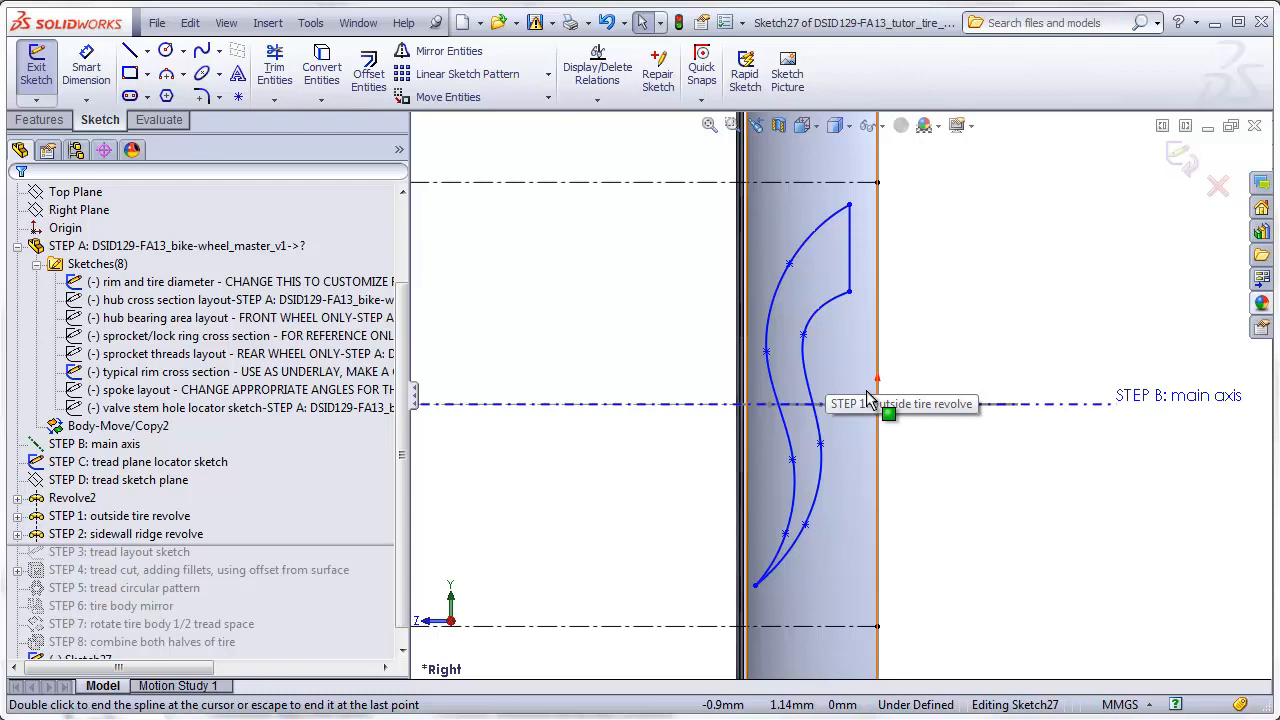
{"action": "mouse_move", "coordinate": [864, 244]}
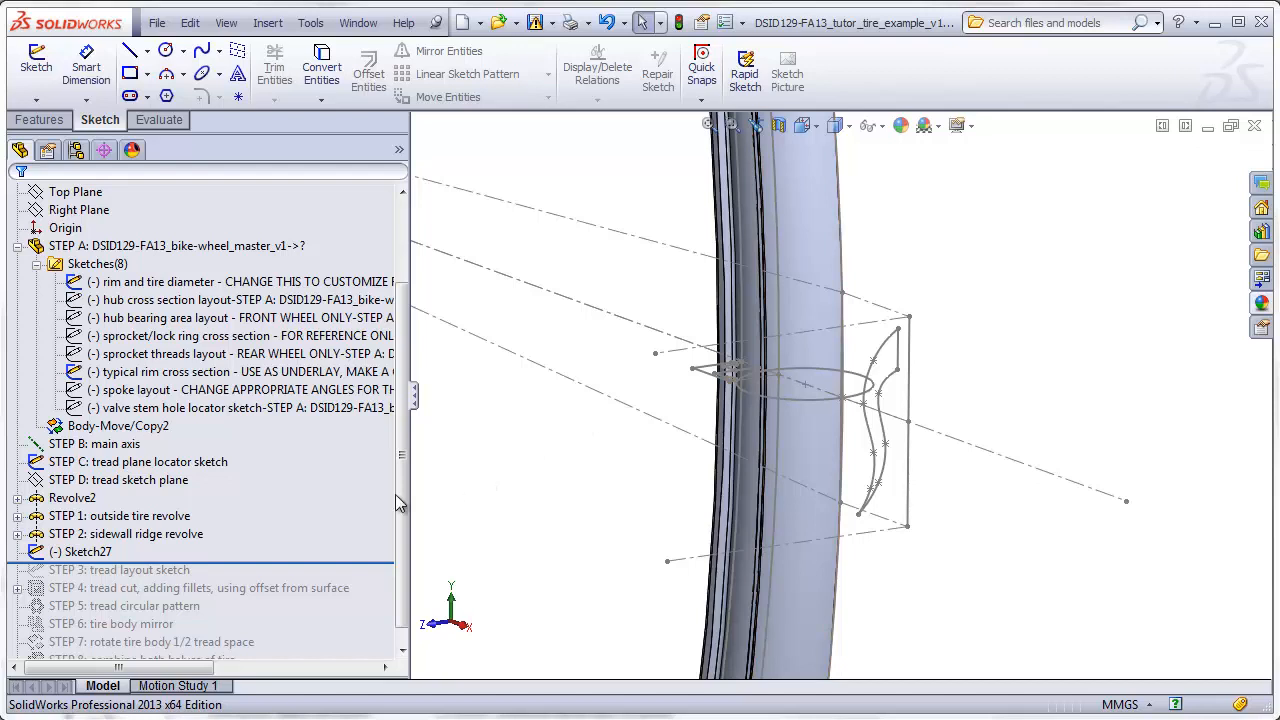
Step: In new Sketch28, round the outline's lower and top corners with 0.50 mm sketch fillets
{"action": "left_click", "coordinate": [118, 480]}
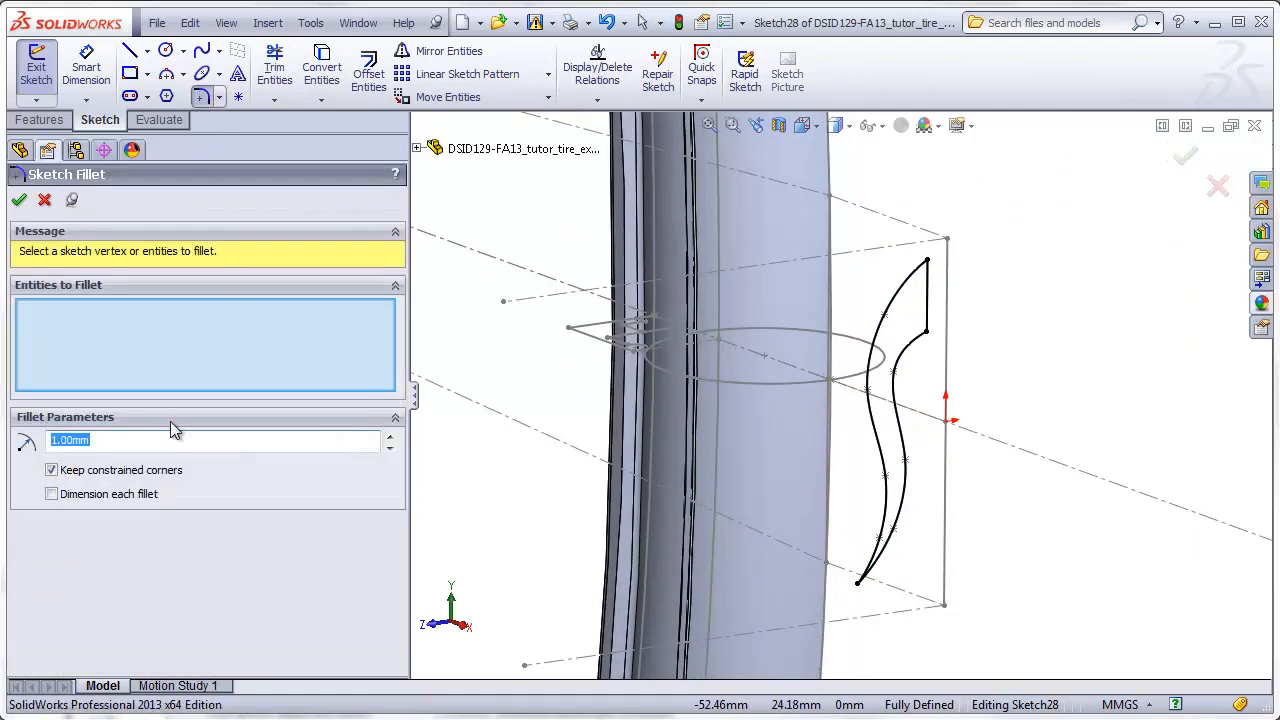
{"action": "type", "text": ".025"}
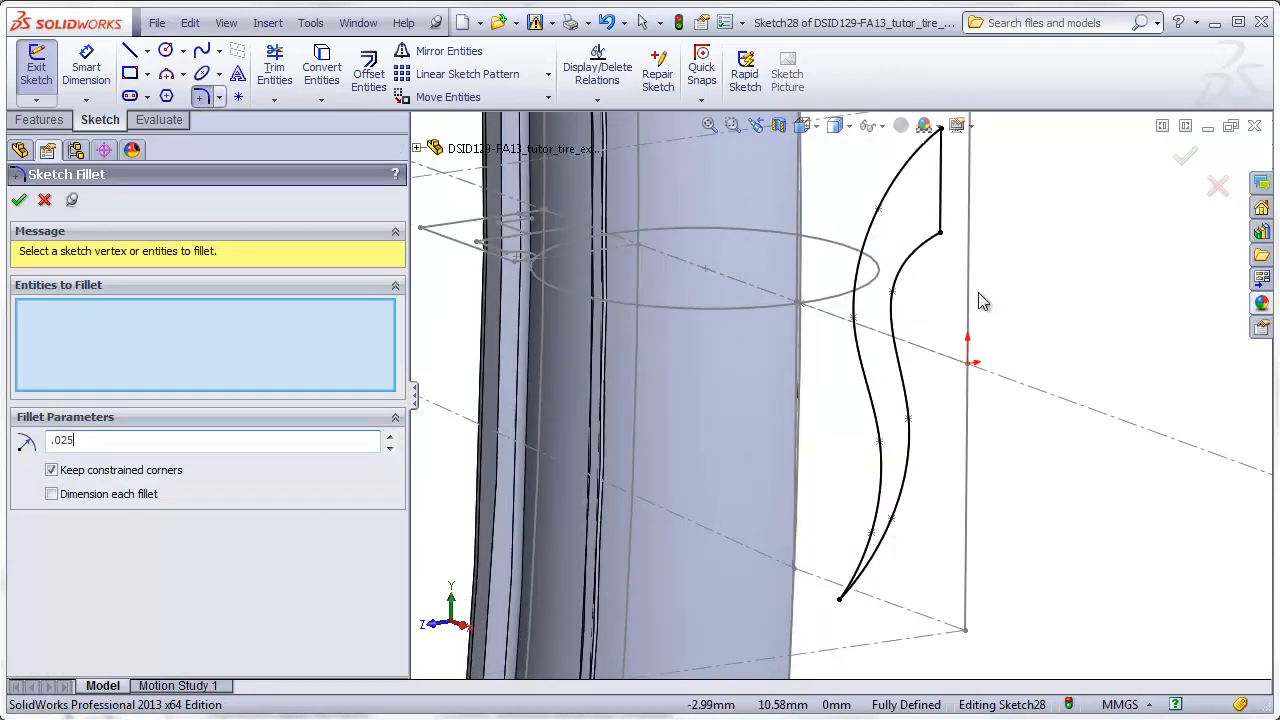
{"action": "left_click", "coordinate": [840, 598]}
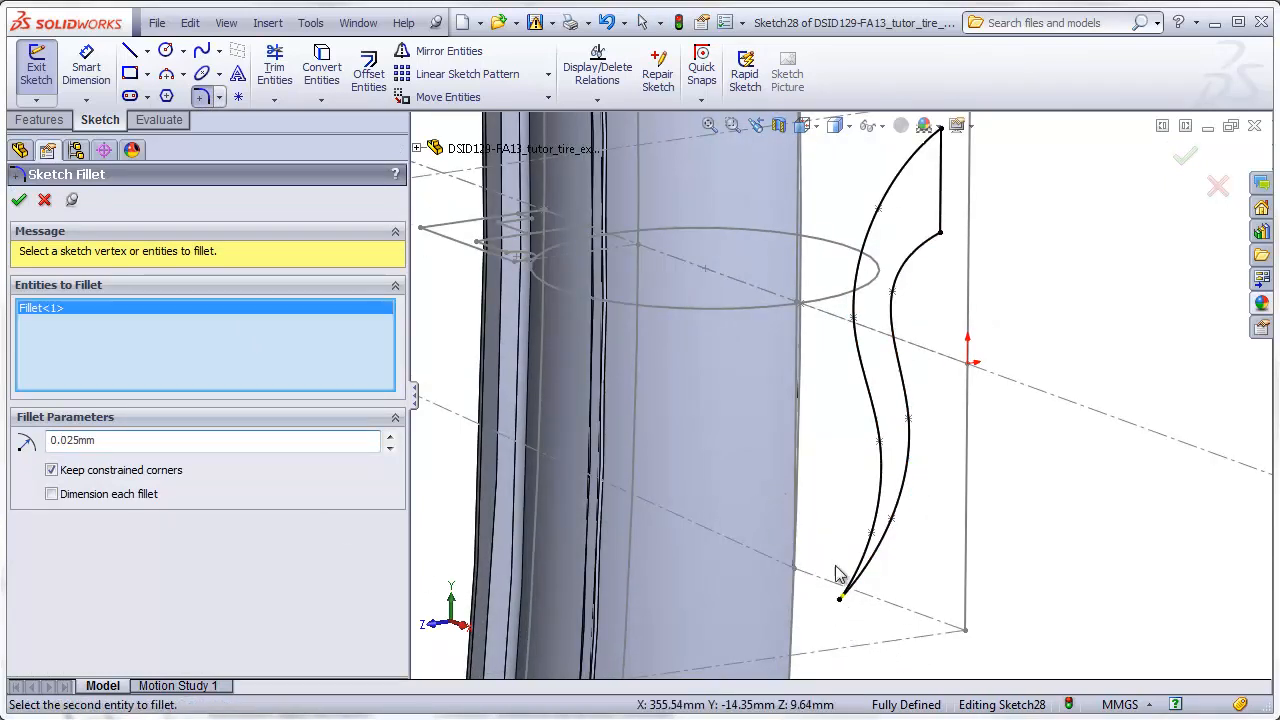
{"action": "left_click", "coordinate": [840, 598]}
{"action": "type", "text": "0.5"}
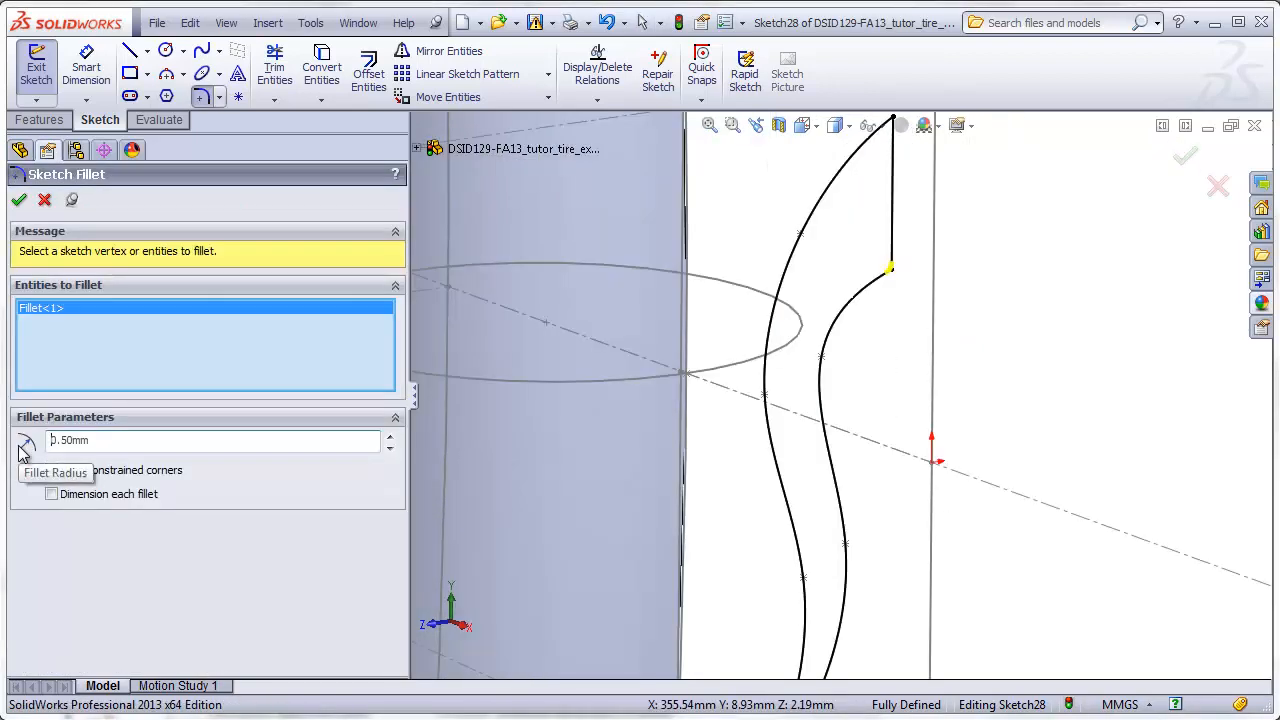
{"action": "left_click", "coordinate": [52, 470]}
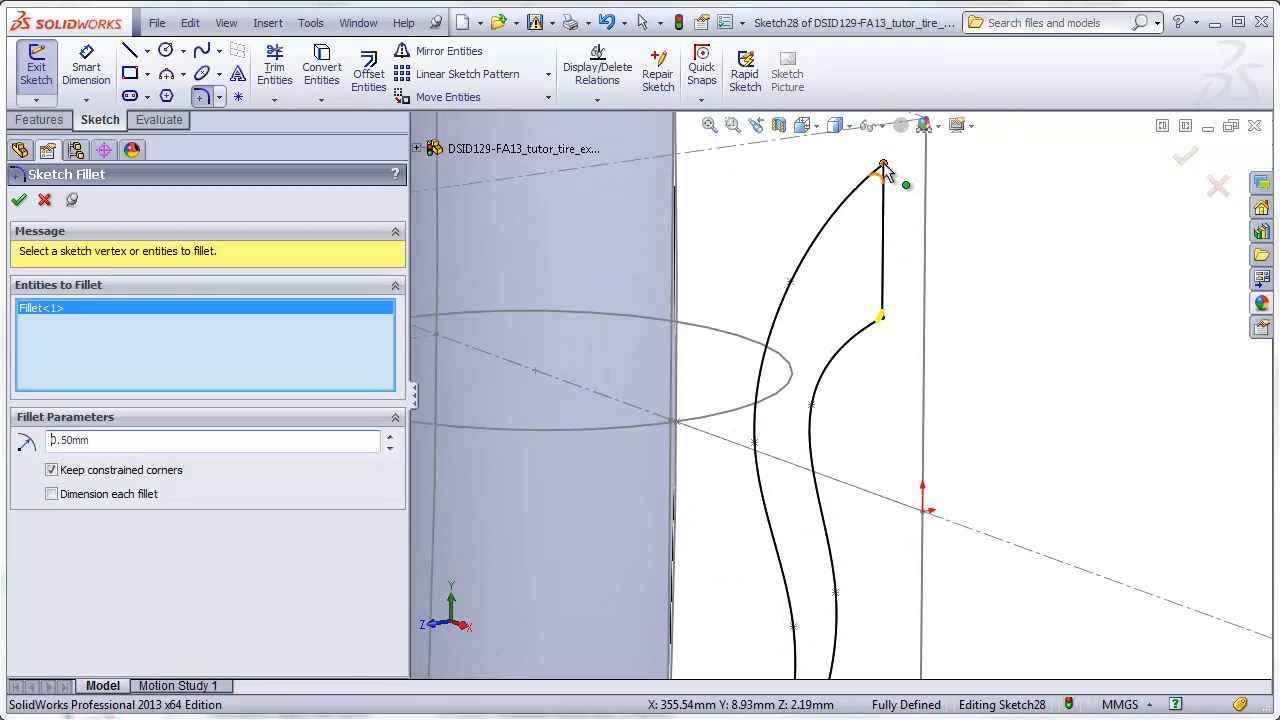
{"action": "left_click", "coordinate": [880, 168]}
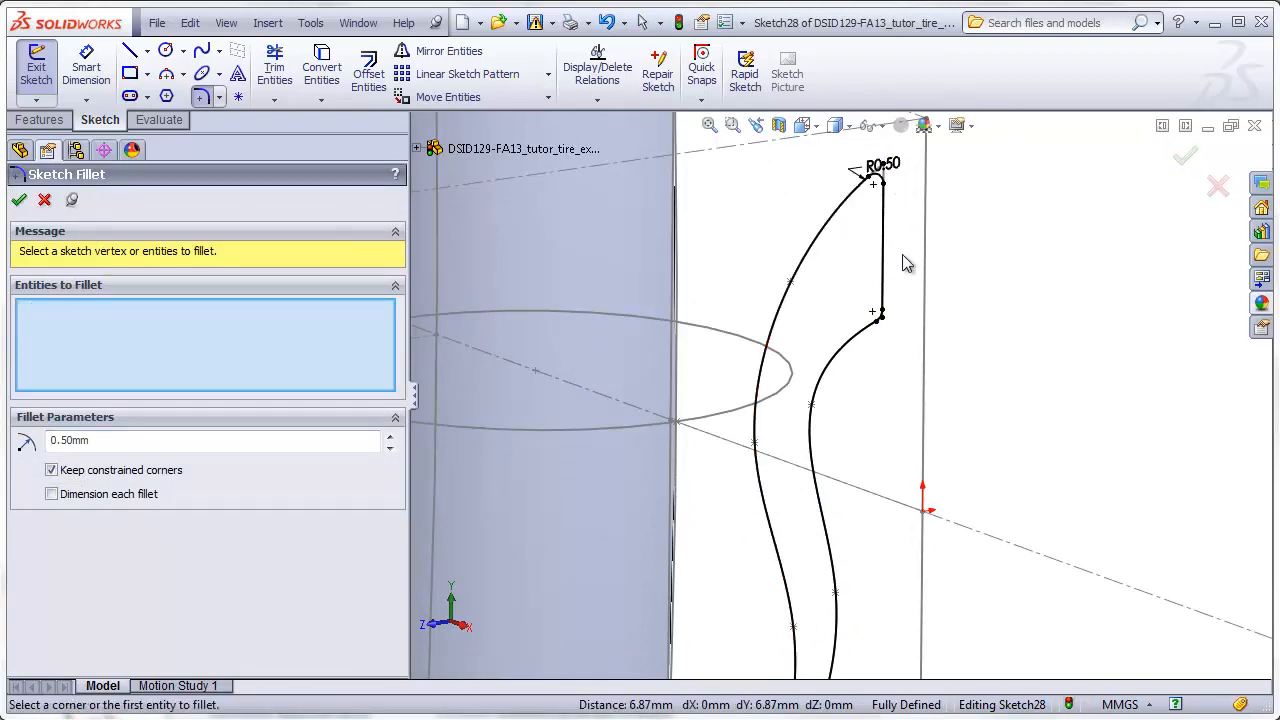
{"action": "mouse_move", "coordinate": [880, 542]}
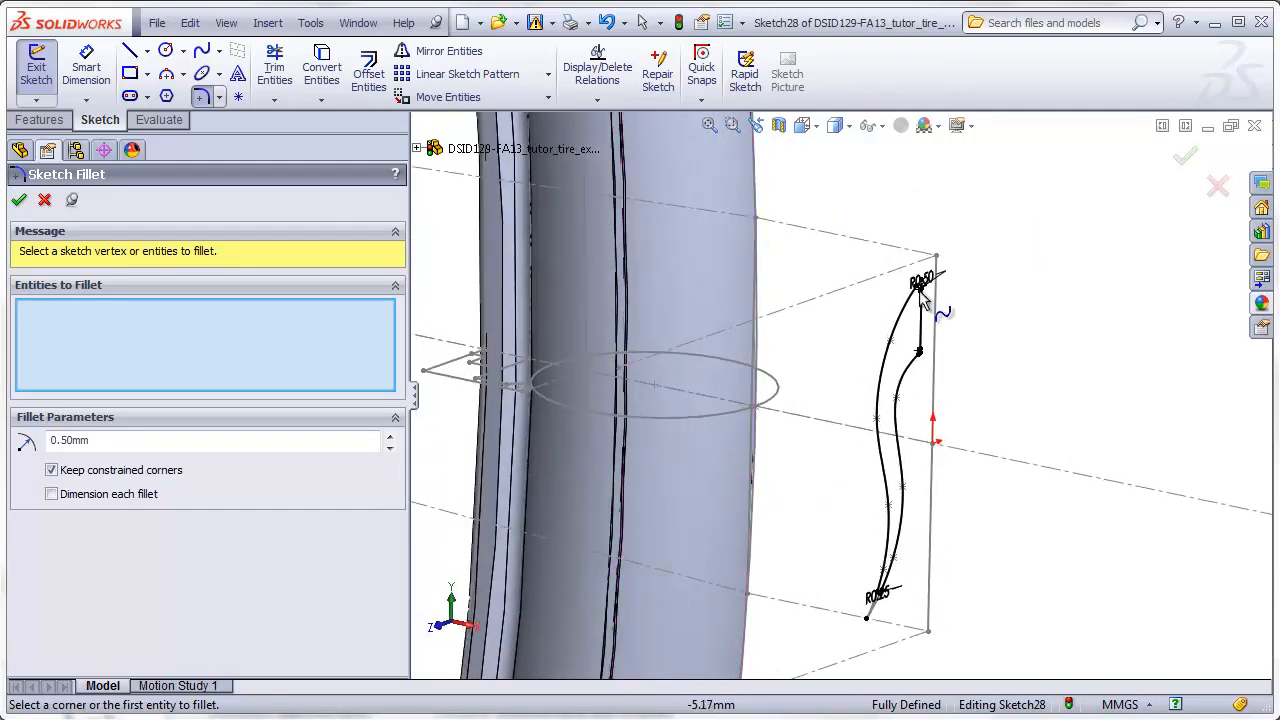
{"action": "mouse_move", "coordinate": [930, 424]}
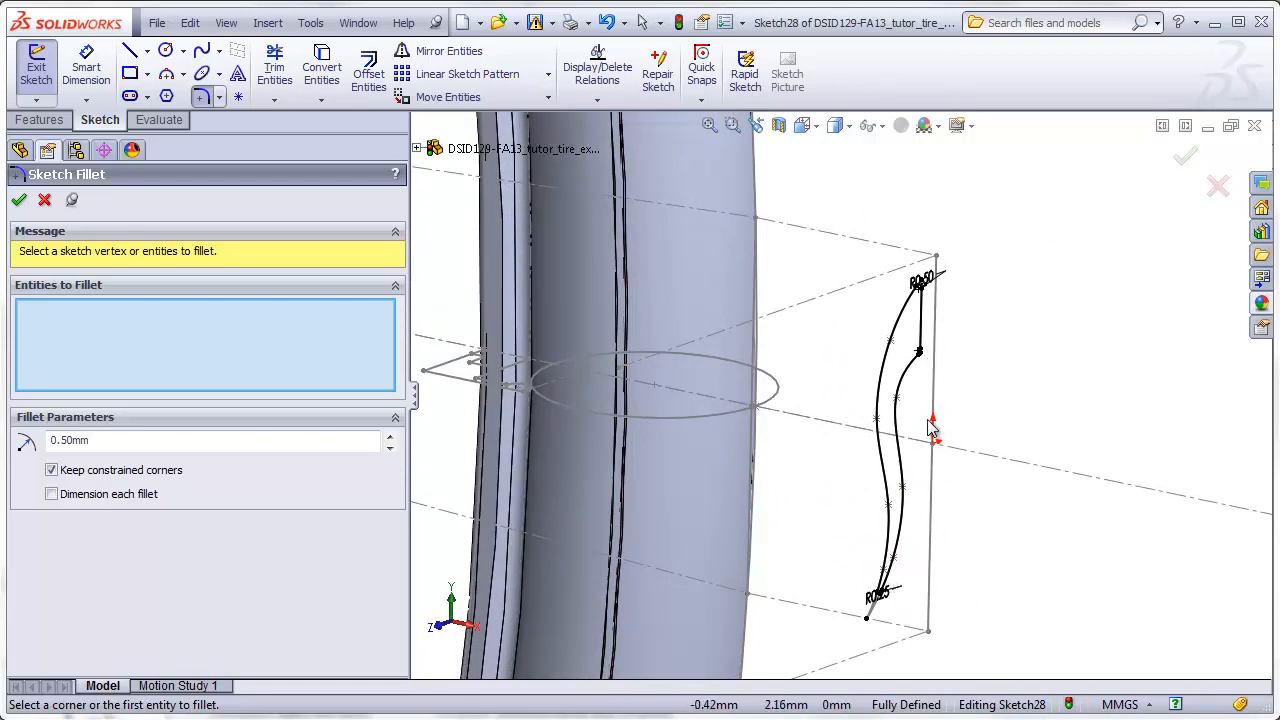
{"action": "left_click", "coordinate": [40, 120]}
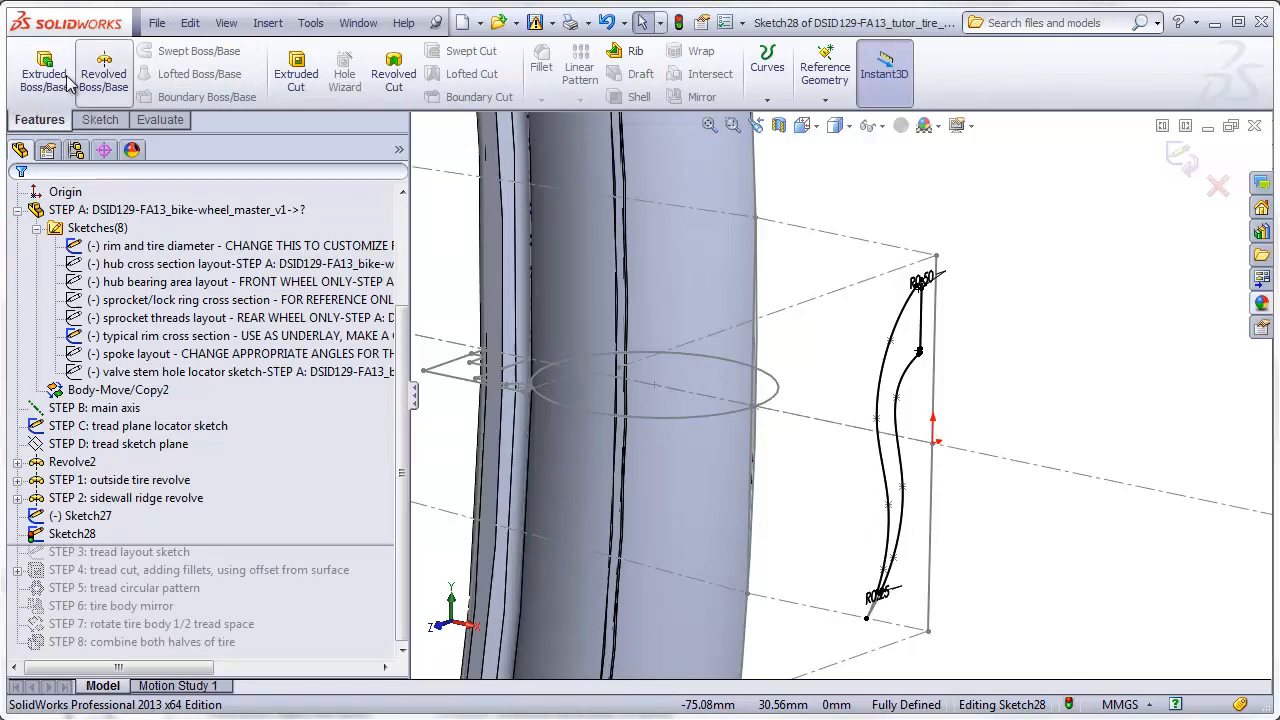
Step: Set up a Cut-Extrude of the tread ending Offset From Surface at the tire's outer face
{"action": "left_click", "coordinate": [296, 72]}
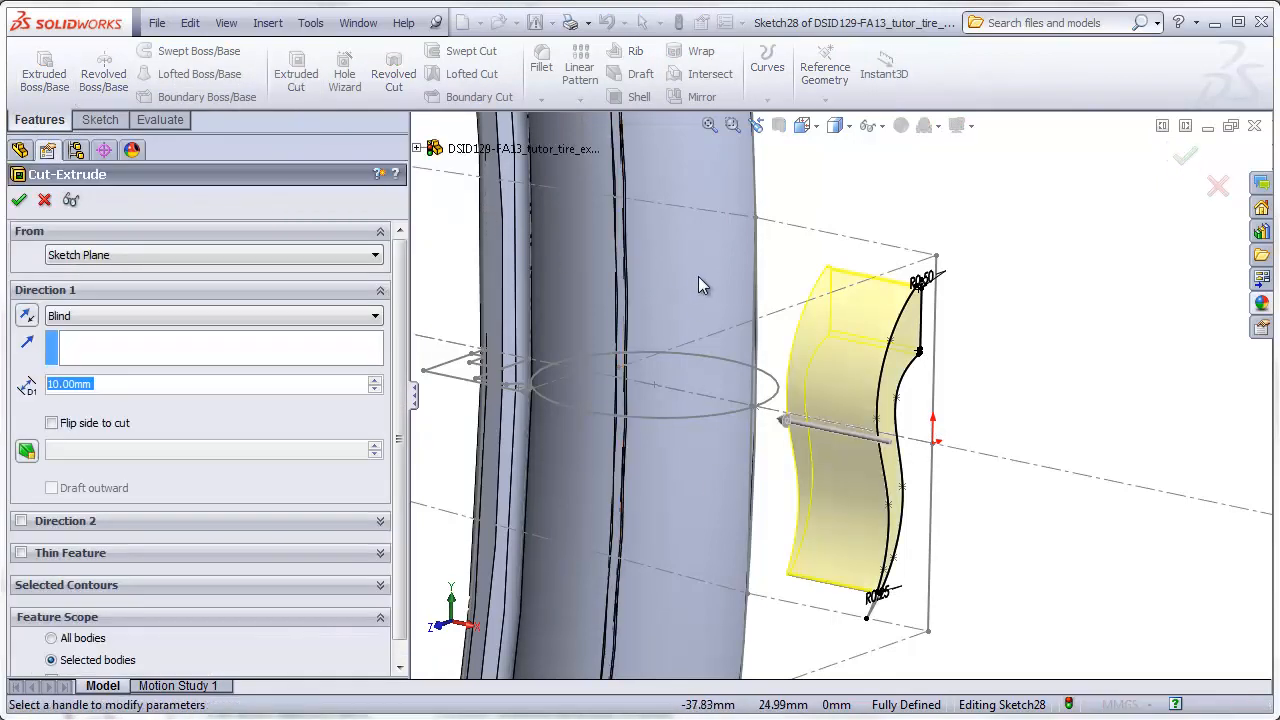
{"action": "left_click", "coordinate": [376, 316]}
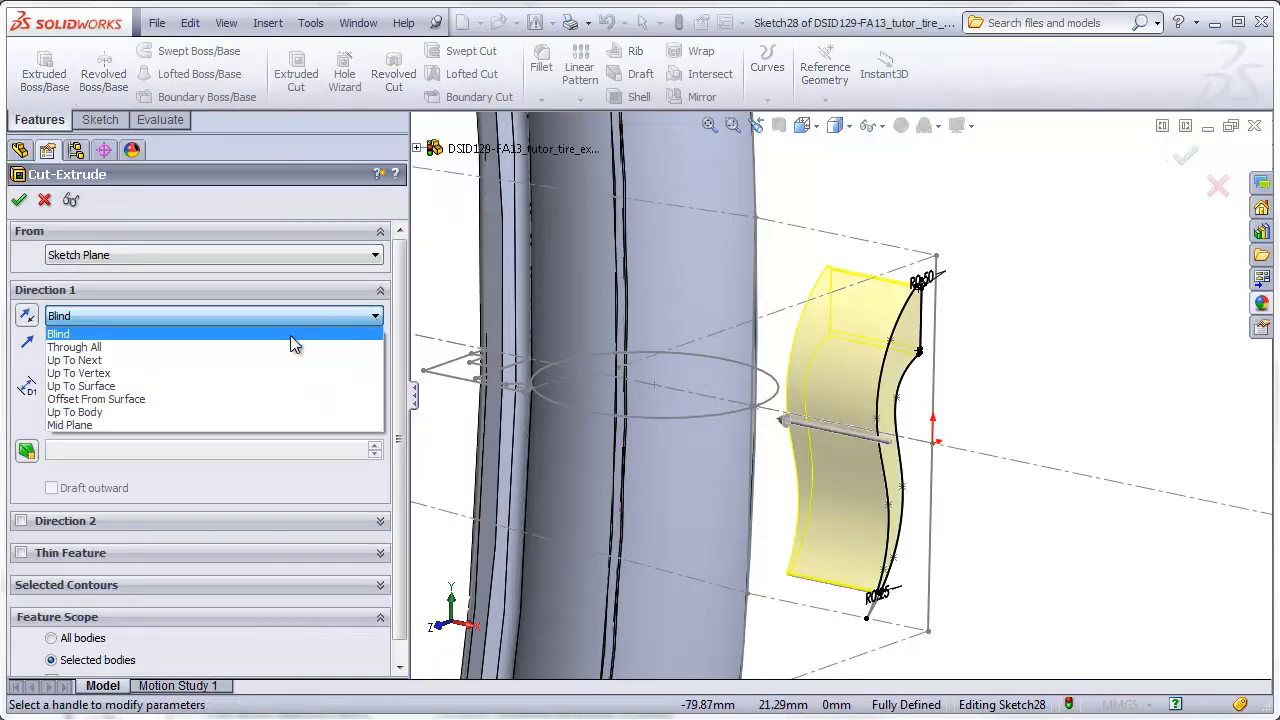
{"action": "left_click", "coordinate": [96, 398]}
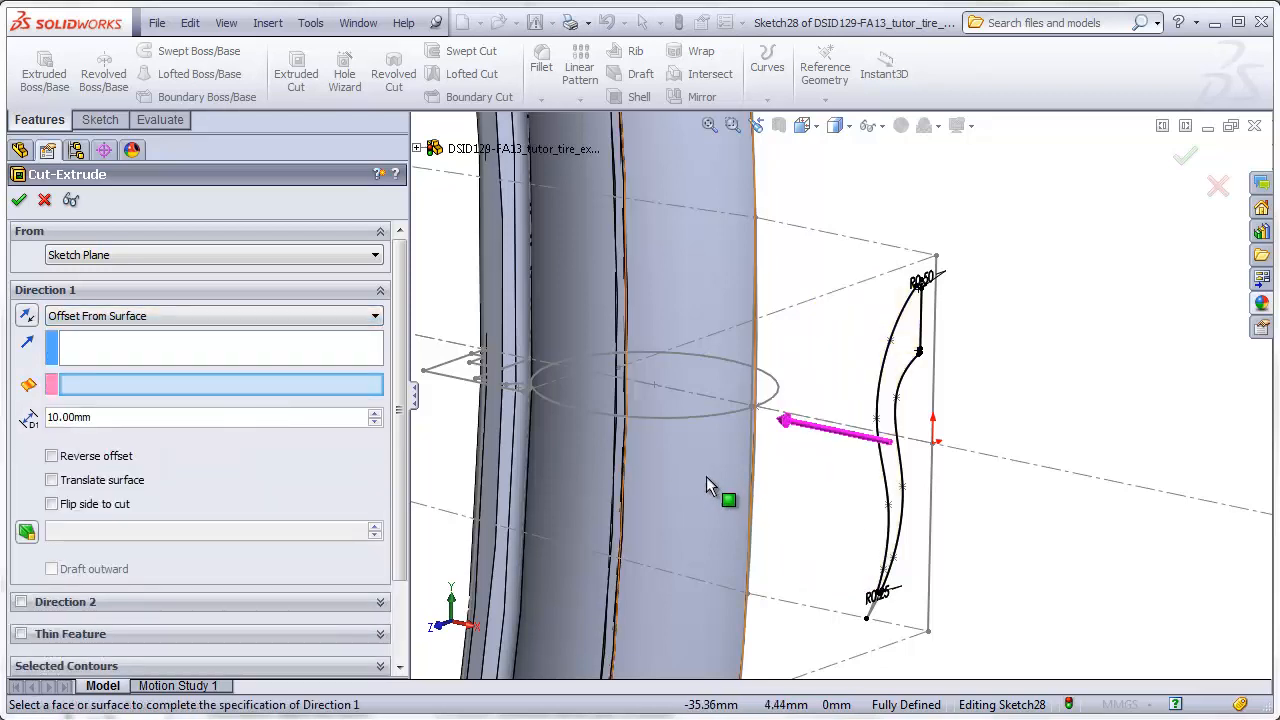
{"action": "left_click", "coordinate": [710, 430]}
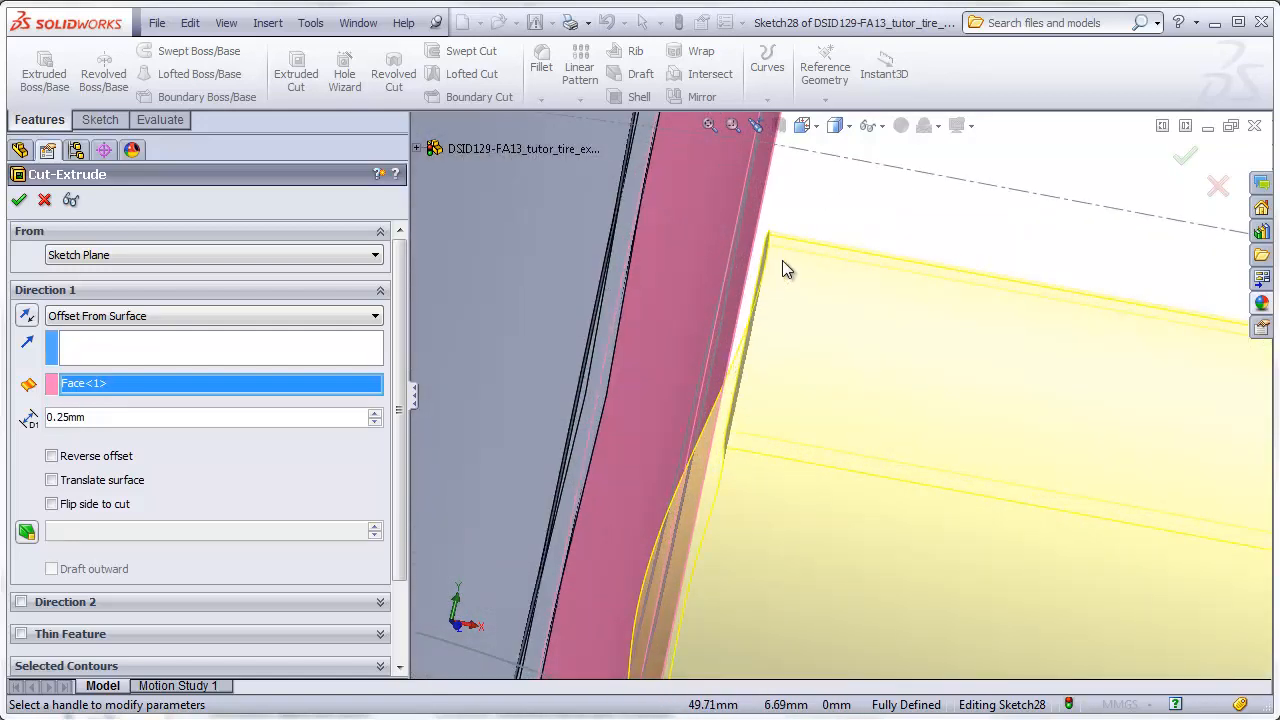
{"action": "mouse_move", "coordinate": [676, 296]}
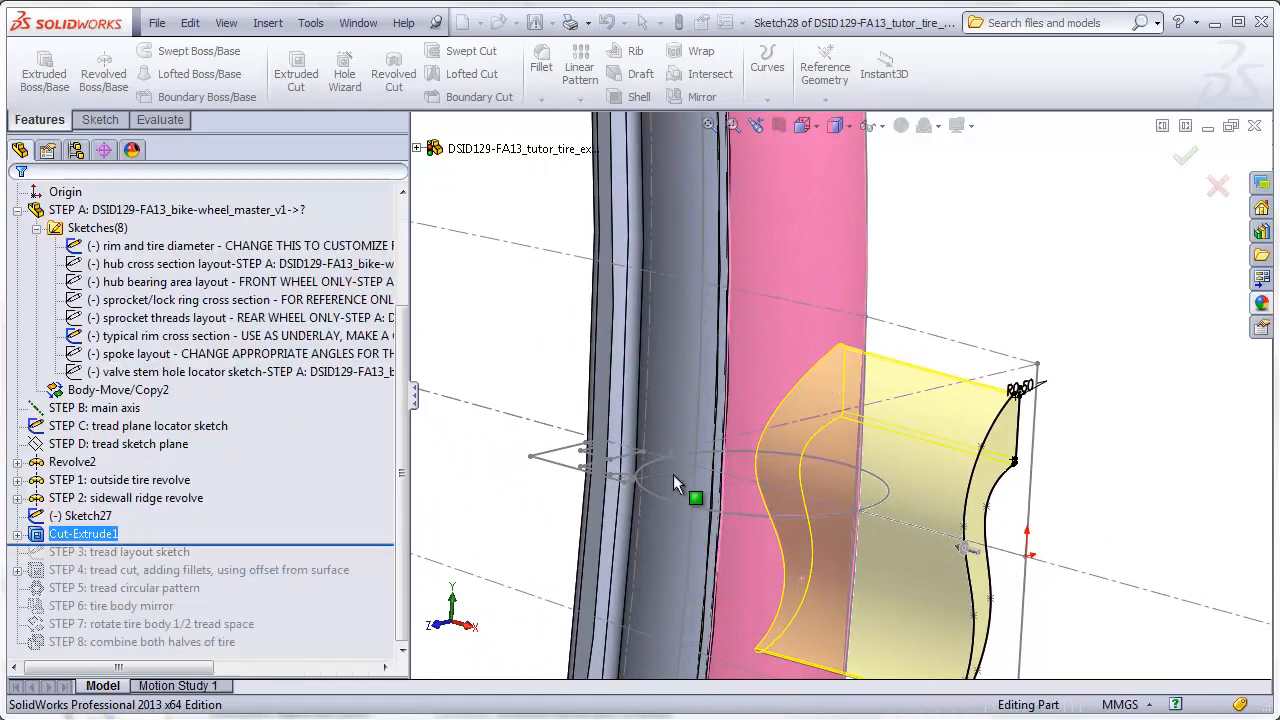
Step: Delete Cut-Extrude1 with Sketch28, then delete the leftover Sketch27
{"action": "left_click", "coordinate": [1184, 156]}
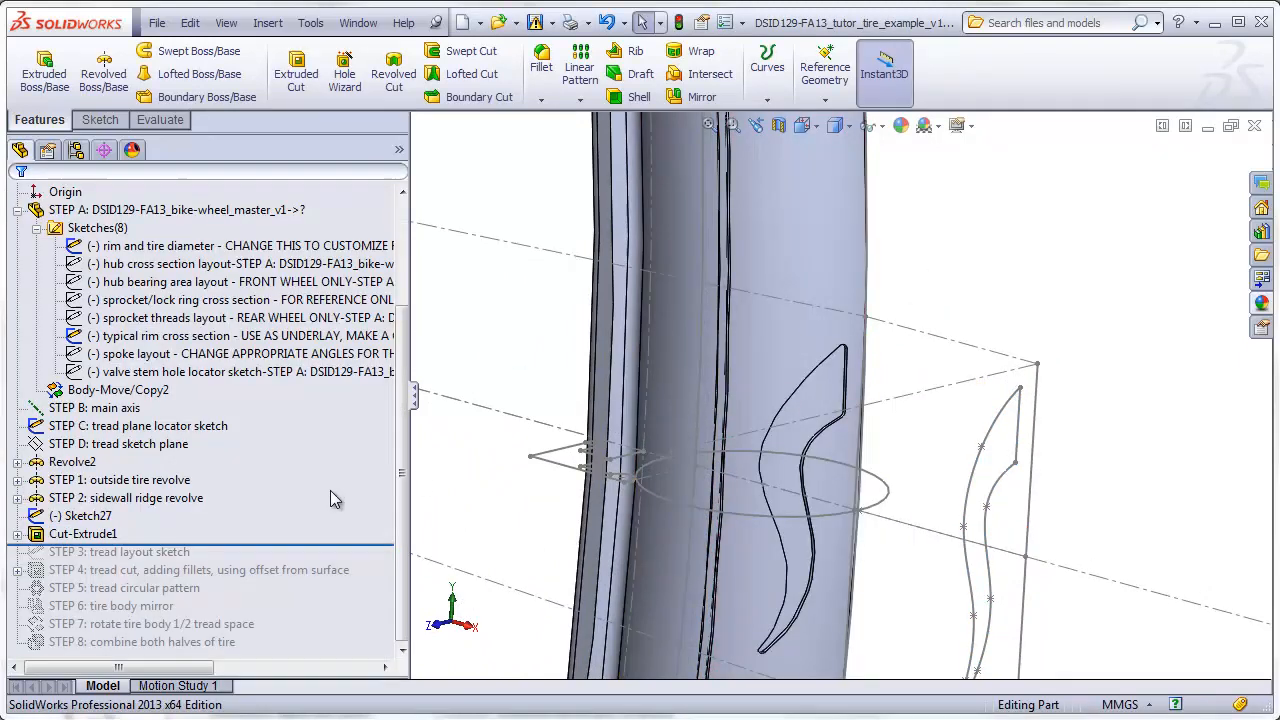
{"action": "left_click", "coordinate": [84, 532]}
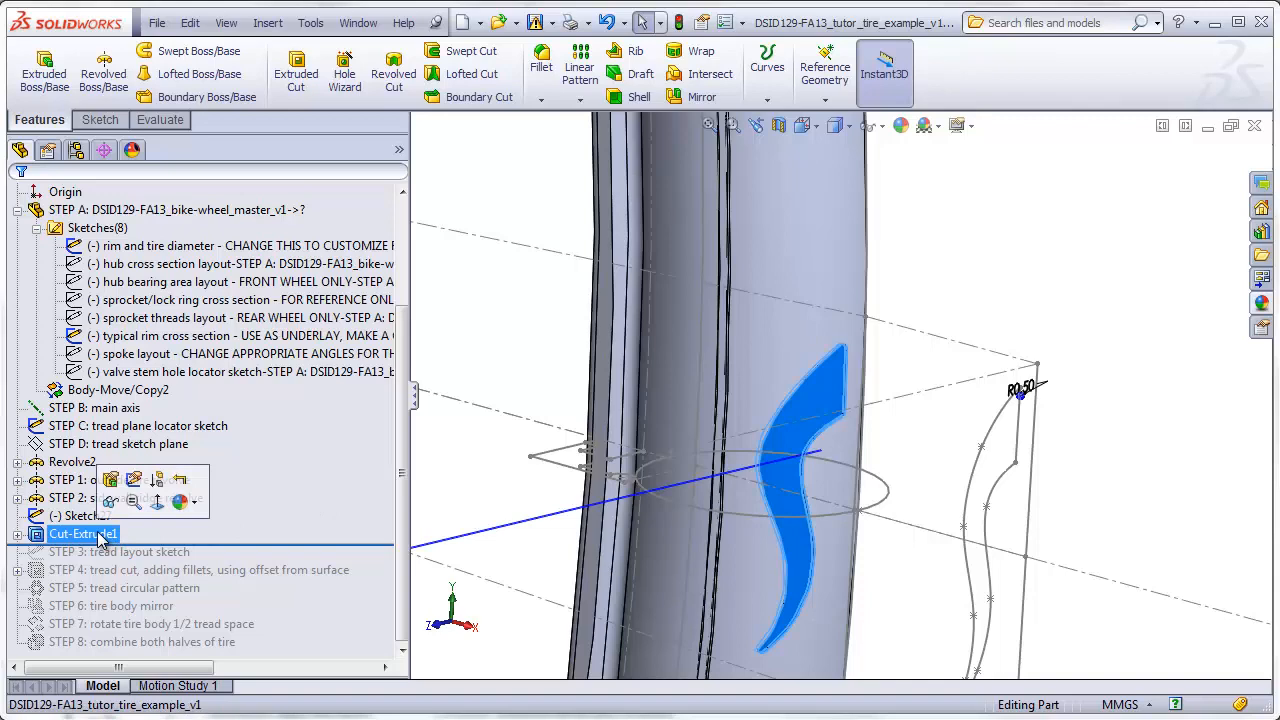
{"action": "right_click", "coordinate": [84, 532]}
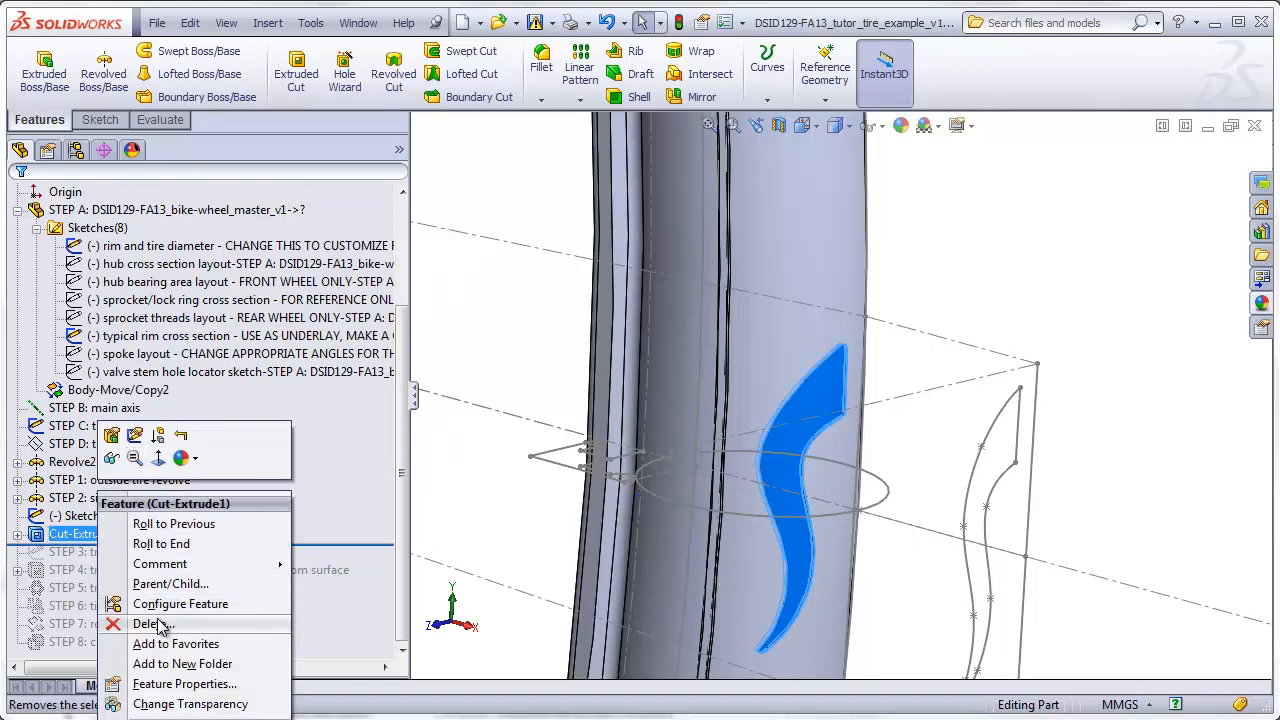
{"action": "left_click", "coordinate": [150, 624]}
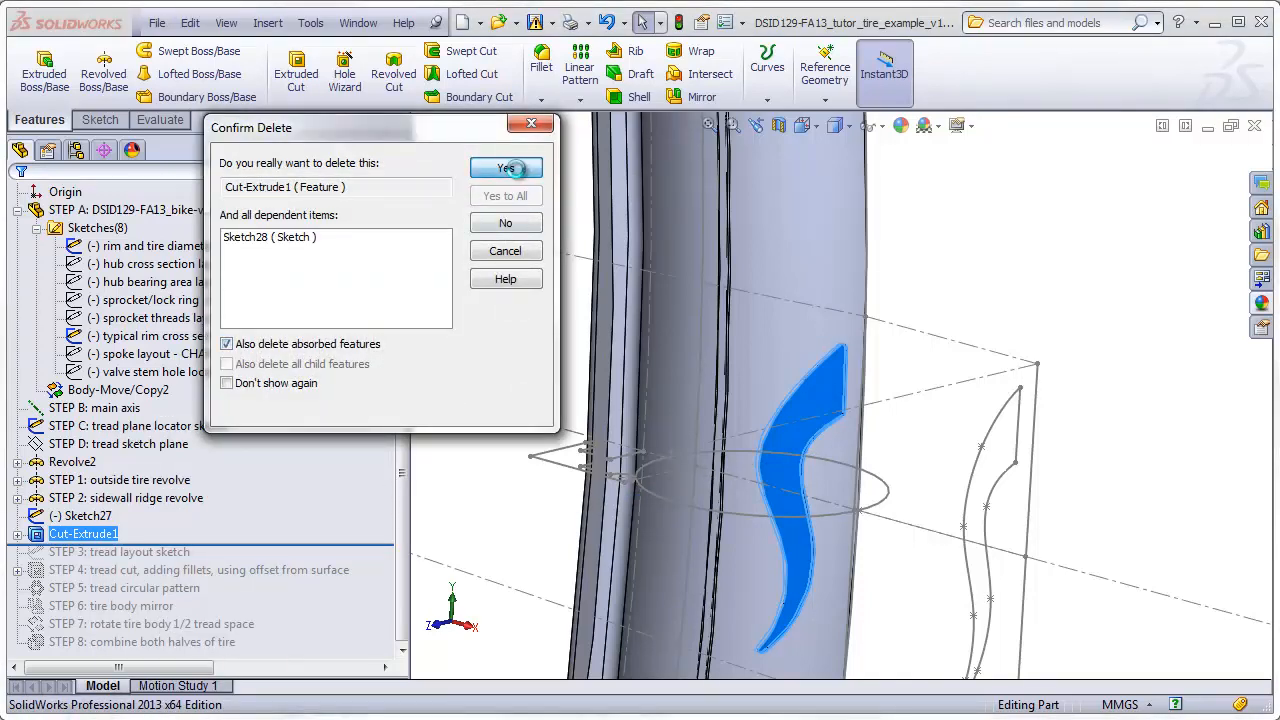
{"action": "left_click", "coordinate": [506, 168]}
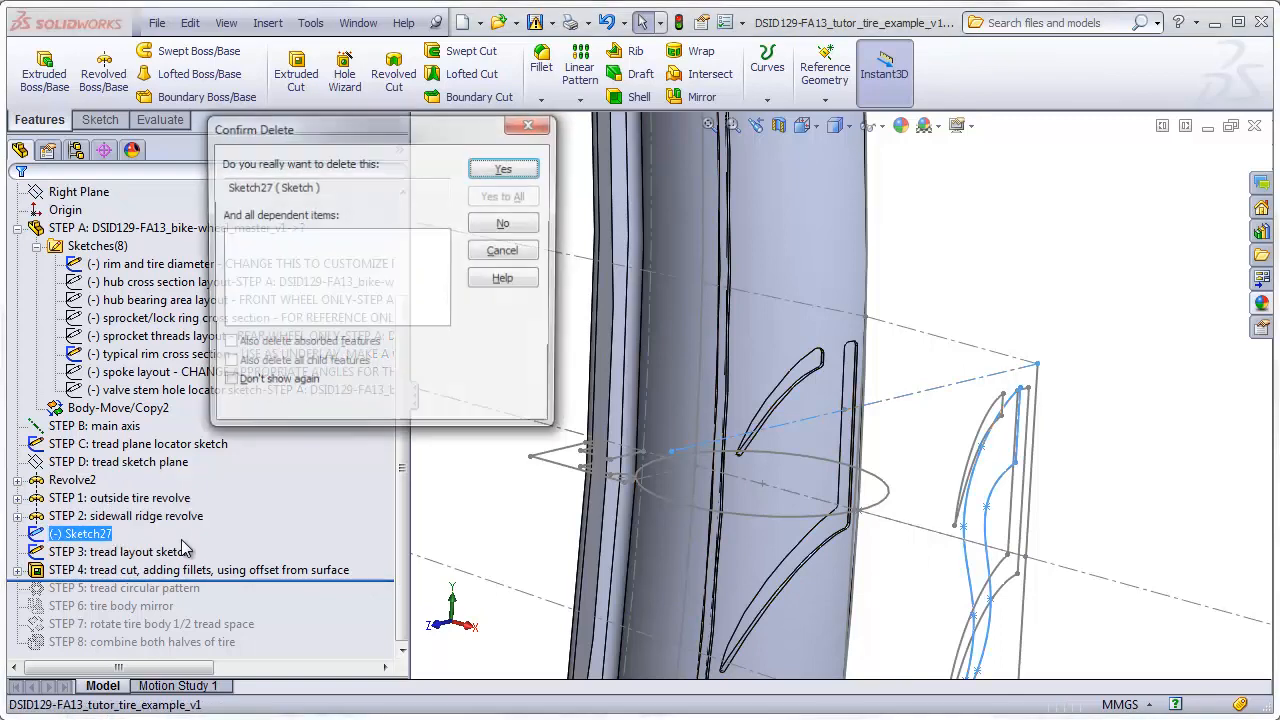
{"action": "left_click", "coordinate": [504, 168]}
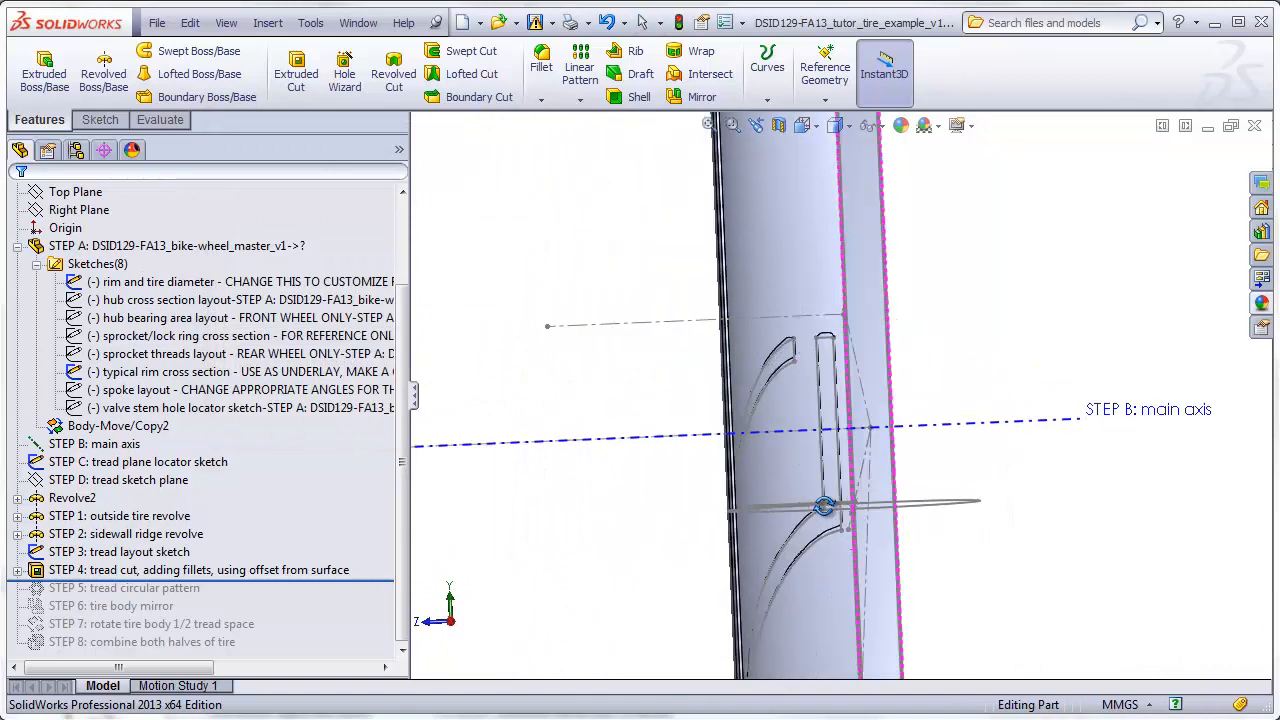
Step: Roll the history forward below STEP 5 so the tread circular pattern repeats around the tire
{"action": "left_click_drag", "start_coordinate": [824, 504], "coordinate": [996, 560]}
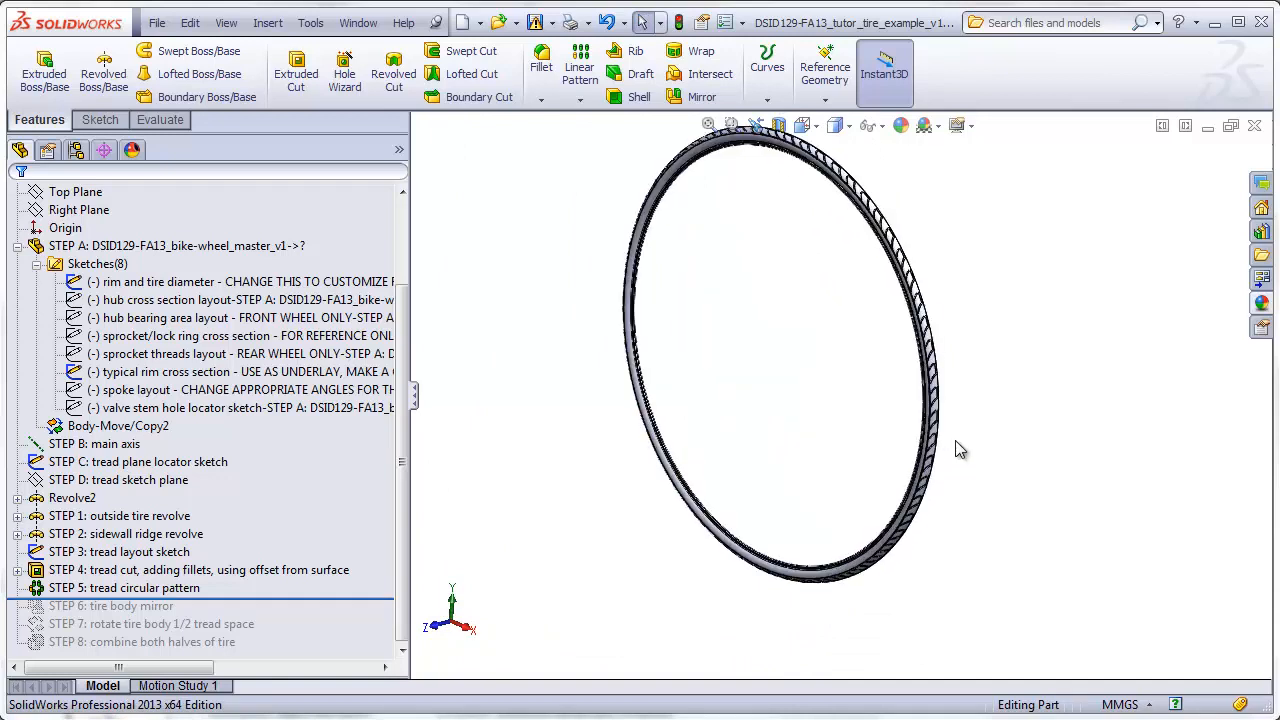
{"action": "mouse_move", "coordinate": [948, 444]}
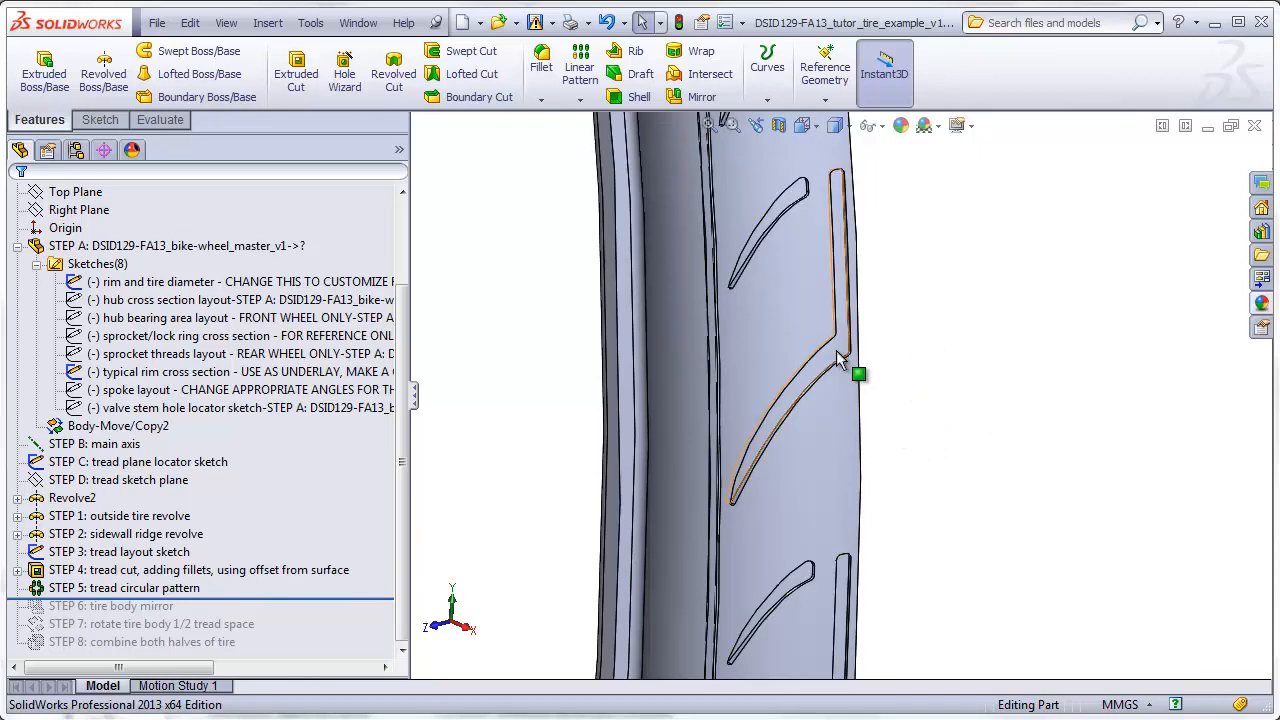
{"action": "mouse_move", "coordinate": [844, 368]}
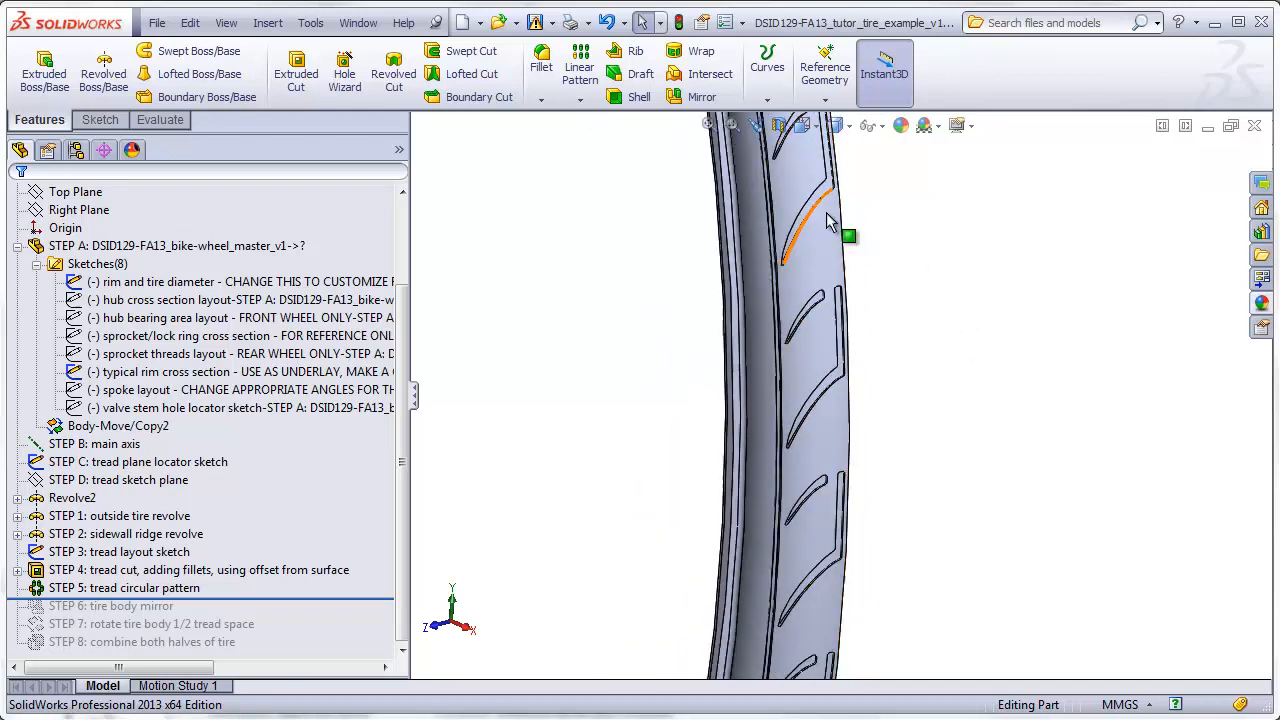
{"action": "mouse_move", "coordinate": [784, 270]}
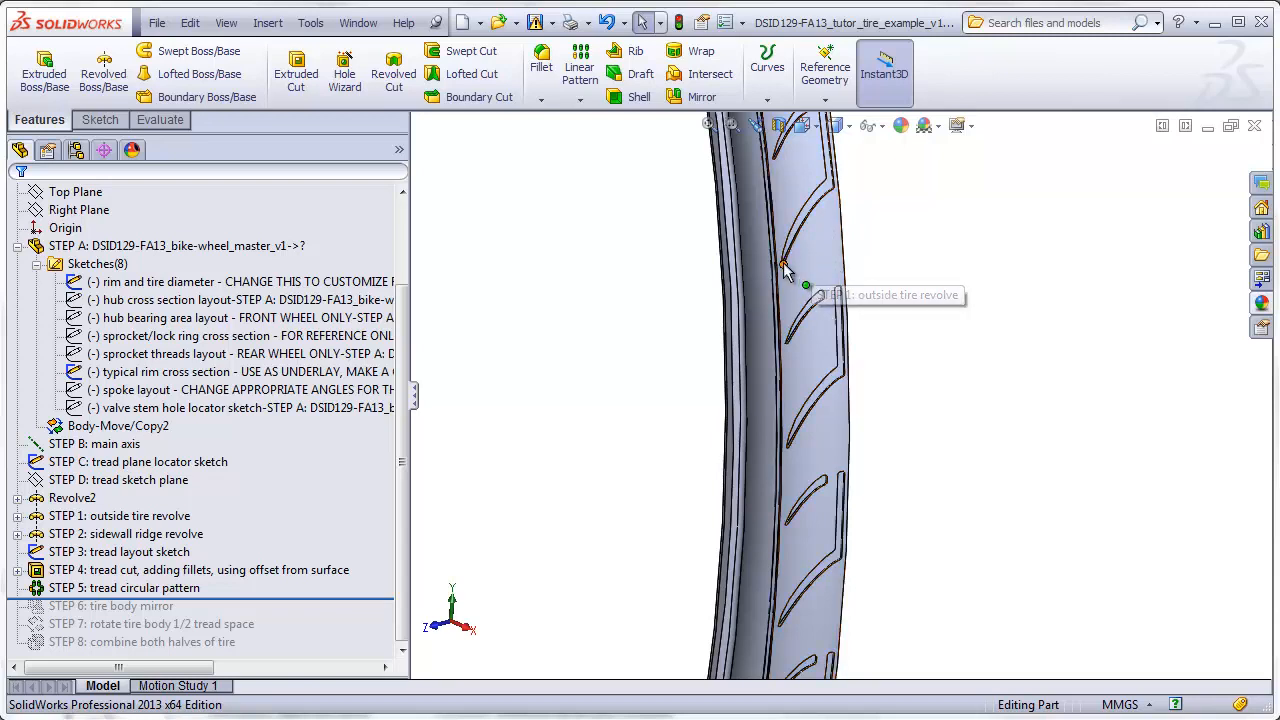
{"action": "mouse_move", "coordinate": [922, 302]}
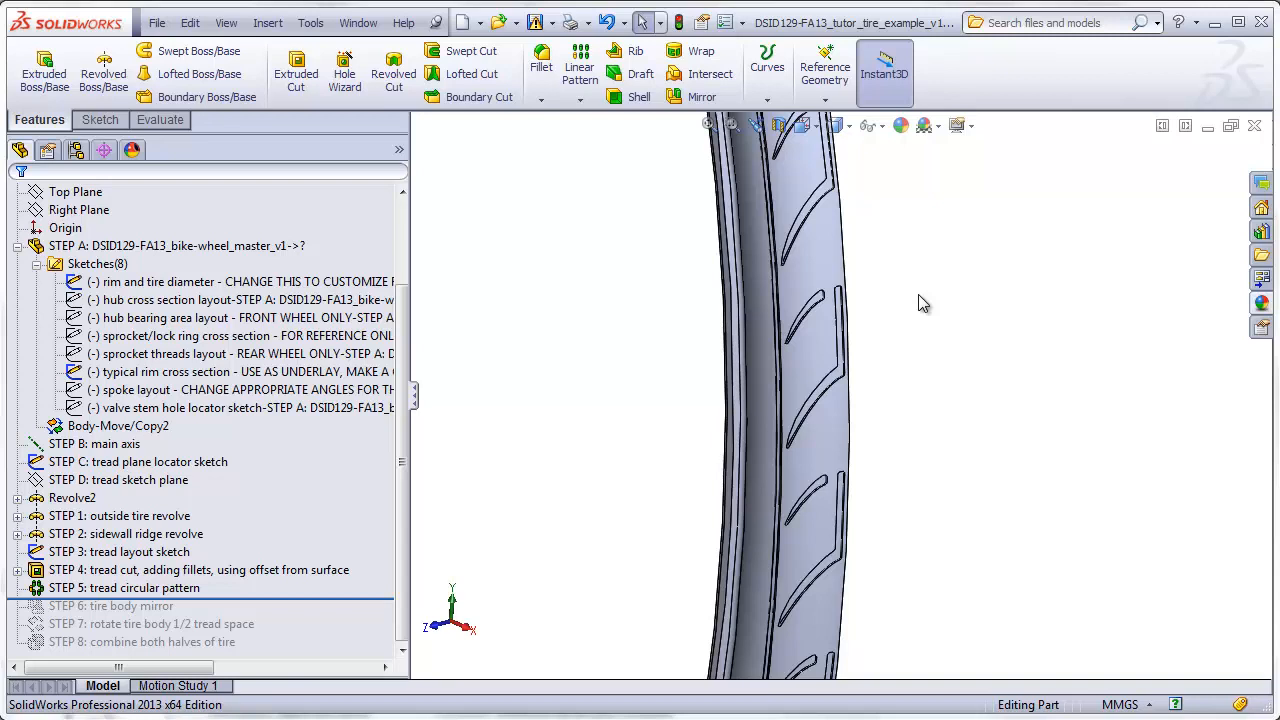
{"action": "mouse_move", "coordinate": [920, 290]}
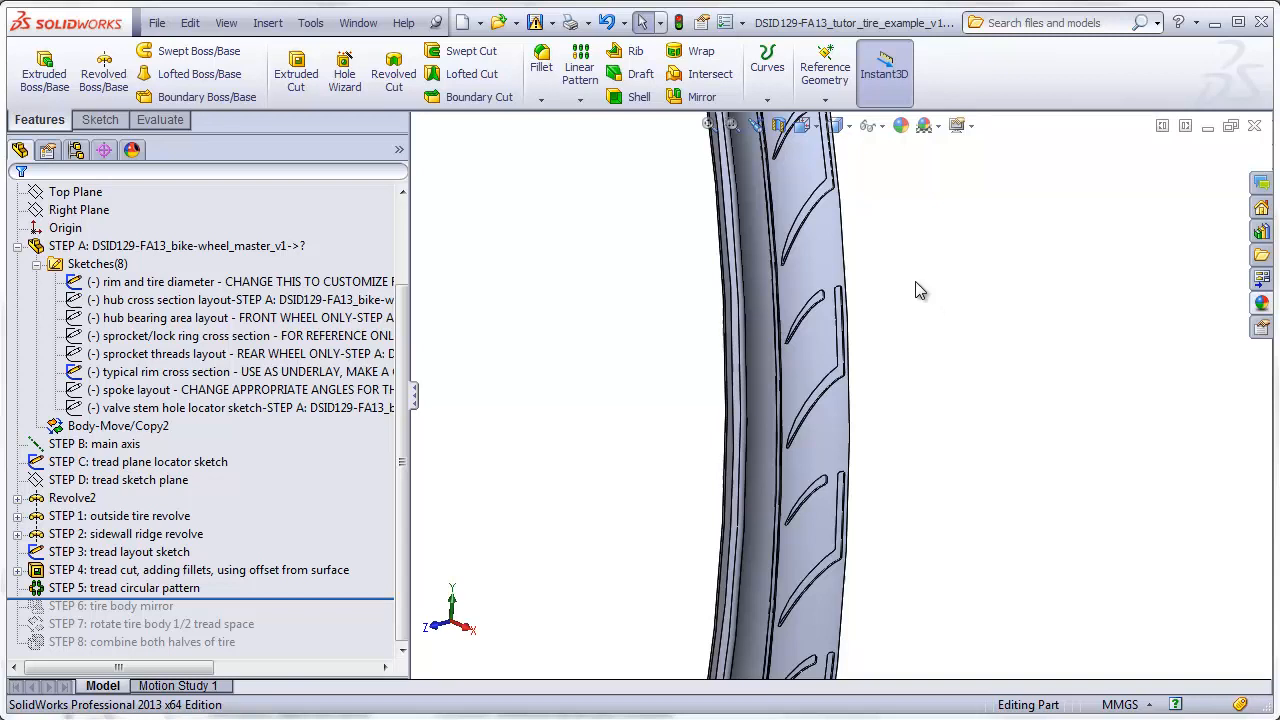
{"action": "mouse_move", "coordinate": [844, 378]}
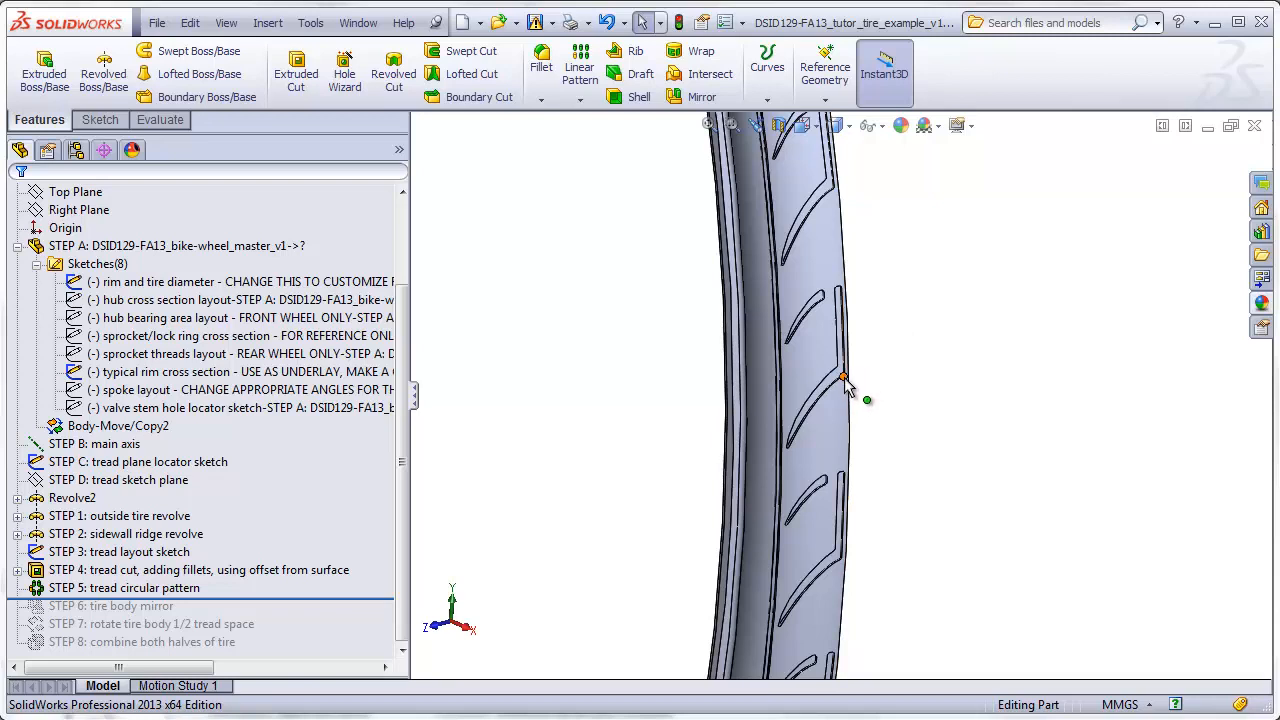
{"action": "mouse_move", "coordinate": [836, 418]}
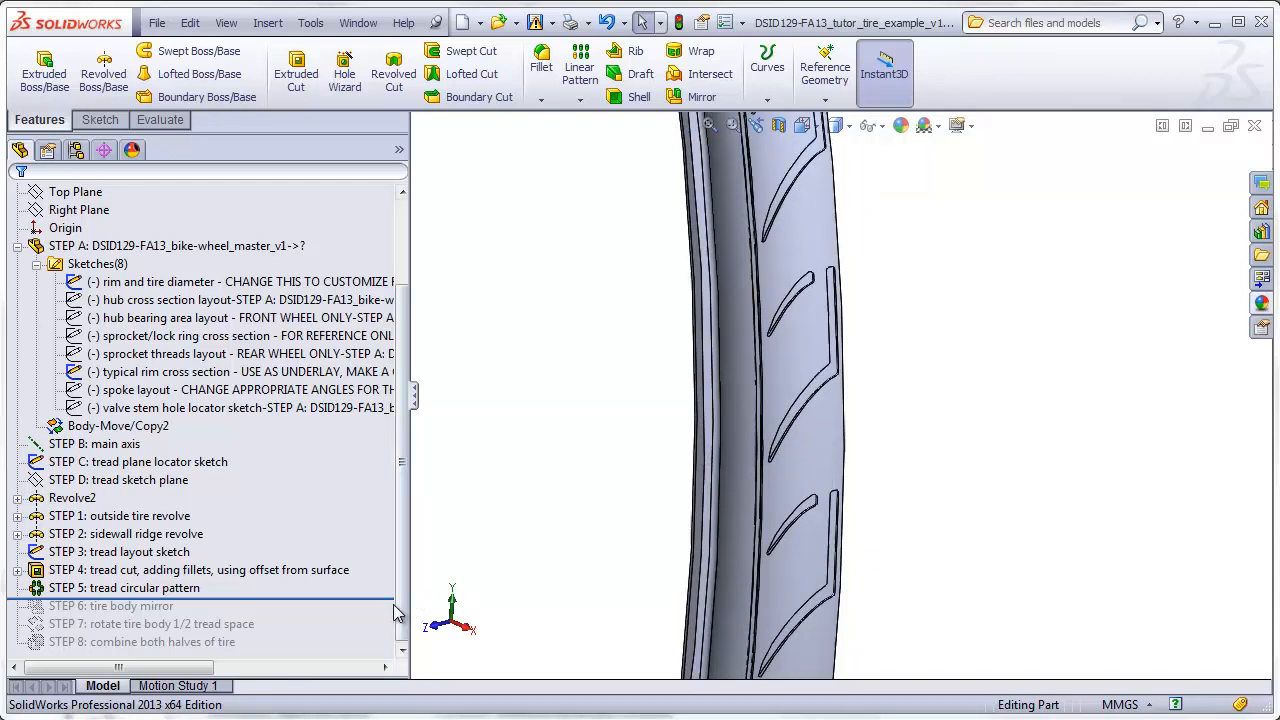
Step: Roll in STEP 6 tire body mirror and confirm it with Merge solids unchecked
{"action": "left_click", "coordinate": [76, 192]}
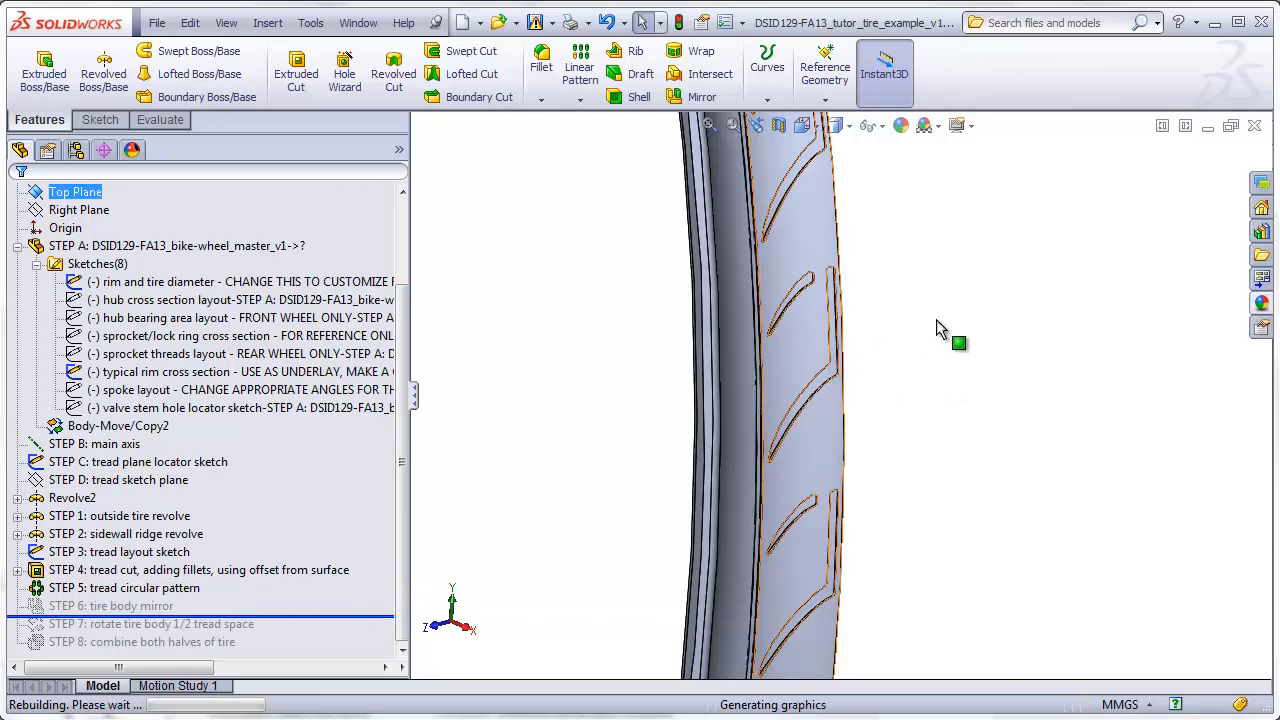
{"action": "right_click", "coordinate": [110, 604]}
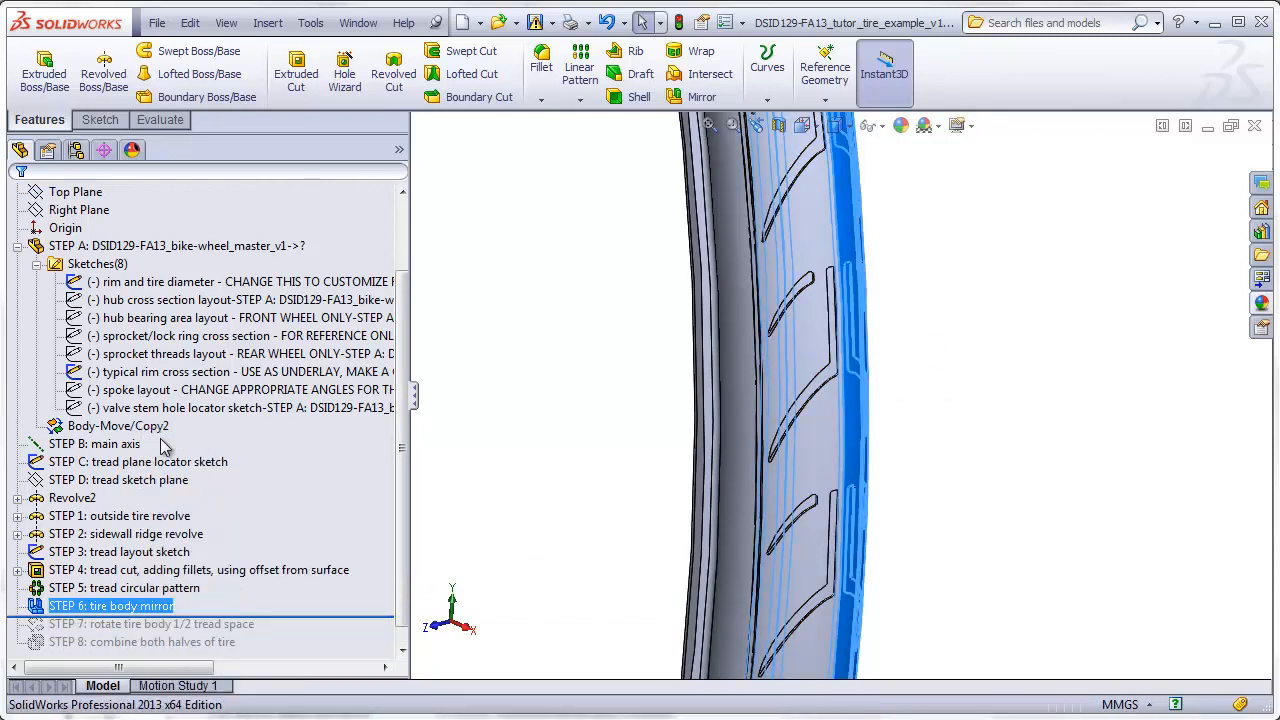
{"action": "double_click", "coordinate": [110, 606]}
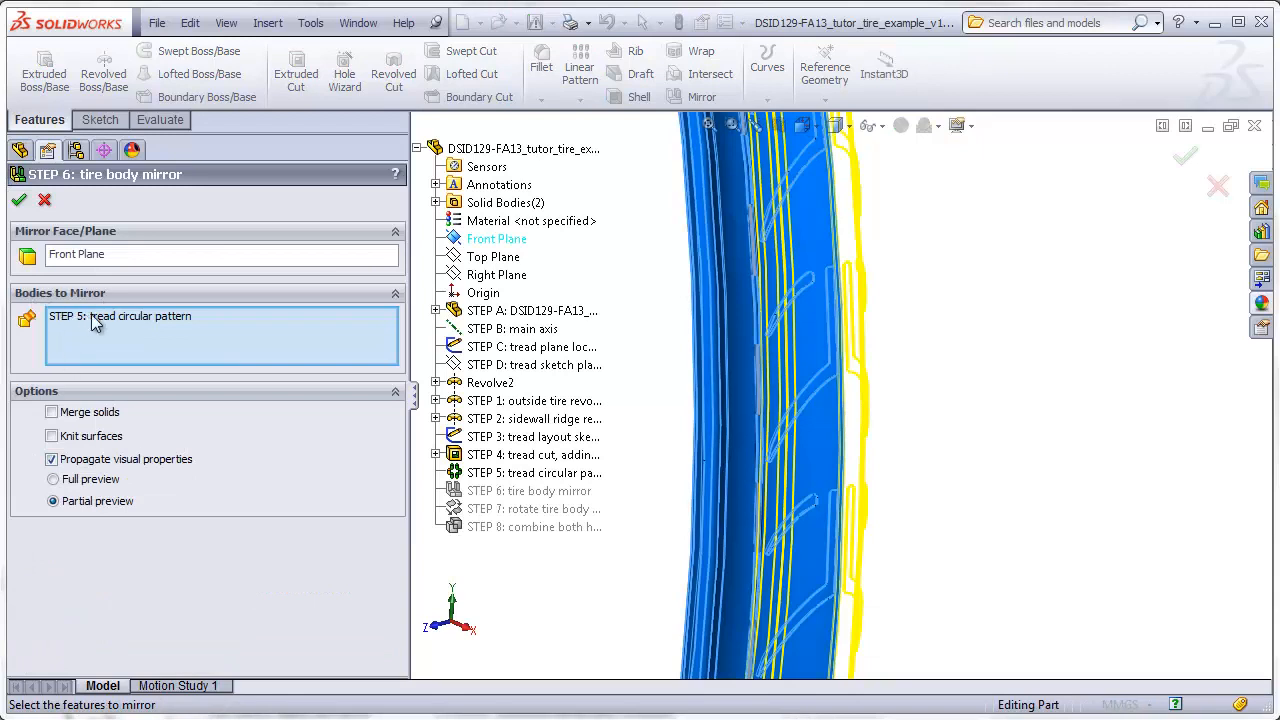
{"action": "mouse_move", "coordinate": [108, 322]}
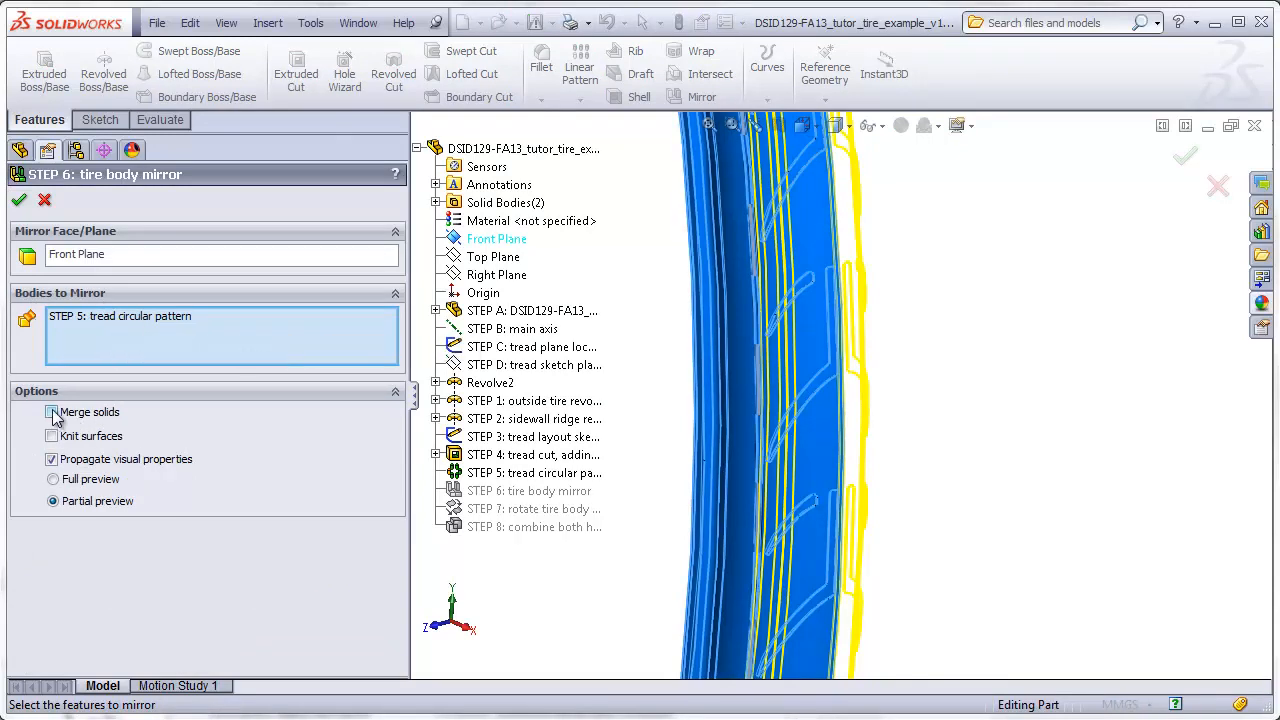
{"action": "left_click", "coordinate": [52, 412]}
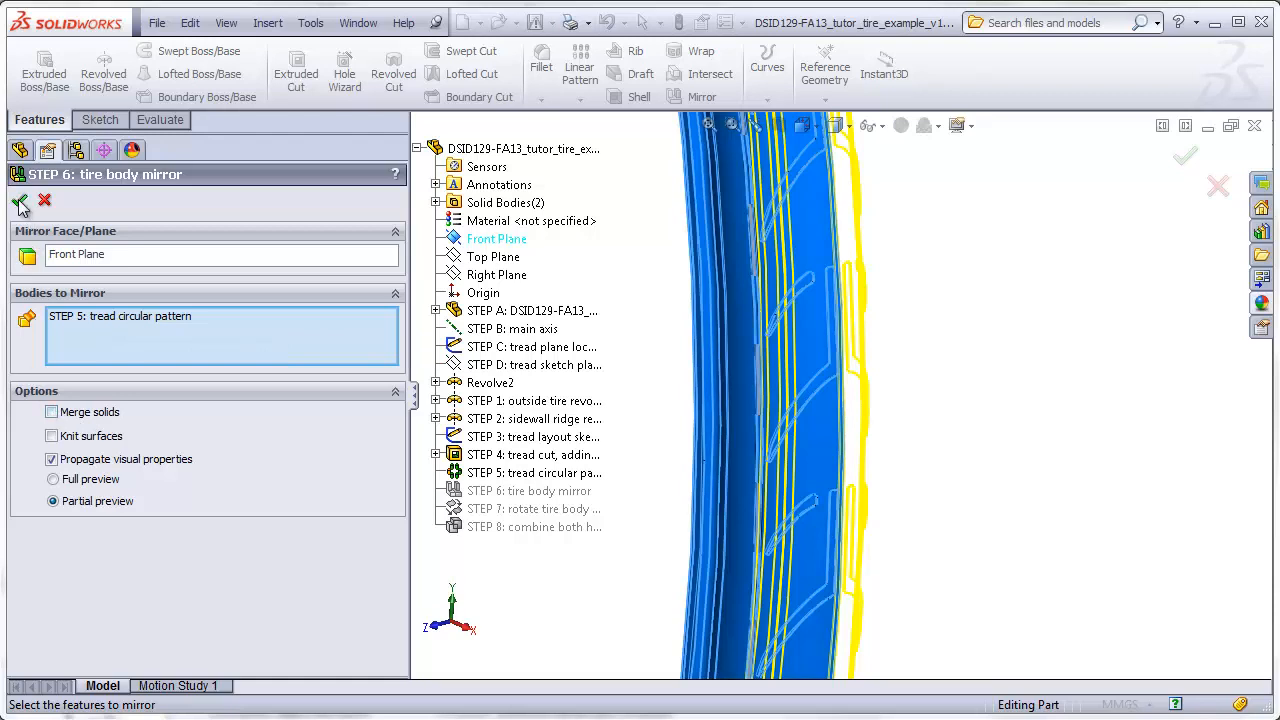
{"action": "left_click", "coordinate": [20, 200]}
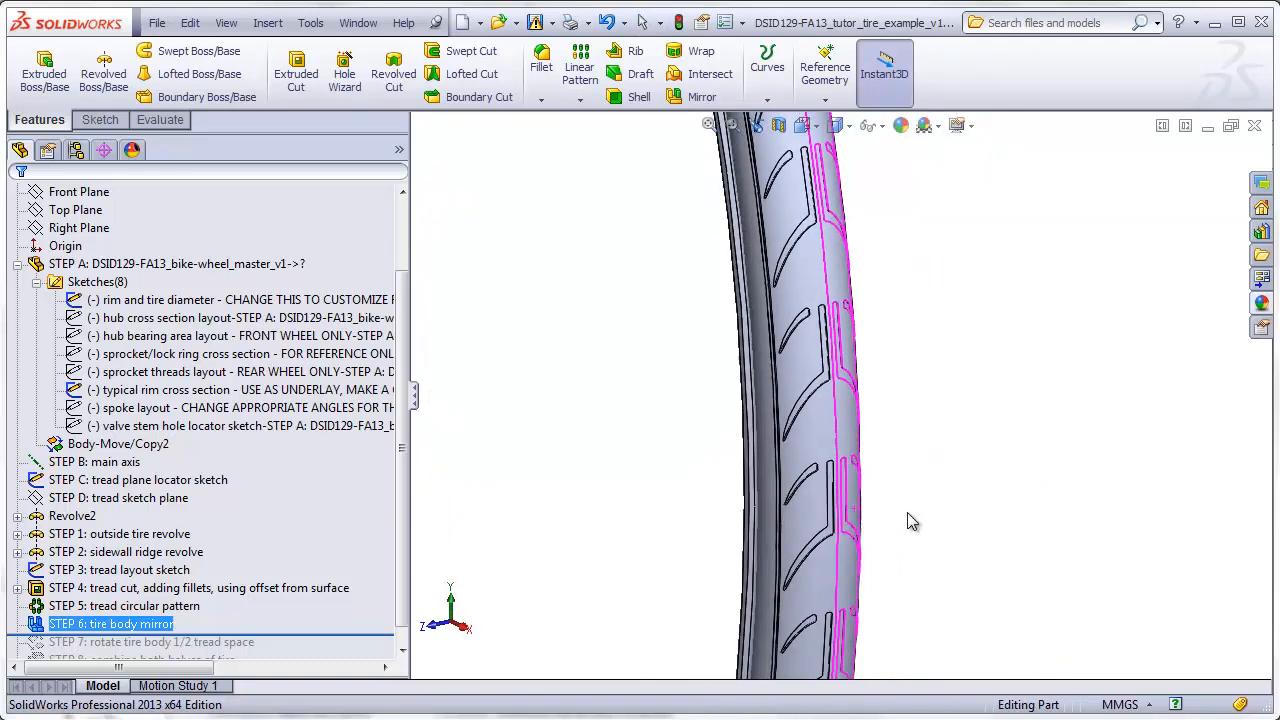
{"action": "mouse_move", "coordinate": [850, 452]}
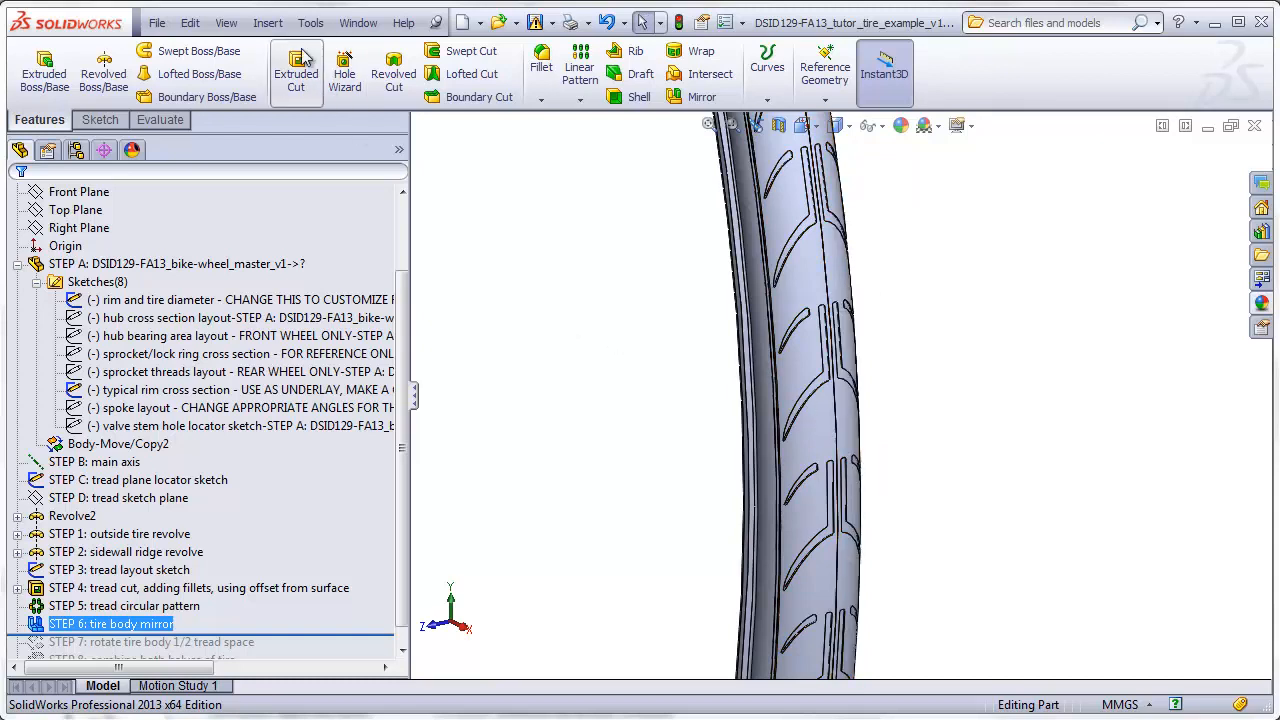
Step: Start Insert > Features > Move/Copy with the mirrored tire half selected as the body to move
{"action": "left_click", "coordinate": [268, 22]}
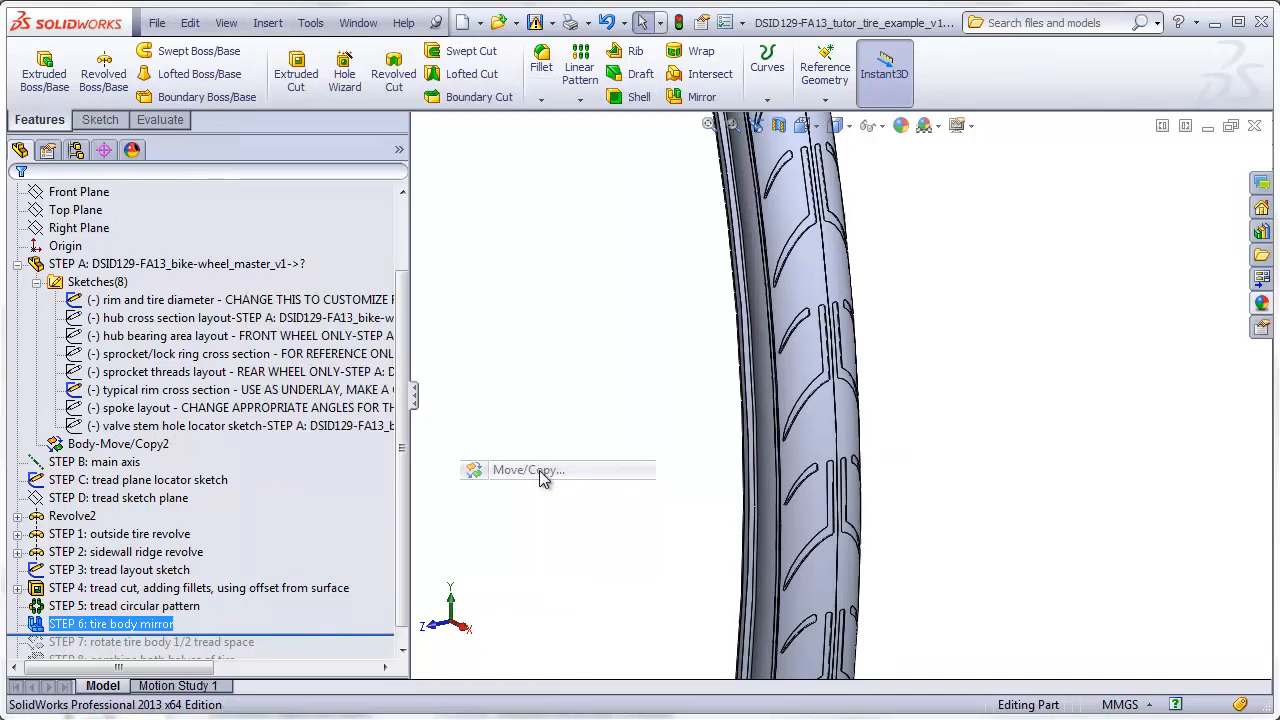
{"action": "left_click", "coordinate": [528, 470]}
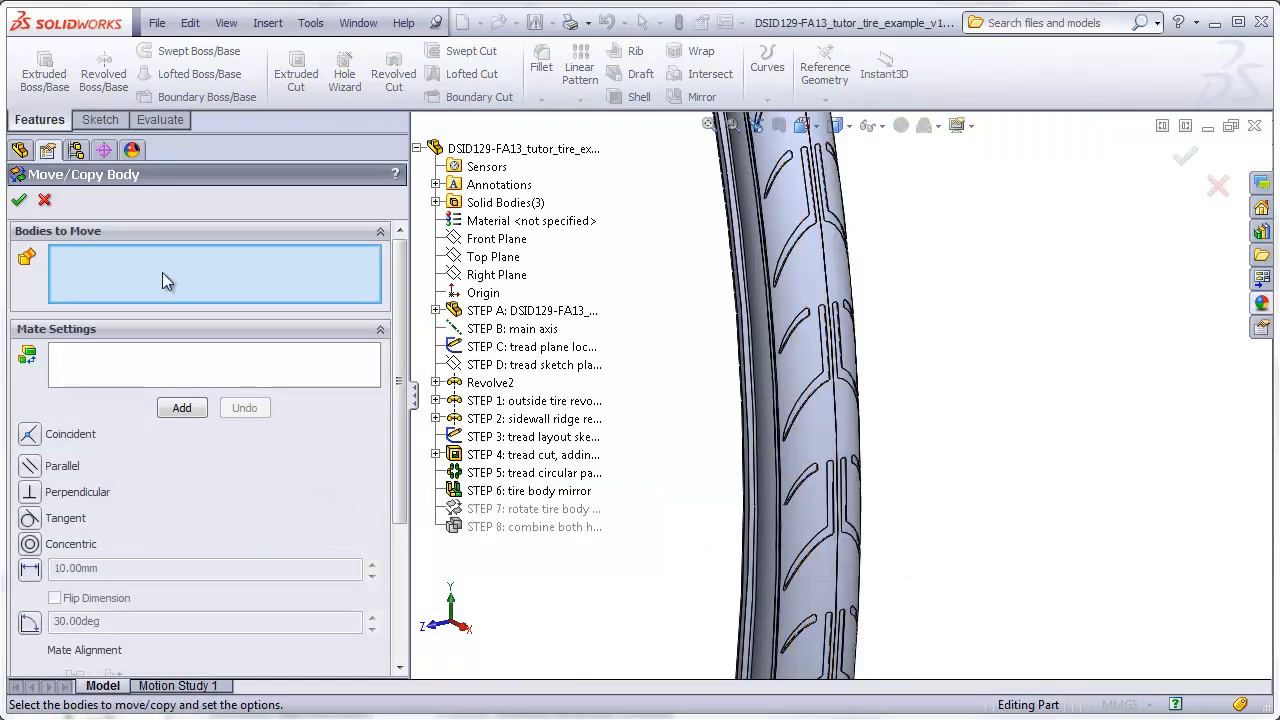
{"action": "left_click", "coordinate": [848, 420]}
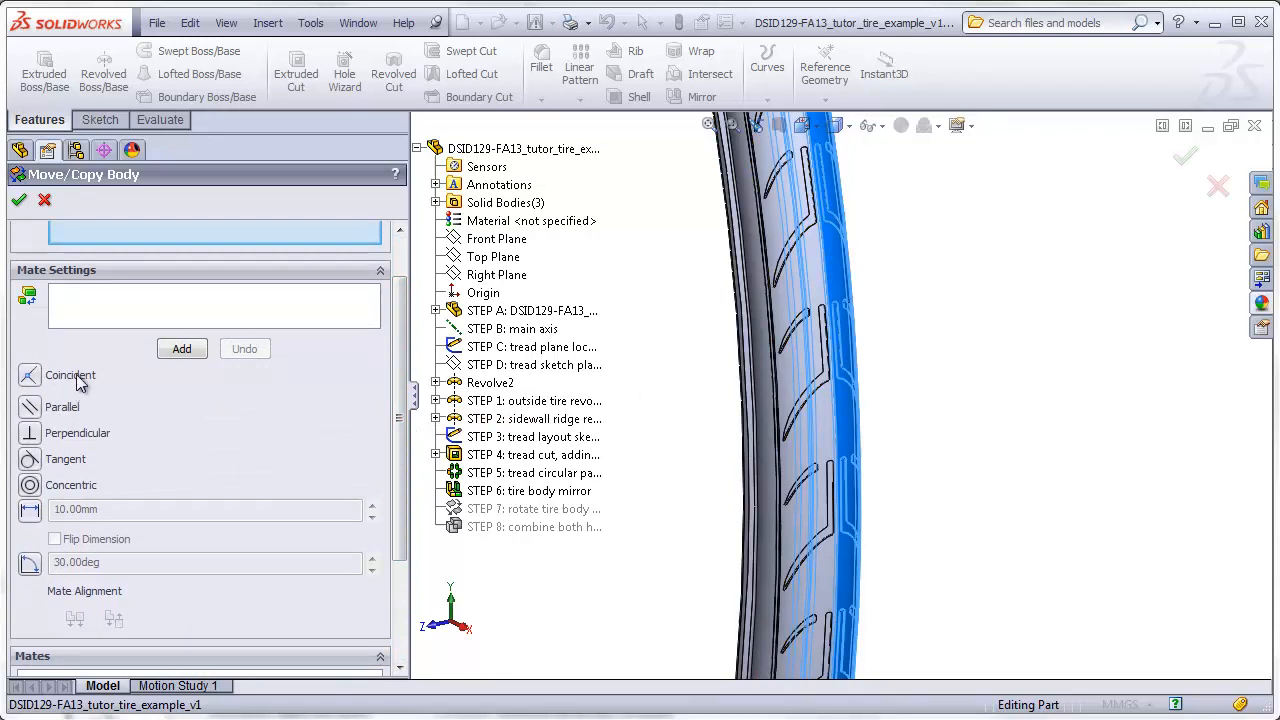
{"action": "mouse_move", "coordinate": [398, 456]}
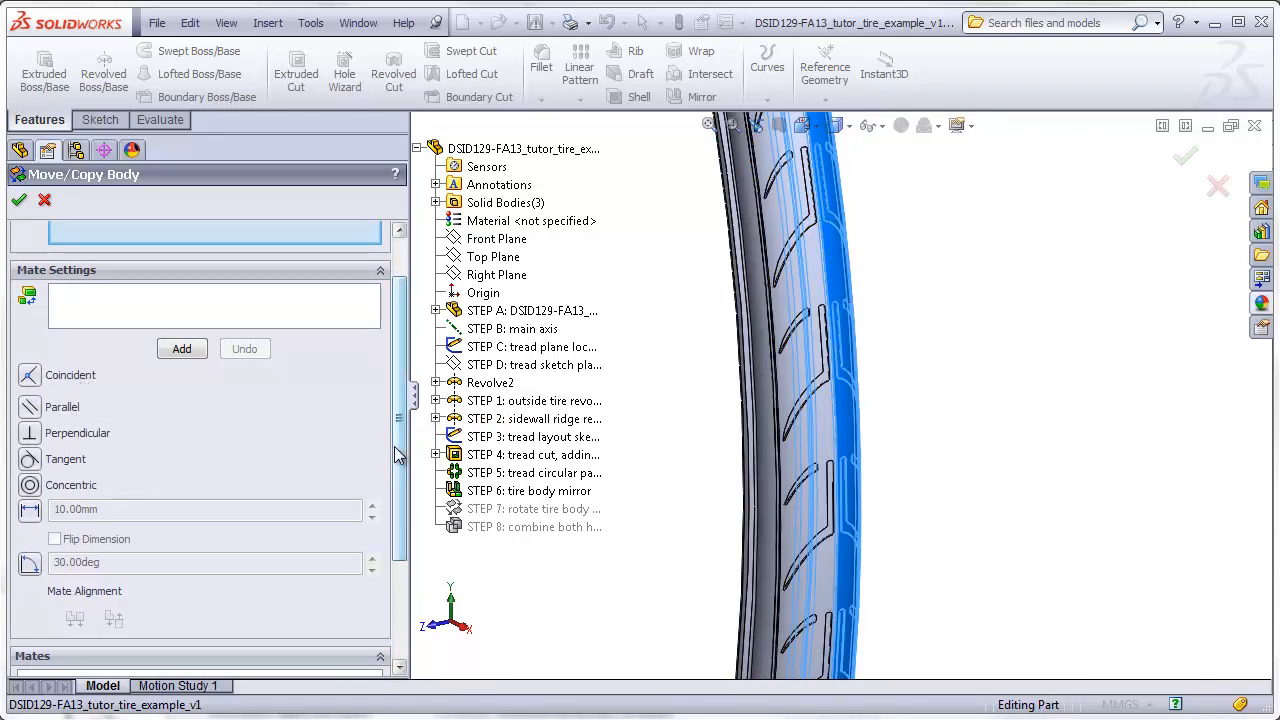
{"action": "scroll", "scroll_direction": "down", "scroll_amount": 3}
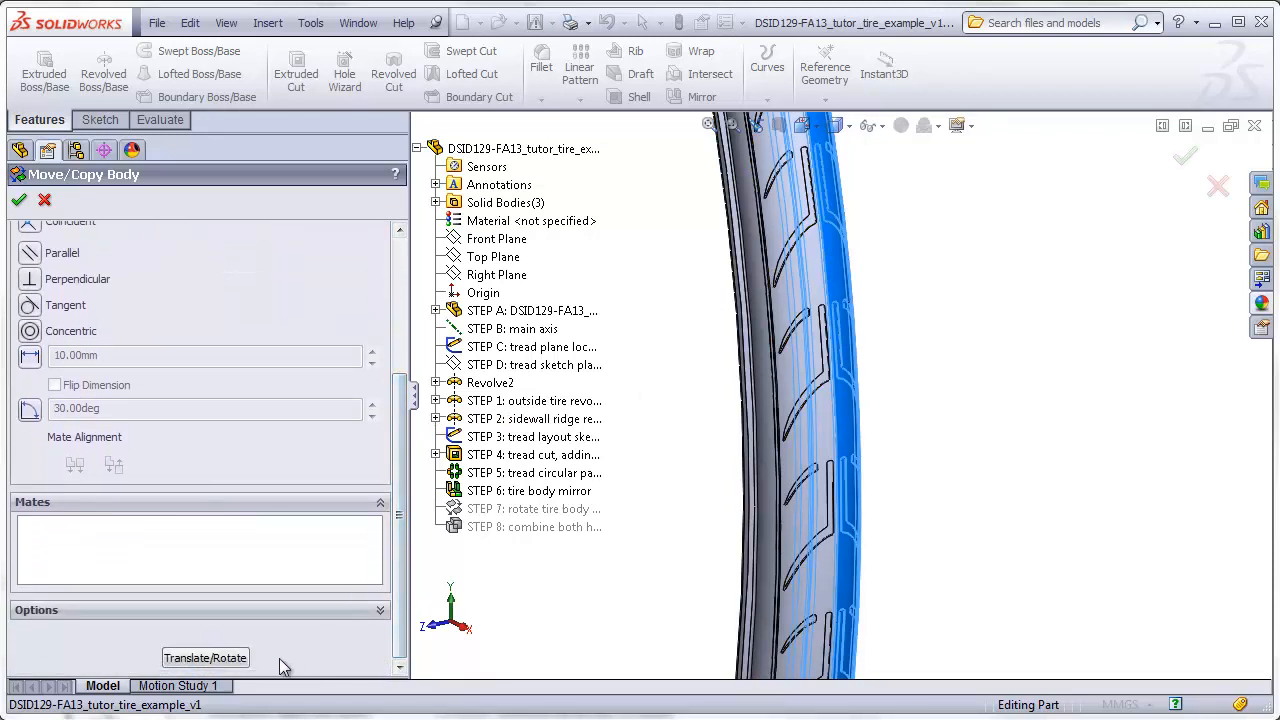
{"action": "mouse_move", "coordinate": [204, 658]}
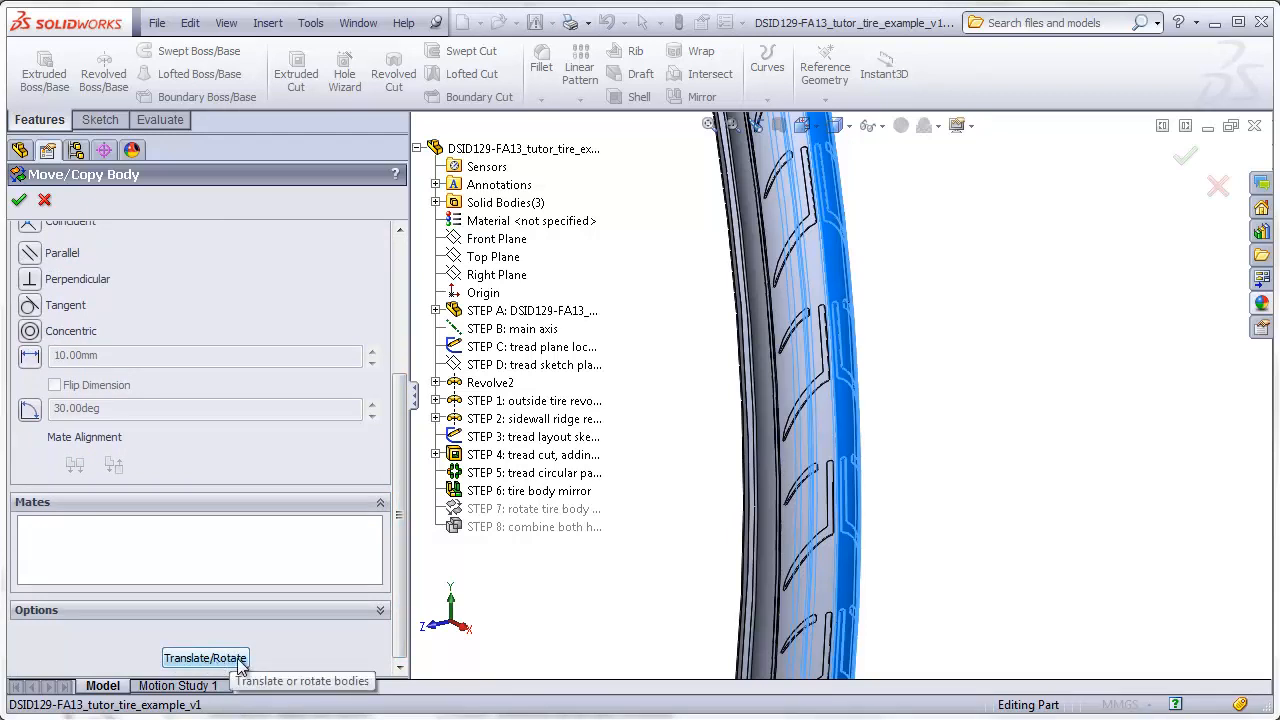
Step: Rotate the STEP 6 mirrored tire body about the STEP 8 main axis, creating Body-Move/Copy1
{"action": "left_click", "coordinate": [204, 658]}
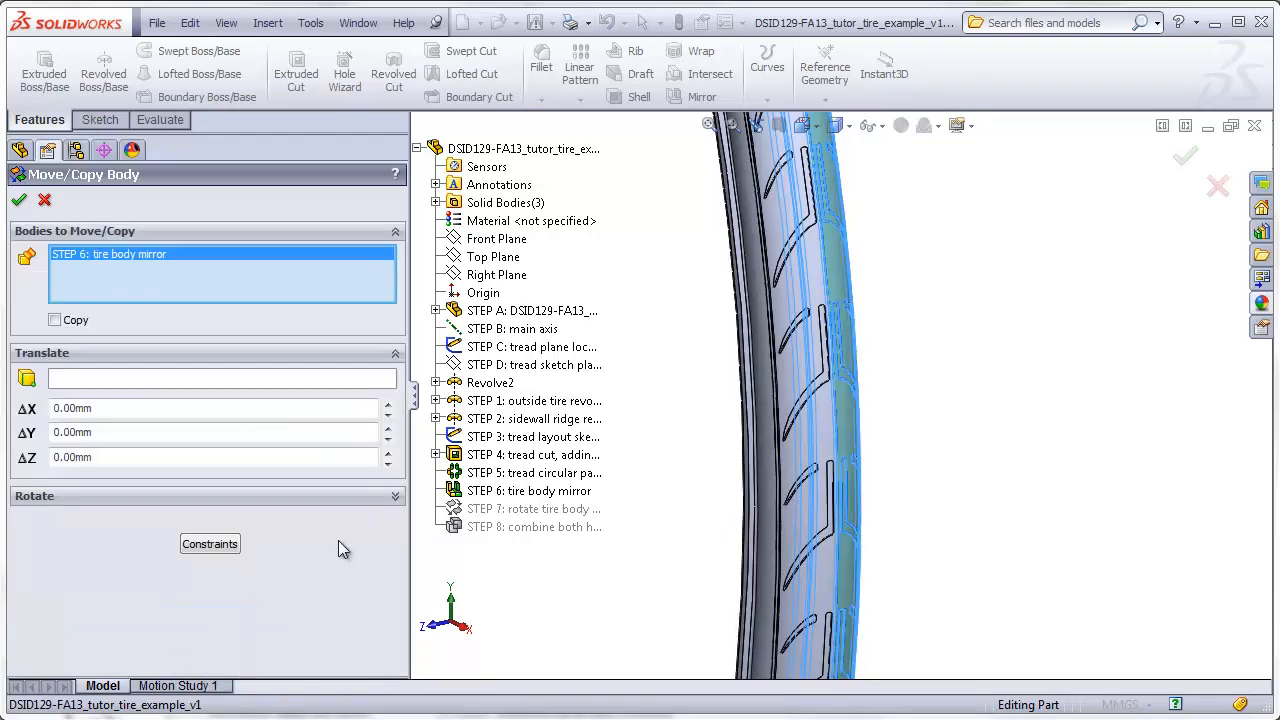
{"action": "mouse_move", "coordinate": [56, 348]}
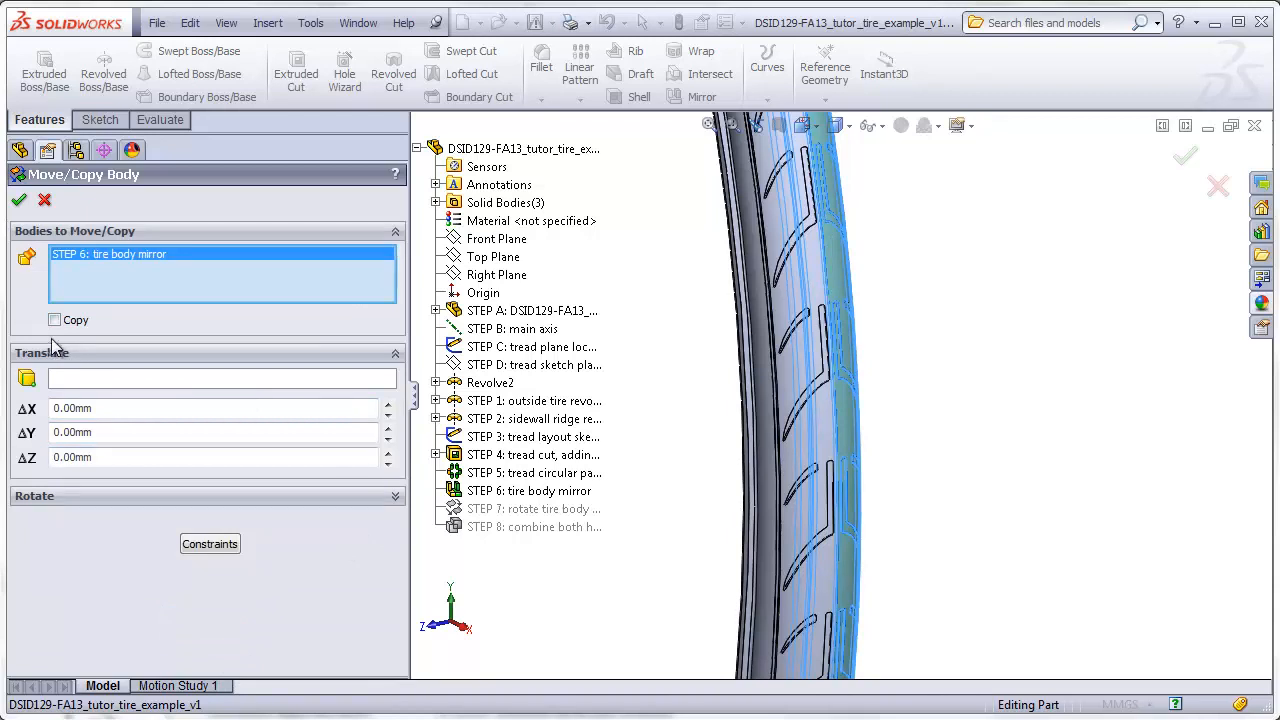
{"action": "mouse_move", "coordinate": [60, 360]}
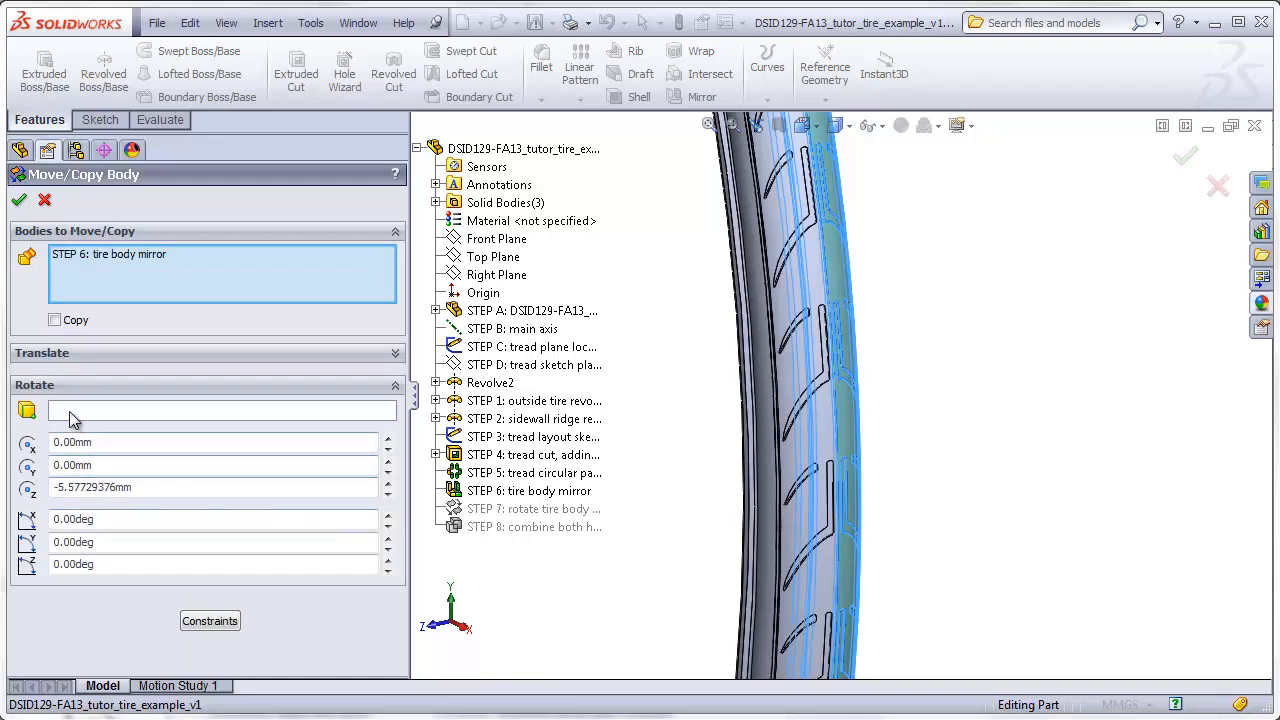
{"action": "mouse_move", "coordinate": [76, 410]}
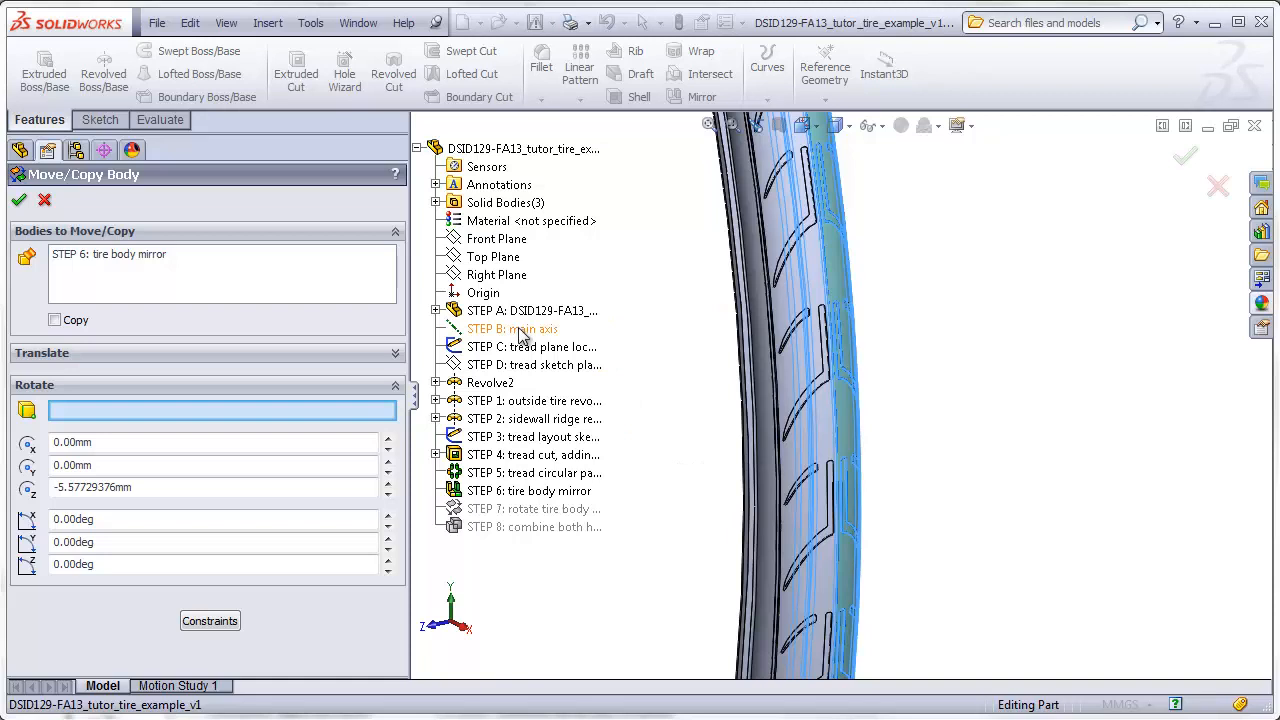
{"action": "left_click", "coordinate": [512, 328]}
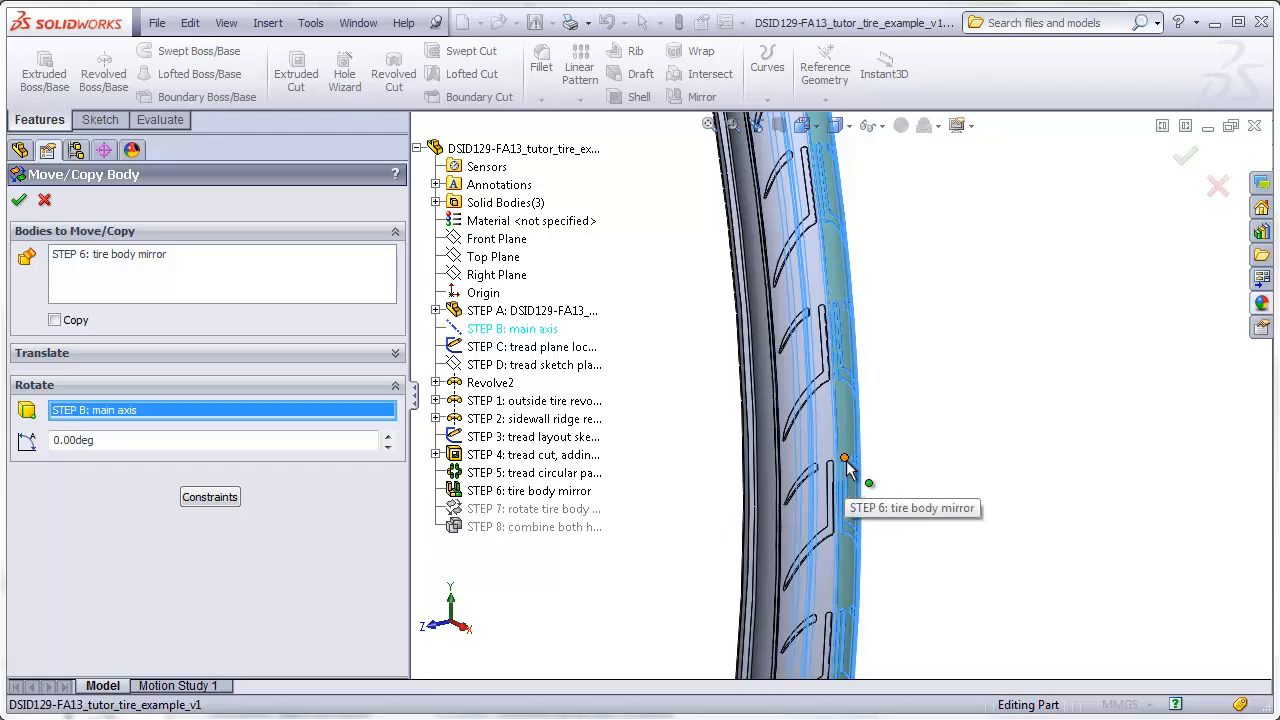
{"action": "mouse_move", "coordinate": [824, 396]}
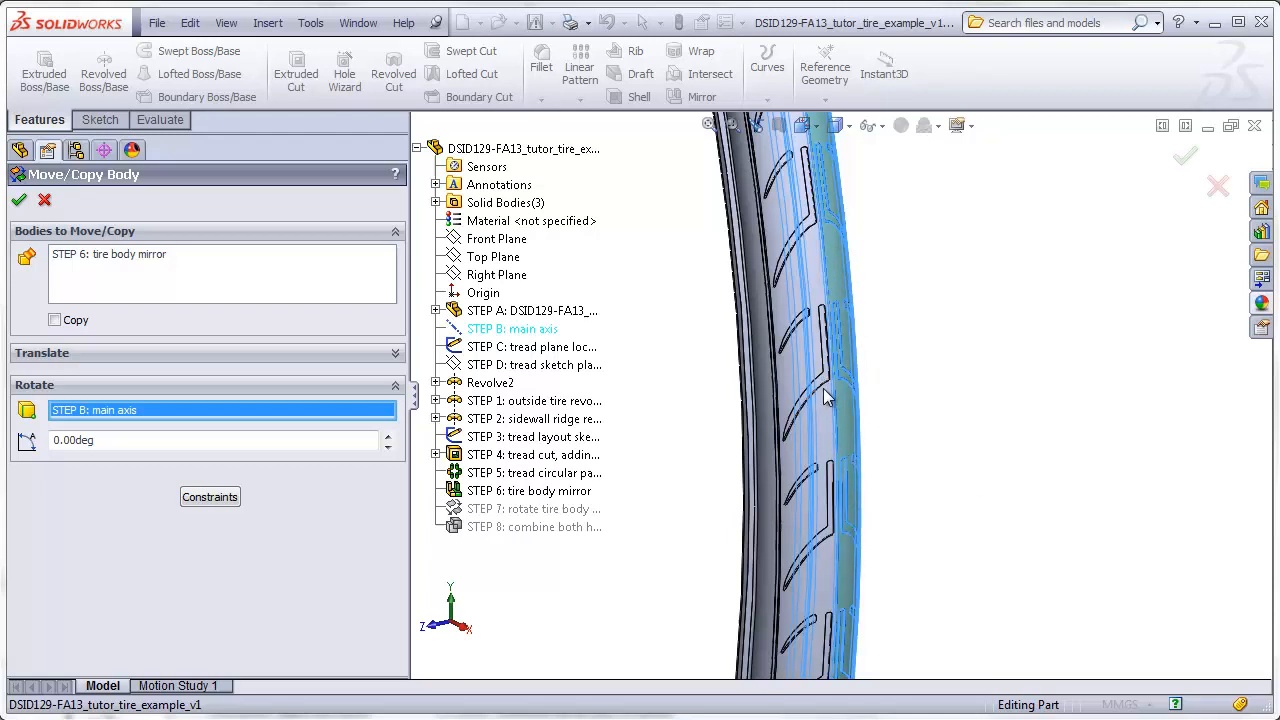
{"action": "mouse_move", "coordinate": [850, 500]}
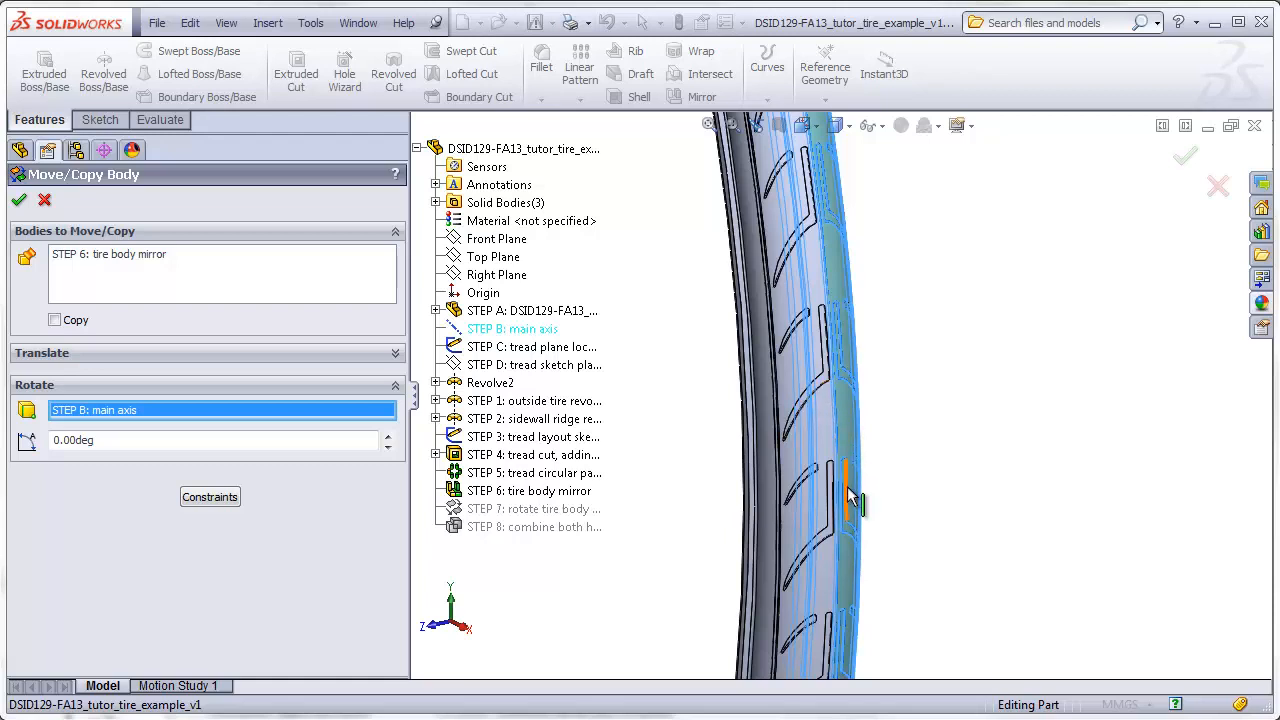
{"action": "mouse_move", "coordinate": [836, 540]}
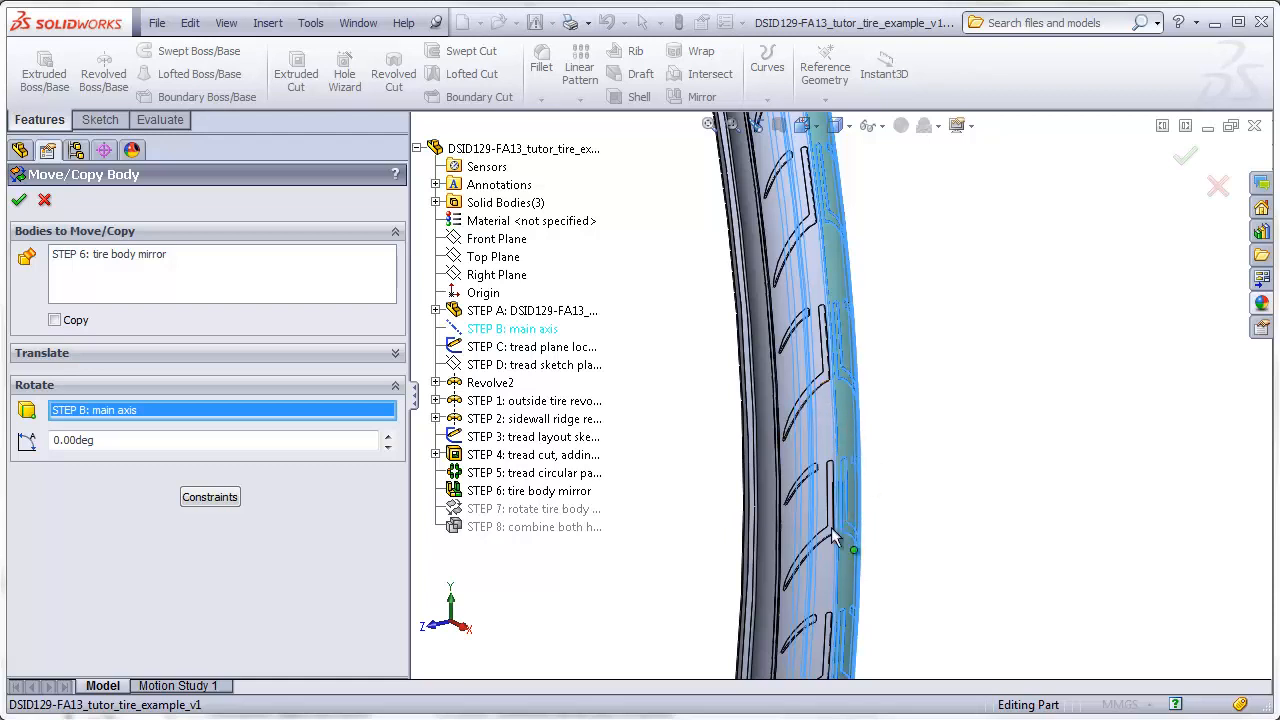
{"action": "mouse_move", "coordinate": [848, 420]}
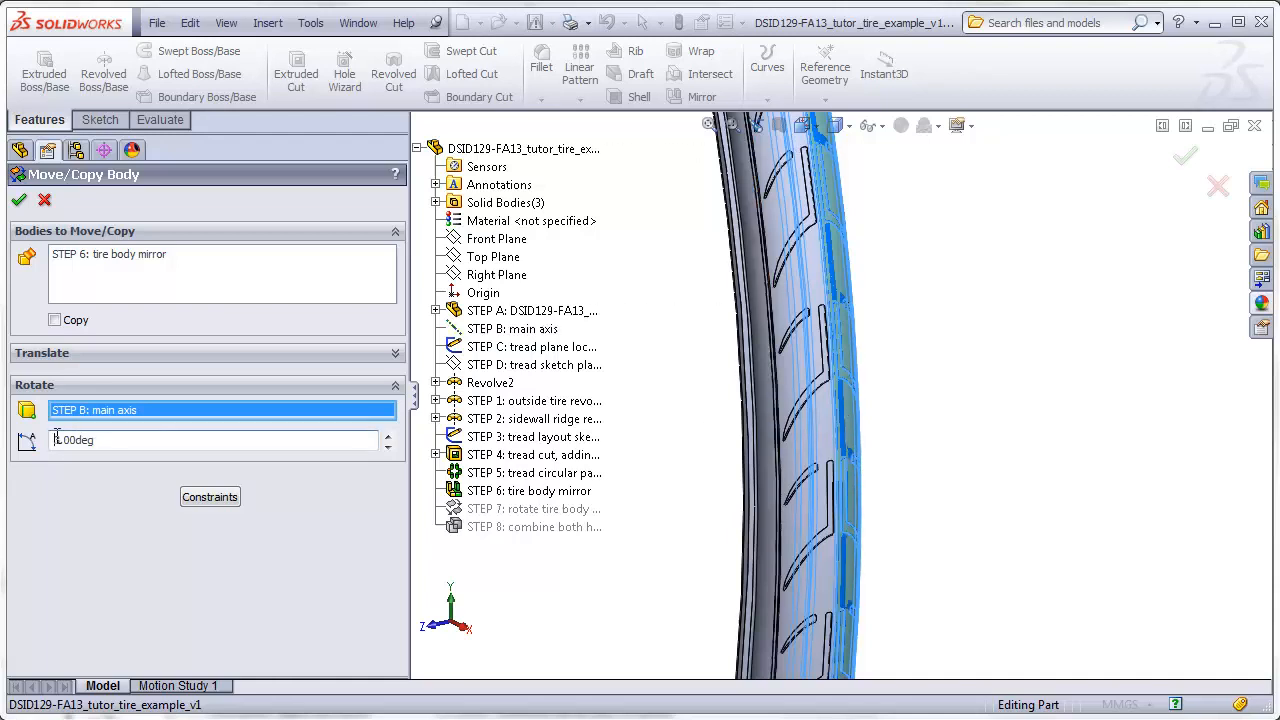
{"action": "left_click", "coordinate": [20, 200]}
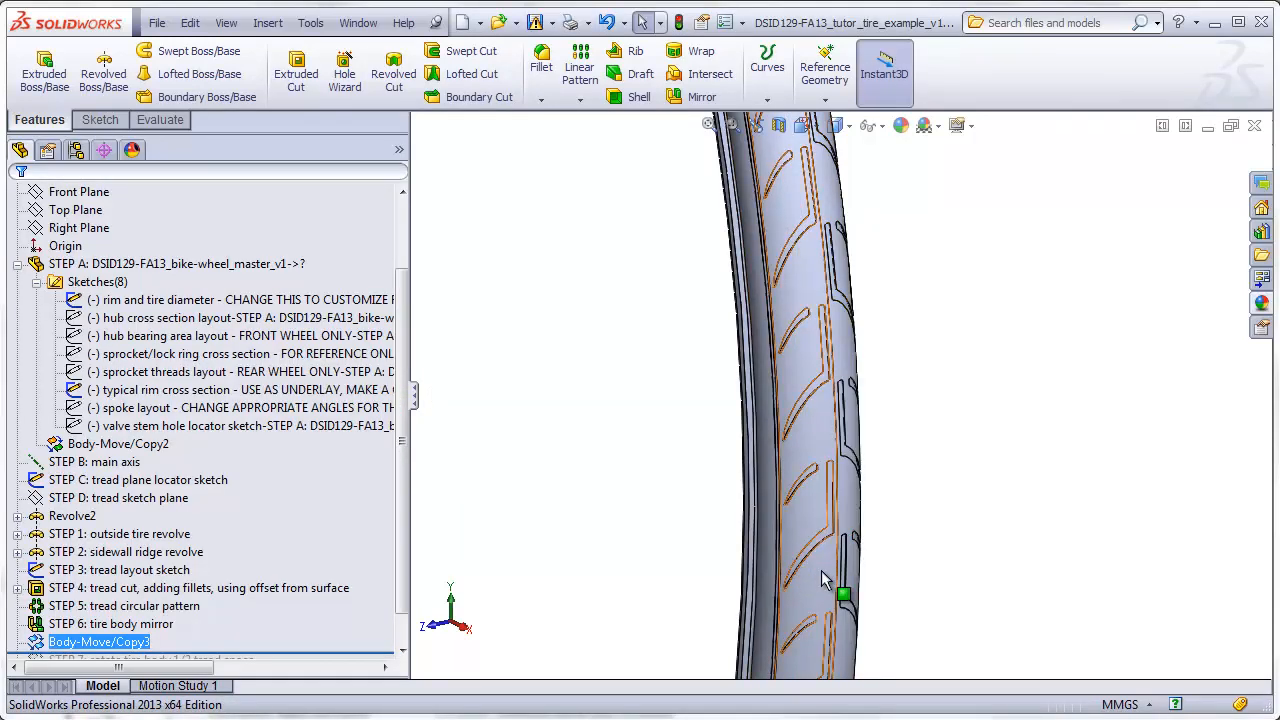
{"action": "mouse_move", "coordinate": [810, 510]}
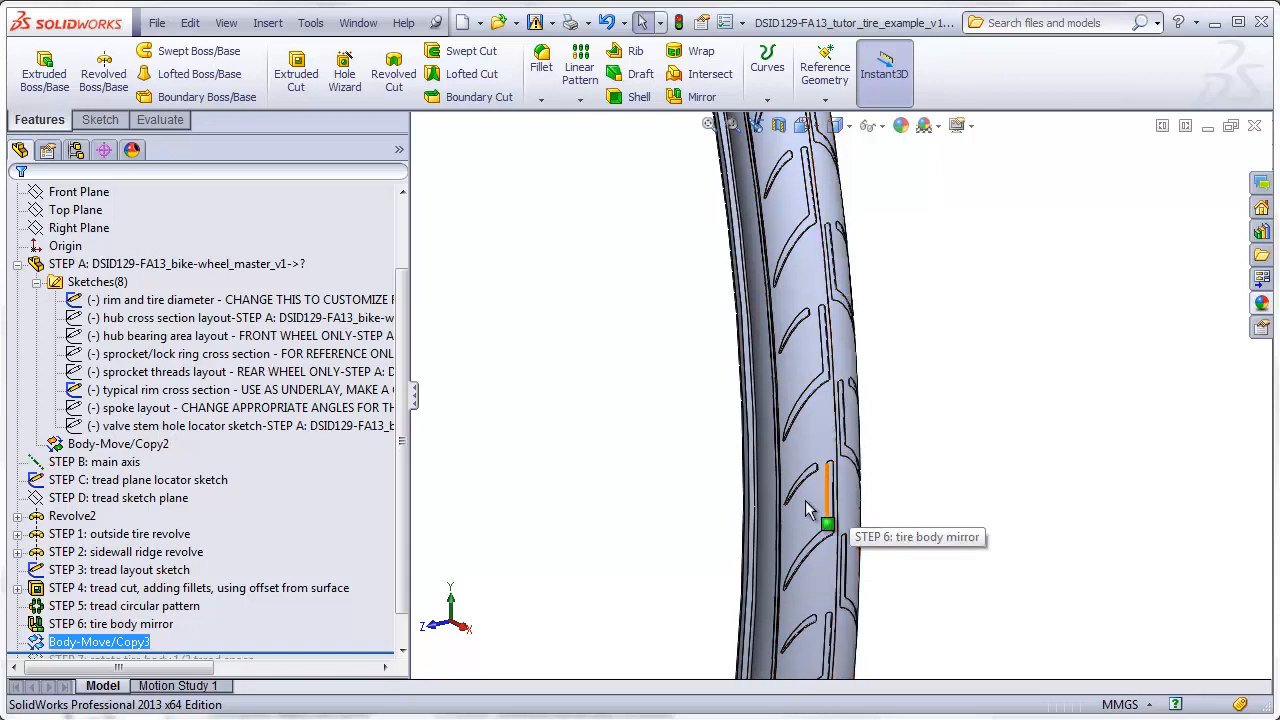
{"action": "mouse_move", "coordinate": [800, 644]}
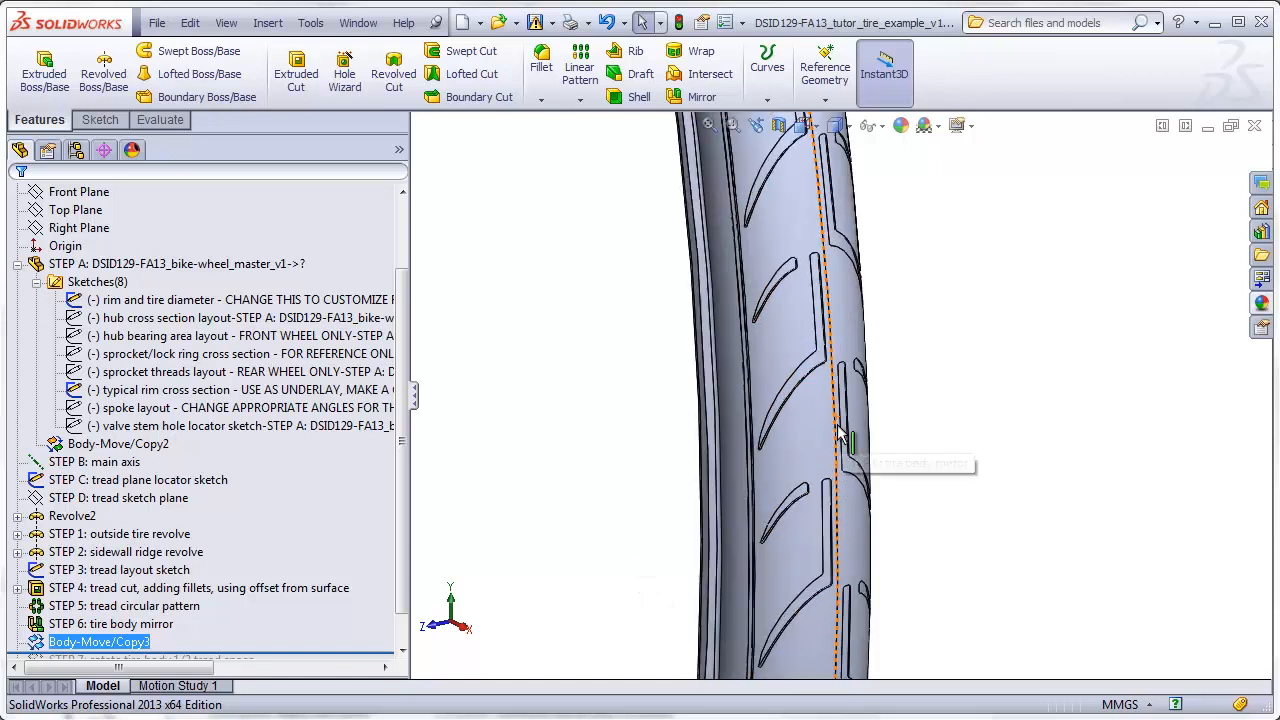
{"action": "mouse_move", "coordinate": [268, 22]}
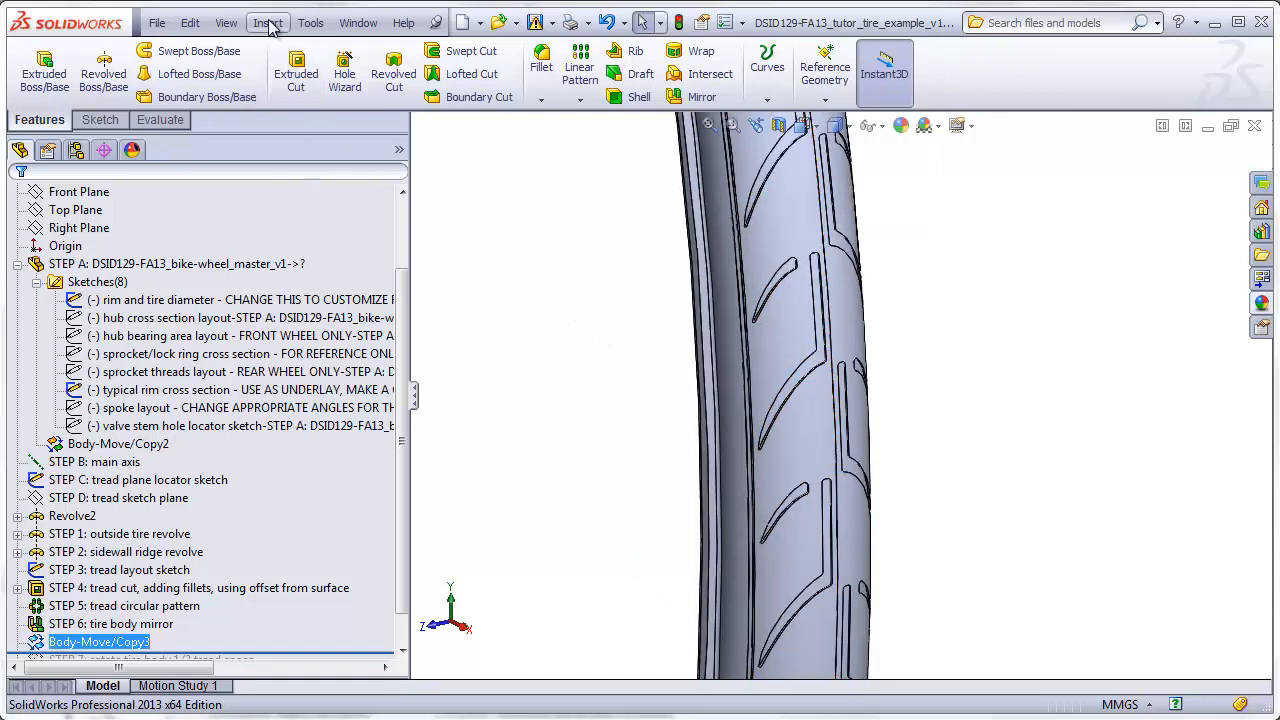
Step: Combine the tread circular pattern body and the rotated copy into one solid with Add
{"action": "left_click", "coordinate": [268, 22]}
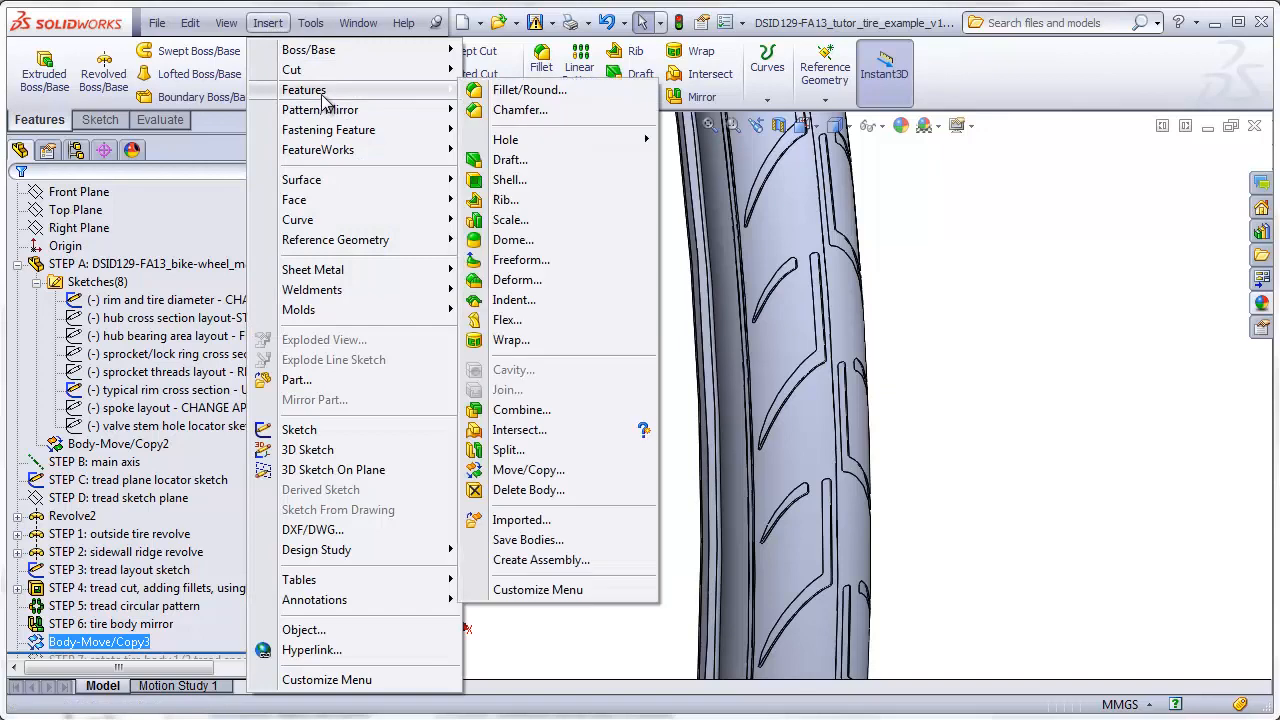
{"action": "left_click", "coordinate": [520, 410]}
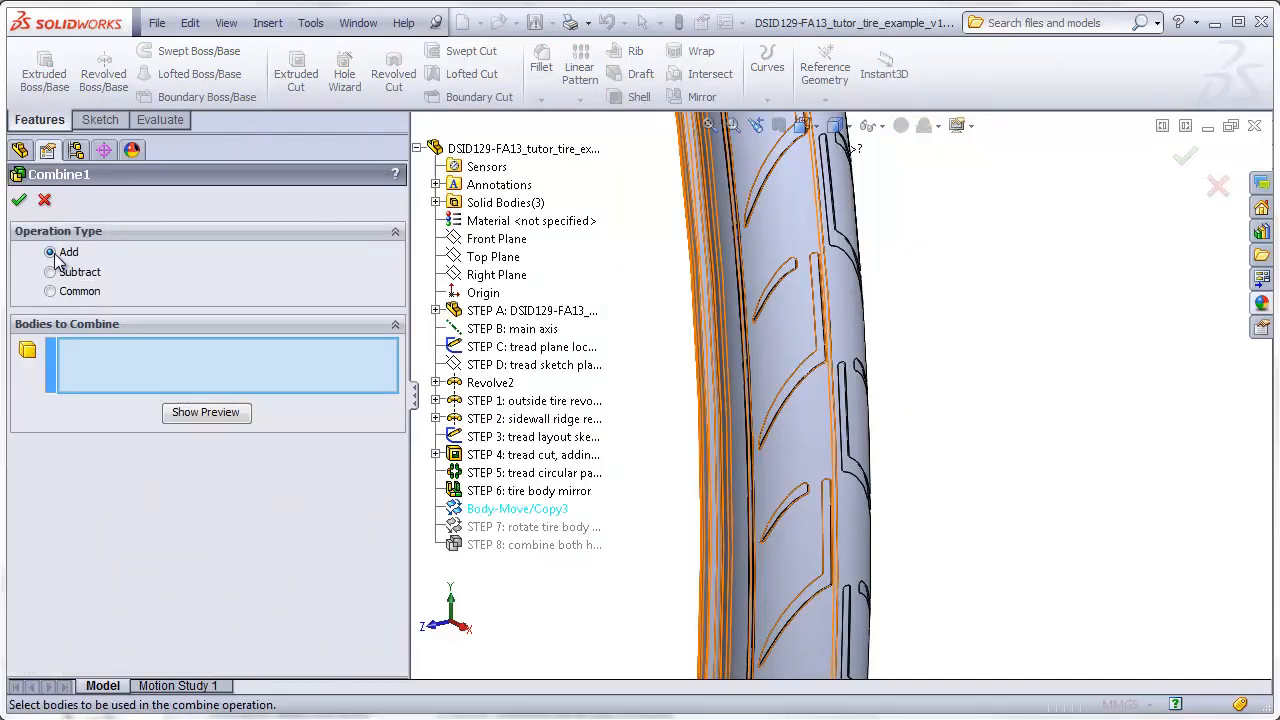
{"action": "left_click", "coordinate": [800, 400]}
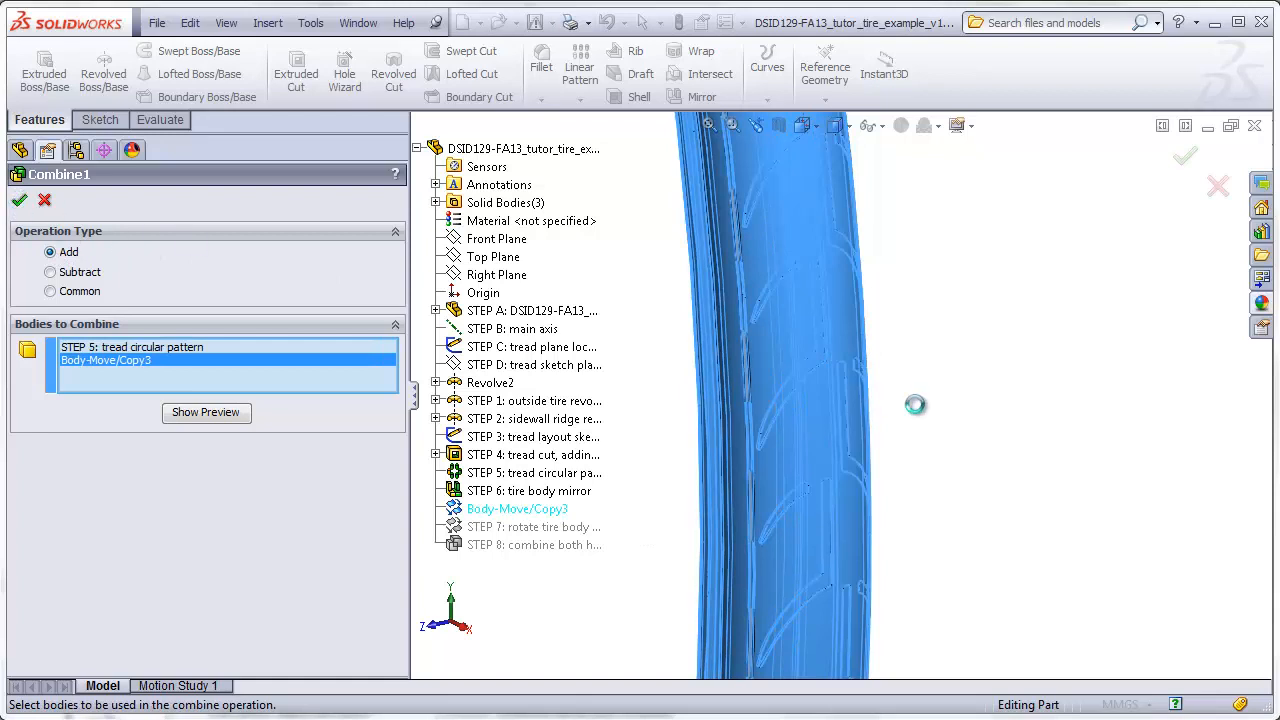
{"action": "left_click", "coordinate": [20, 200]}
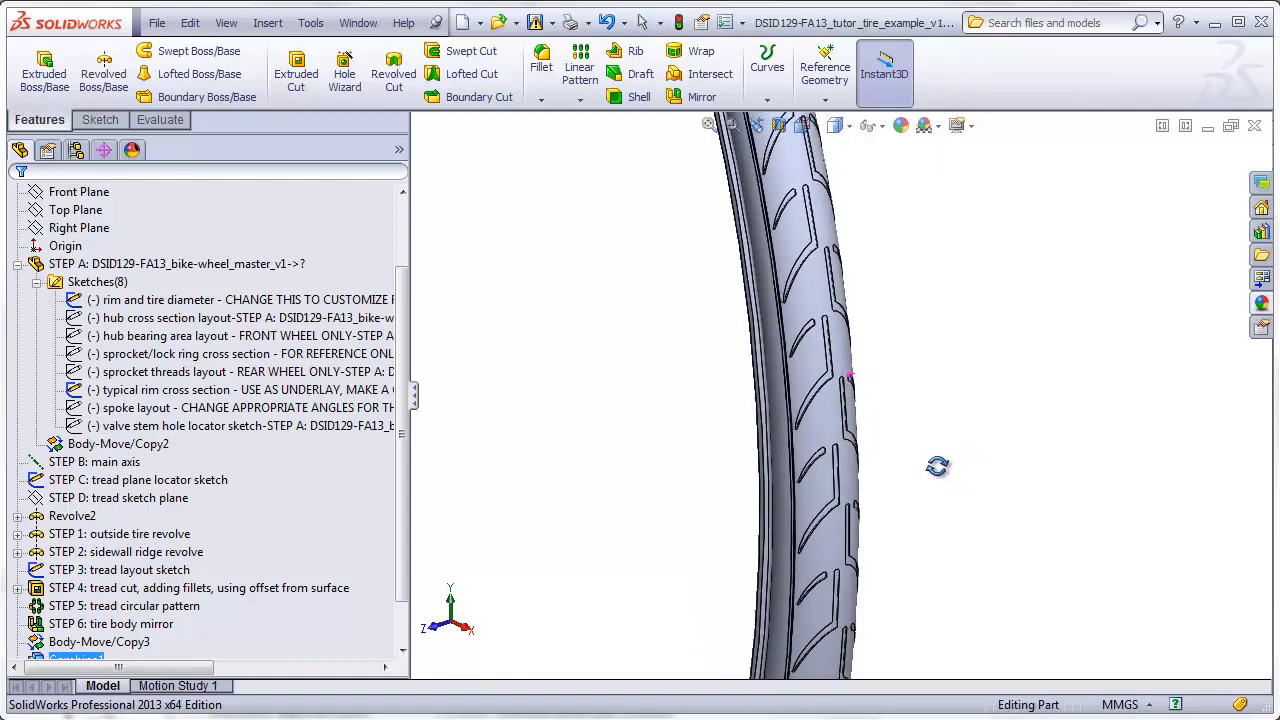
Step: Apply a dark gray appearance (RGB 128) to the combined tire body and confirm it
{"action": "scroll", "scroll_direction": "up", "scroll_amount": 3}
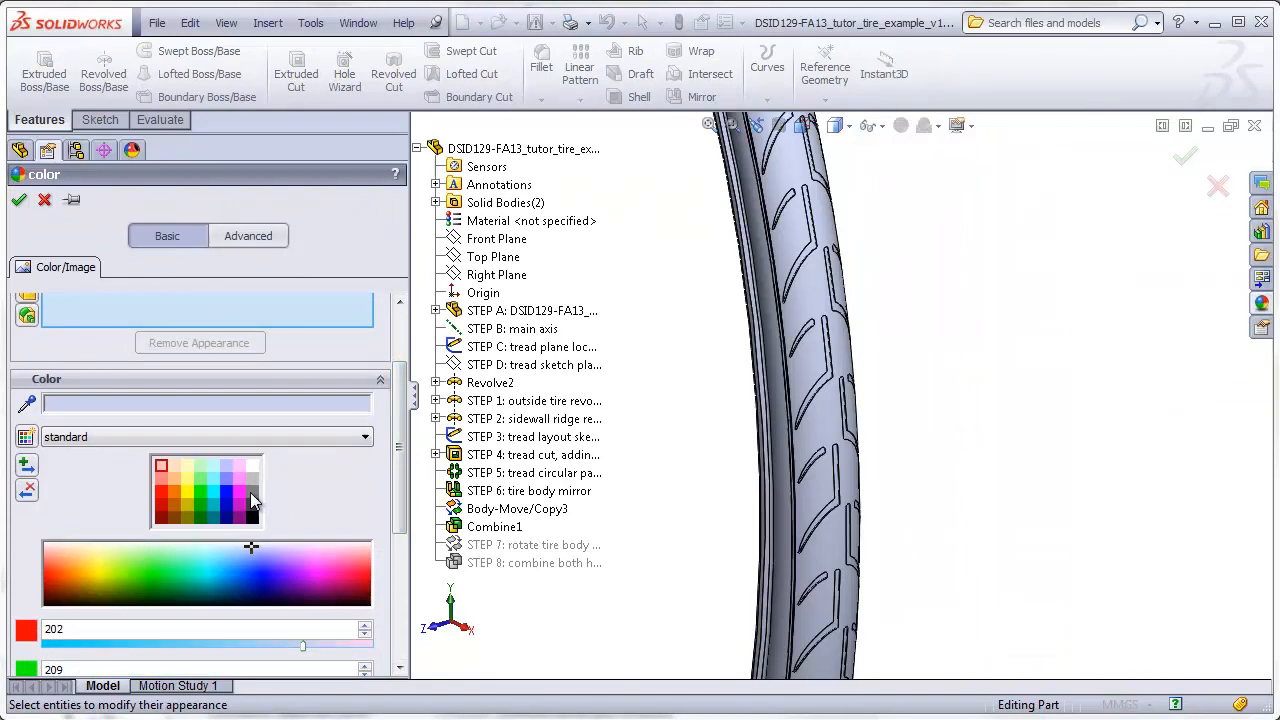
{"action": "left_click", "coordinate": [254, 490]}
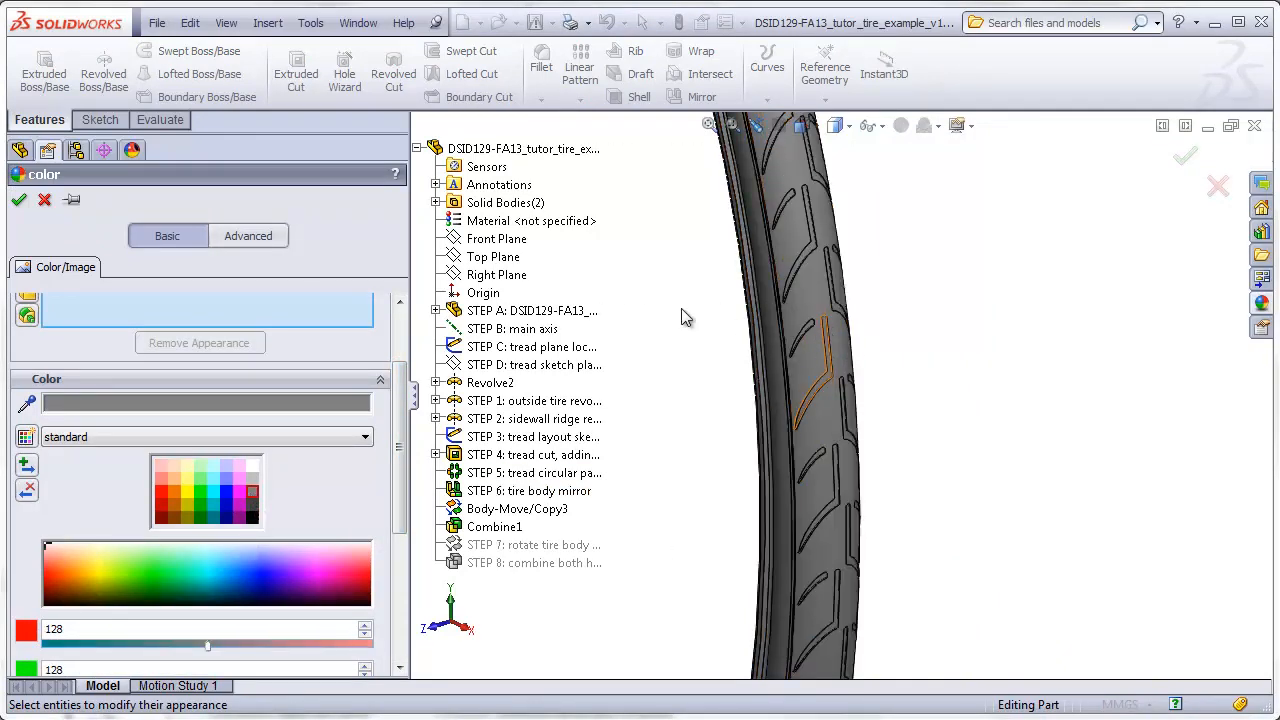
{"action": "left_click", "coordinate": [18, 200]}
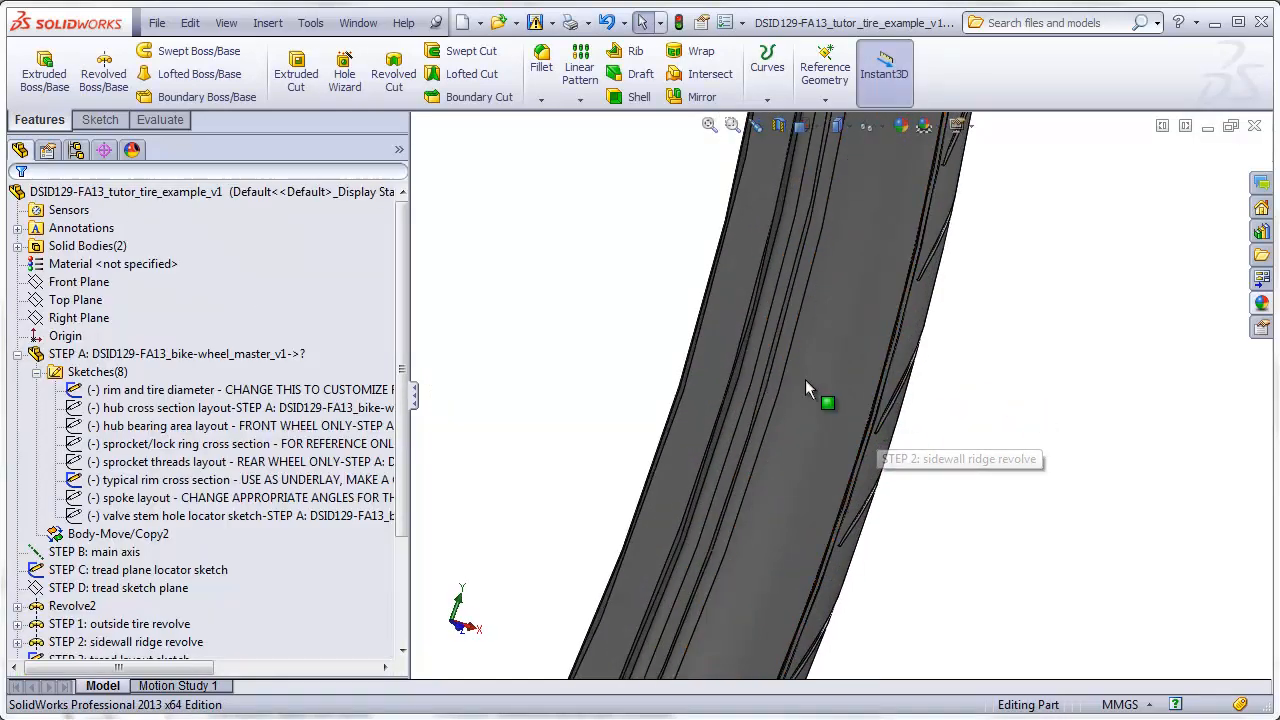
Step: Colour the outer sidewall face of the tire revolve bright green via its face appearance
{"action": "left_click_drag", "start_coordinate": [810, 390], "coordinate": [920, 364]}
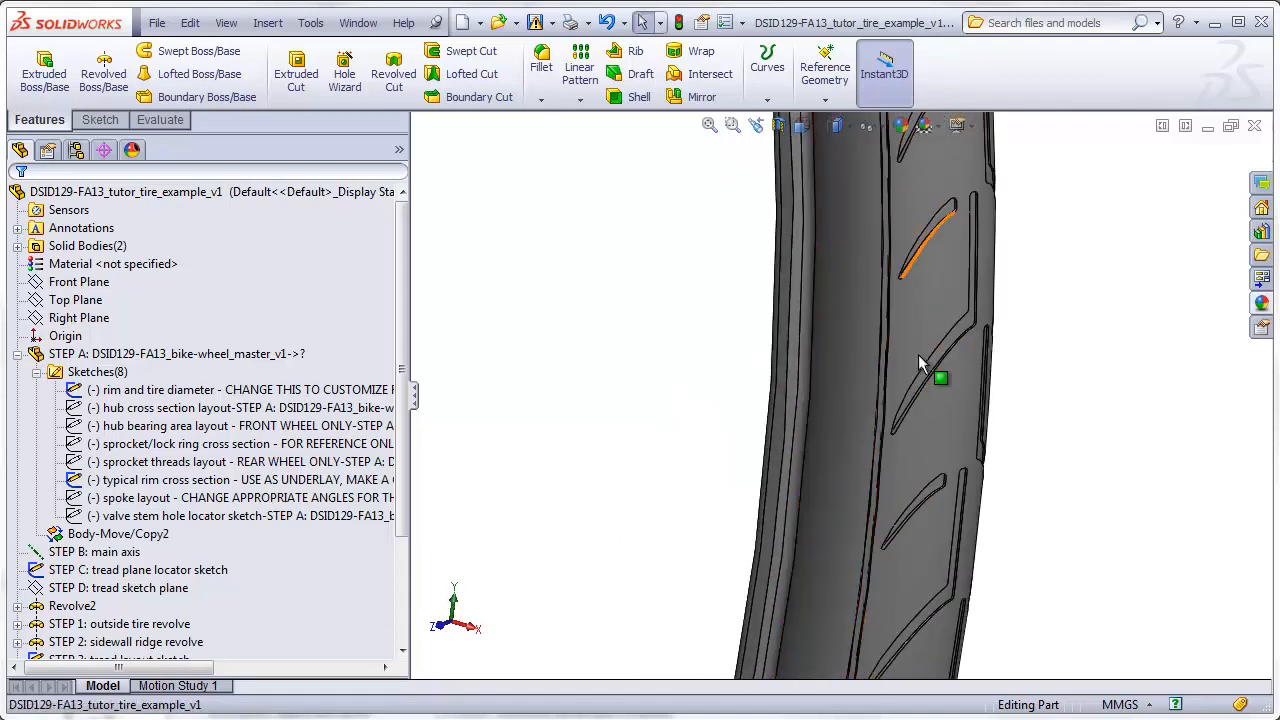
{"action": "left_click_drag", "start_coordinate": [940, 378], "coordinate": [816, 374]}
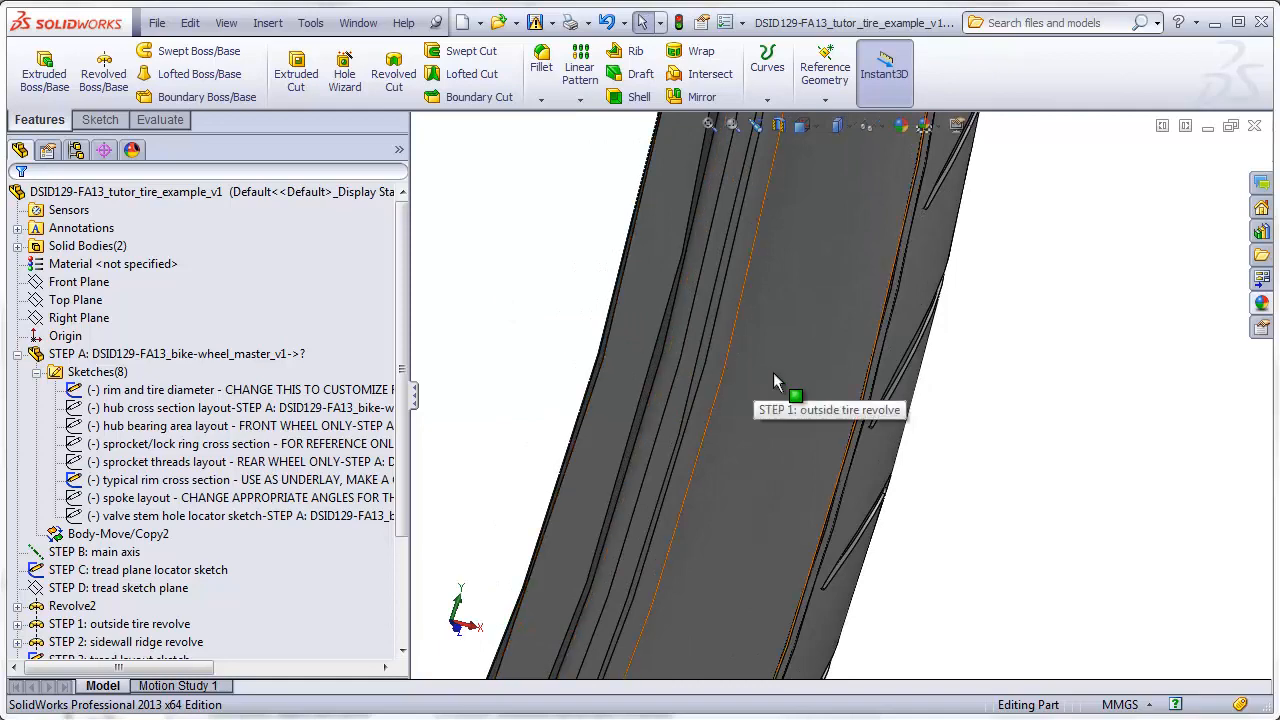
{"action": "mouse_move", "coordinate": [798, 388]}
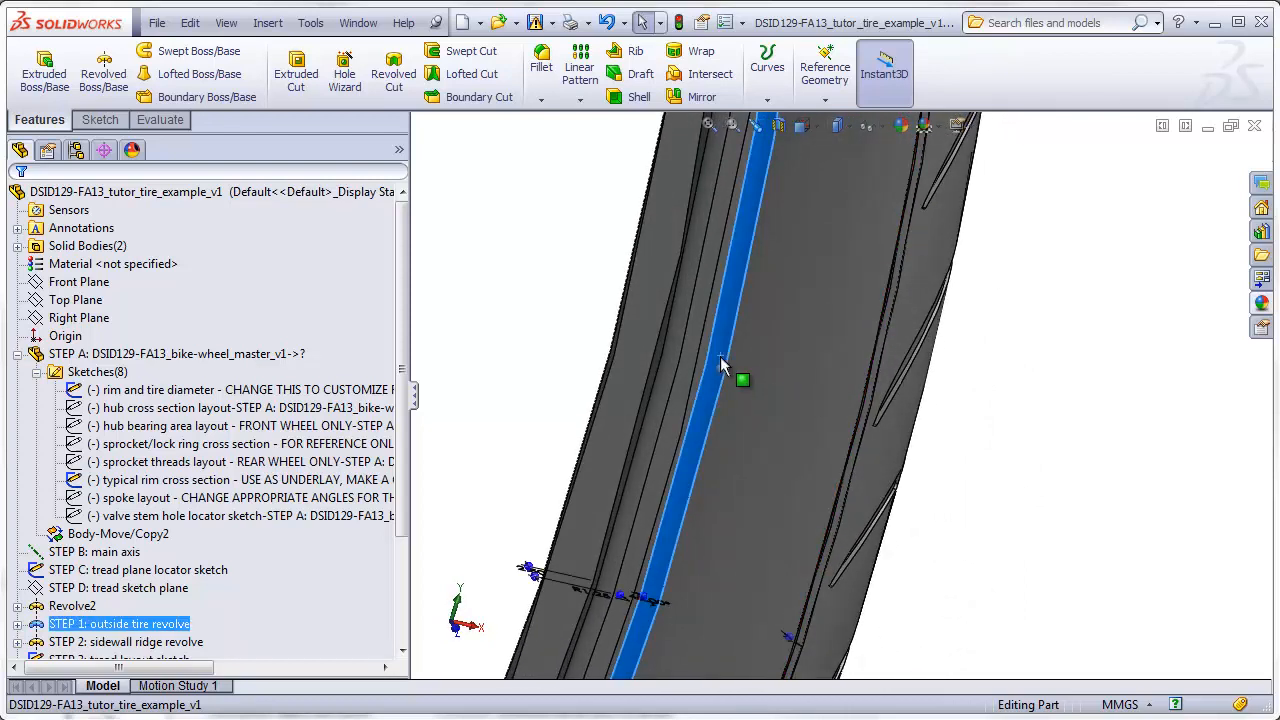
{"action": "left_click", "coordinate": [744, 380]}
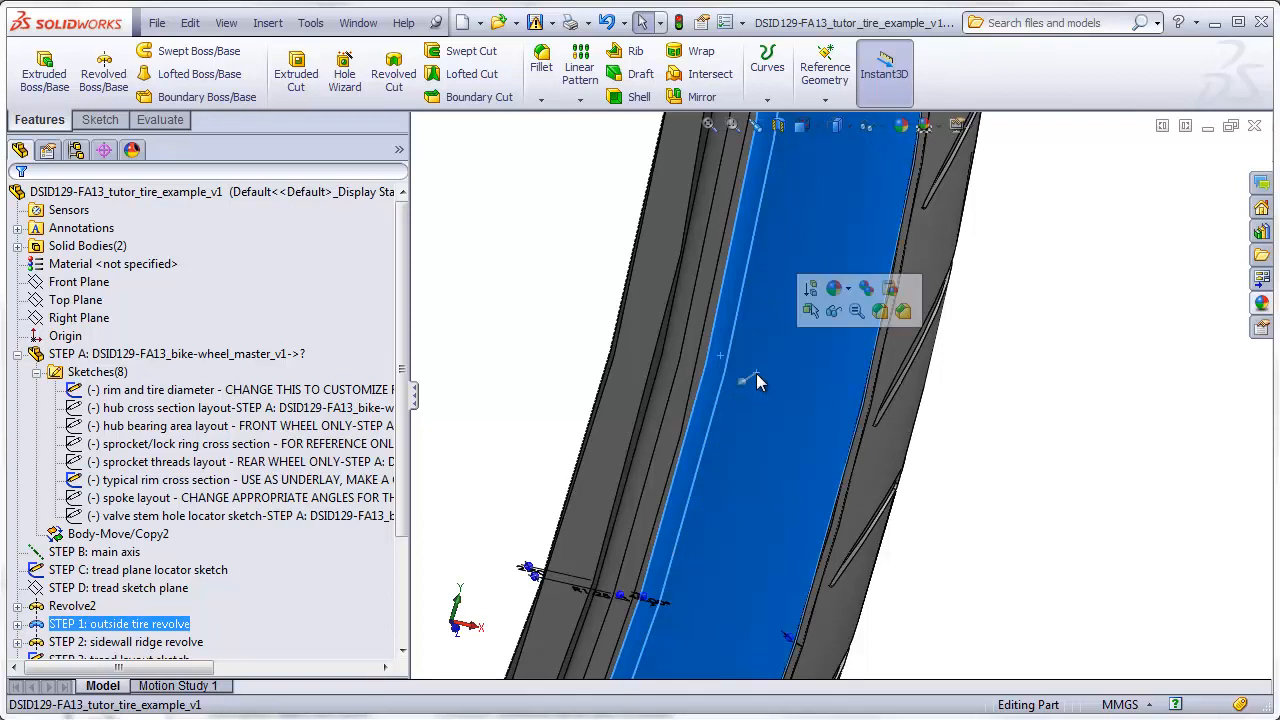
{"action": "mouse_move", "coordinate": [836, 288]}
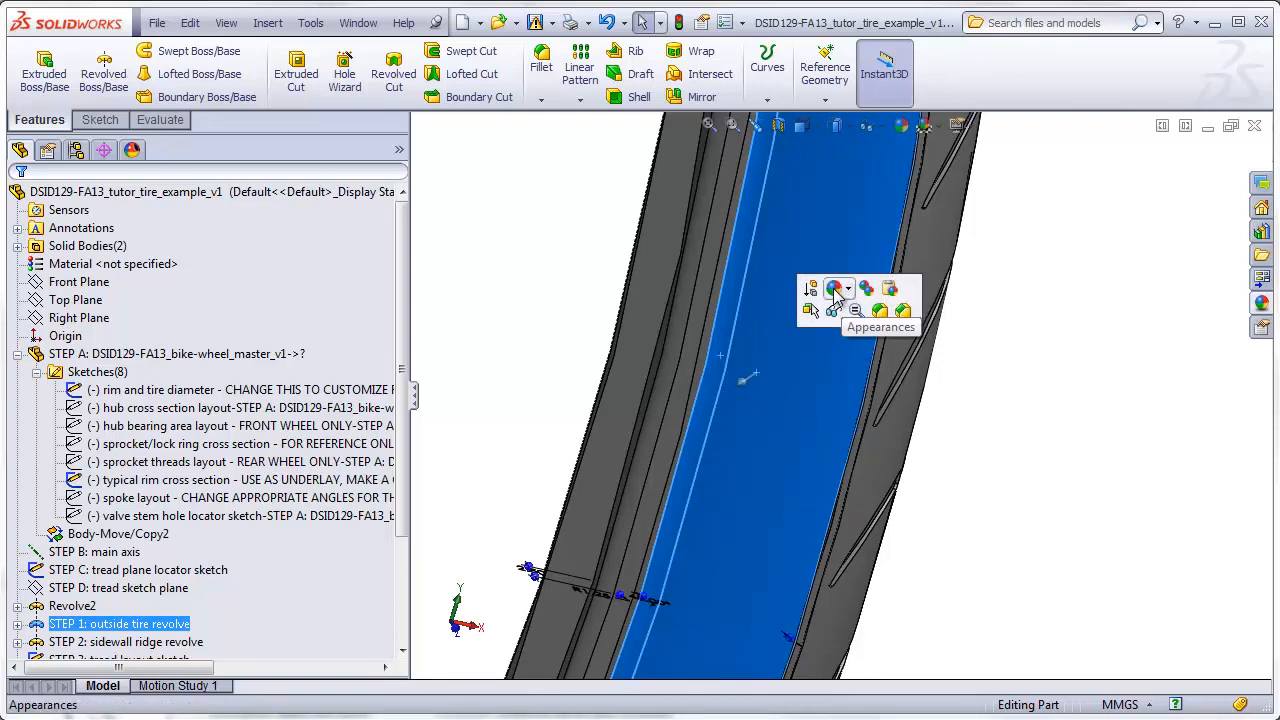
{"action": "left_click", "coordinate": [834, 288]}
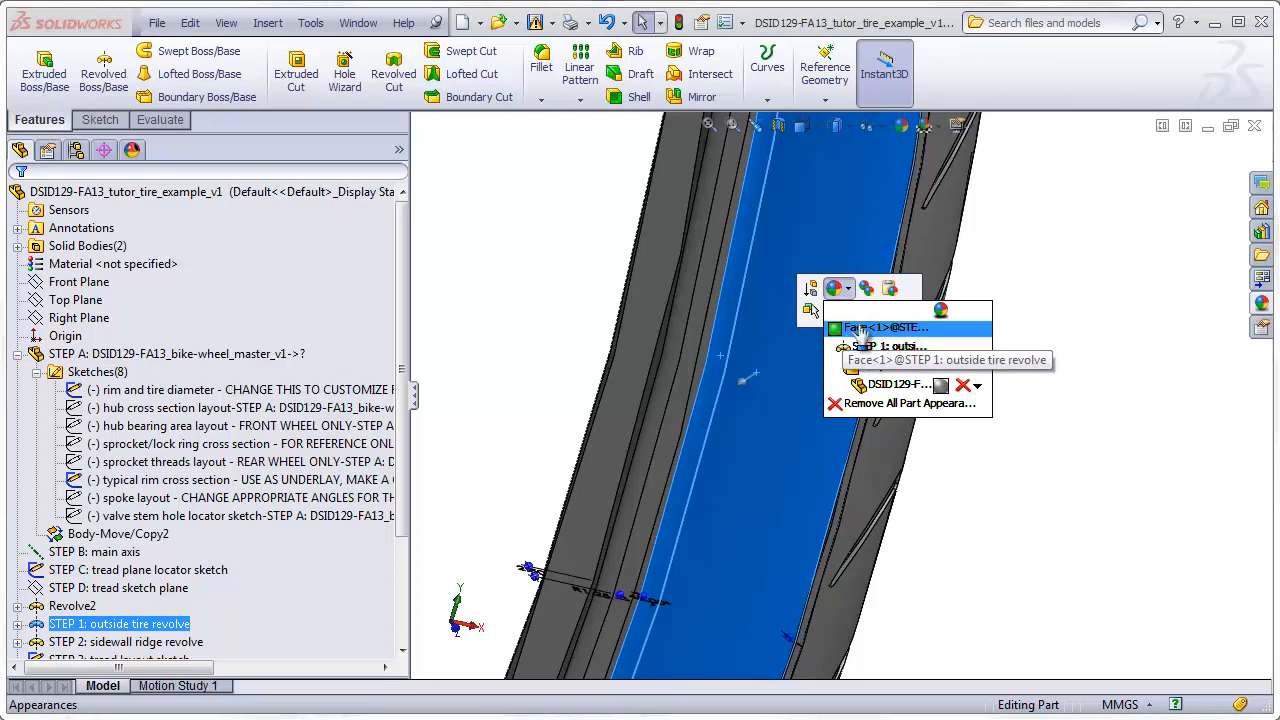
{"action": "mouse_move", "coordinate": [860, 346]}
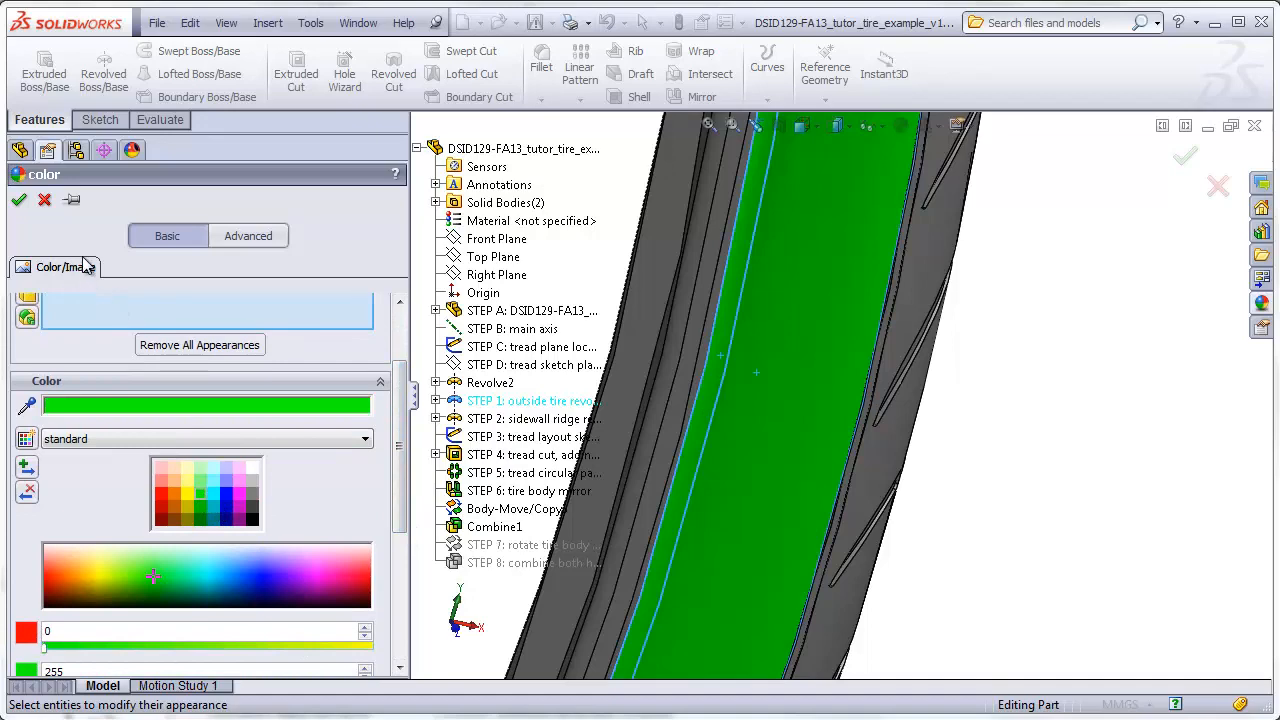
{"action": "left_click", "coordinate": [20, 200]}
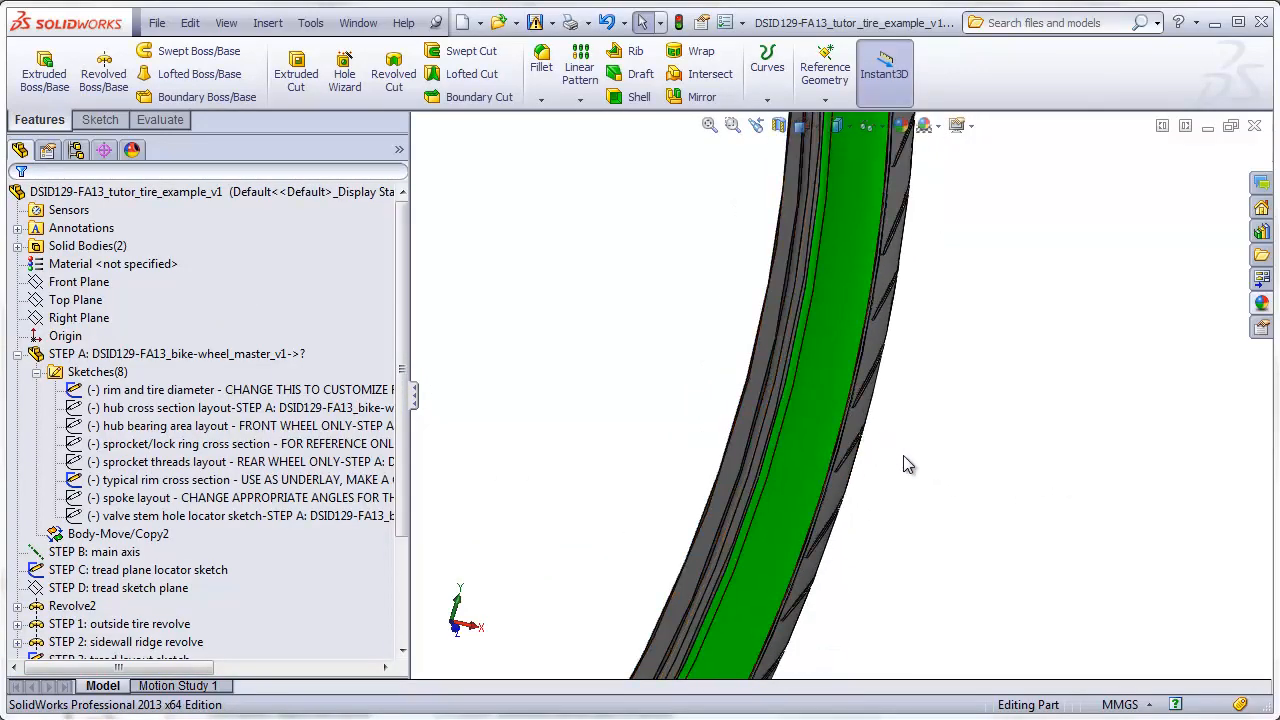
{"action": "left_click_drag", "start_coordinate": [900, 460], "coordinate": [670, 460]}
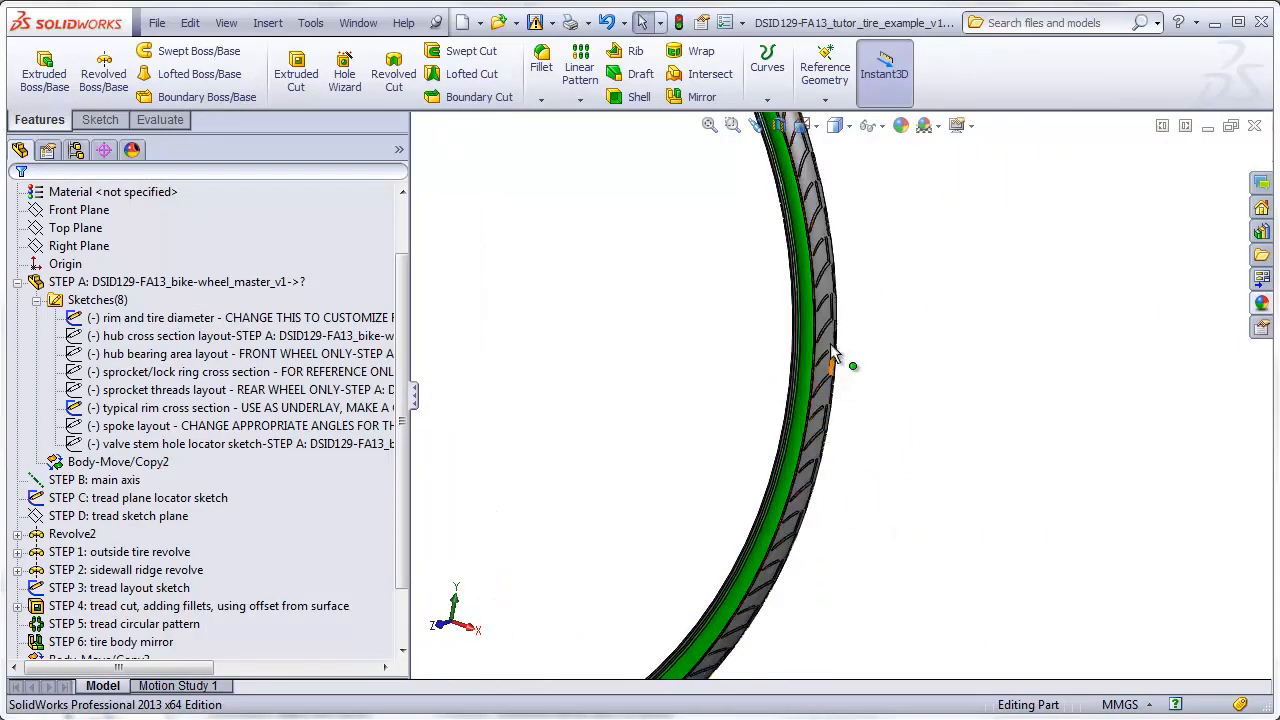
{"action": "left_click_drag", "start_coordinate": [836, 360], "coordinate": [900, 424]}
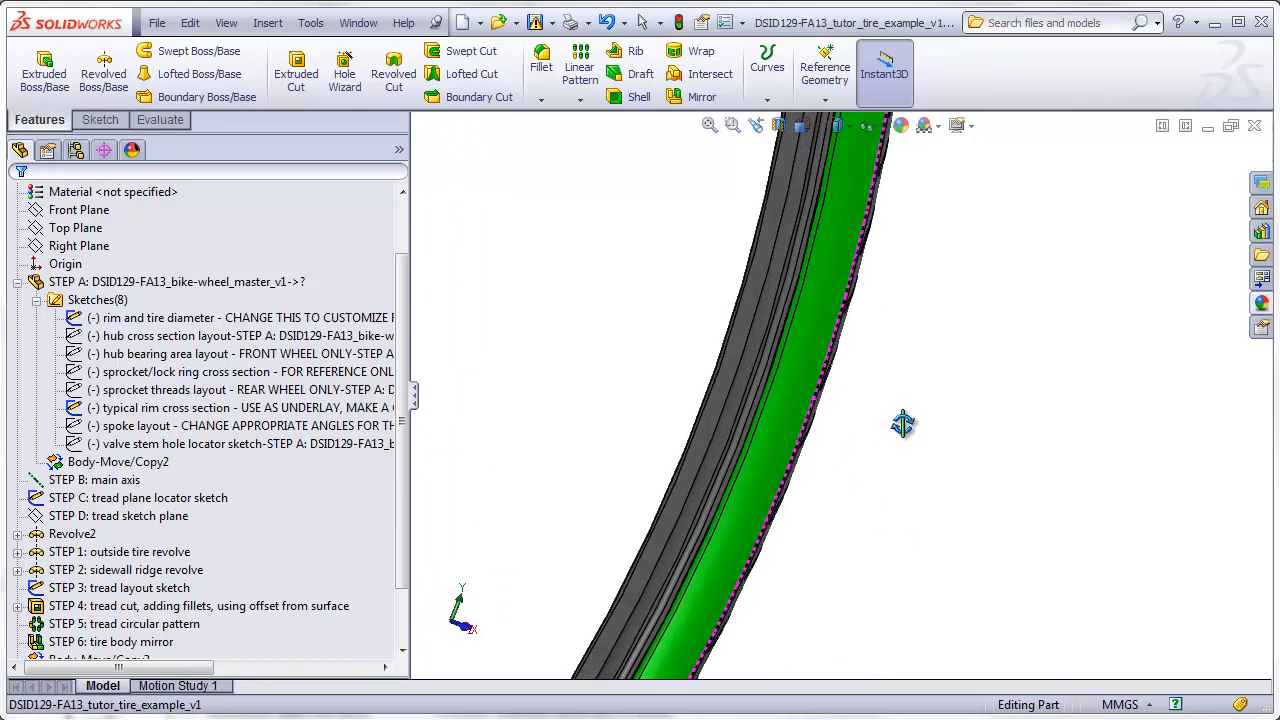